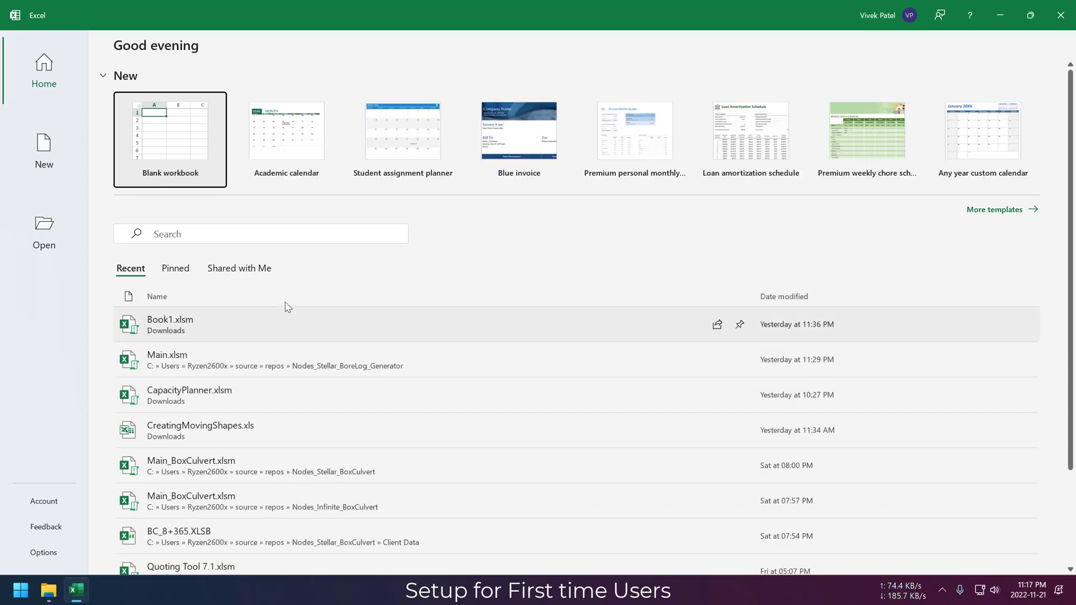
Start a new blank workbook.
click(169, 137)
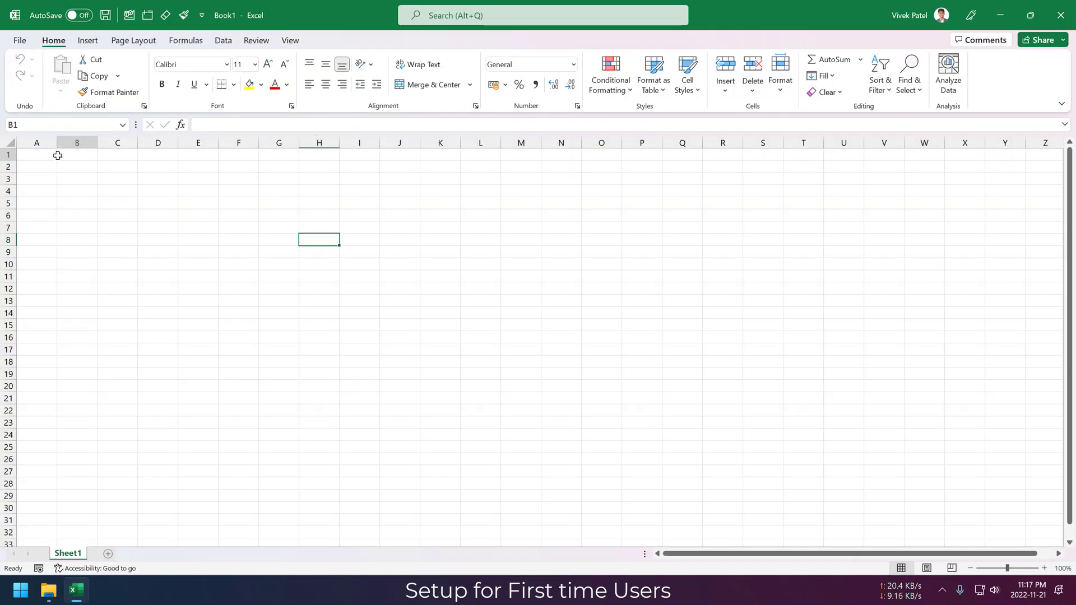
click(77, 155)
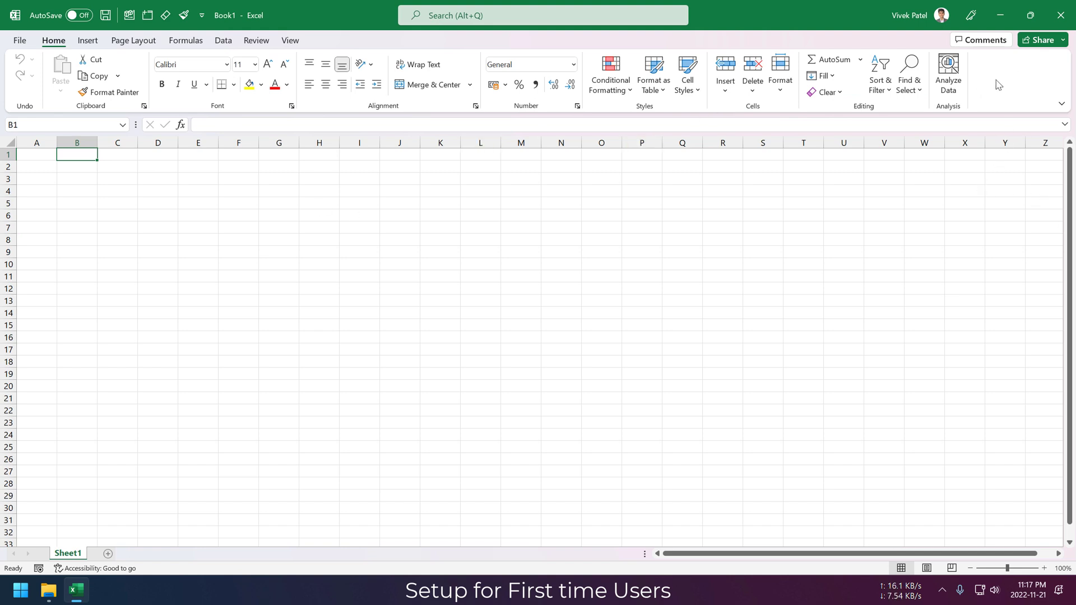
mouse_move(1005, 62)
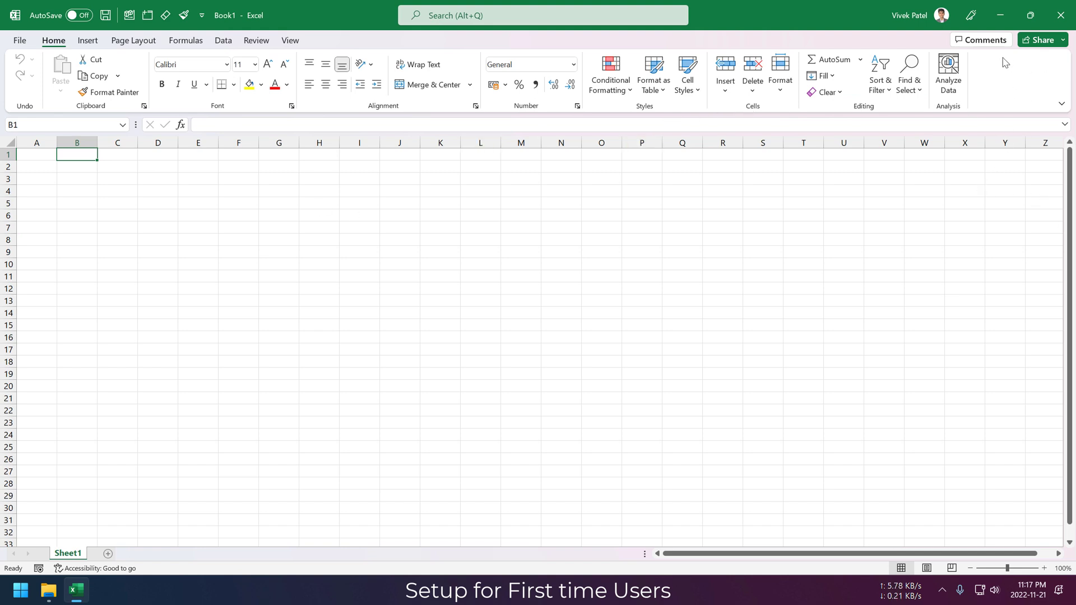
right_click(933, 75)
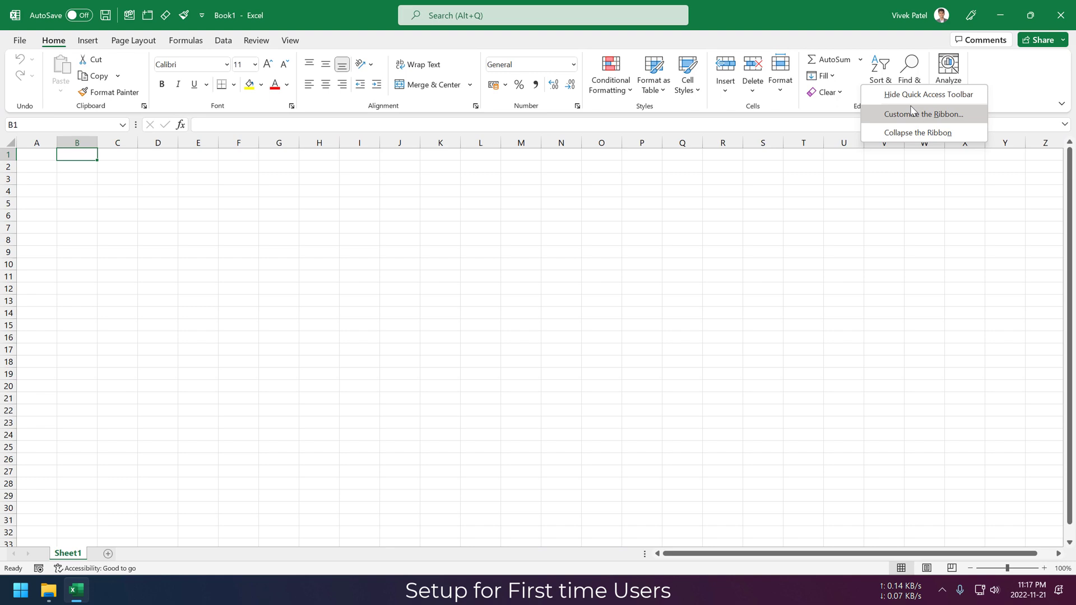
mouse_move(922, 114)
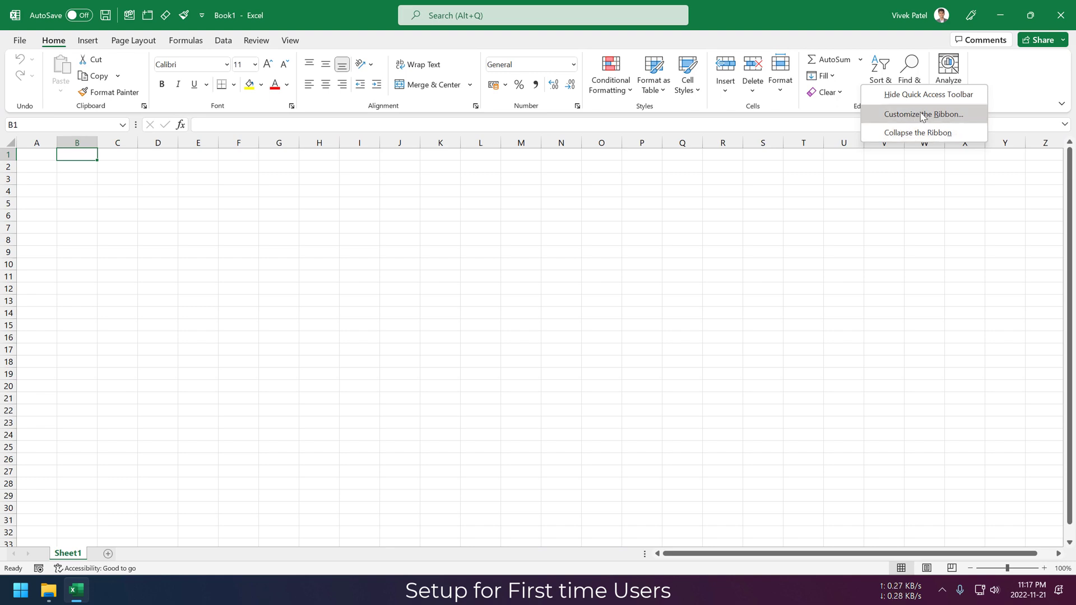
Enable the Developer tab via Customize the Ribbon and show its commands.
click(917, 115)
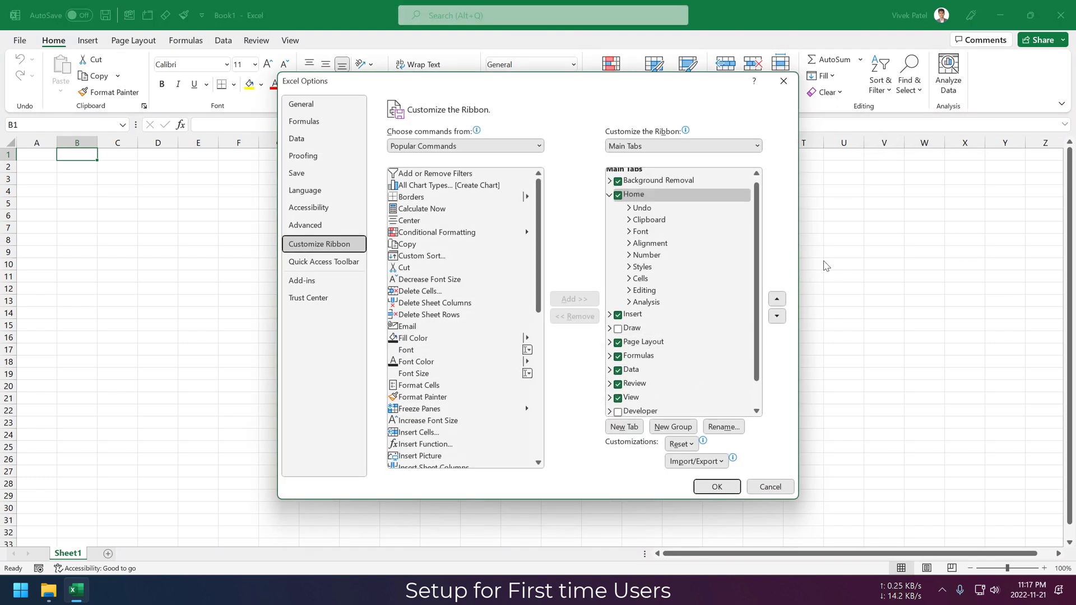
scroll(down, 3)
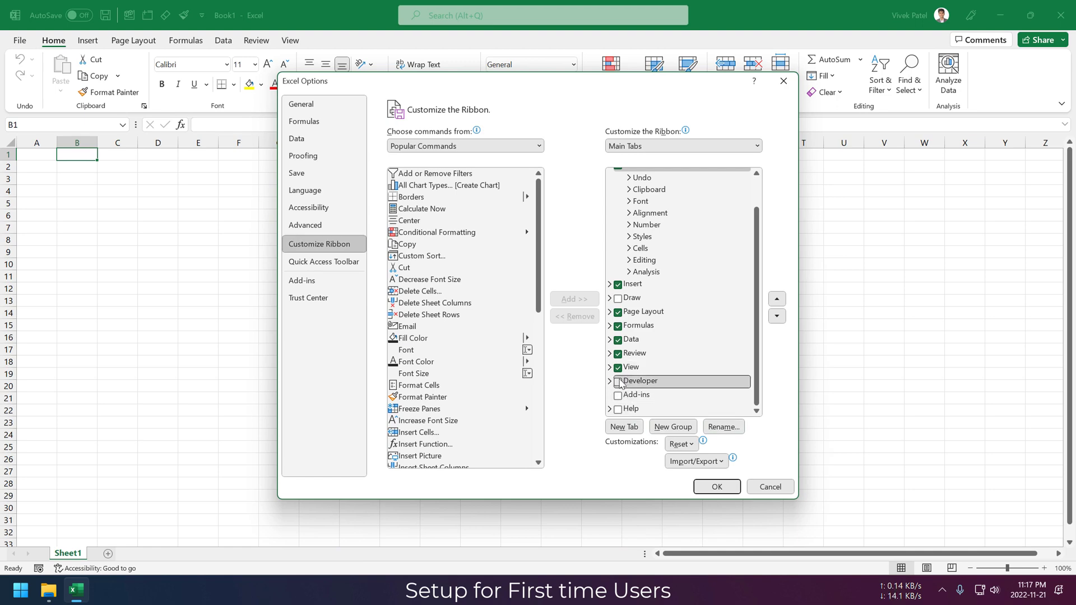
click(716, 486)
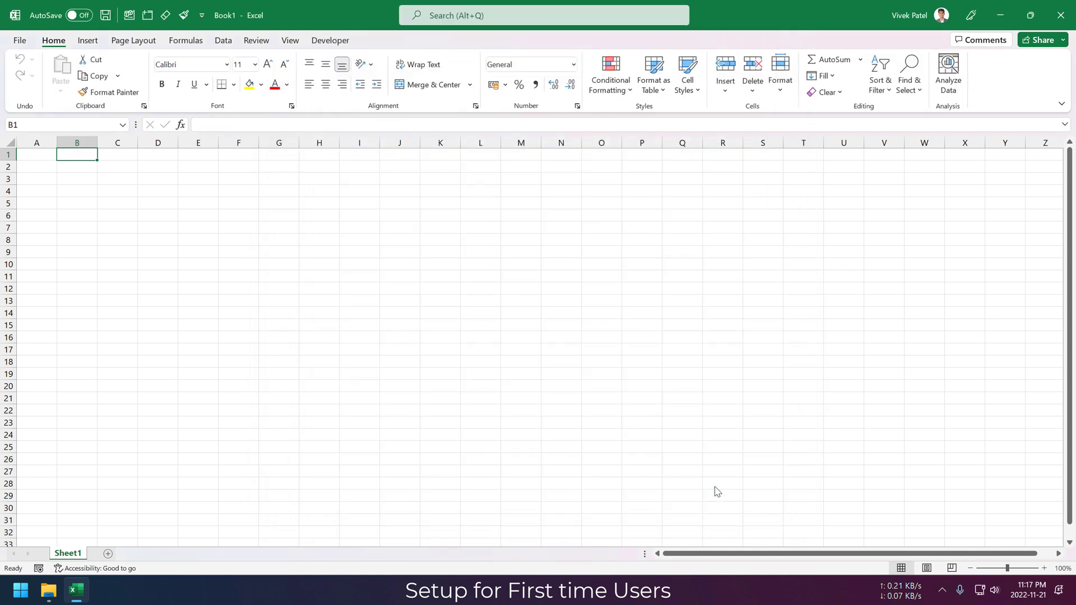
mouse_move(317, 115)
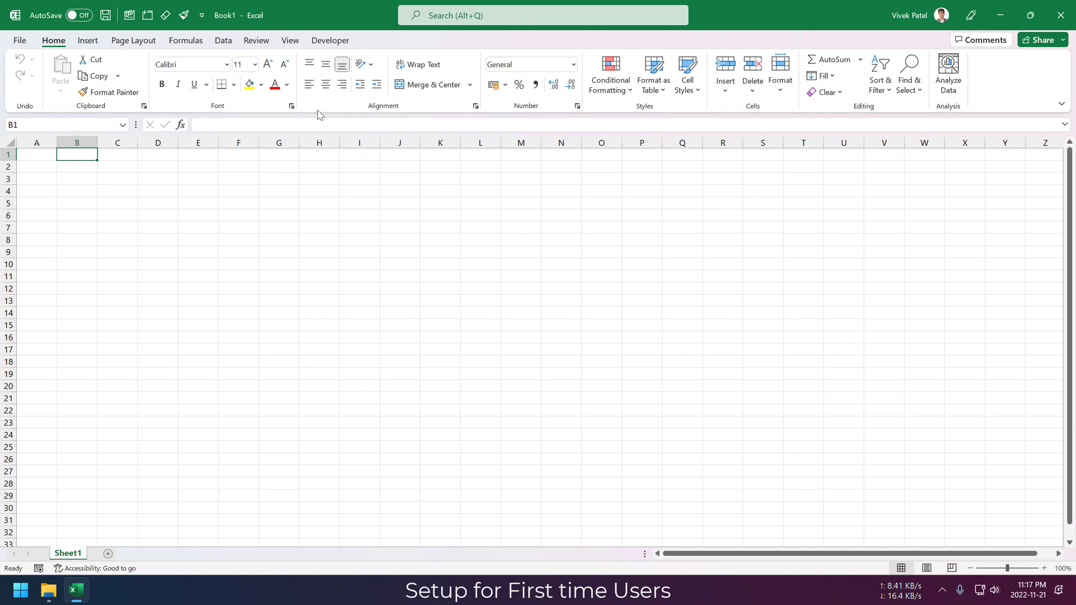
click(329, 41)
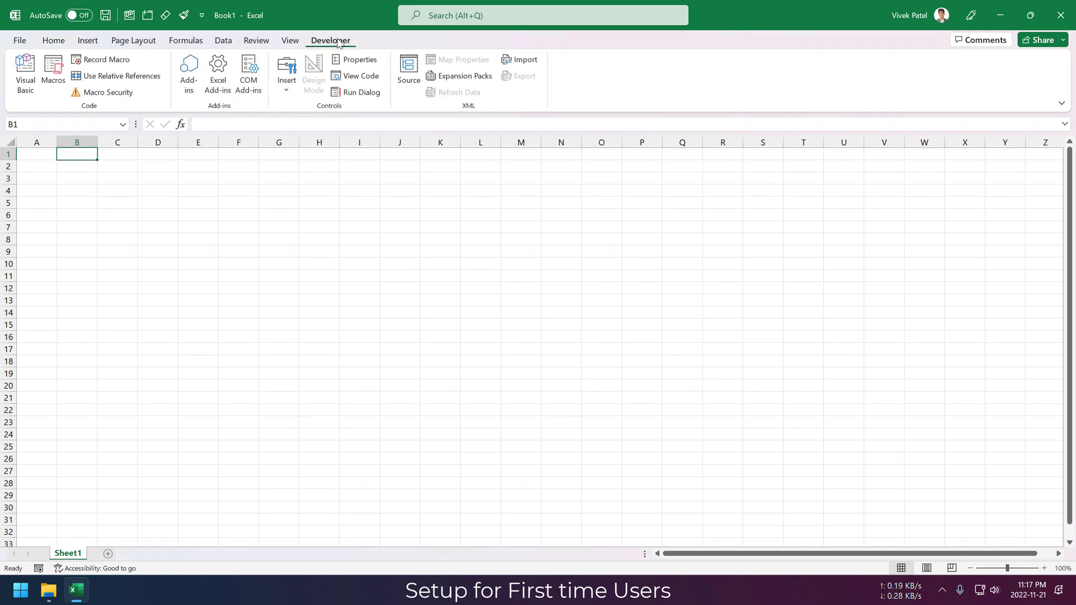
click(108, 93)
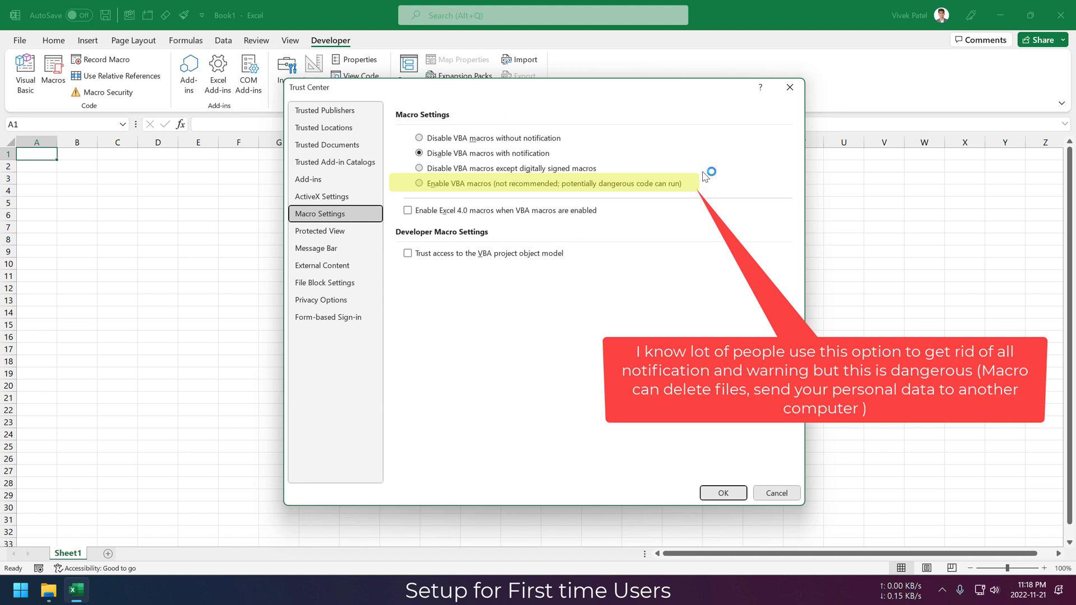
click(722, 493)
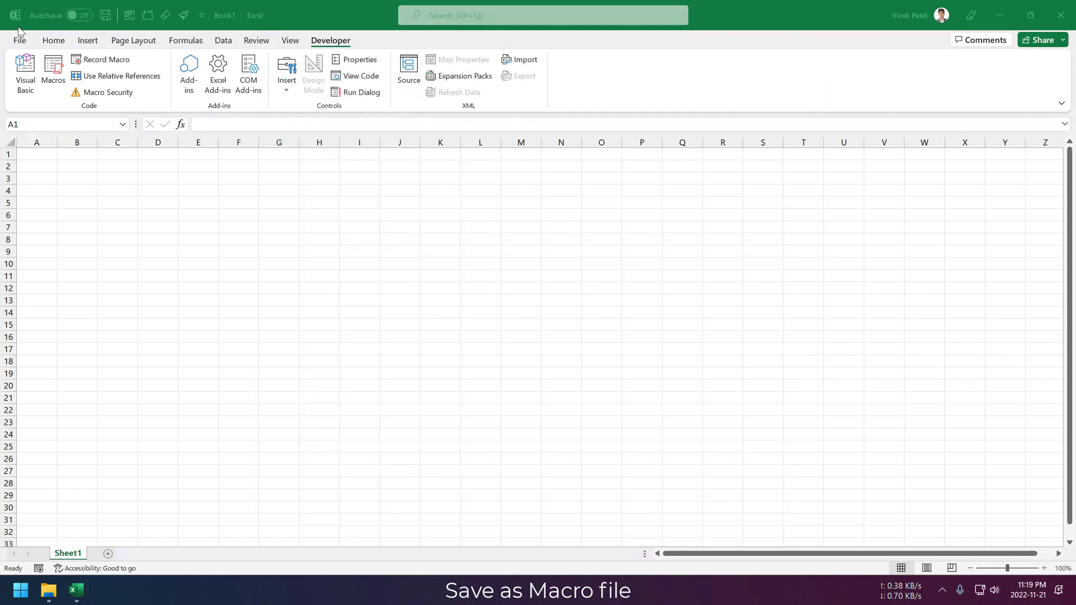
Save the workbook in Downloads as My First Macro.xlsx.
click(36, 154)
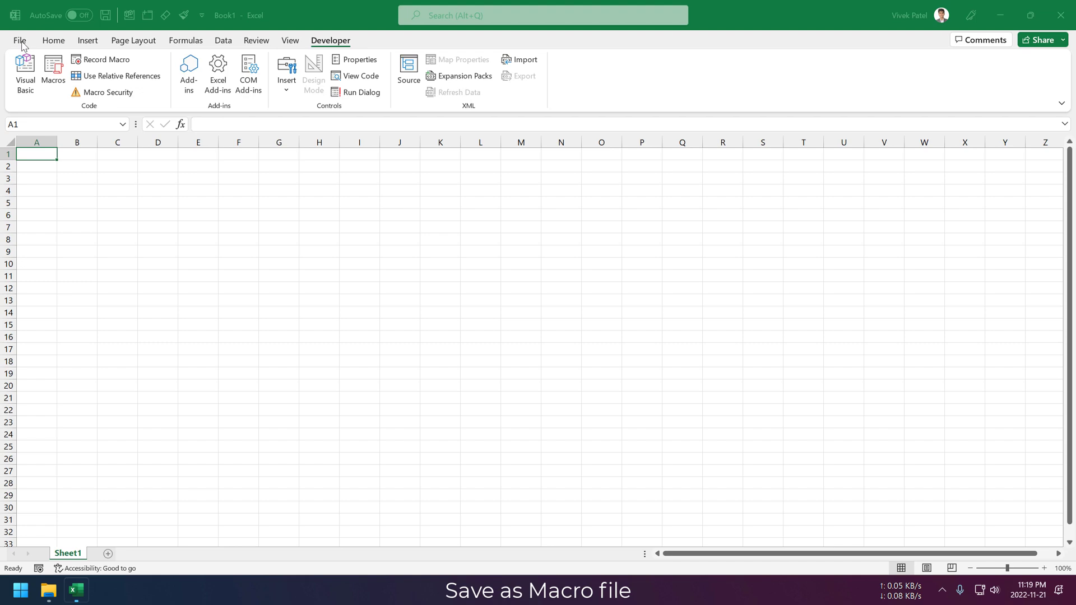
click(19, 40)
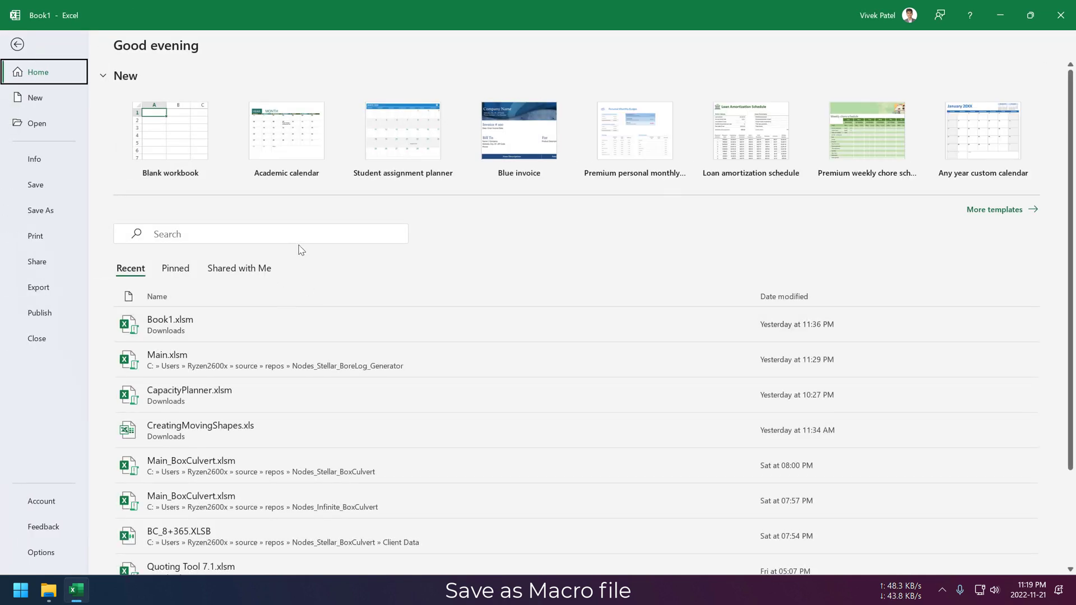
click(40, 211)
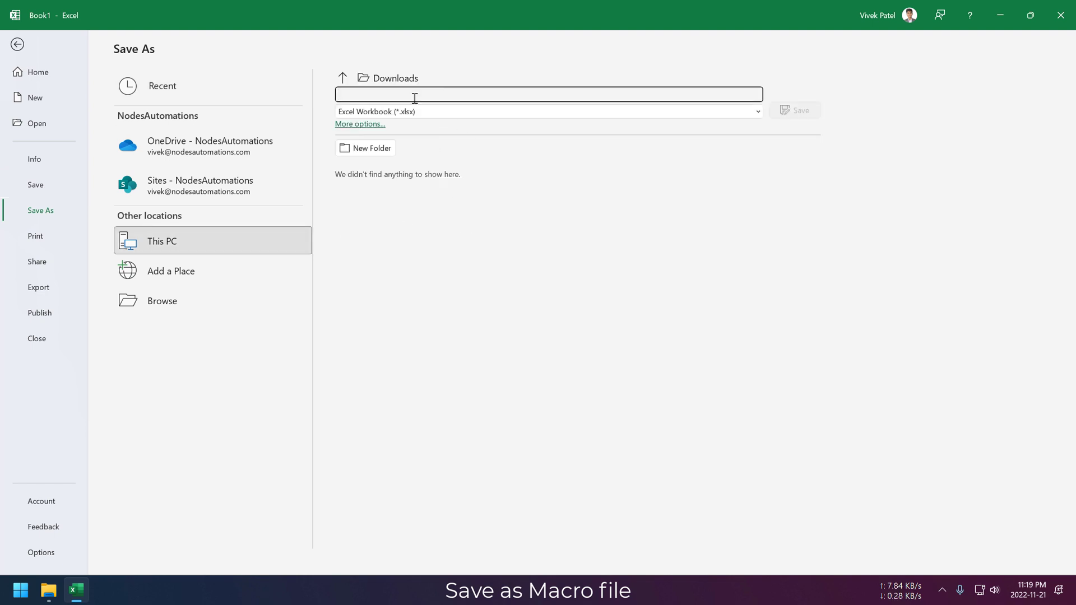
text(My First)
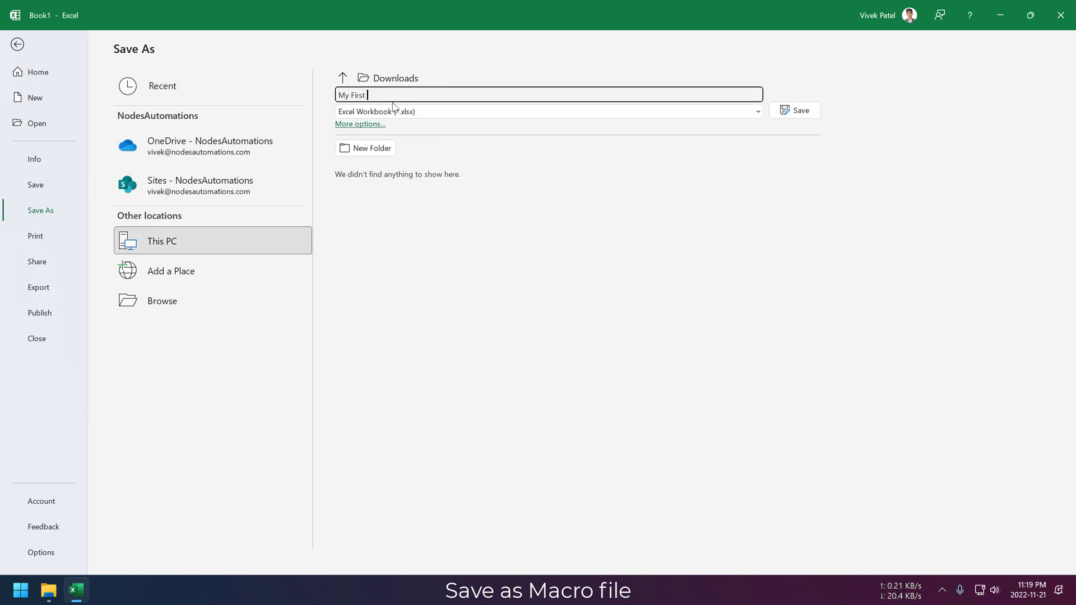
text(Macro)
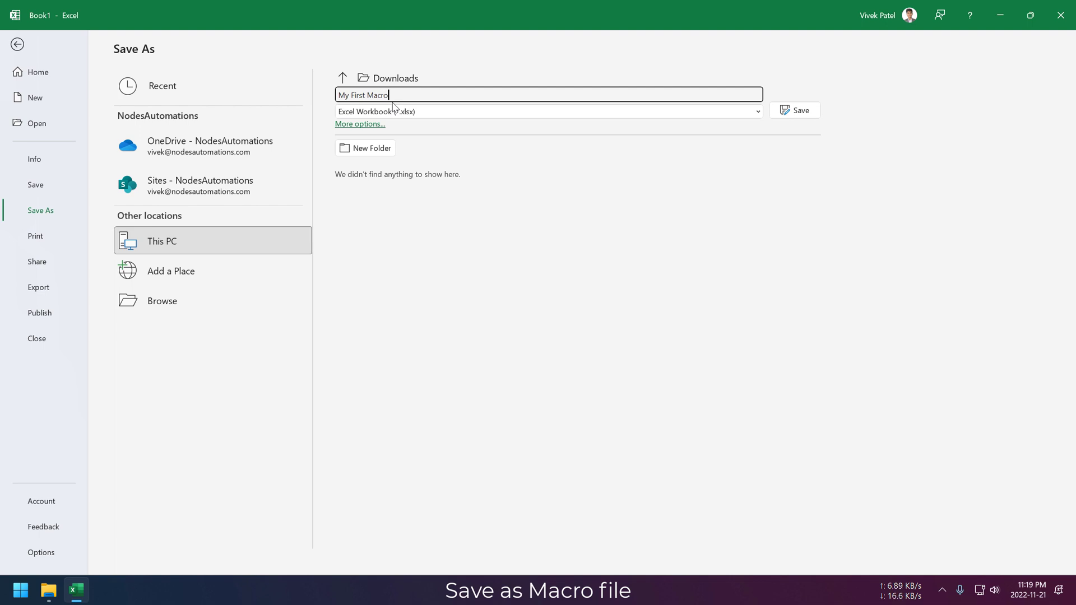
click(793, 110)
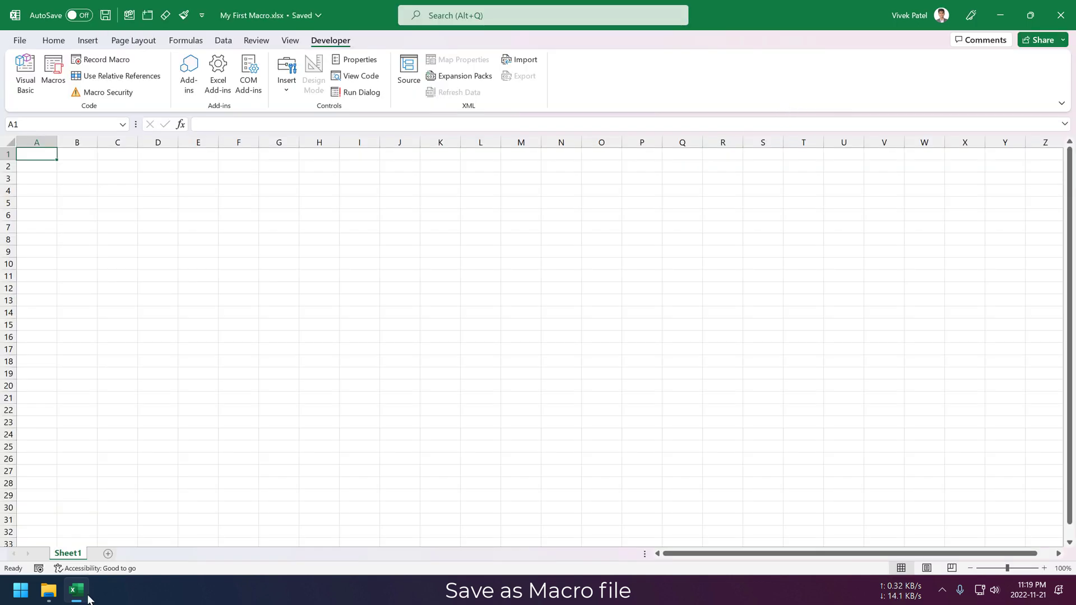
Check the saved file in File Explorer and return to Excel's file view.
click(49, 590)
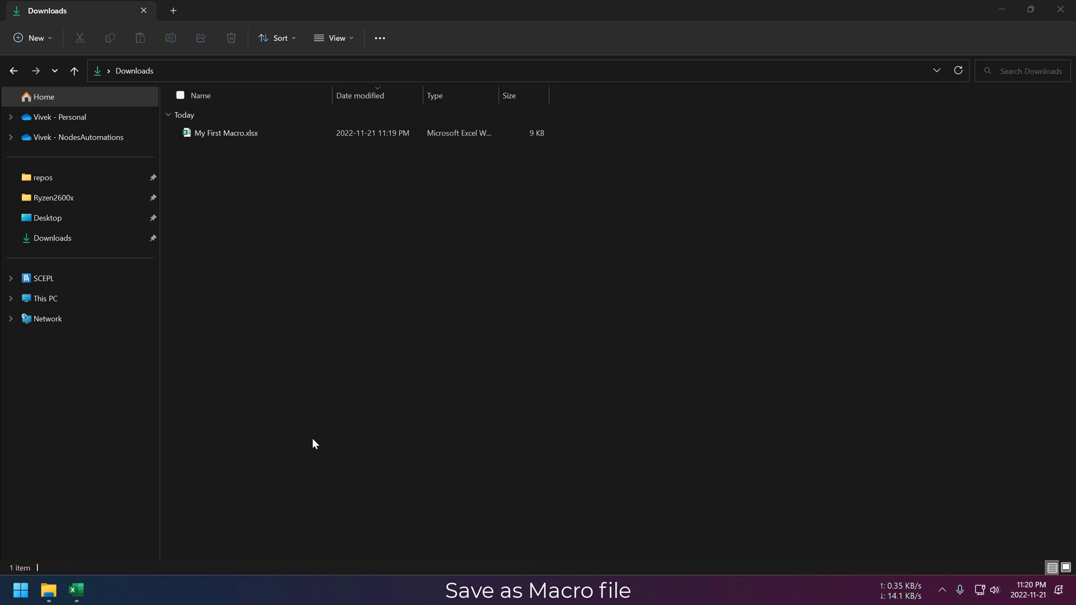
double_click(225, 132)
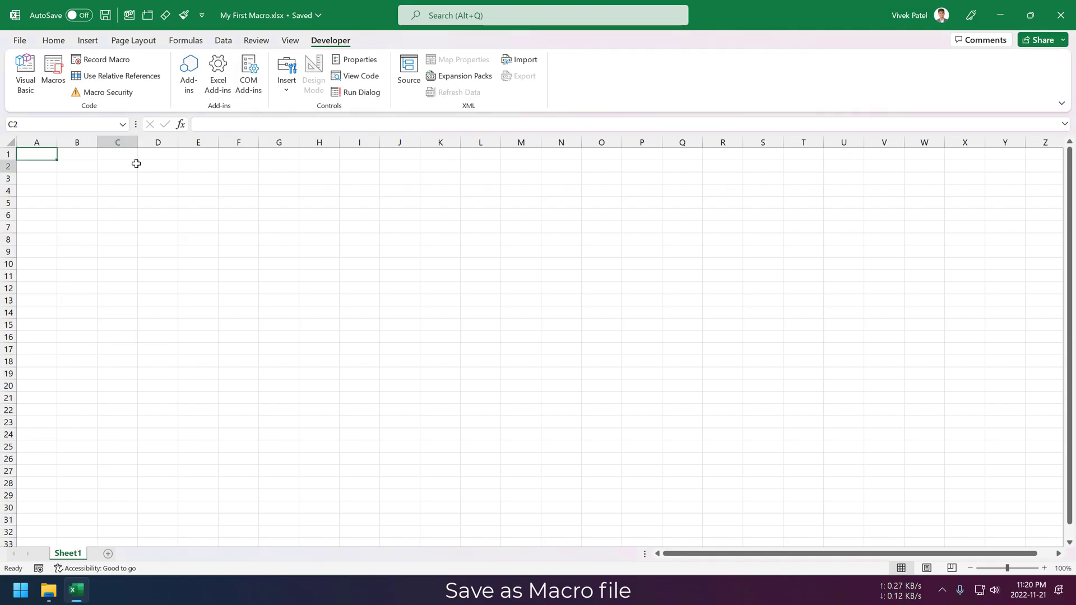
click(19, 40)
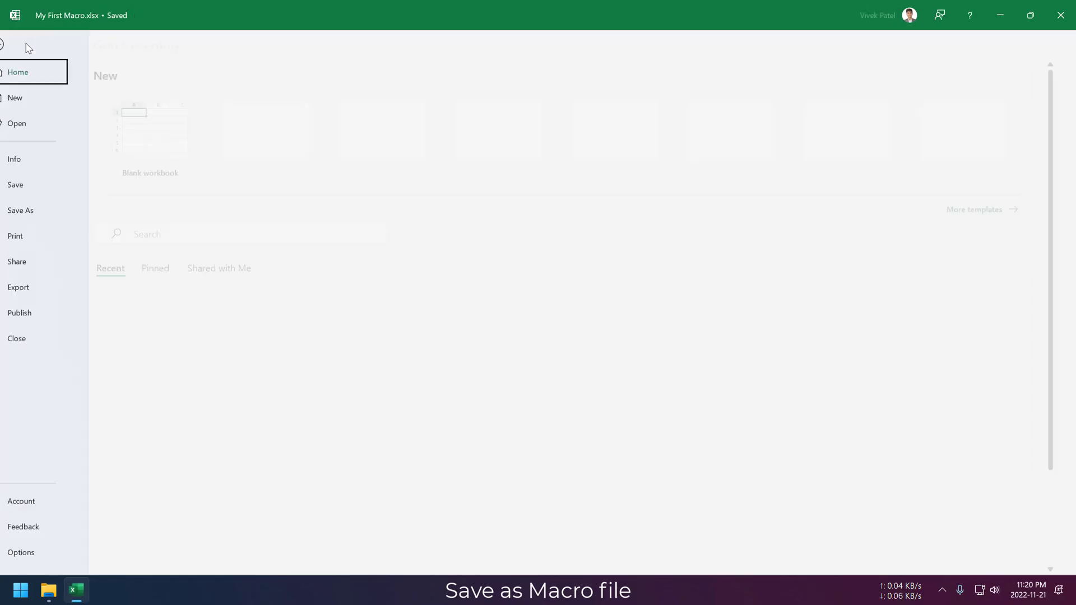
Save a copy as Excel Macro-Enabled Workbook My First Macro.xlsm.
click(20, 210)
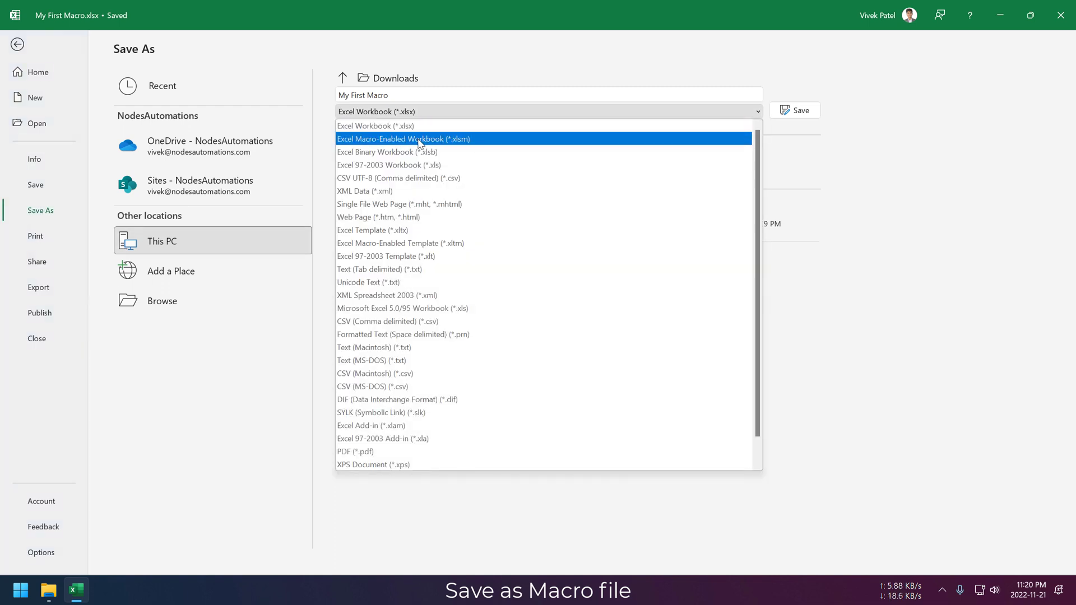
click(403, 139)
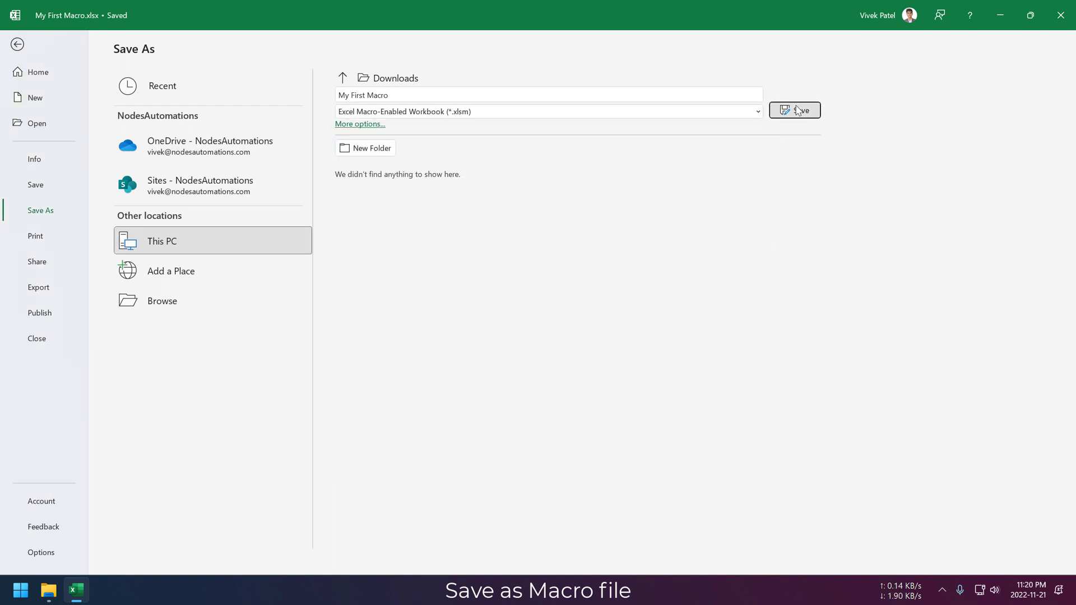
click(793, 111)
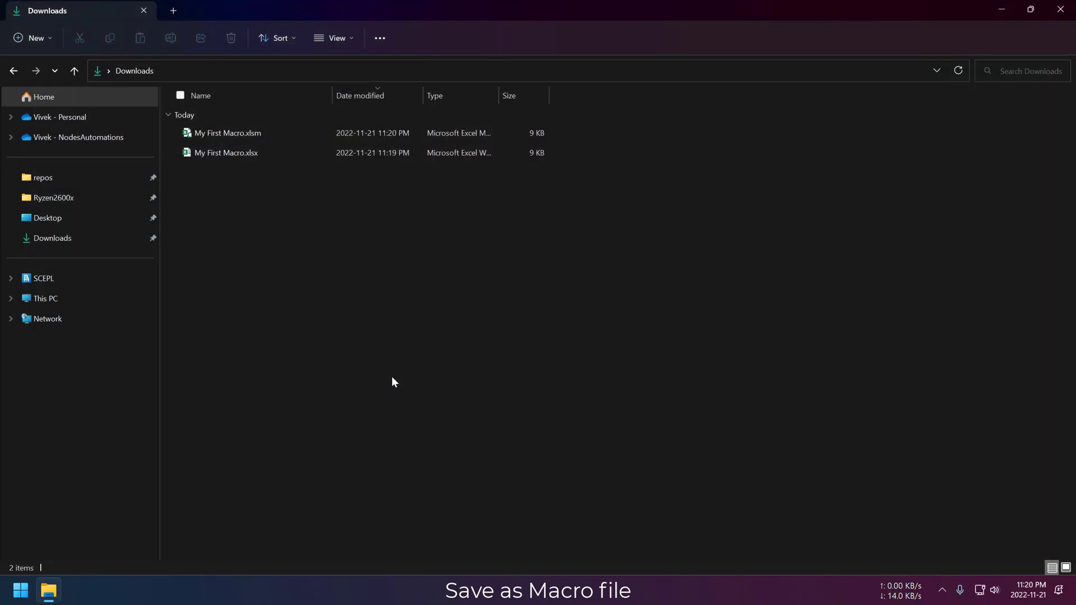
click(227, 132)
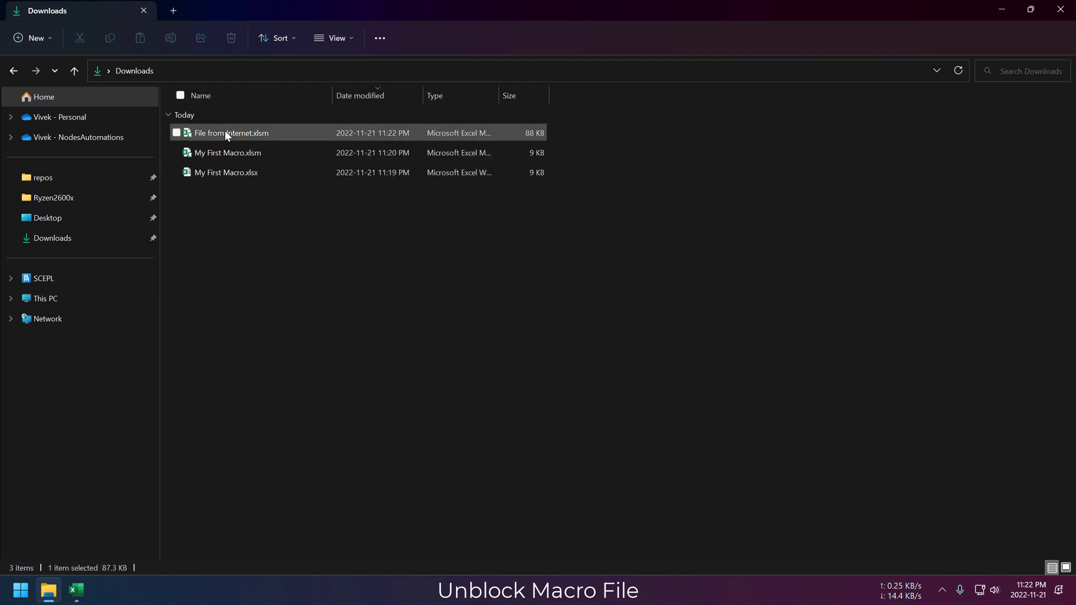
Open File from Internet.xlsm in Excel, see its macros blocked, and close it.
click(176, 132)
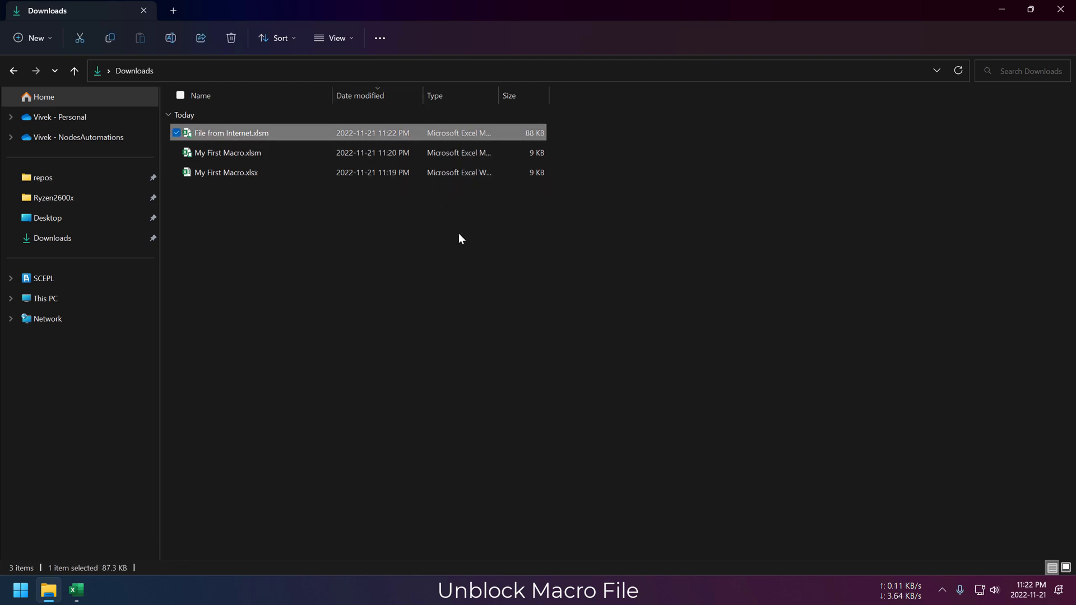
right_click(232, 132)
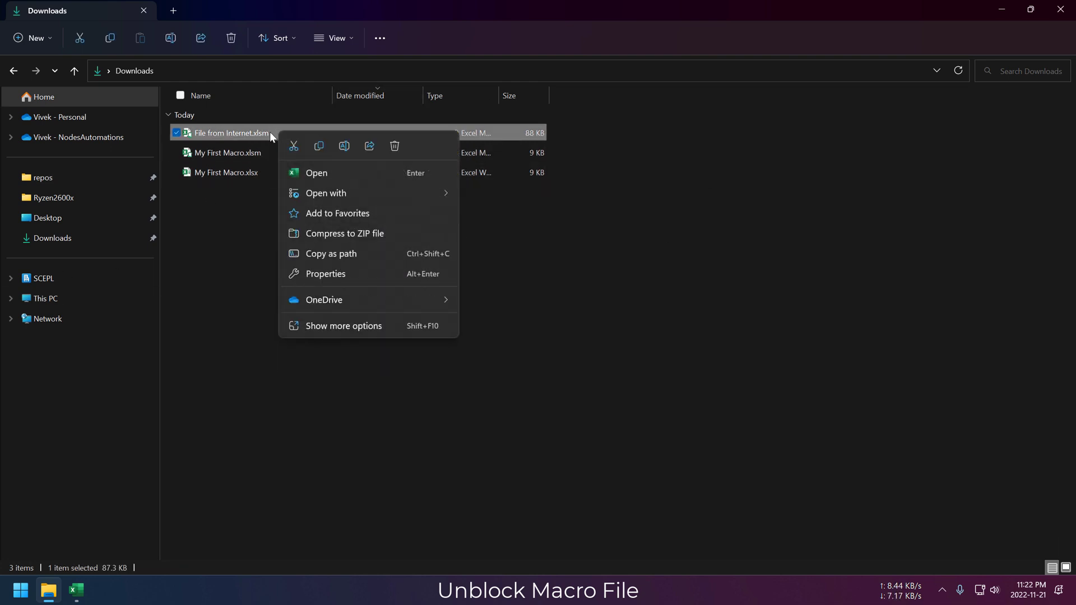
click(316, 173)
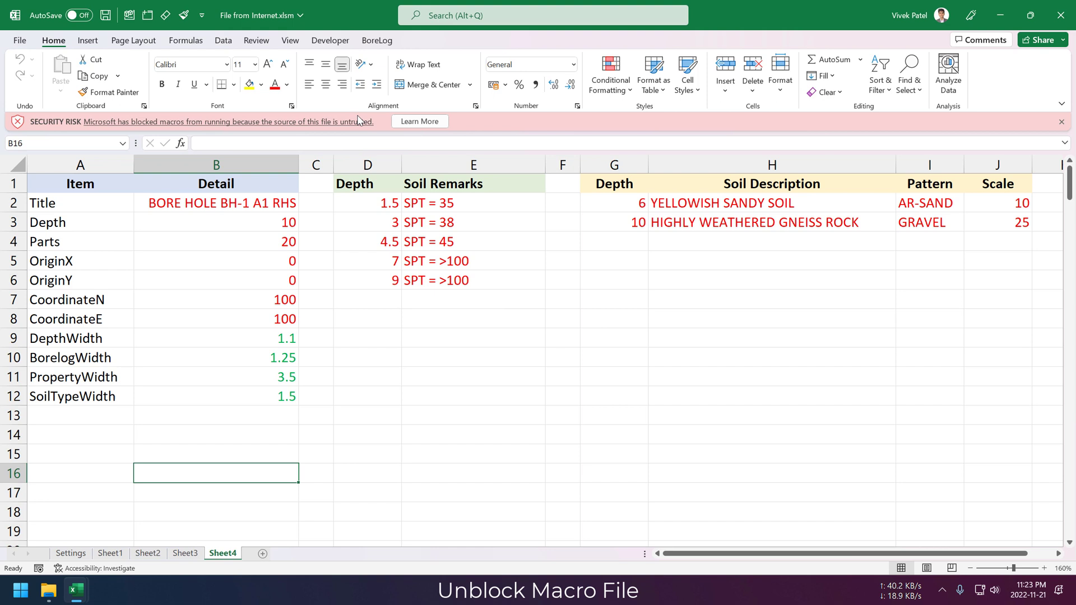
mouse_move(552, 278)
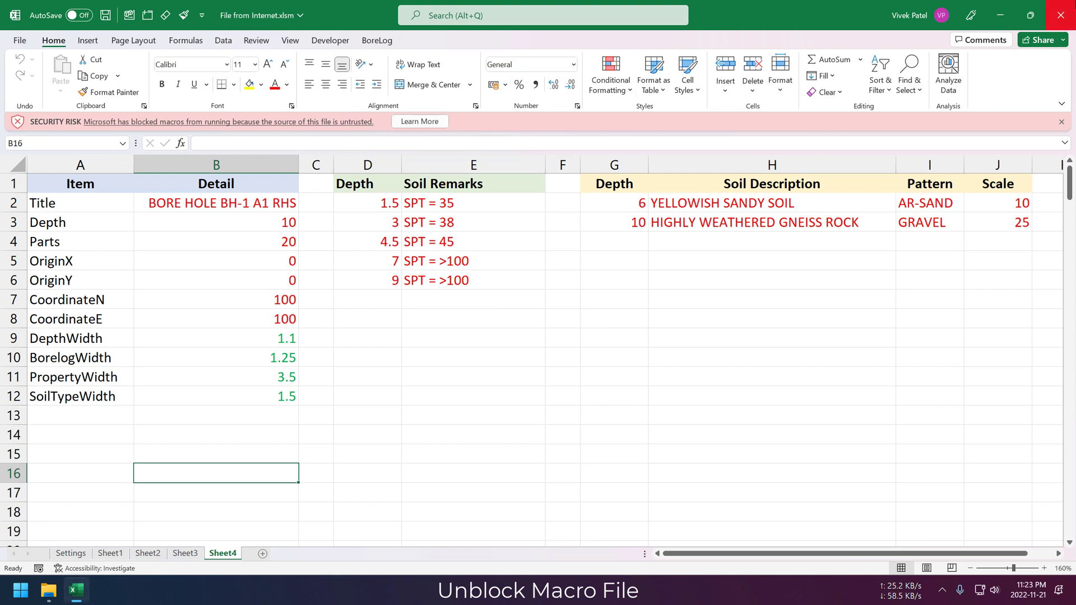
click(48, 591)
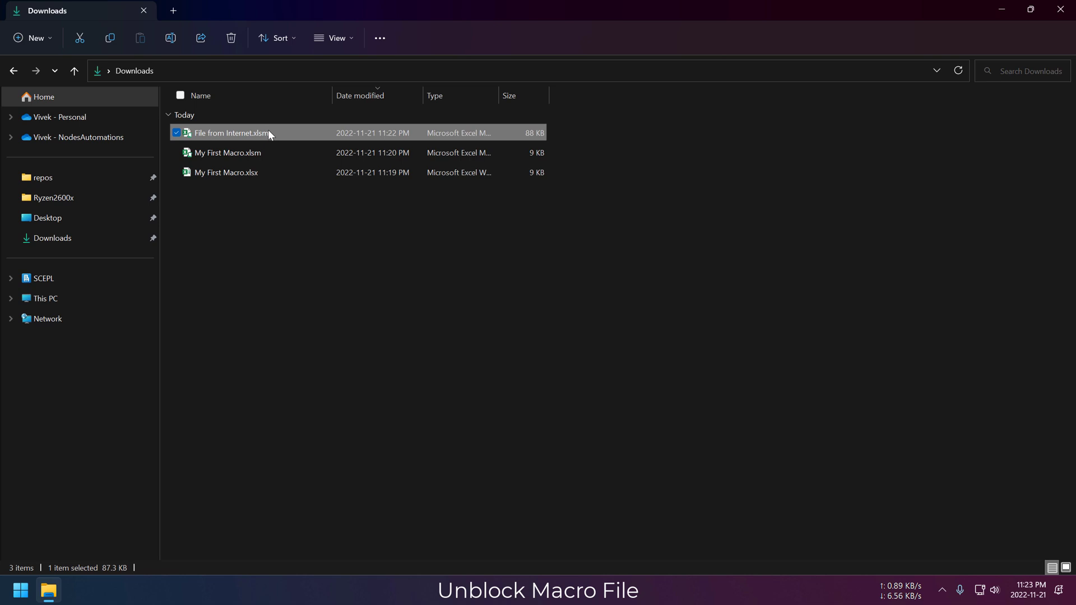
Review the downloaded workbook's file Properties and close them with OK.
right_click(230, 133)
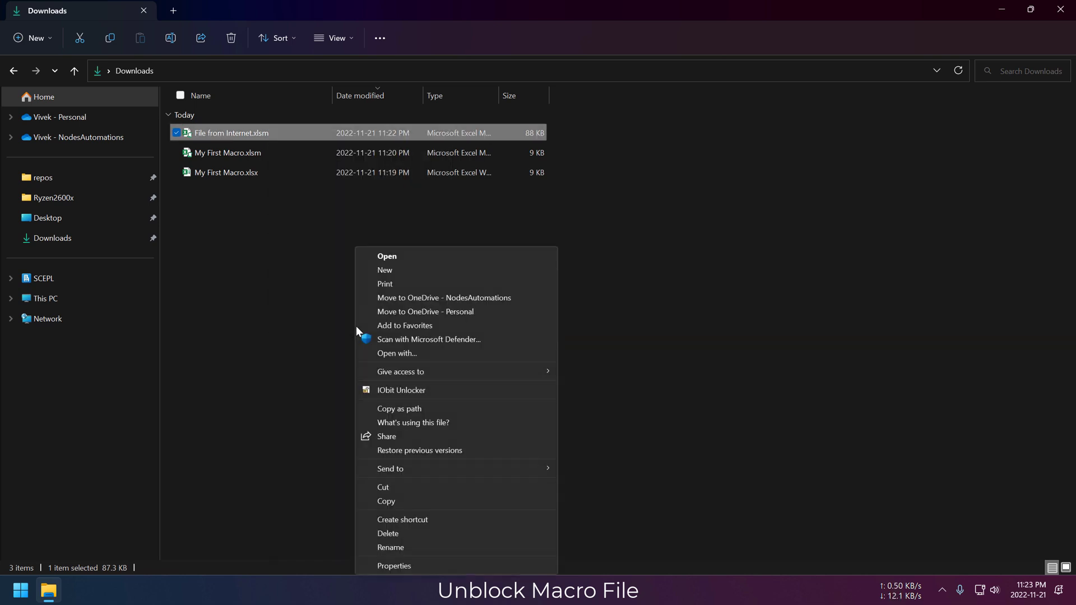
click(393, 565)
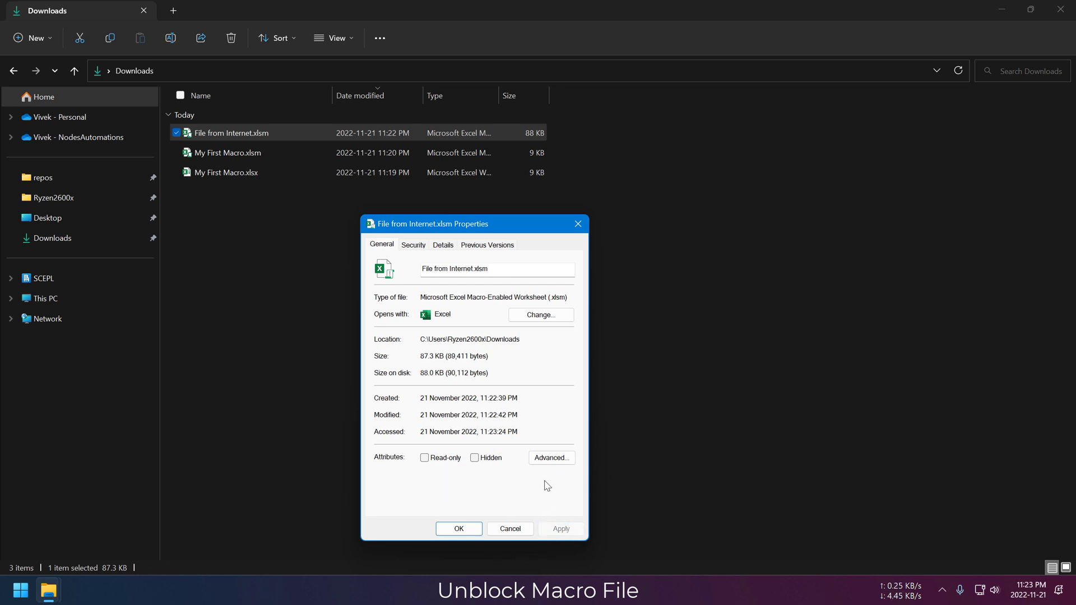
click(458, 527)
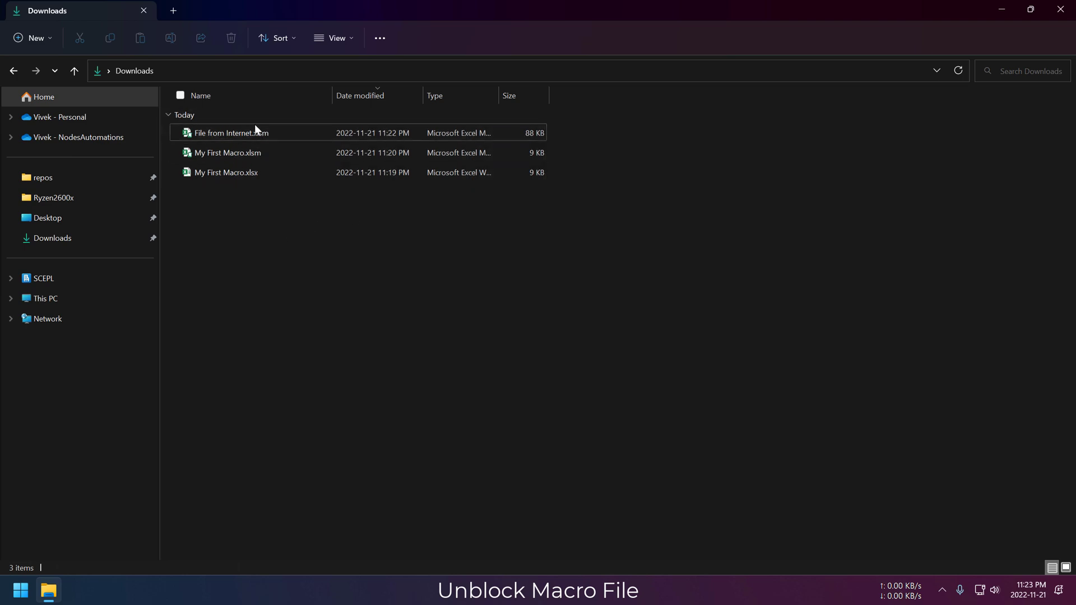
Reopen File from Internet.xlsm, enable its content, then close Excel.
double_click(231, 133)
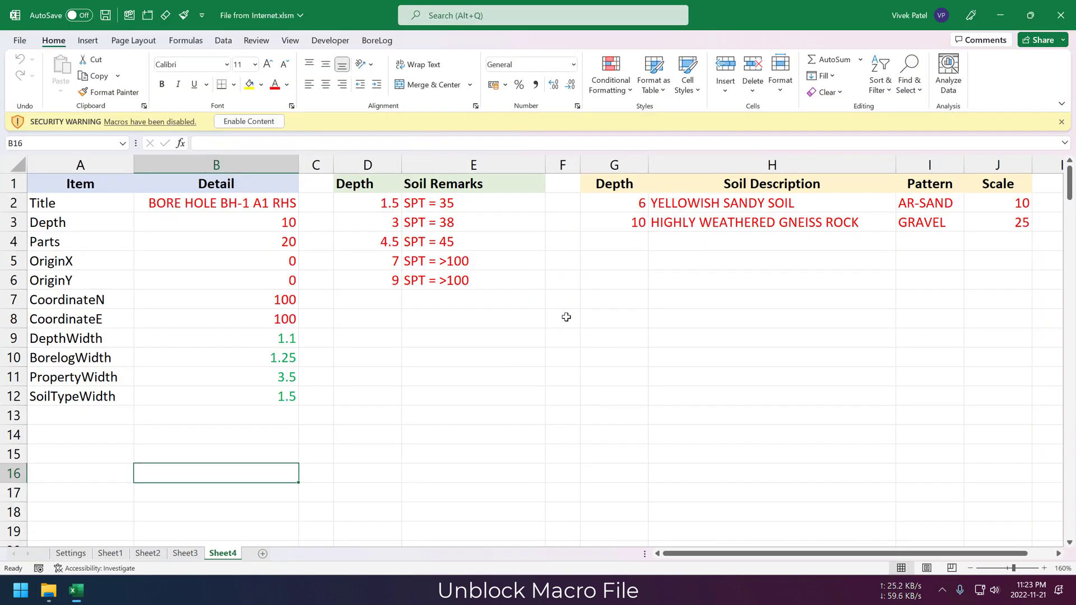
click(376, 40)
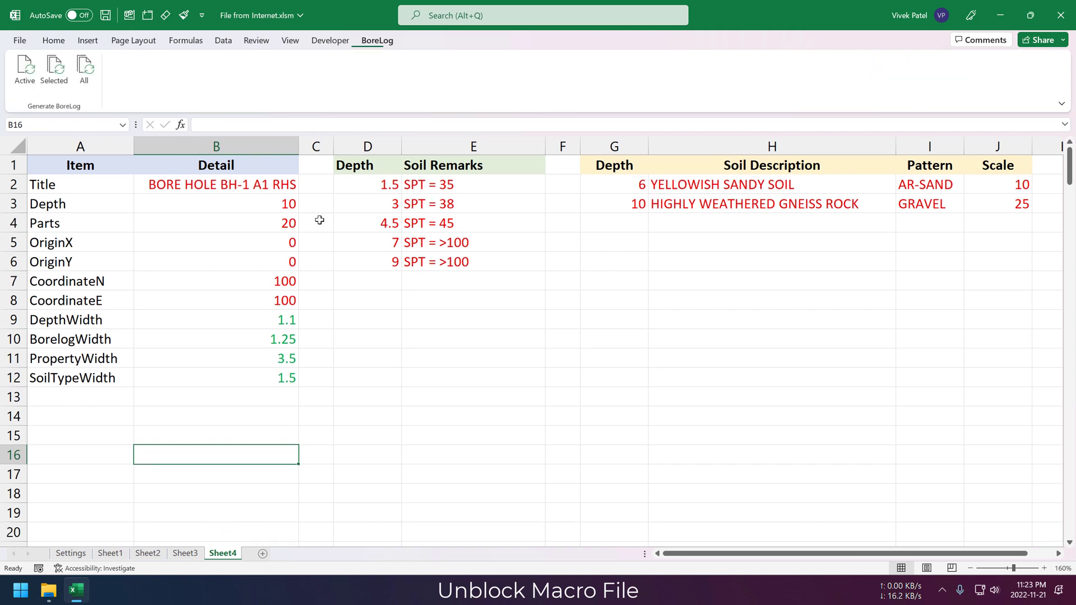
click(368, 261)
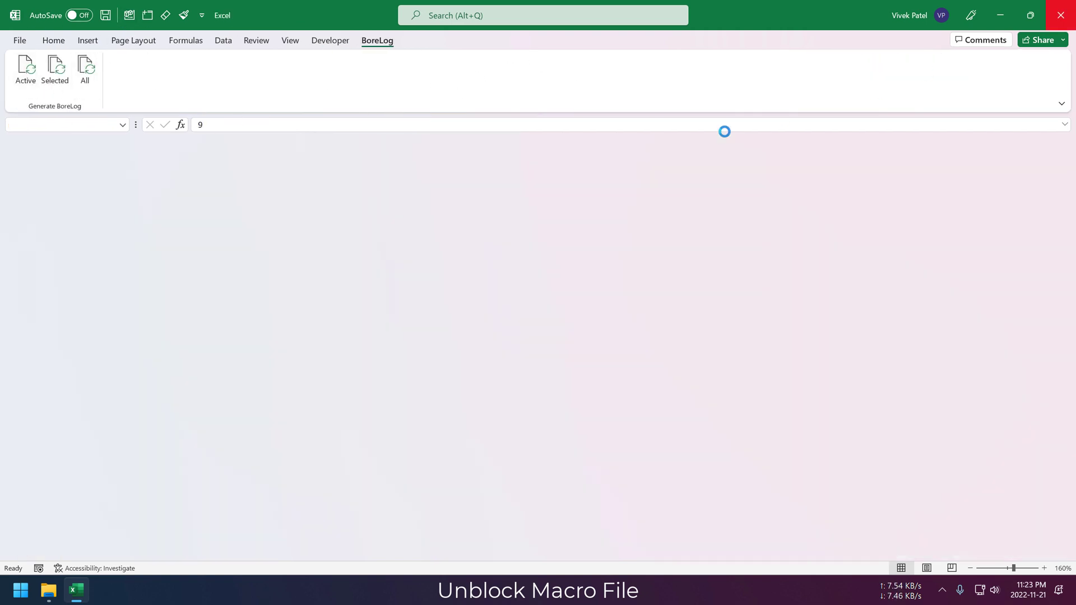
click(47, 589)
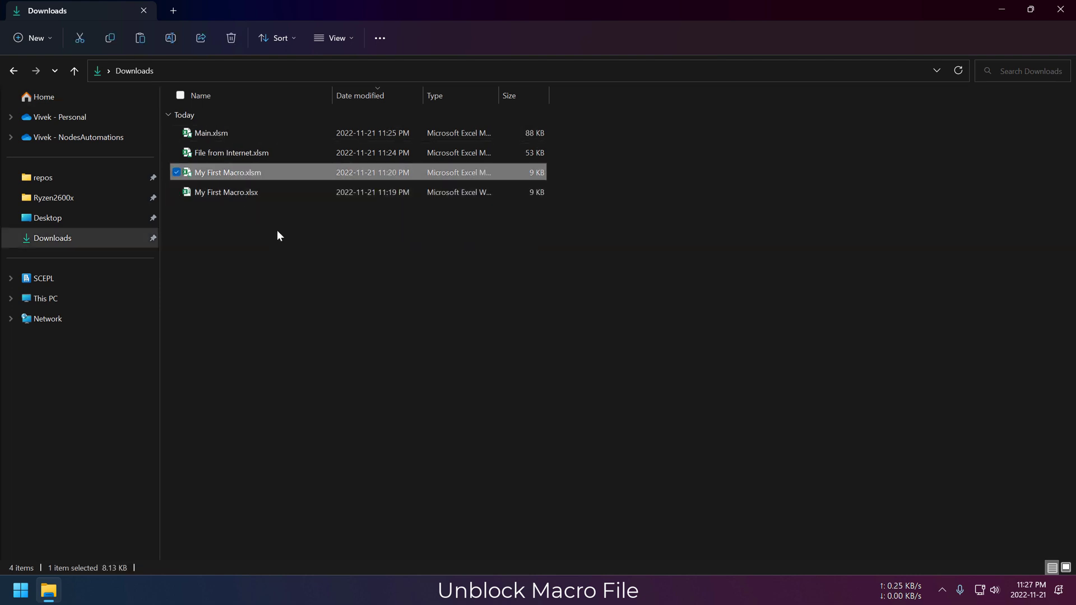
Open My First Macro.xlsm and show the Developer commands.
double_click(227, 172)
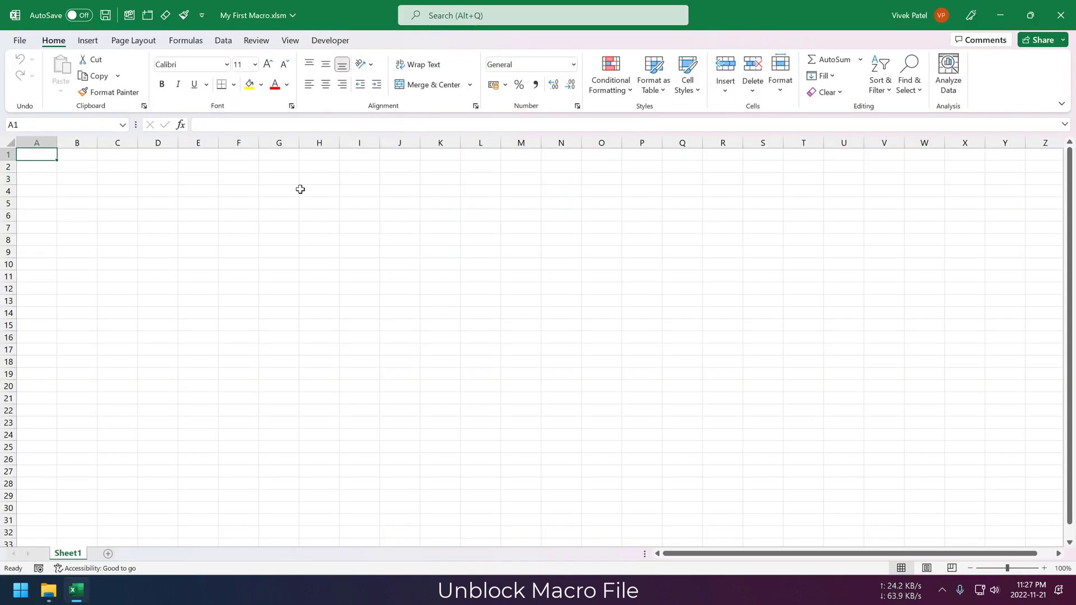
mouse_move(341, 27)
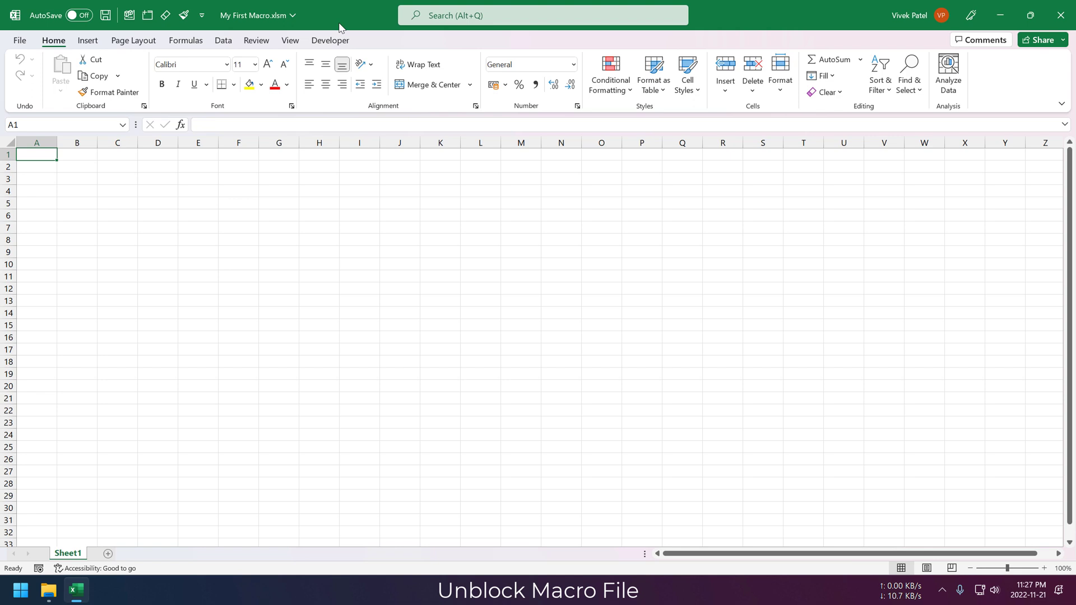
click(329, 40)
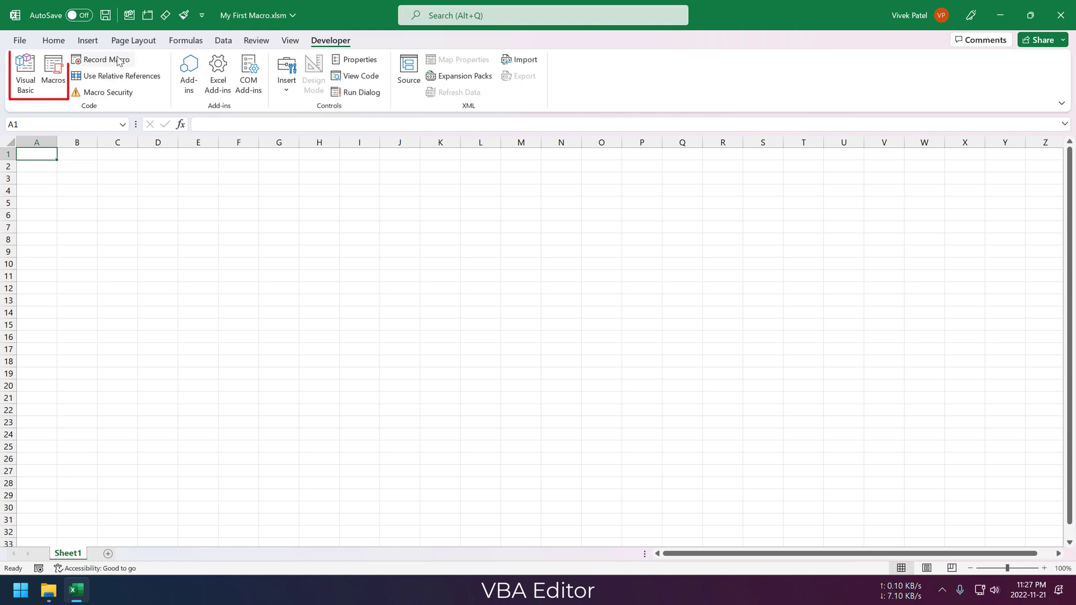
mouse_move(148, 114)
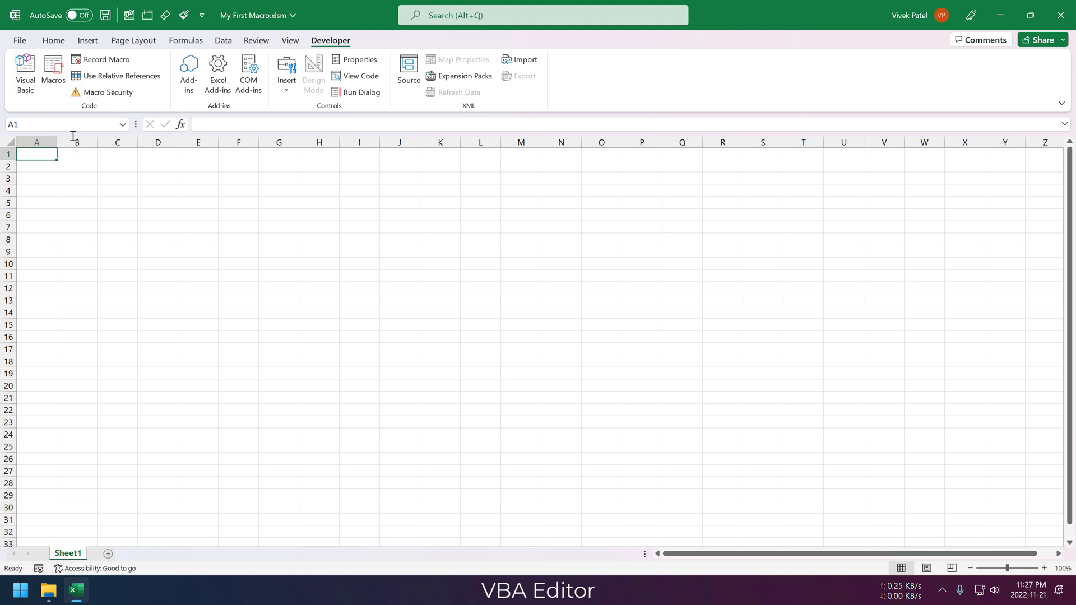
Launch the VBA editor, then hide and restore the Project Explorer.
click(25, 71)
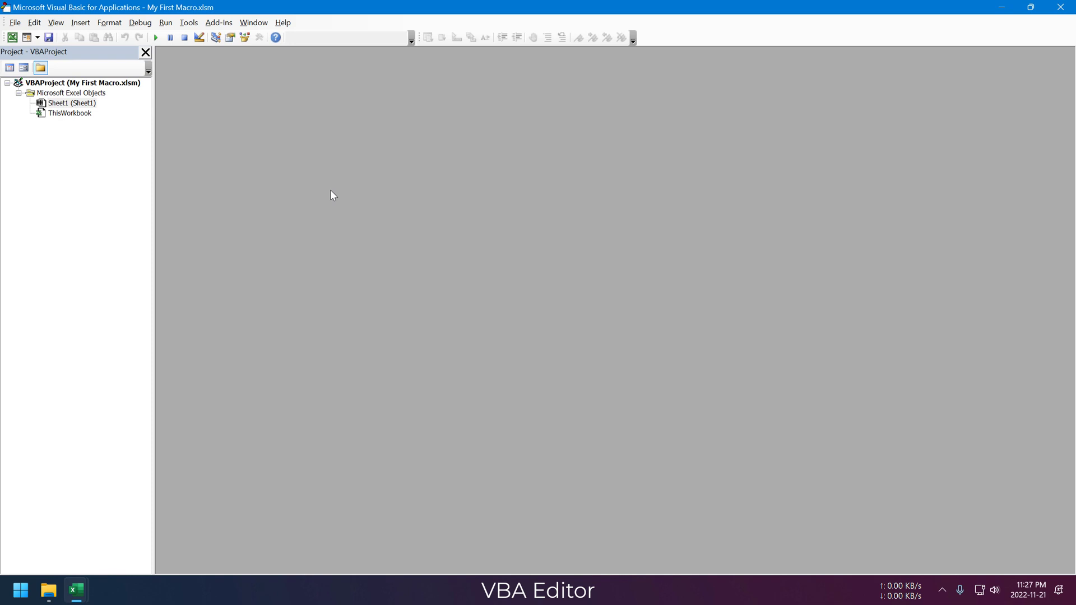
mouse_move(159, 139)
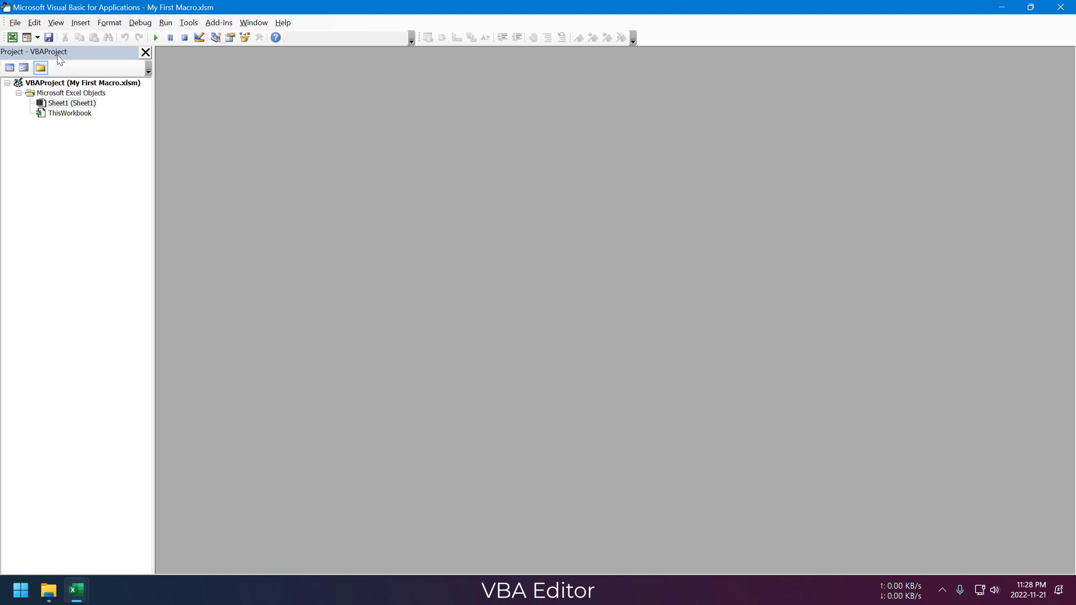
click(79, 22)
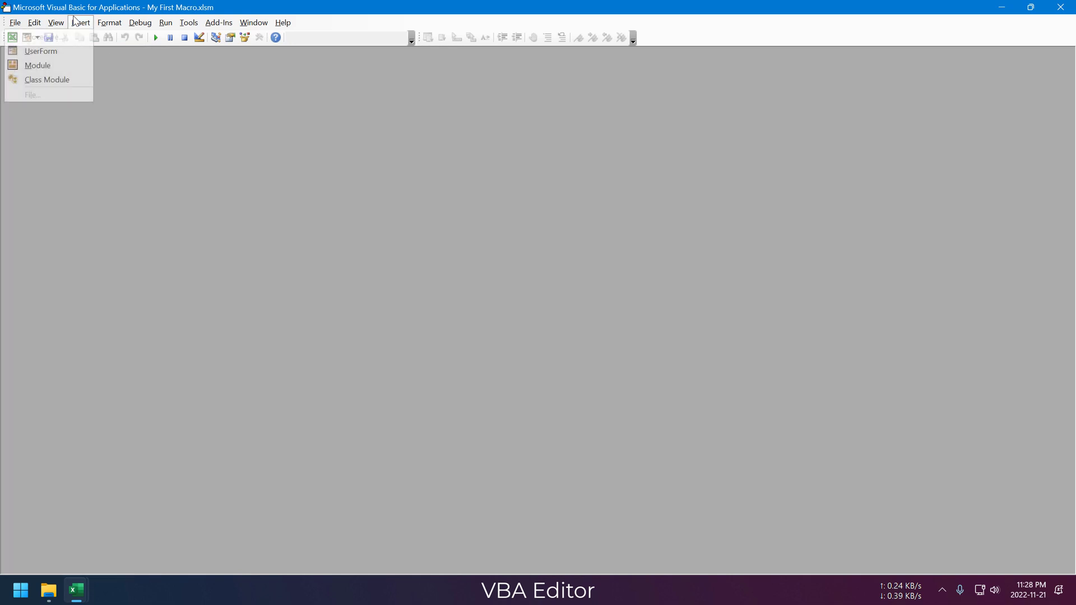
click(56, 22)
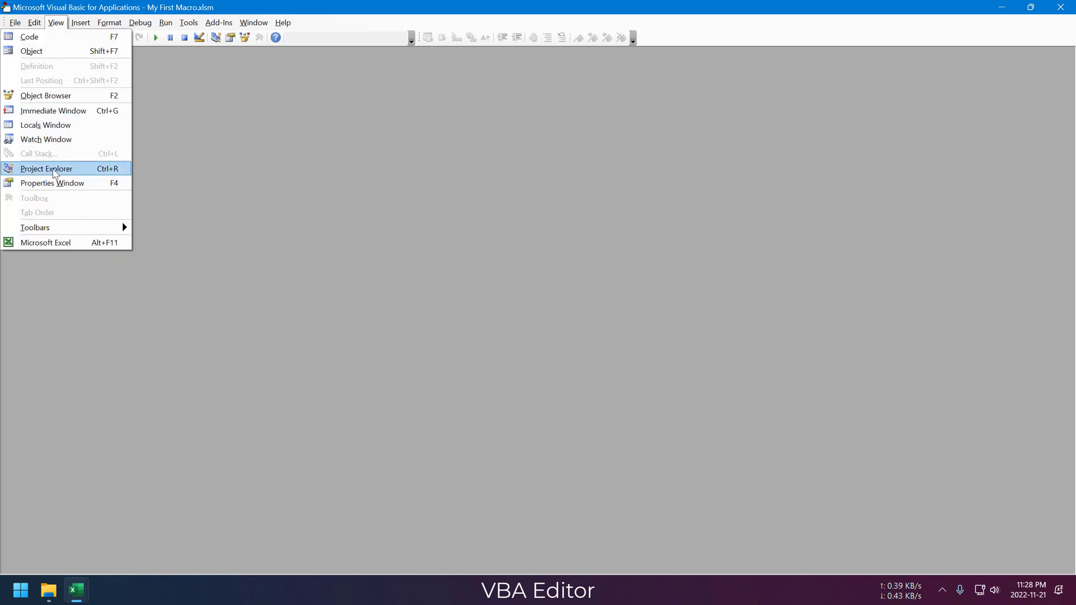
click(46, 169)
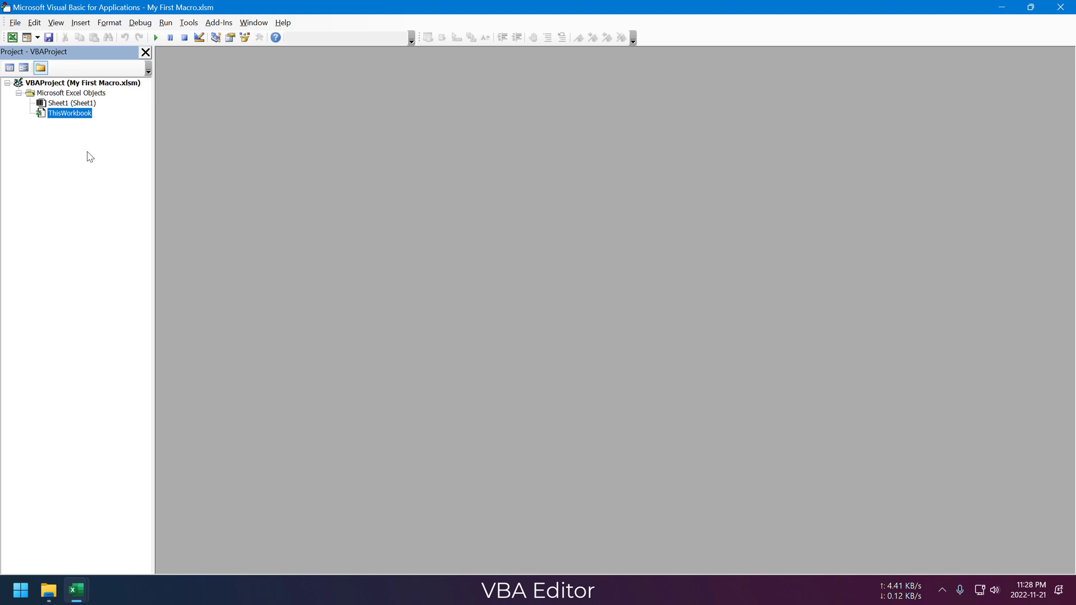
mouse_move(274, 101)
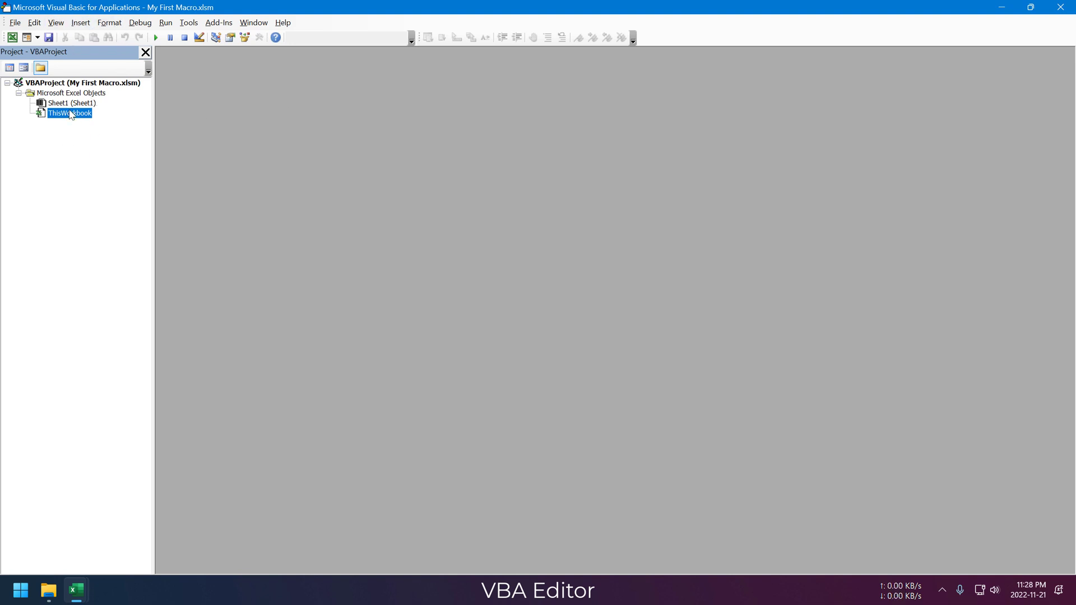
Open the code windows for ThisWorkbook and Sheet1.
double_click(69, 112)
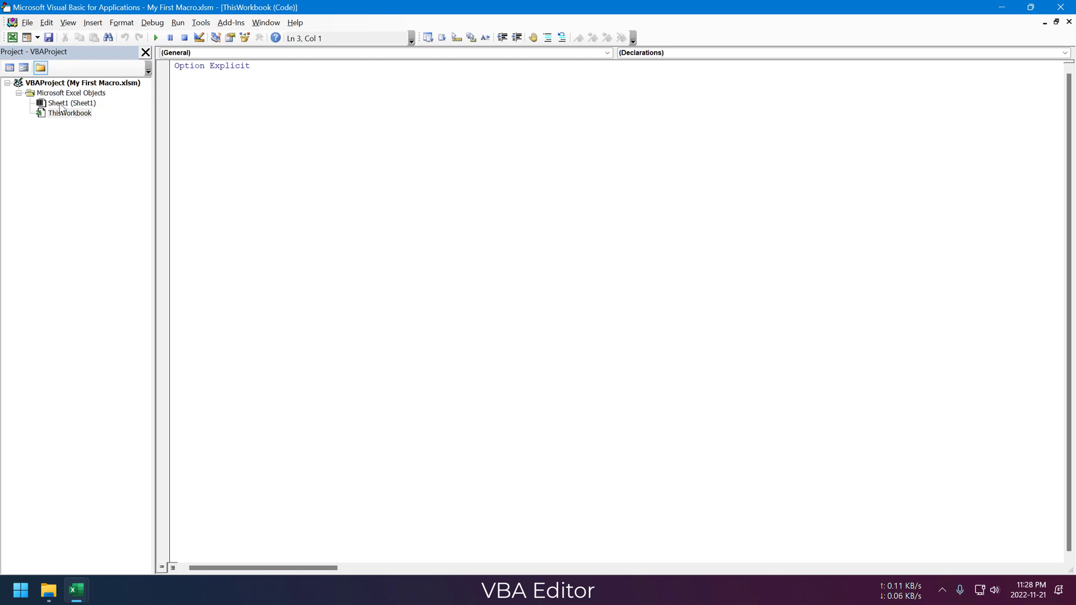
click(69, 113)
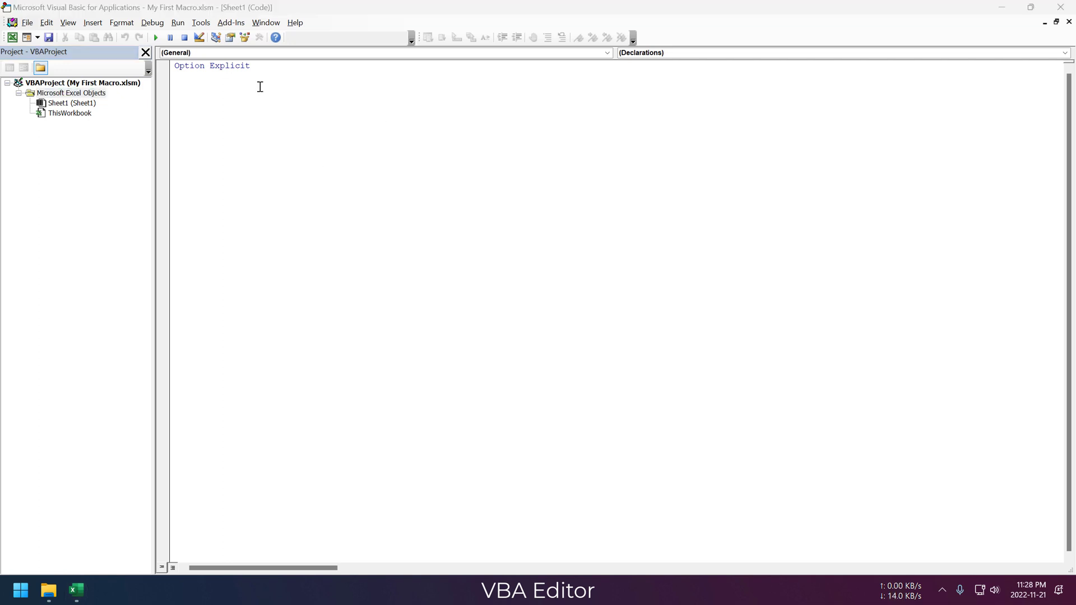
Insert a standard module and rename it to MyMacro in the Properties window.
right_click(81, 82)
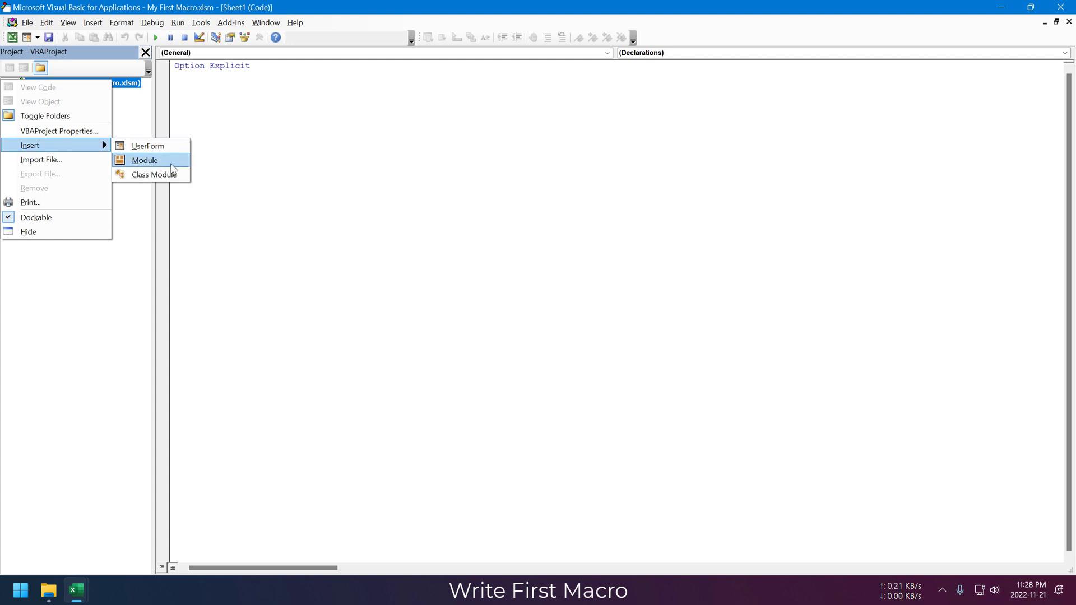
mouse_move(161, 162)
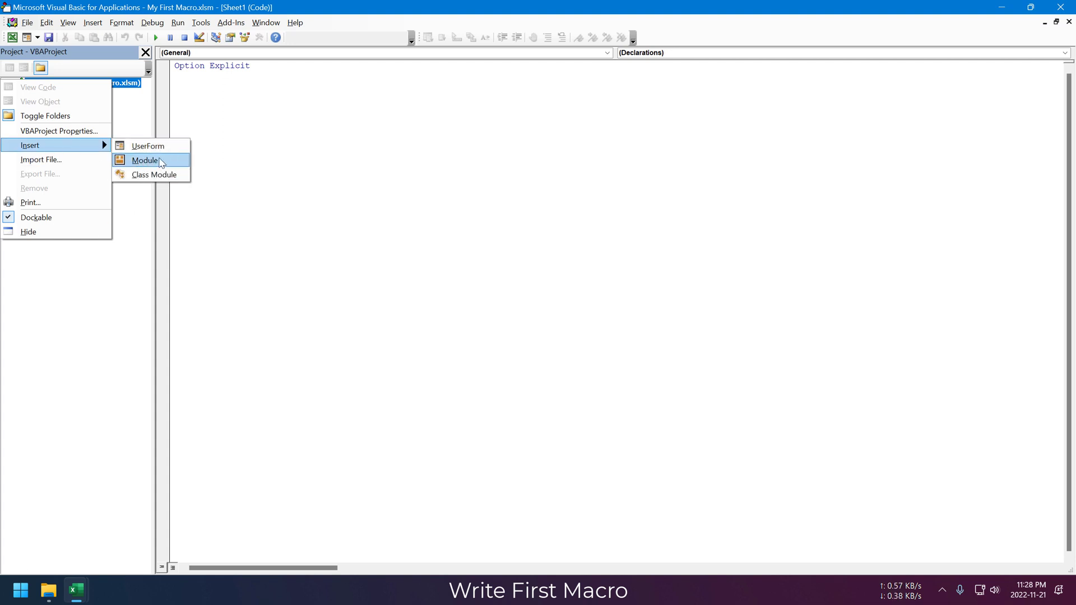
mouse_move(173, 175)
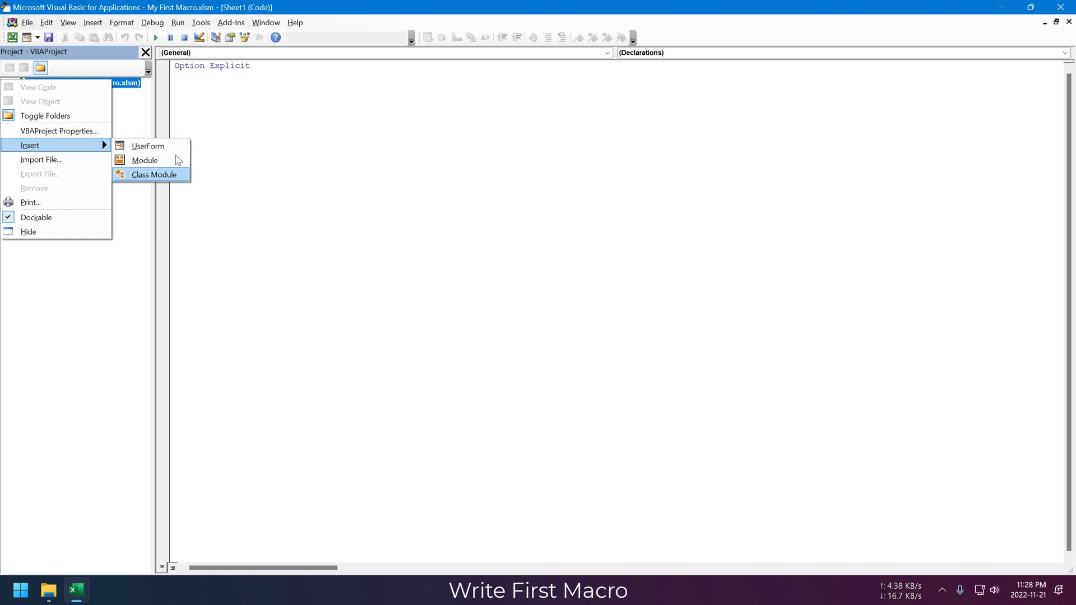
mouse_move(178, 175)
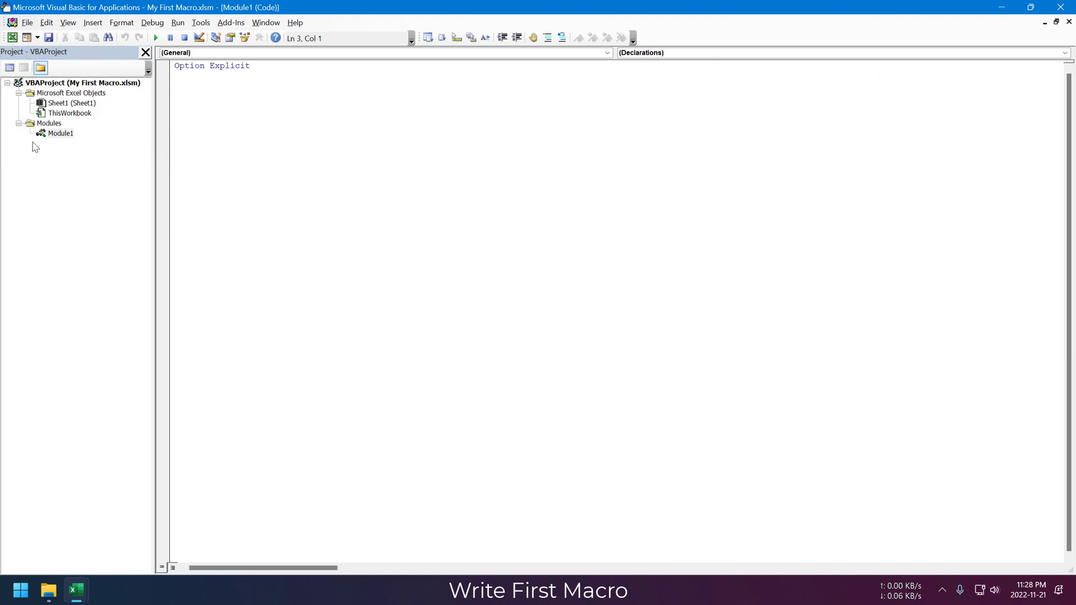
click(67, 22)
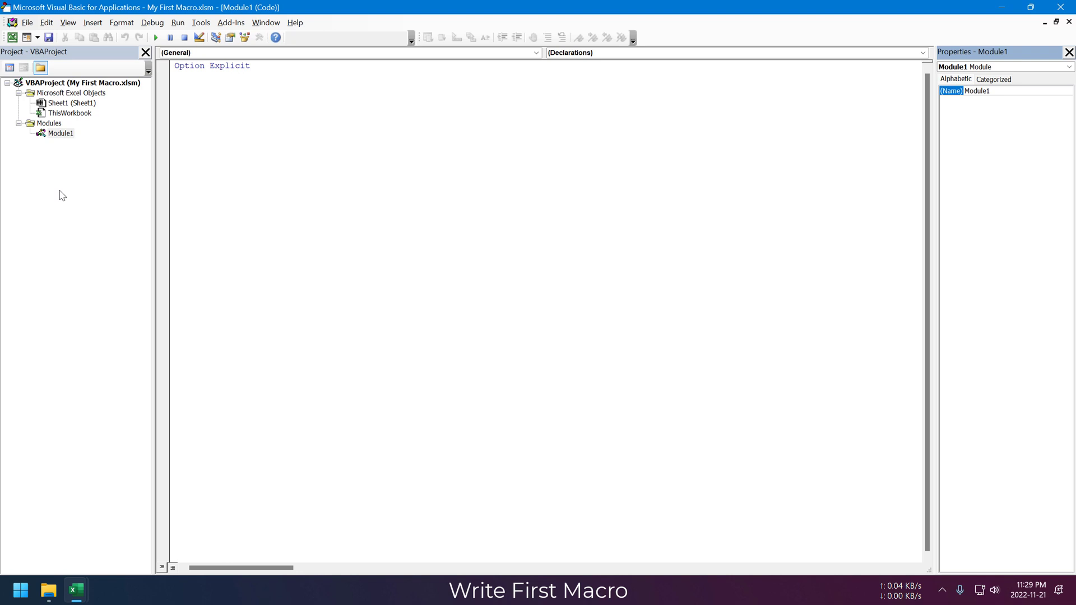
click(61, 134)
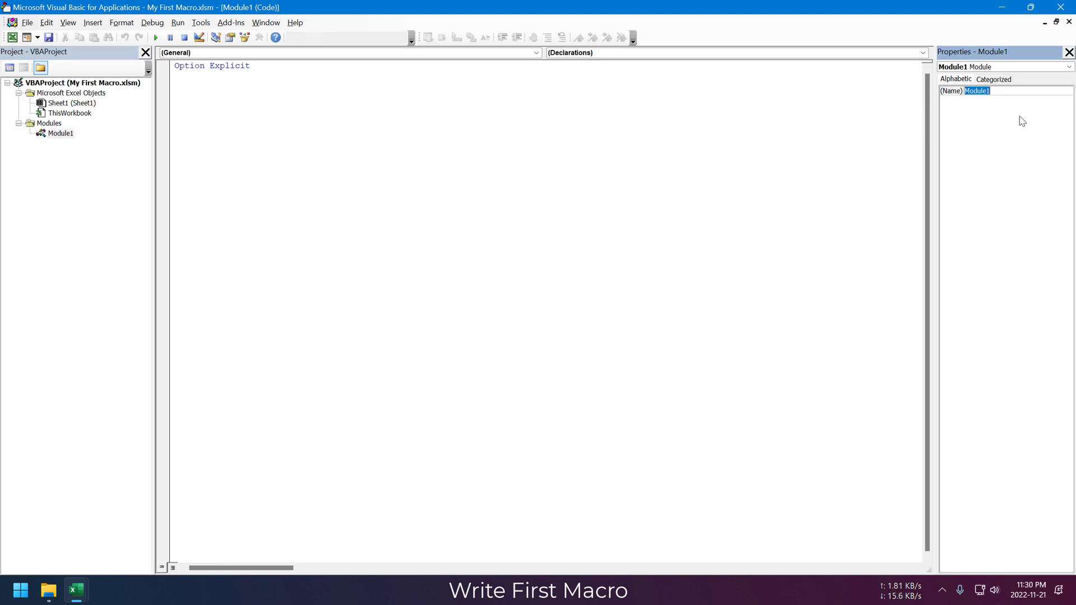
text(MyMod)
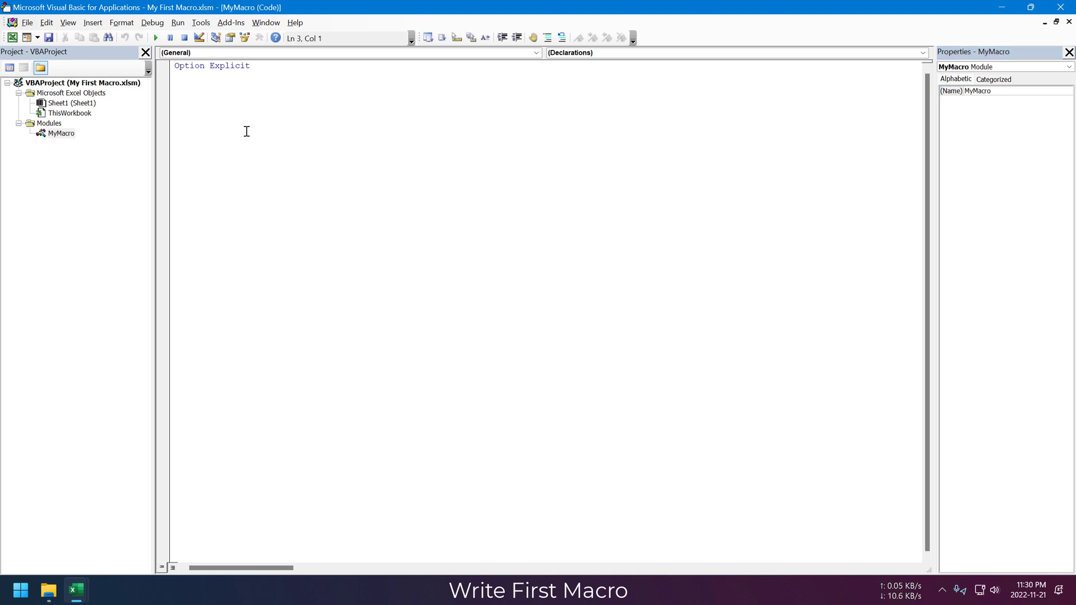
Write a Hello subroutine showing a "Hello" message box with a name.
text(Sub)
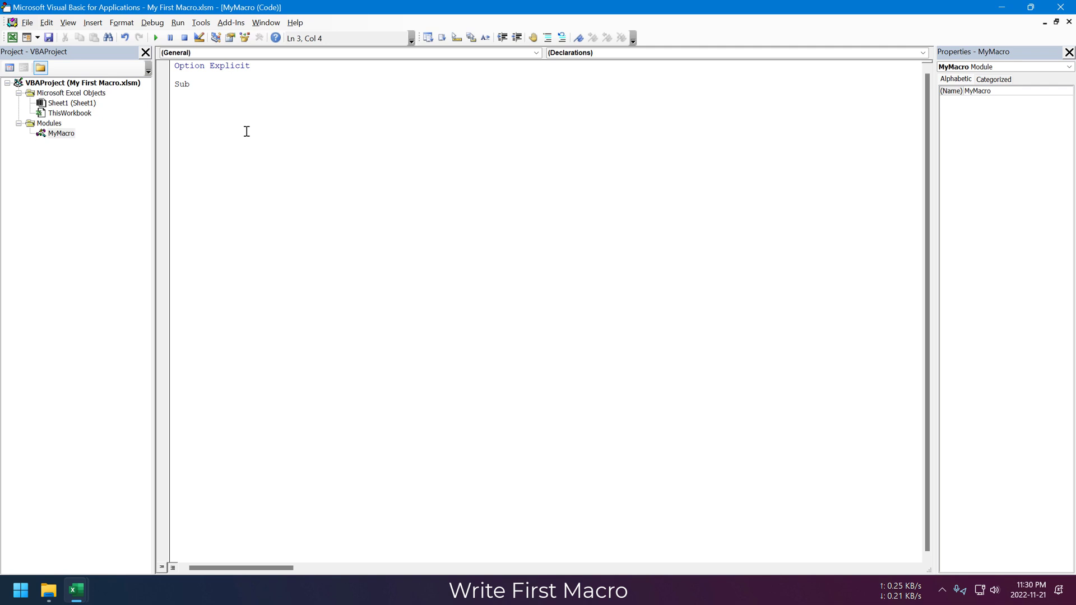
text(Hello()
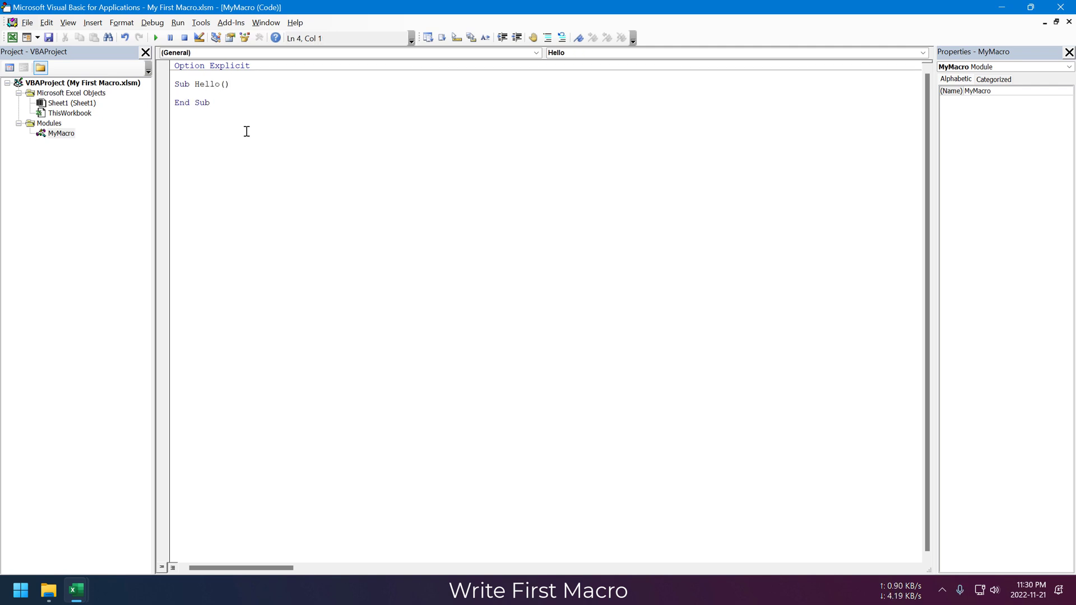
text(msg)
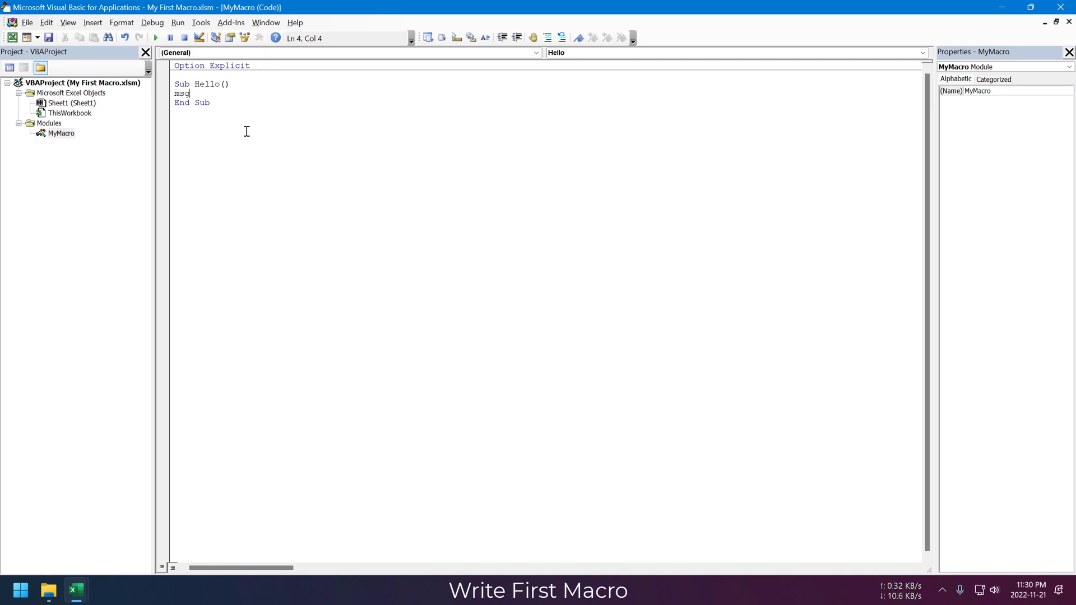
text(box "Hello)
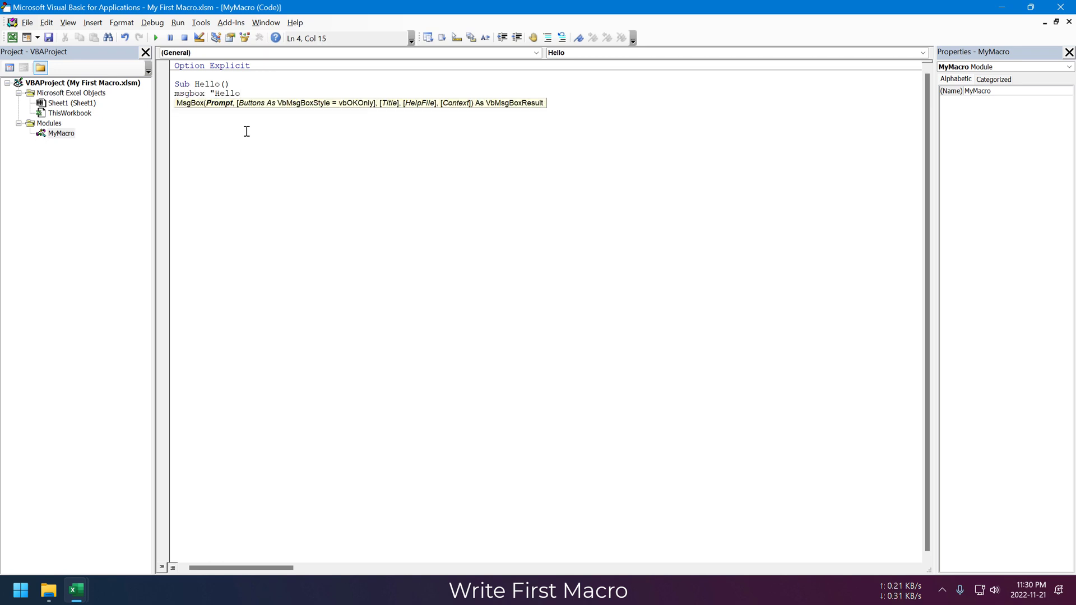
text(Vivek)
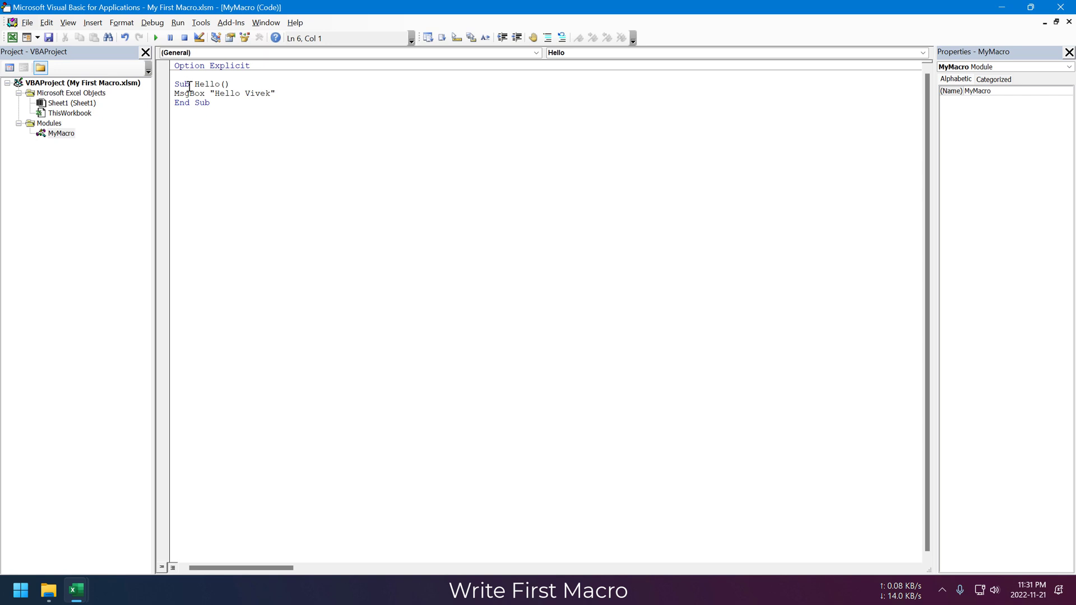
click(157, 38)
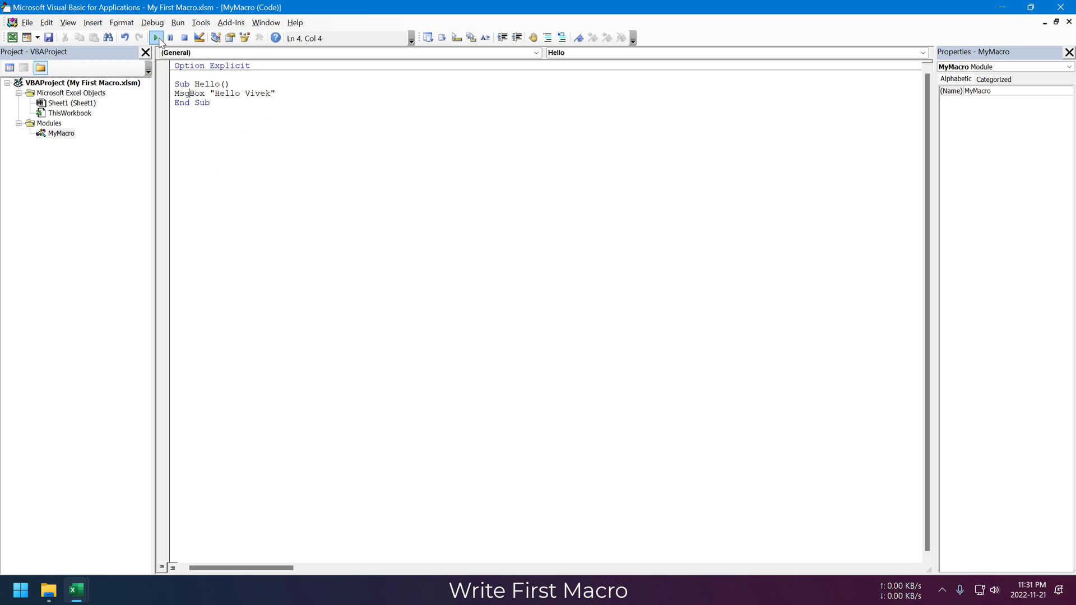
click(157, 38)
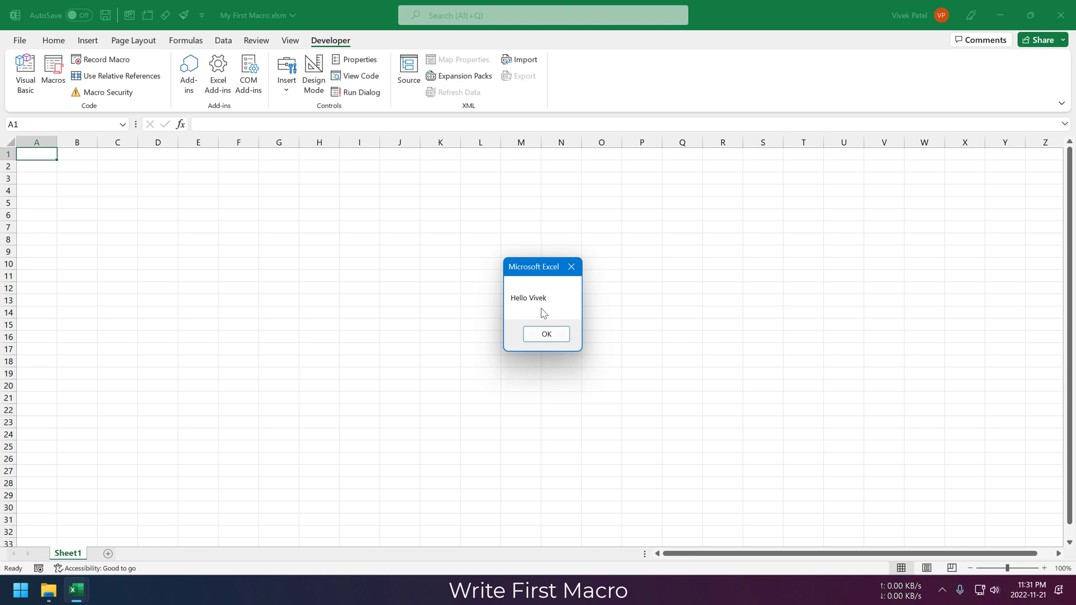
click(546, 334)
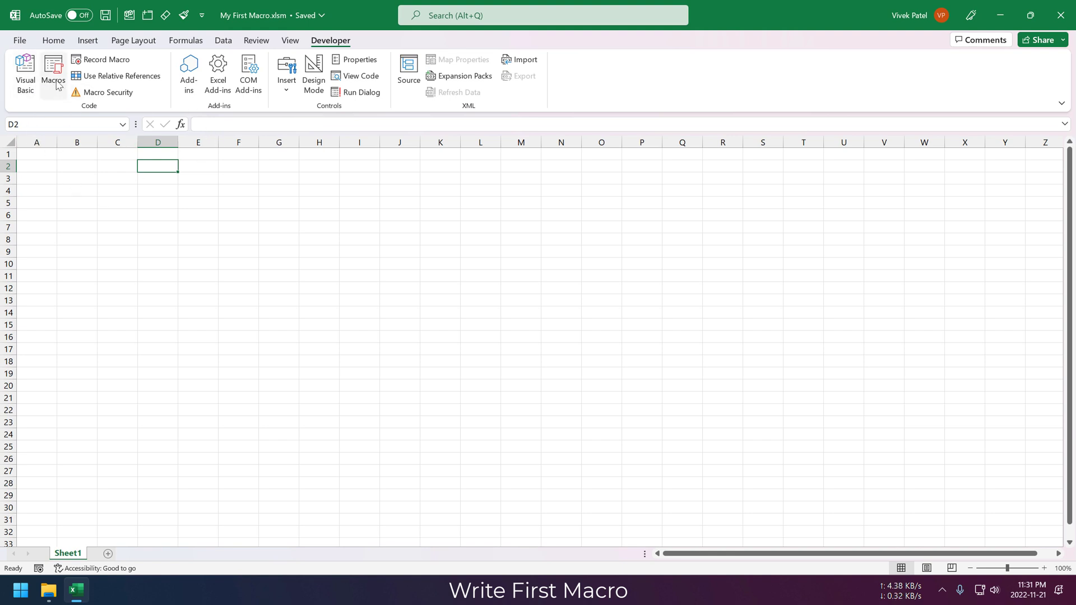
click(53, 74)
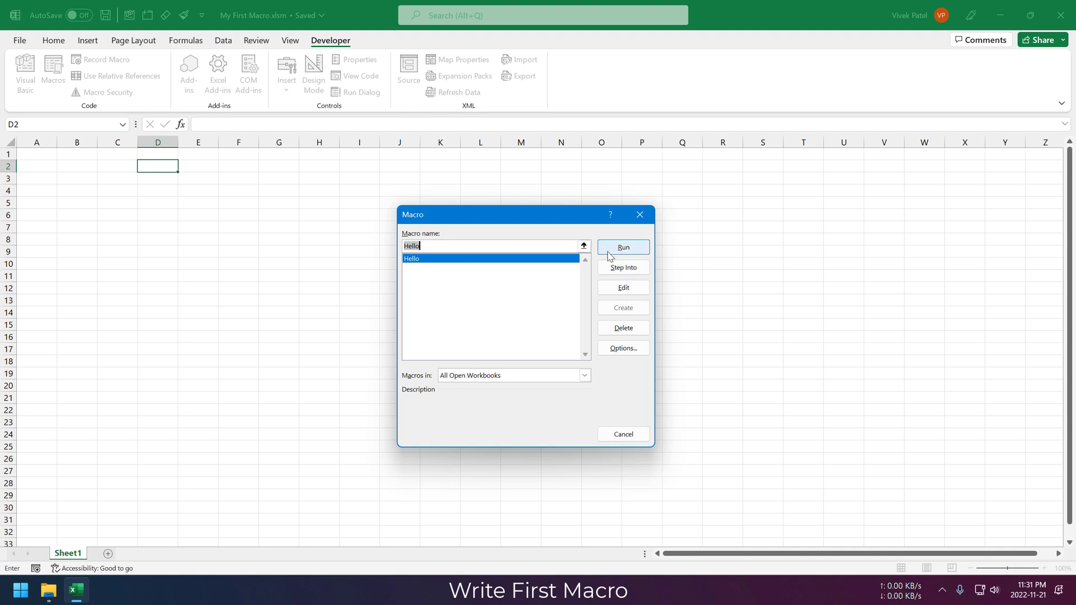
click(622, 247)
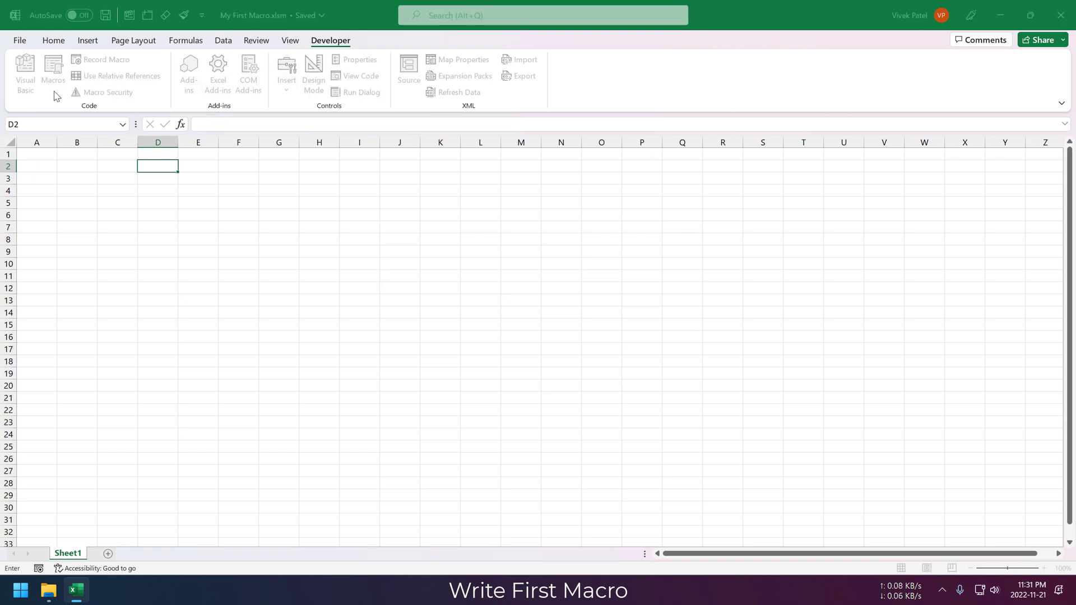
click(53, 69)
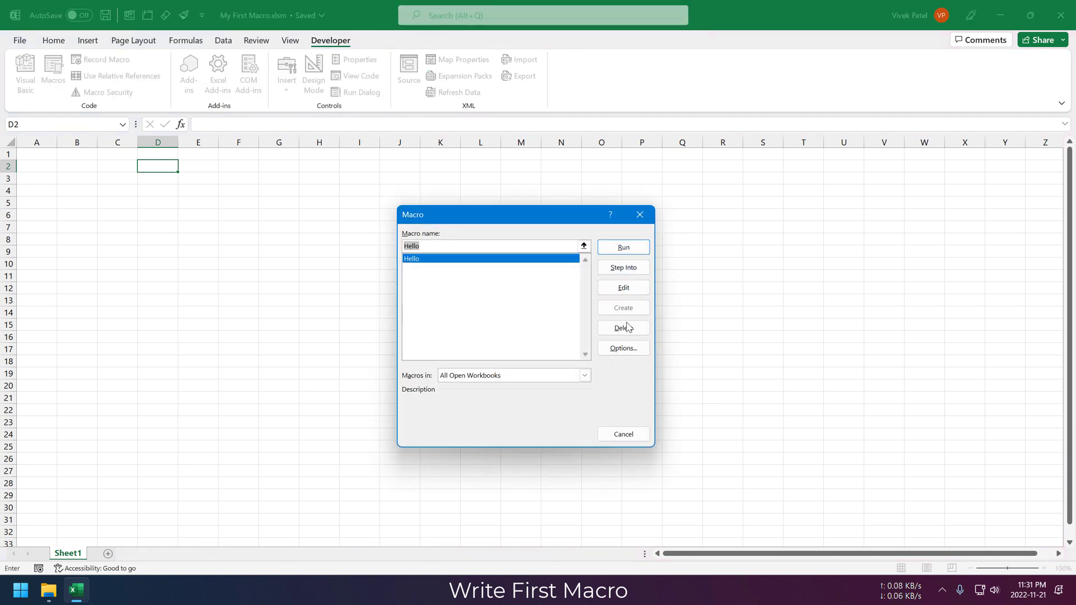
click(622, 287)
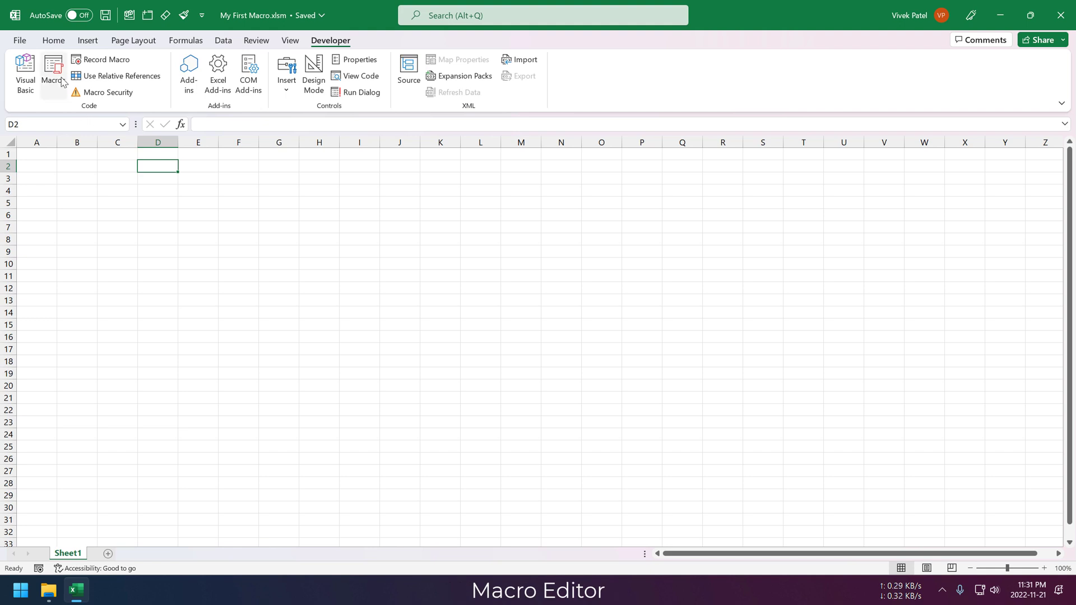
Assign the Ctrl+Shift+G shortcut to the Hello macro in Macro Options.
click(53, 75)
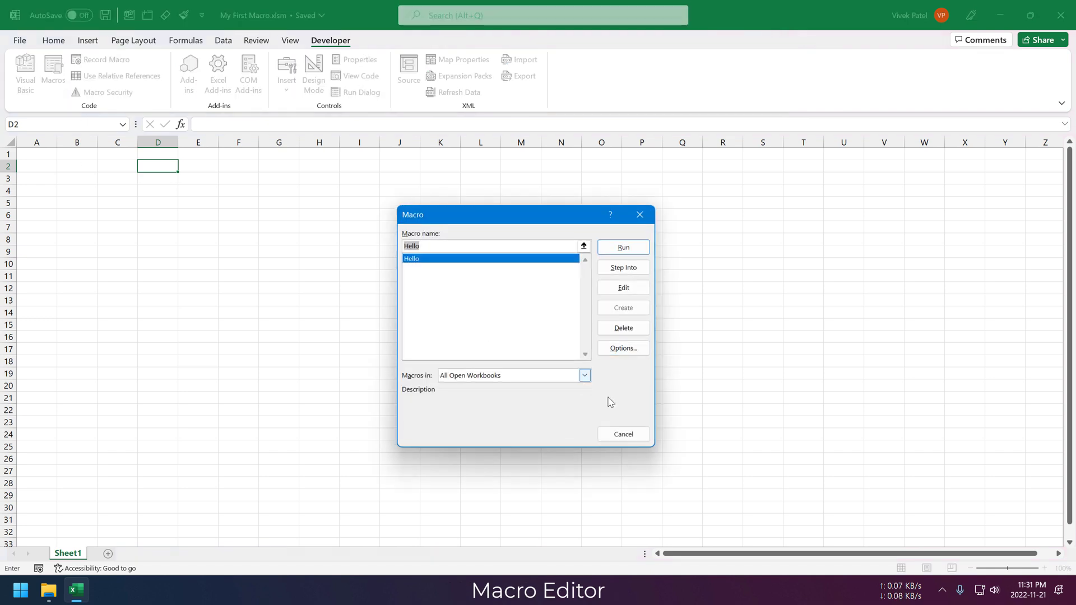
click(622, 347)
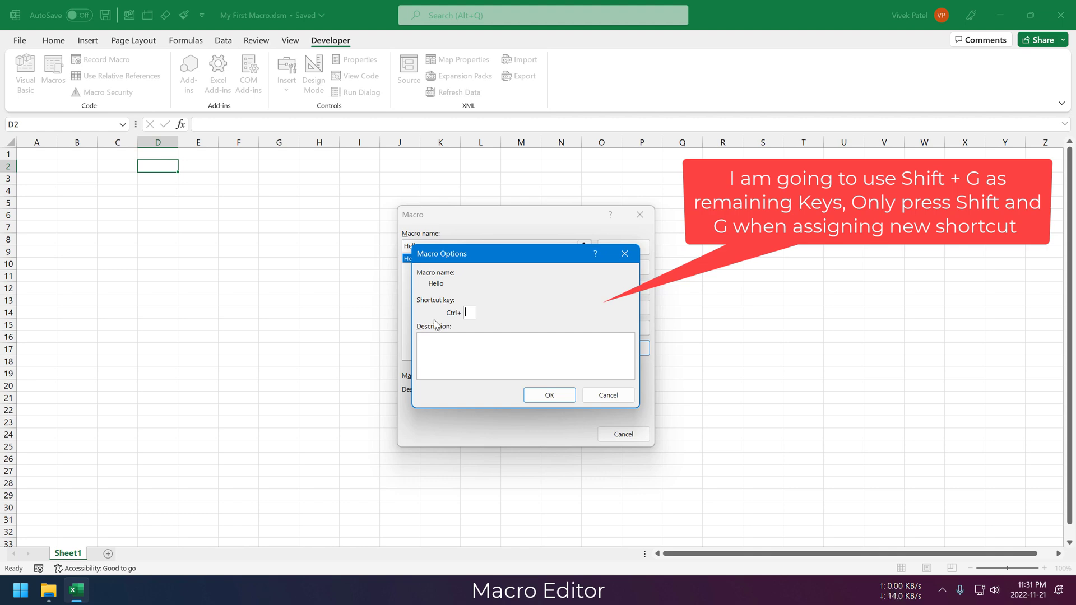
text(G)
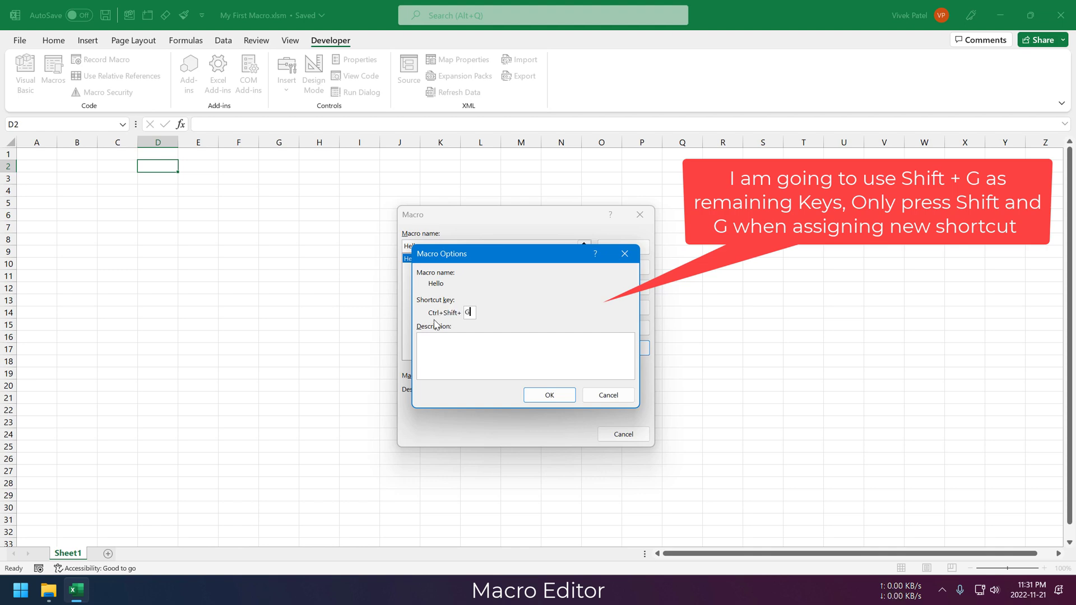
click(548, 395)
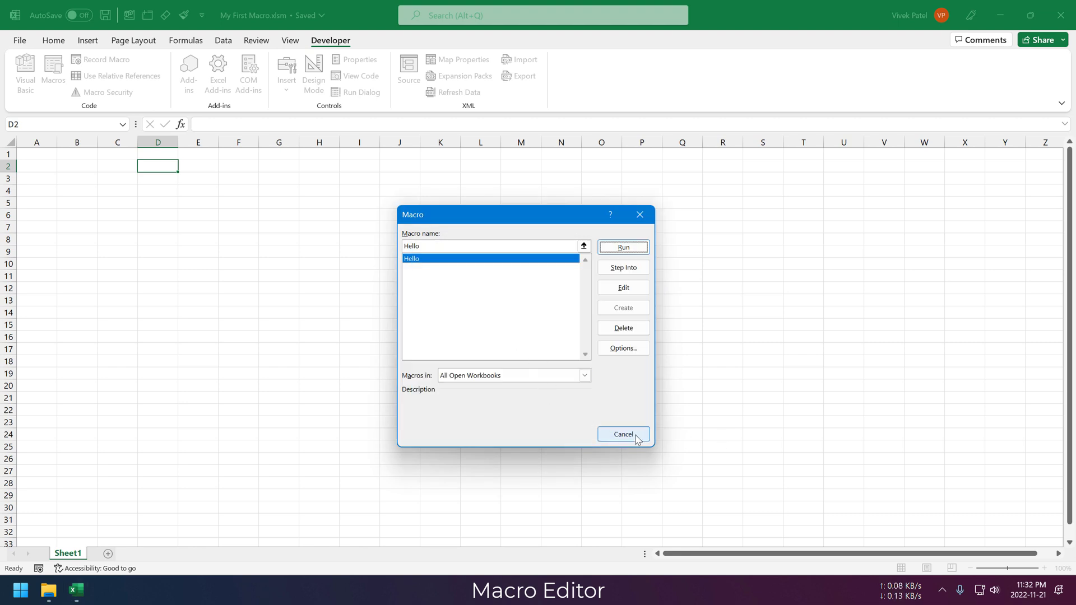
click(622, 433)
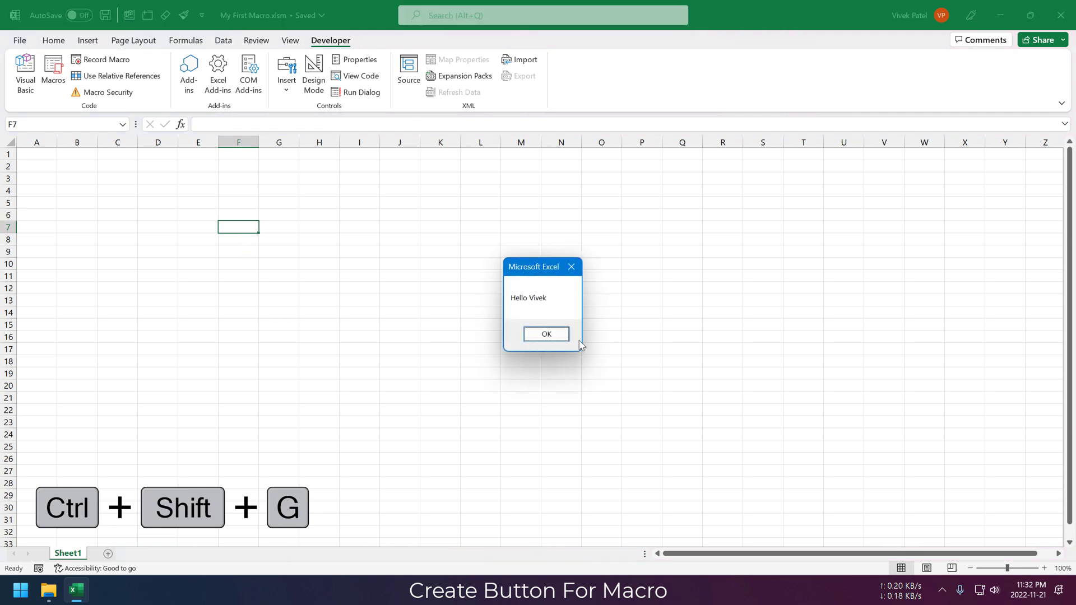
Dismiss the Hello greeting message box.
click(545, 334)
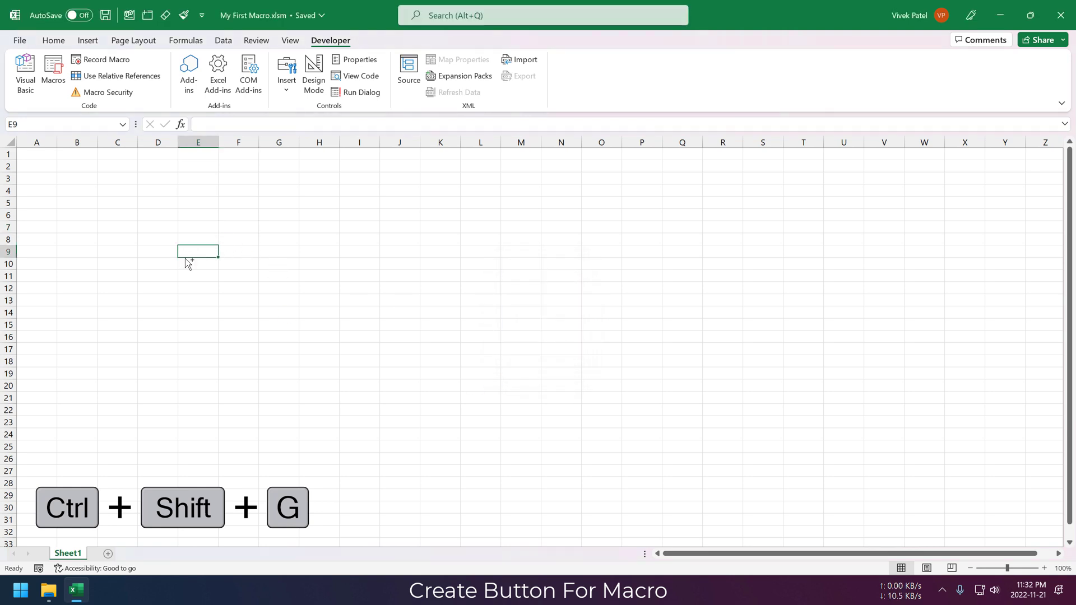
mouse_move(426, 496)
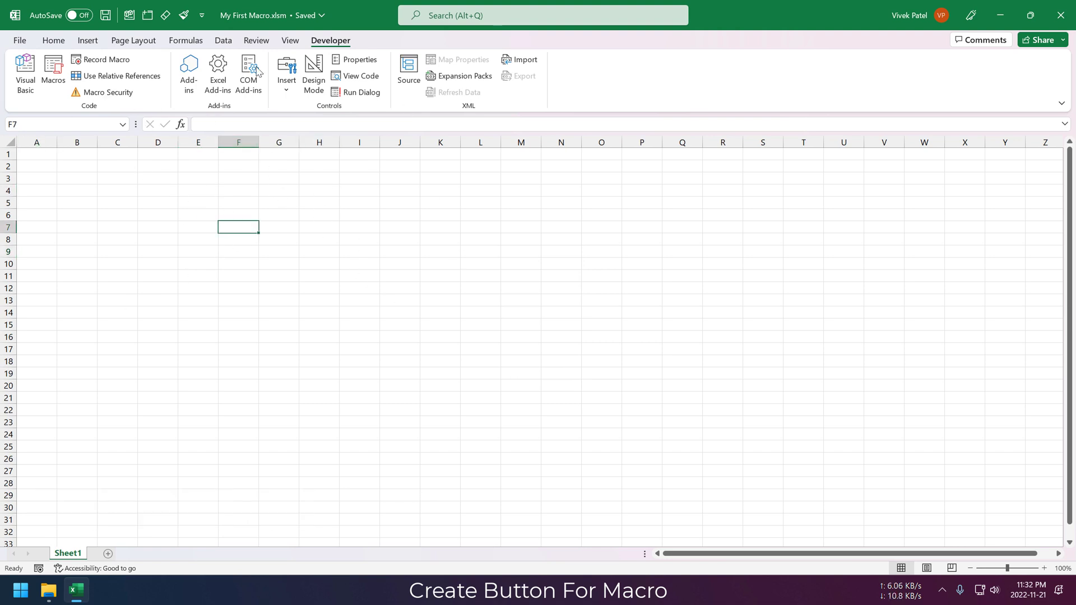
Draw a rounded rectangle shape and label it 'Click Me'.
click(87, 40)
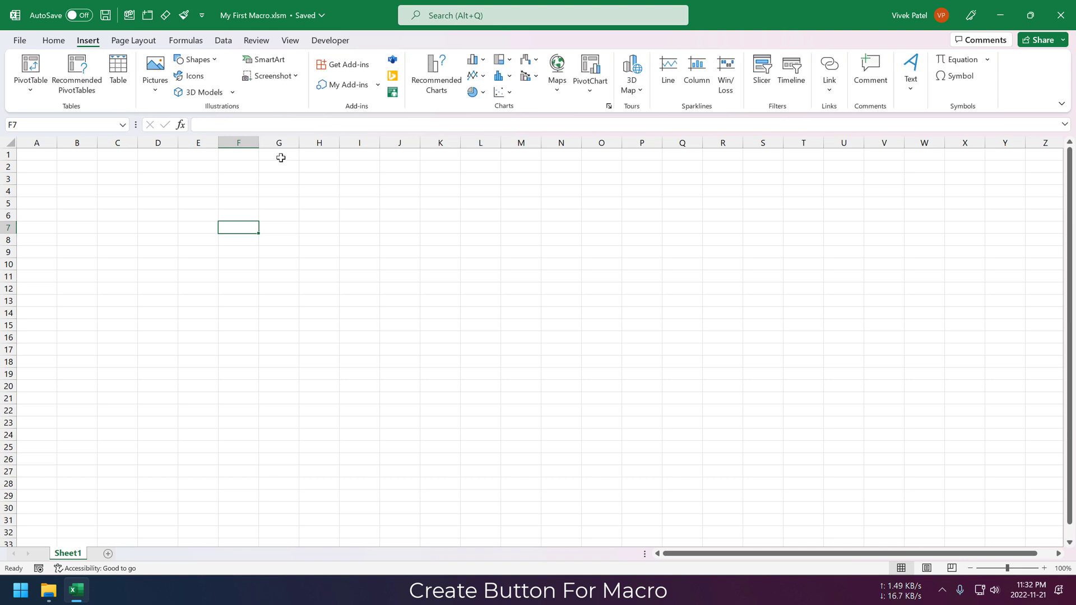
click(196, 60)
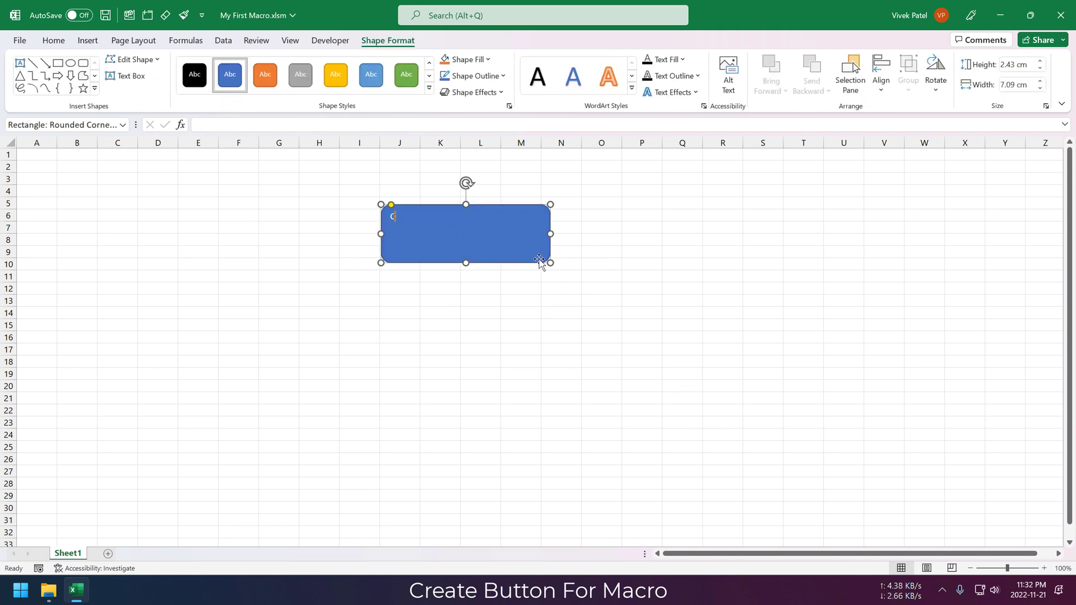
text(Click Me)
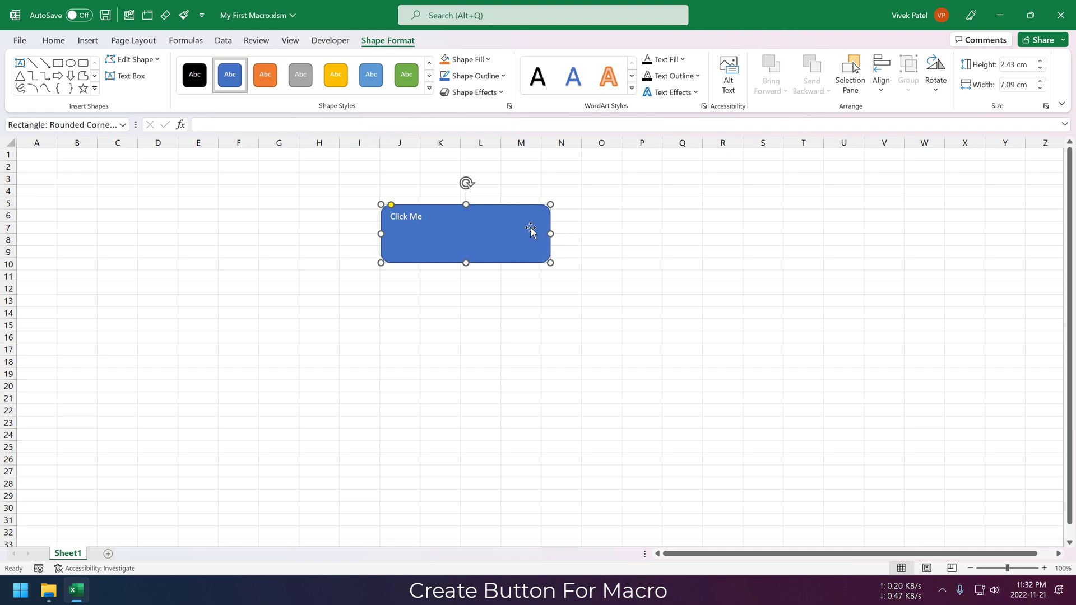
double_click(406, 217)
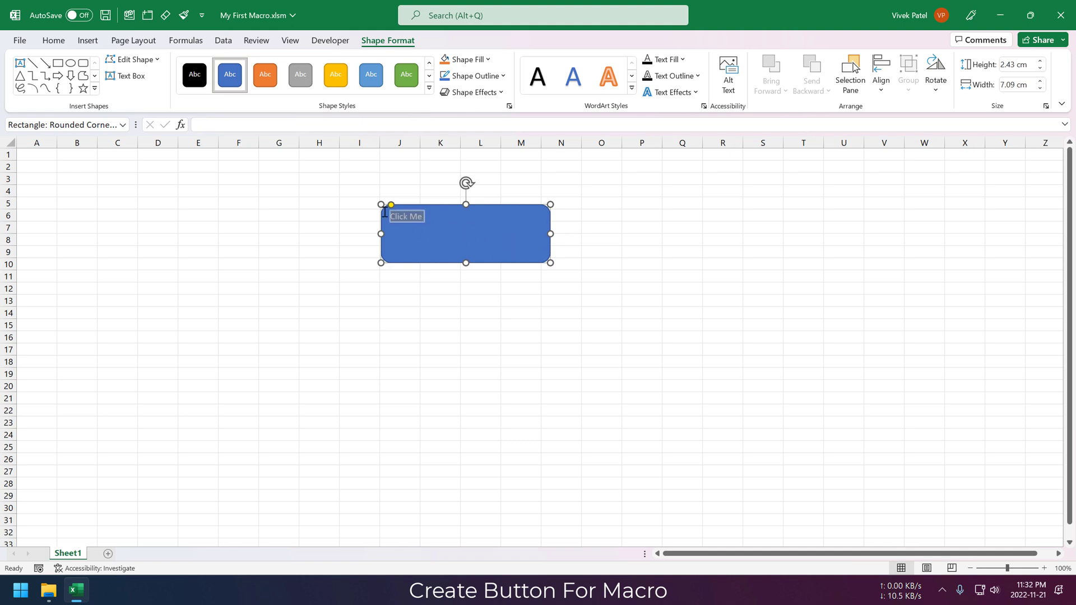
Make the Click Me label larger, centred and bold.
click(53, 40)
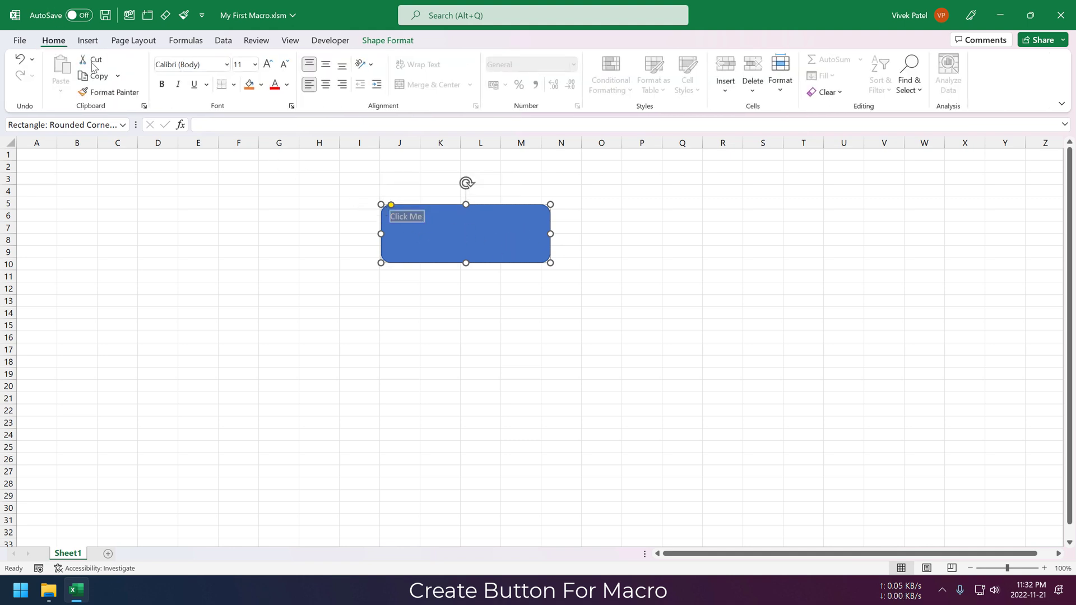
click(267, 64)
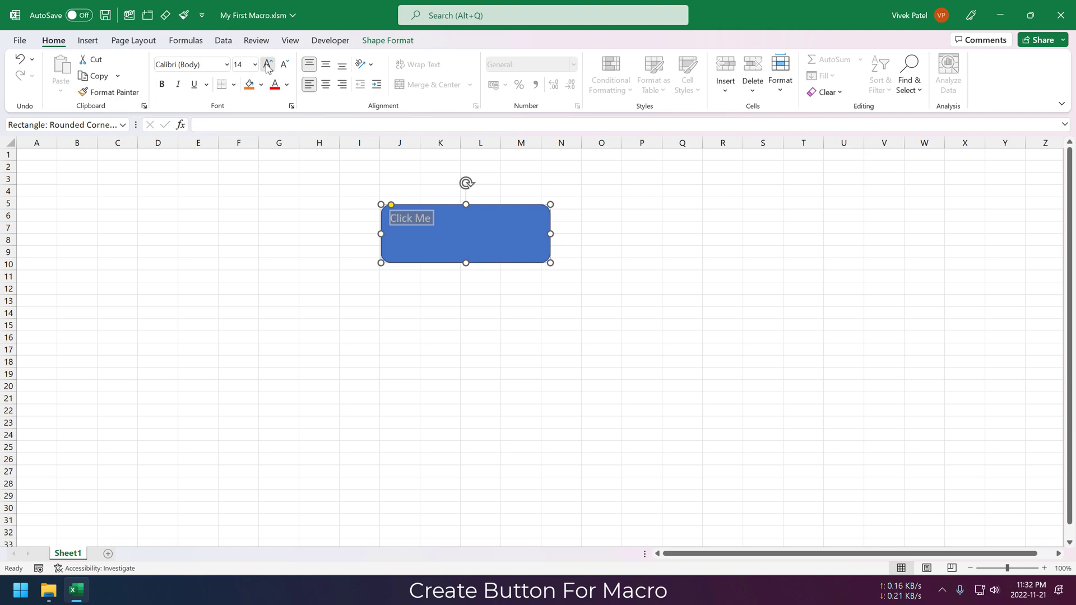
click(266, 65)
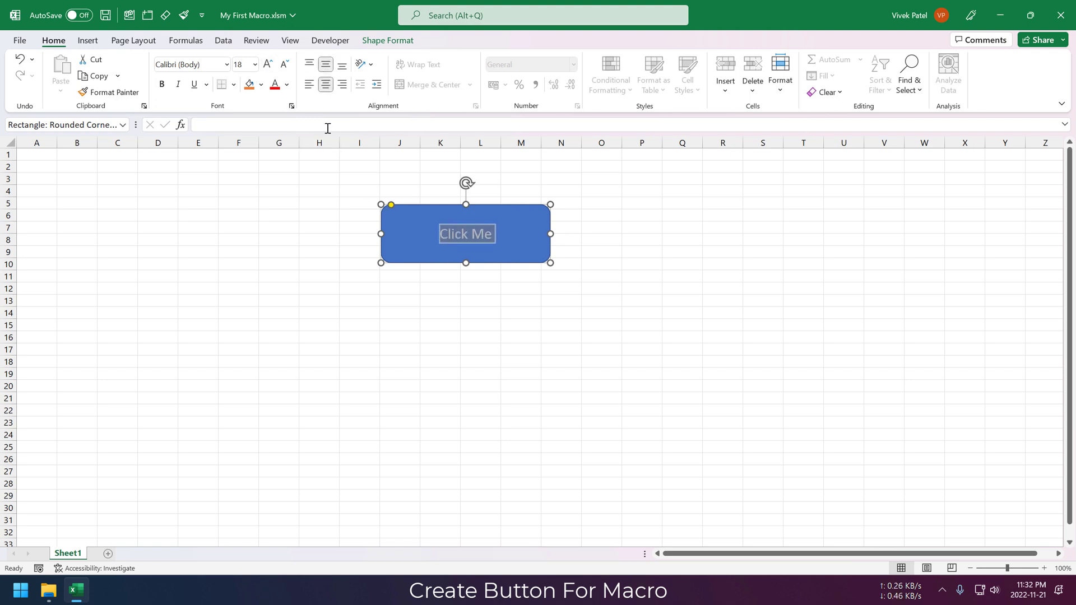
click(161, 84)
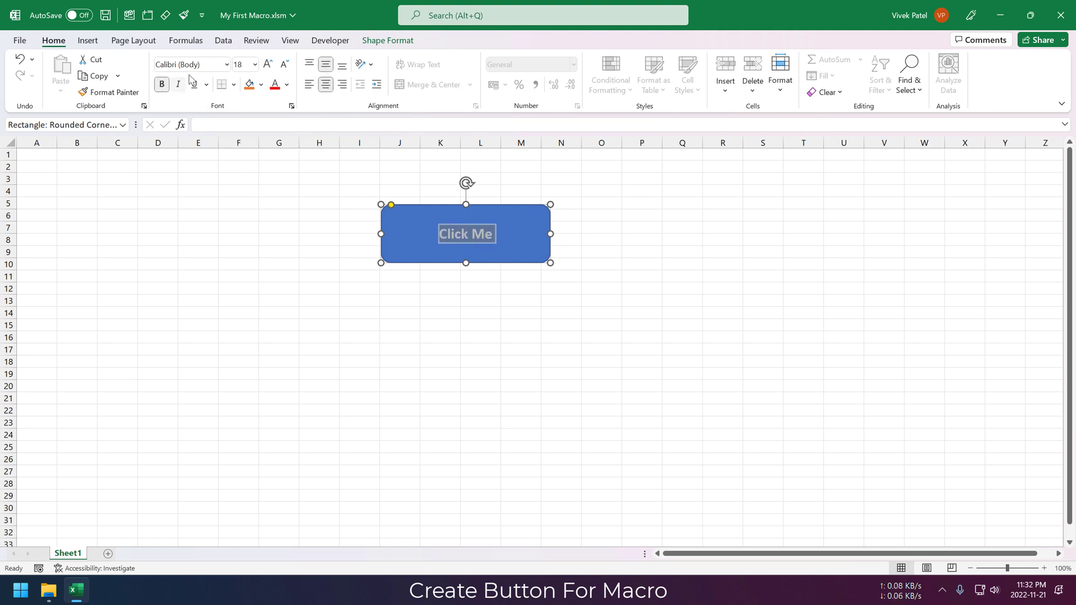
click(238, 227)
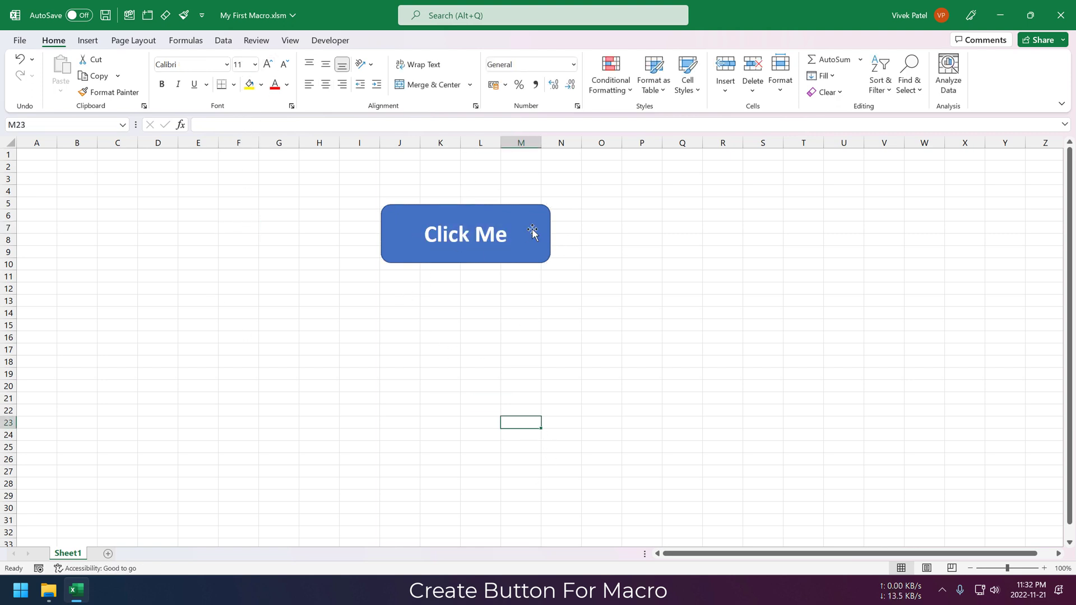
Assign the Hello macro to the Click Me shape.
right_click(465, 233)
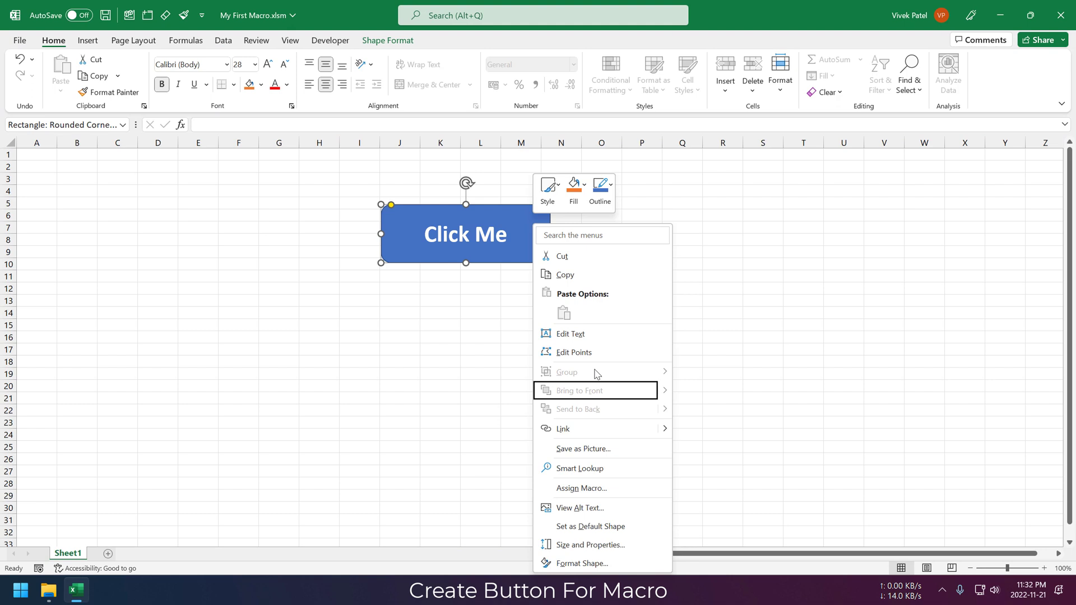
click(582, 487)
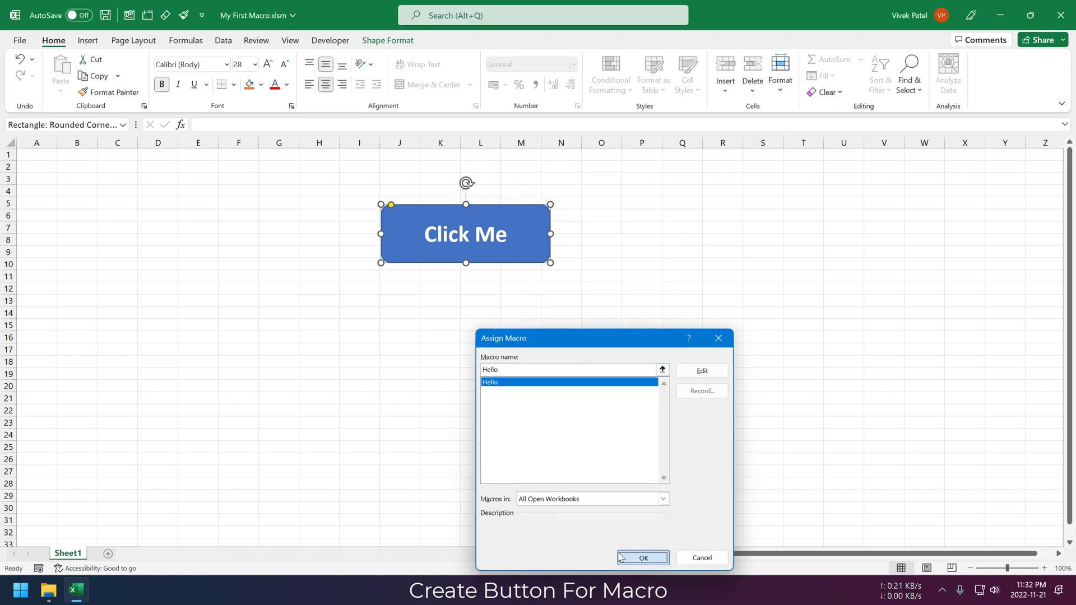
click(641, 557)
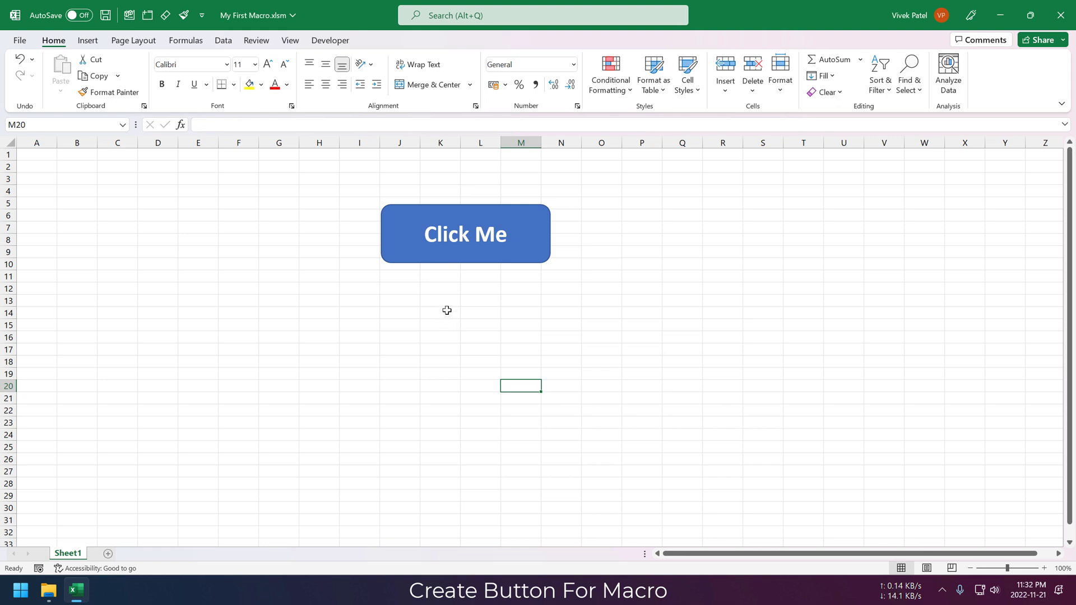
mouse_move(465, 261)
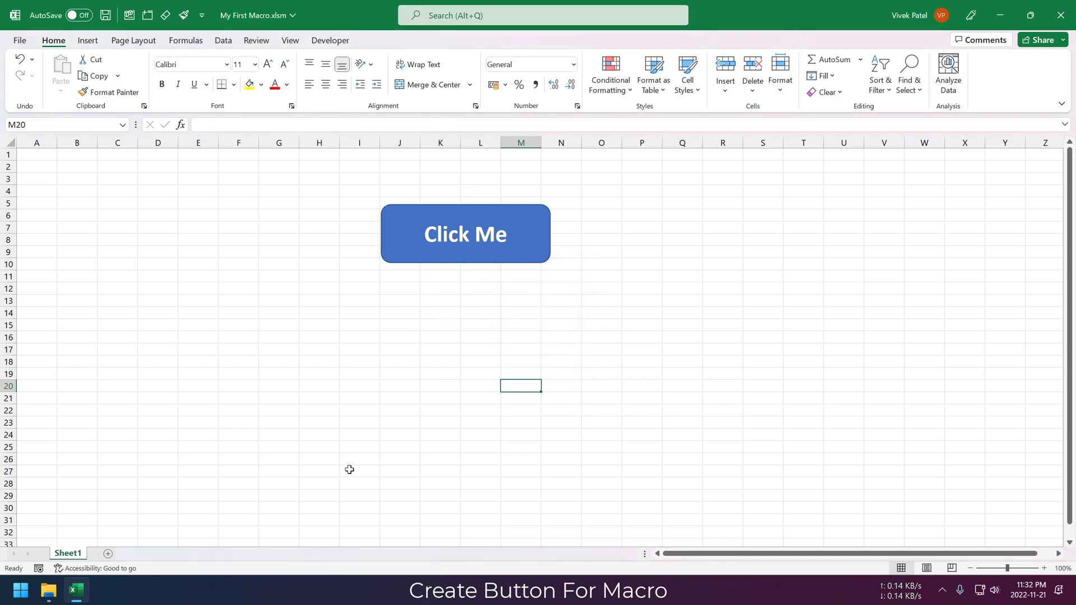
Test the shape, showing and dismissing the 'Hello Vivek' greeting.
click(464, 233)
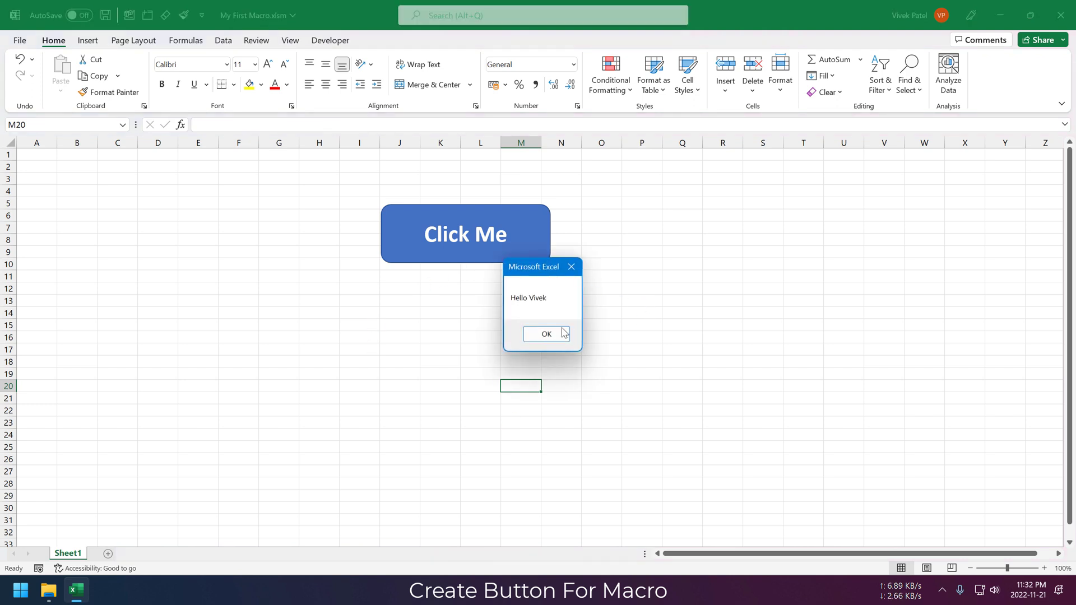
click(546, 334)
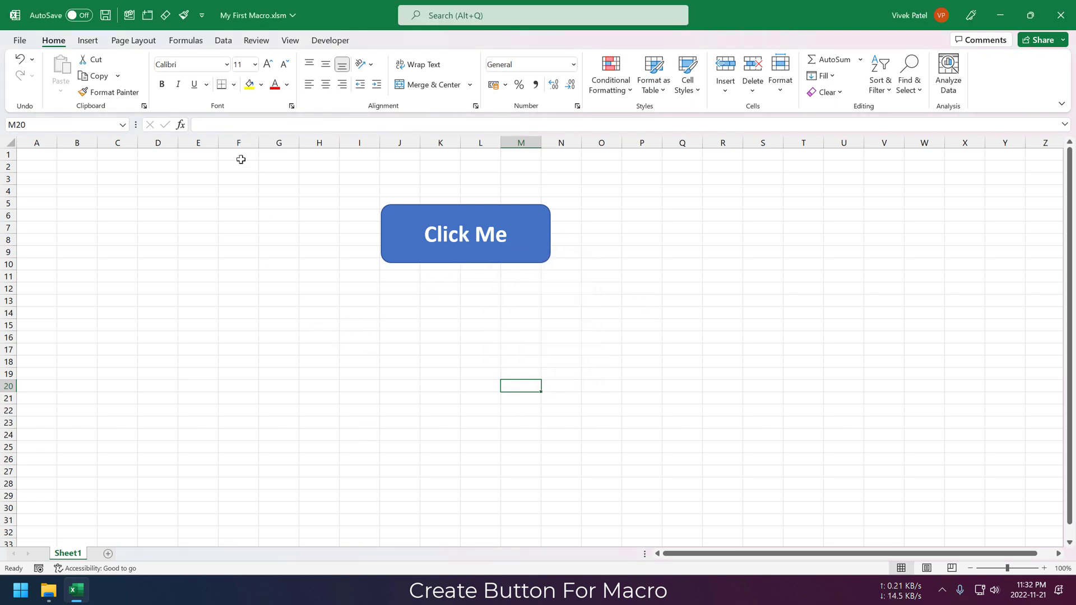
click(329, 40)
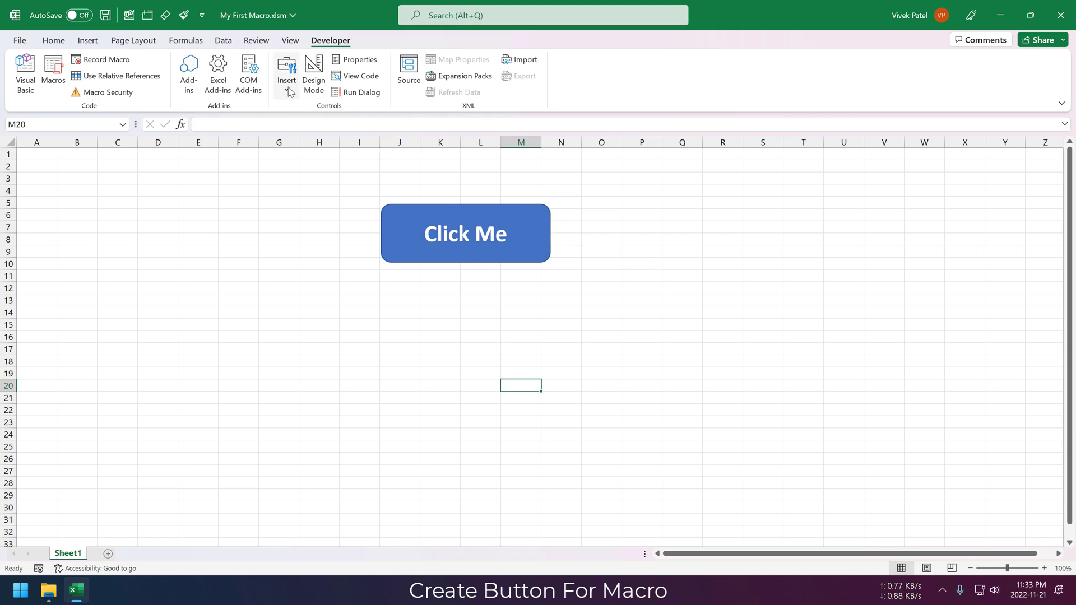
Insert an ActiveX CommandButton1 beside Click Me and show its properties panel.
click(286, 74)
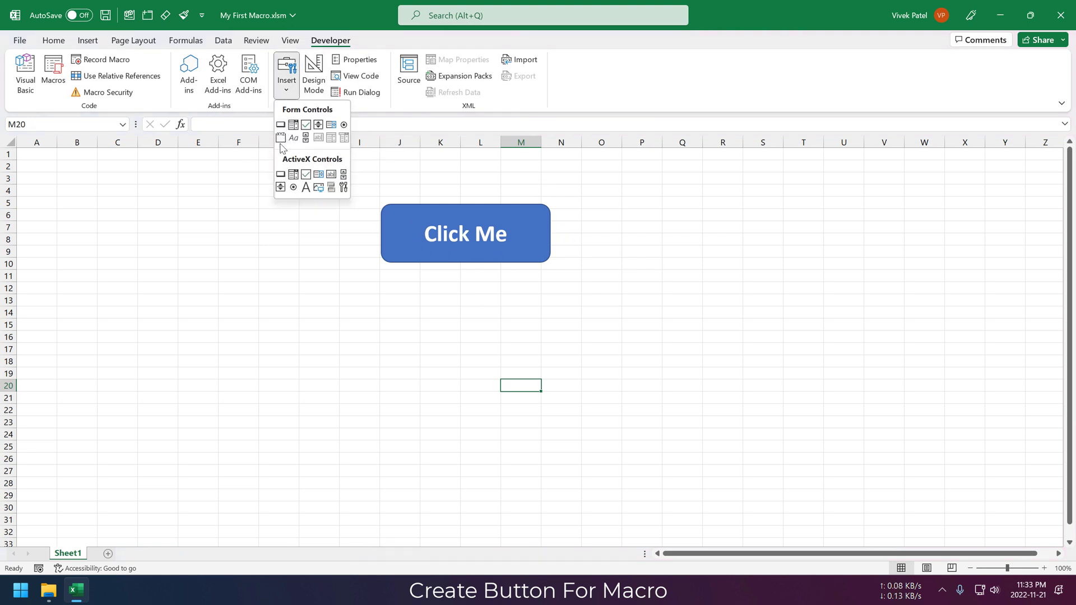
mouse_move(259, 167)
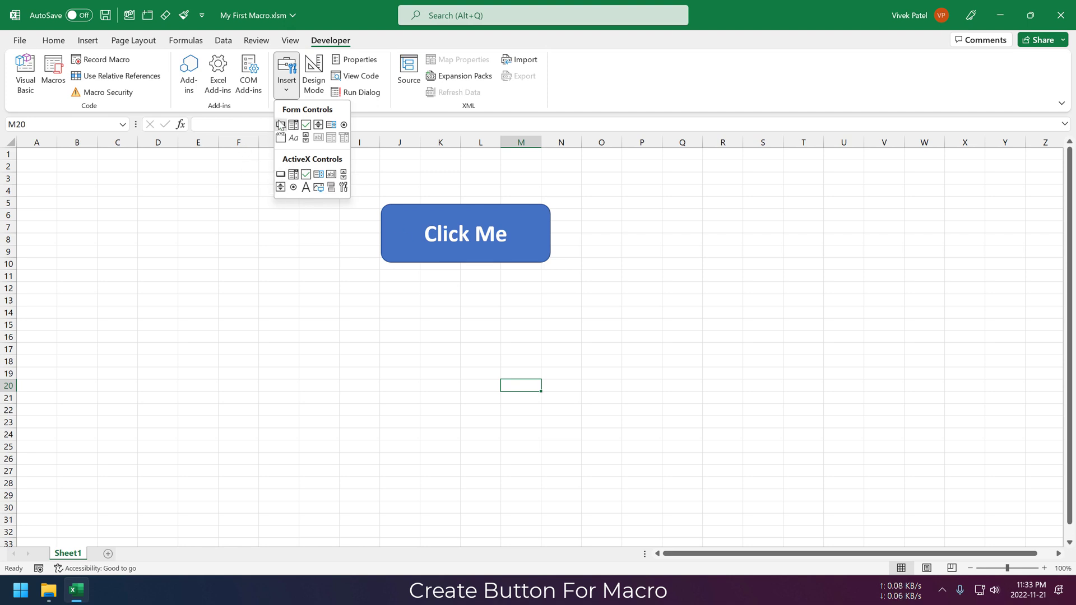
mouse_move(304, 173)
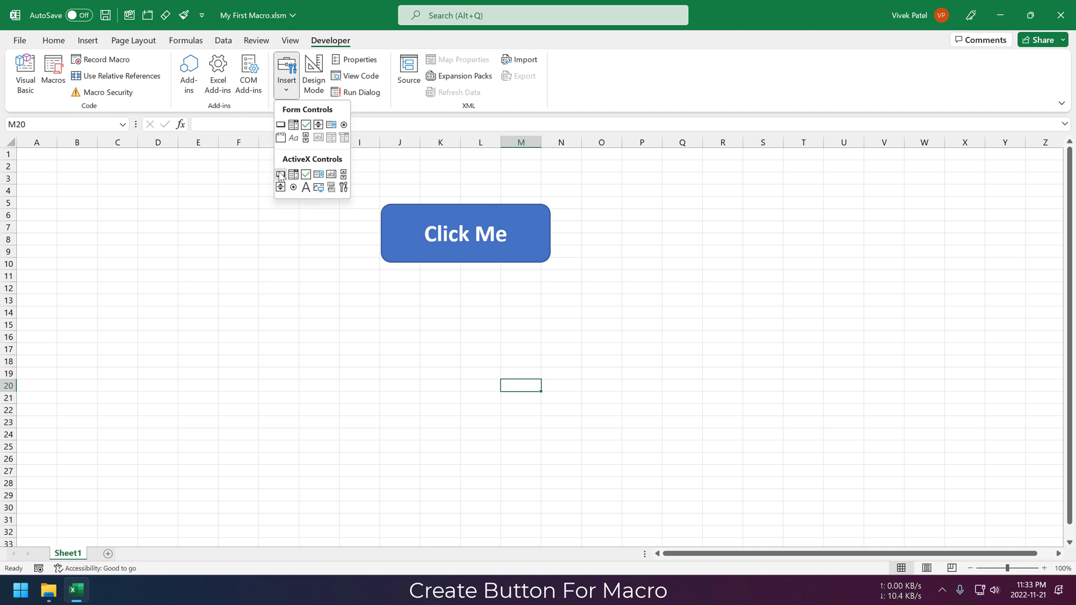
click(313, 74)
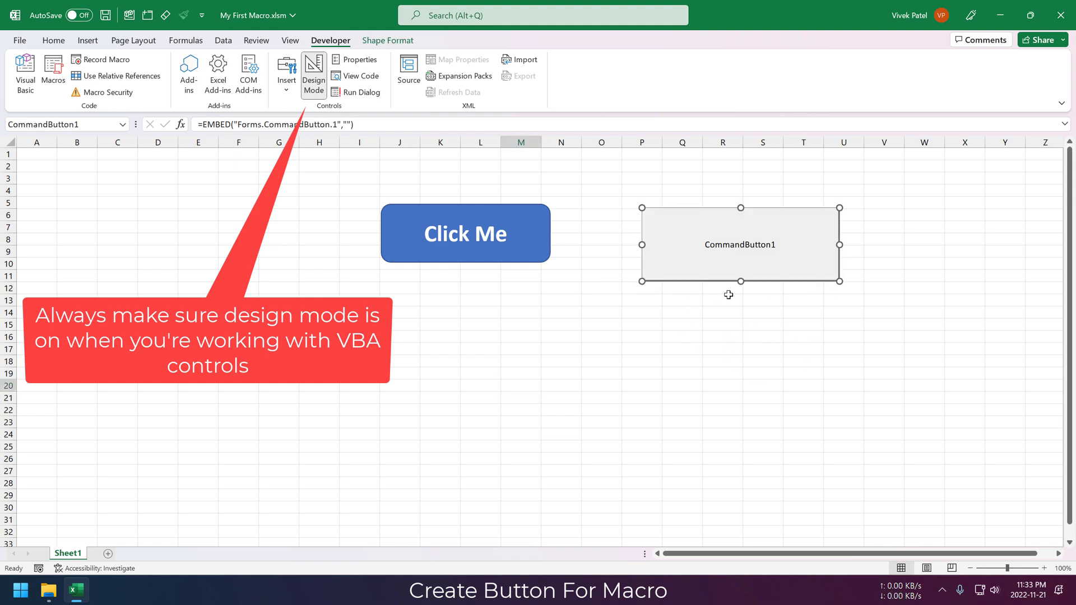
click(723, 336)
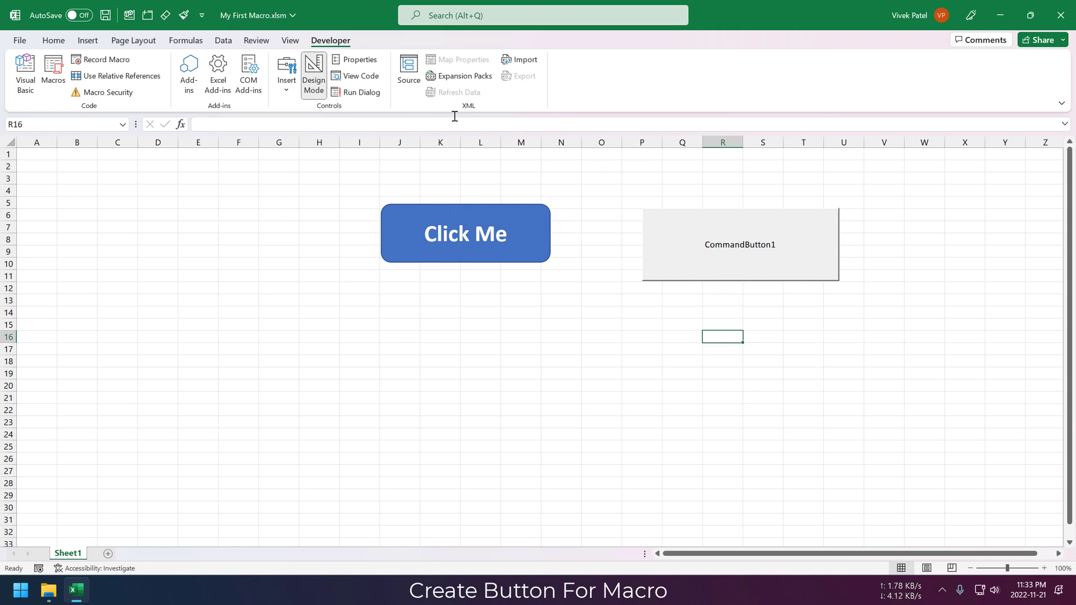
click(355, 59)
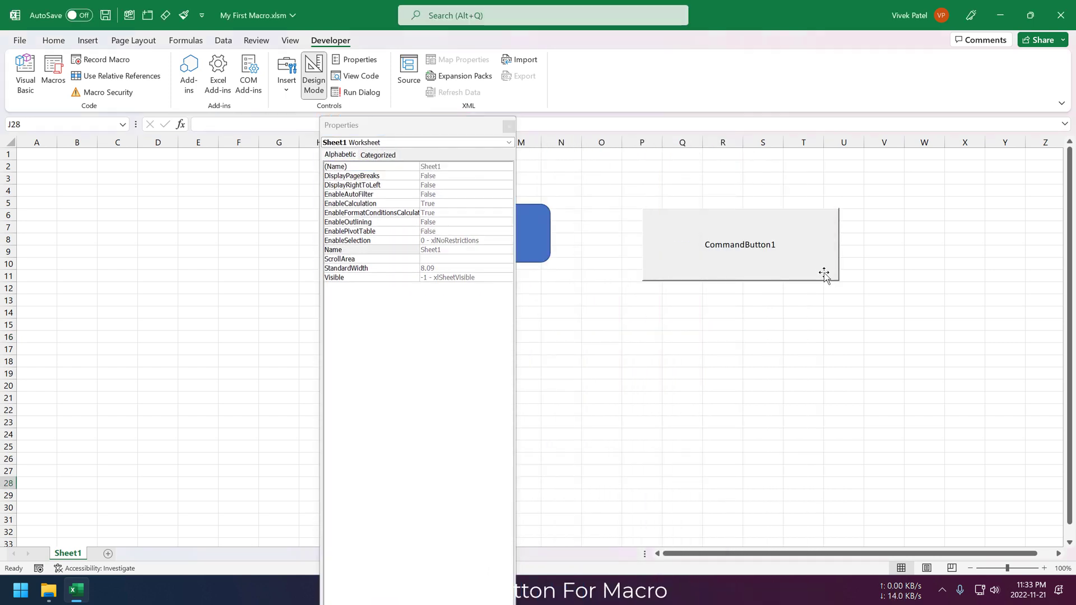
Change the command button's Caption to 'Test Button'.
click(739, 244)
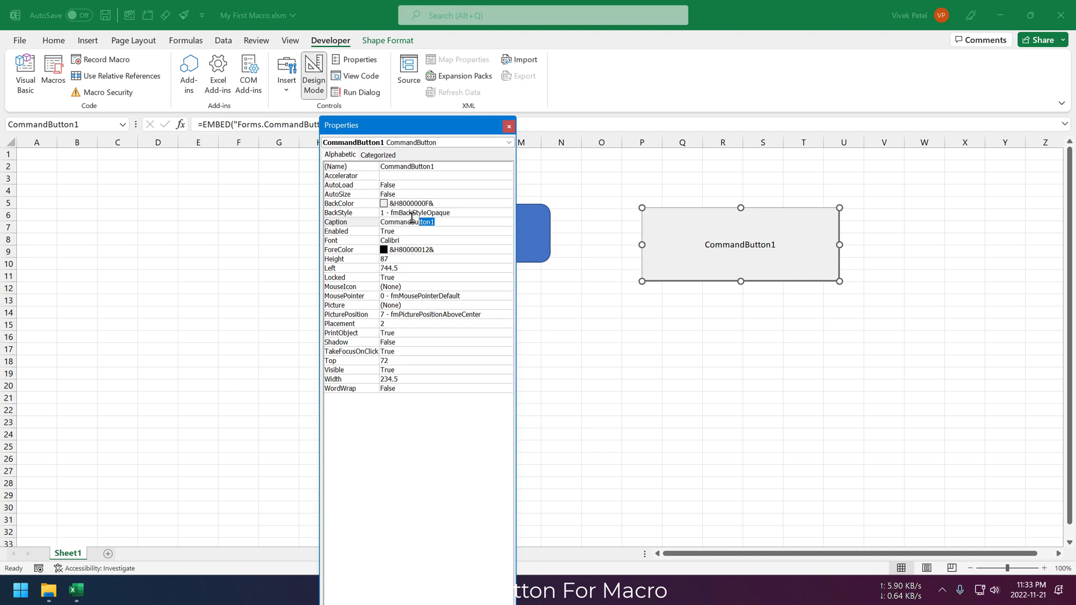
triple_click(408, 221)
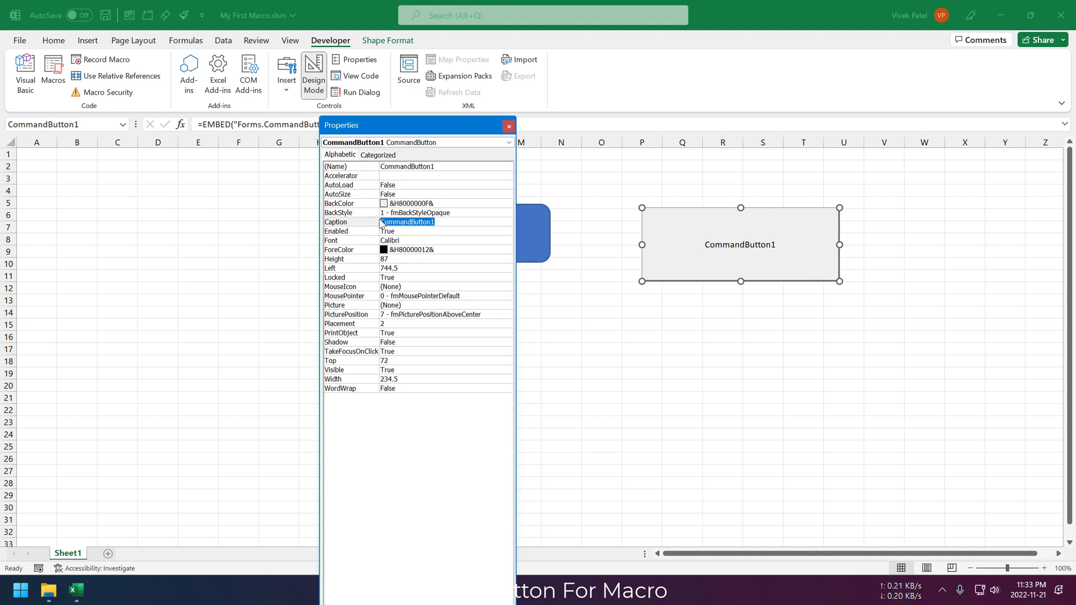
text(Test Button)
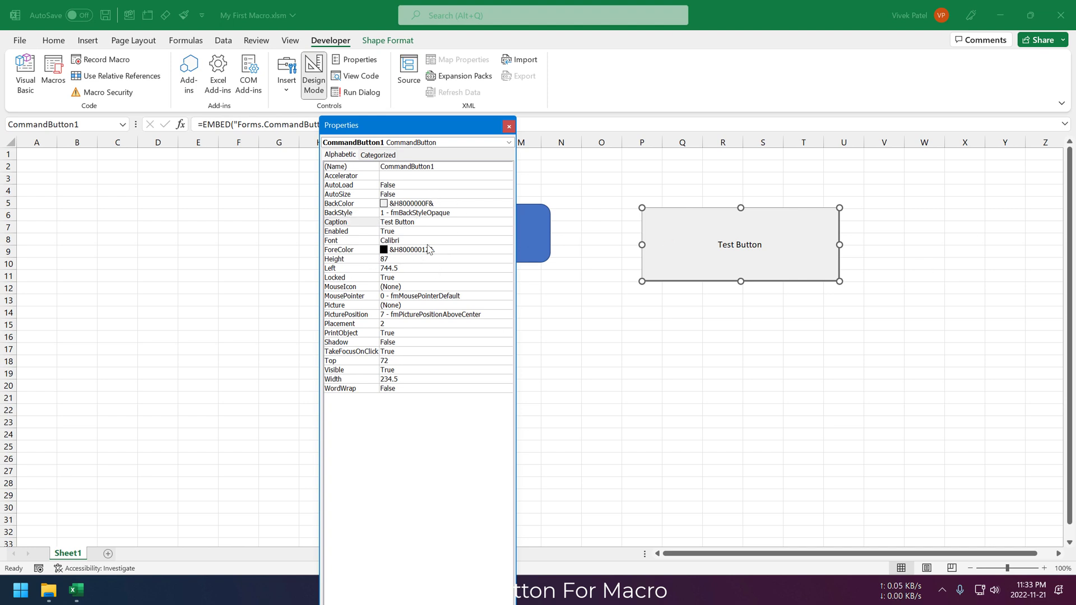
View and cancel the Font dialog, then close Properties and deselect the button.
click(351, 240)
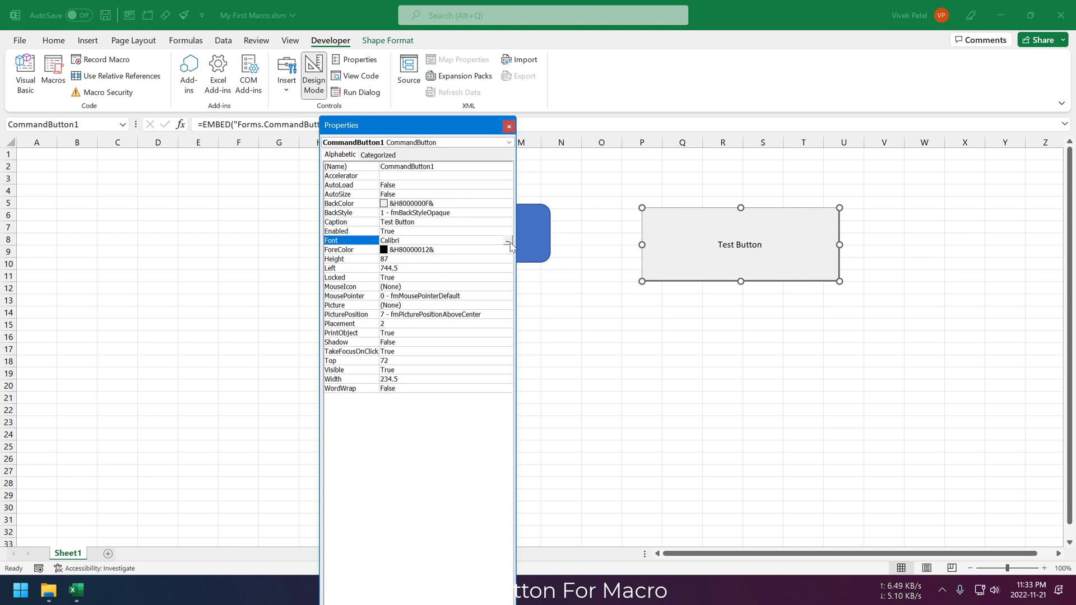
click(508, 243)
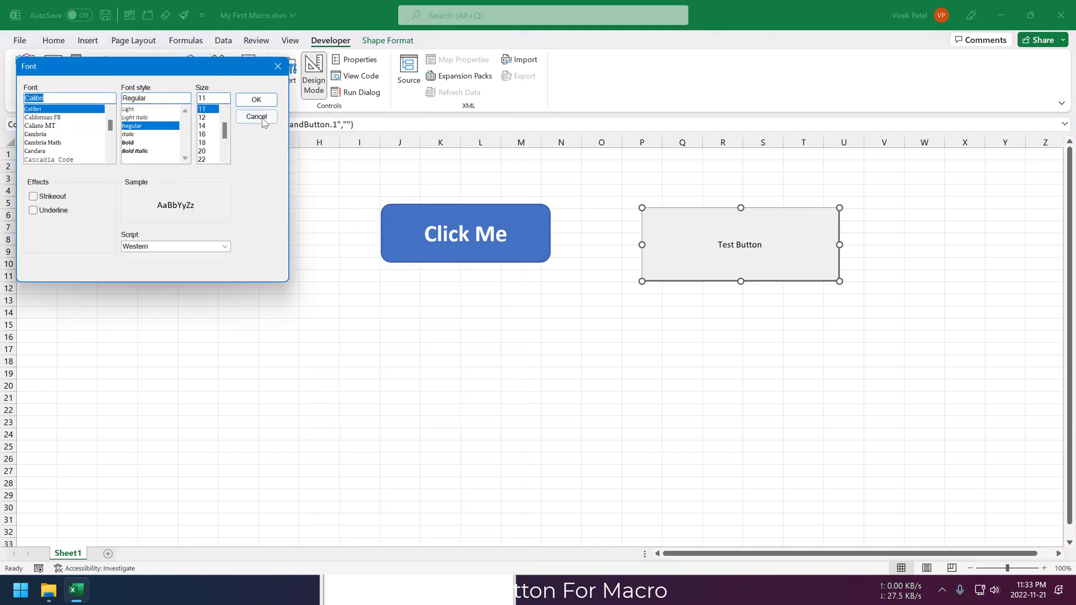
click(255, 100)
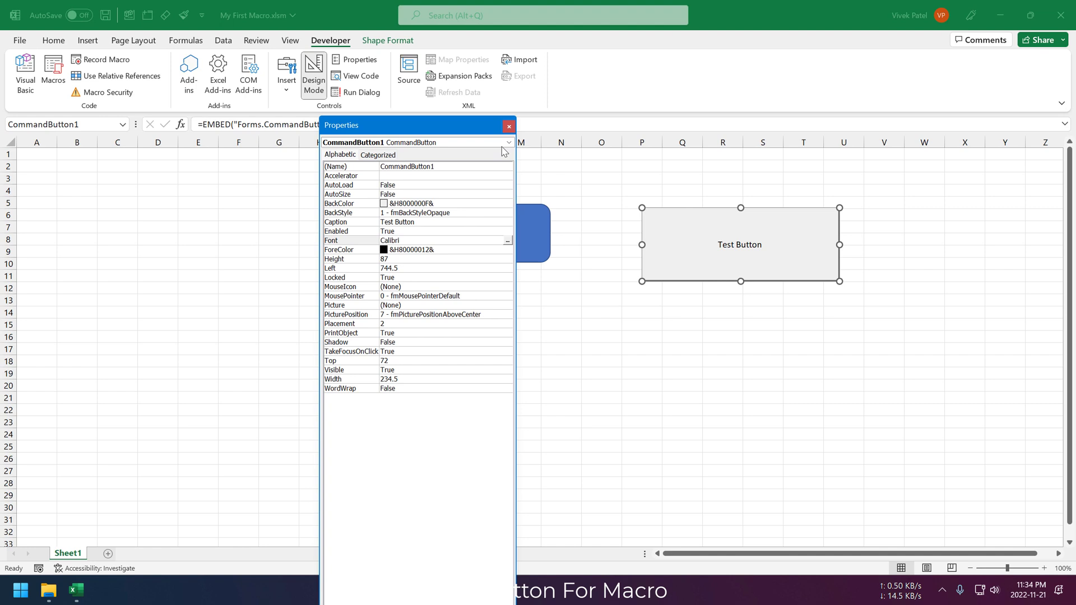
click(508, 127)
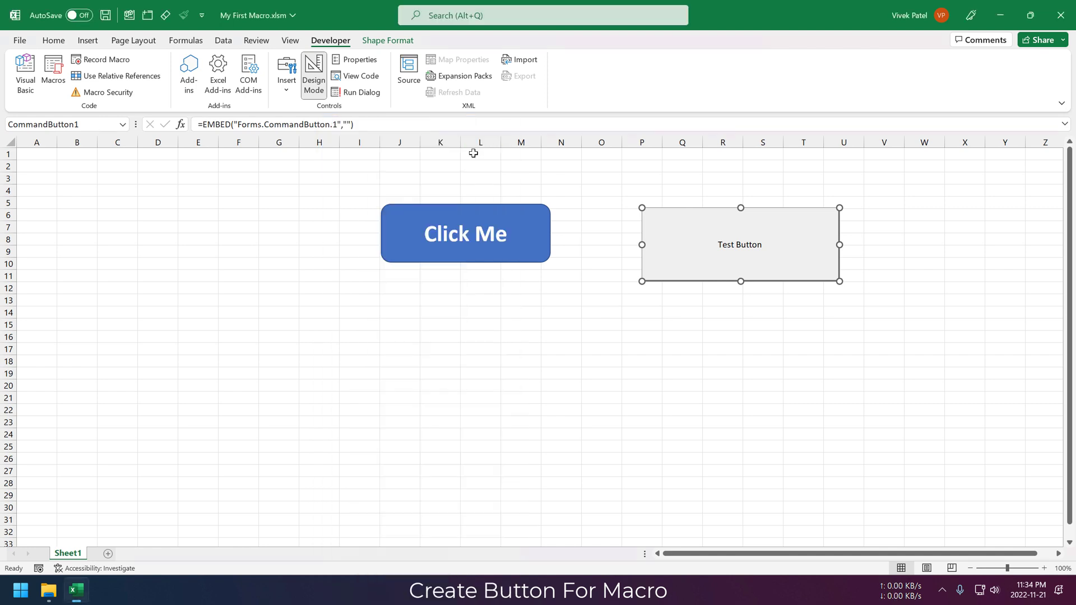
click(681, 336)
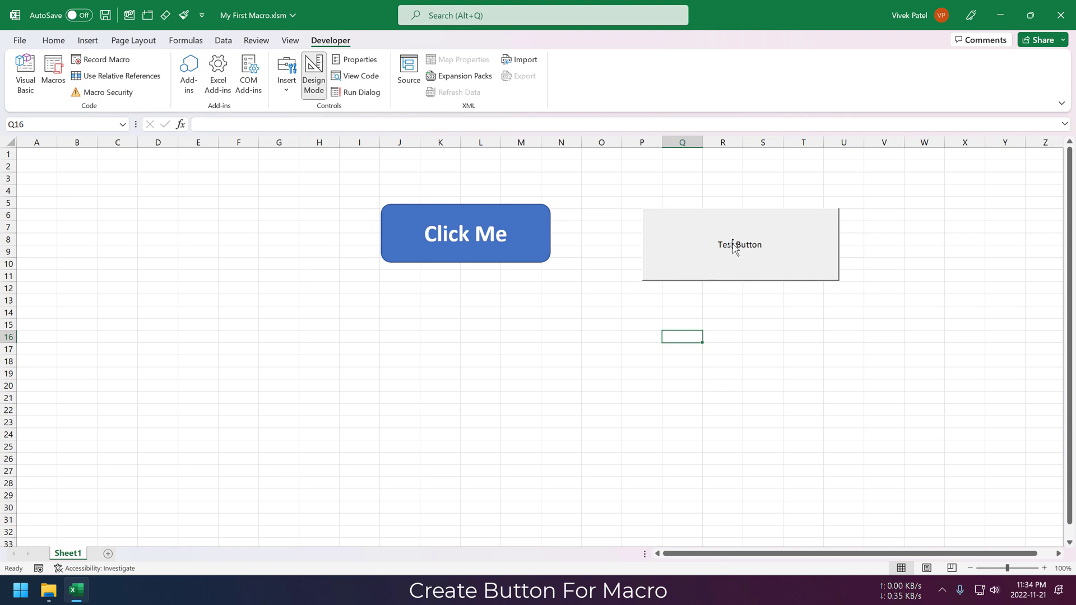
Write 'call mymacro' inside the CommandButton1_Click event procedure.
double_click(738, 244)
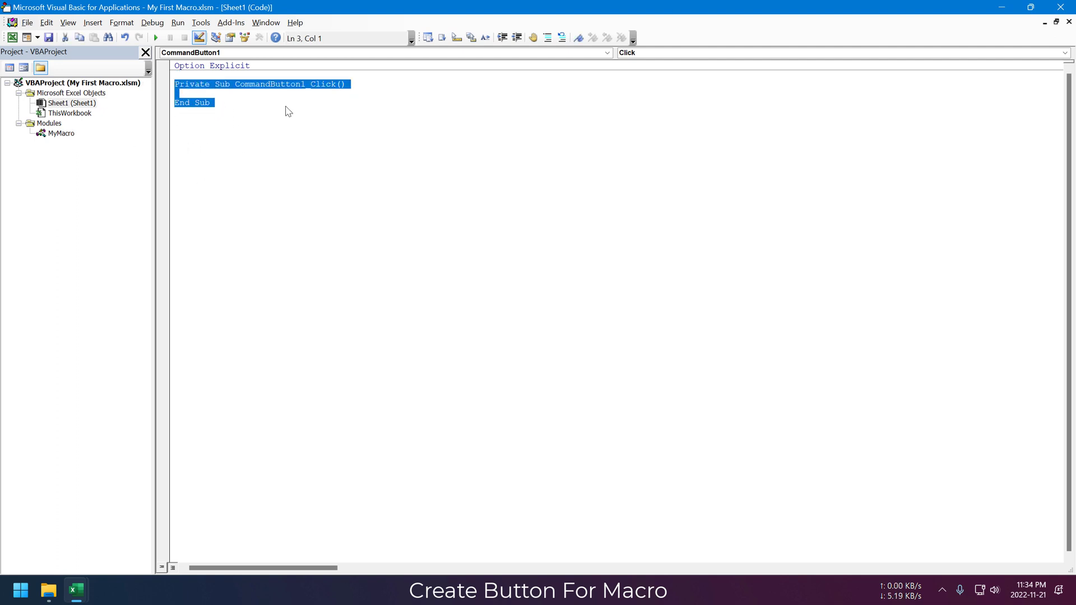
click(184, 112)
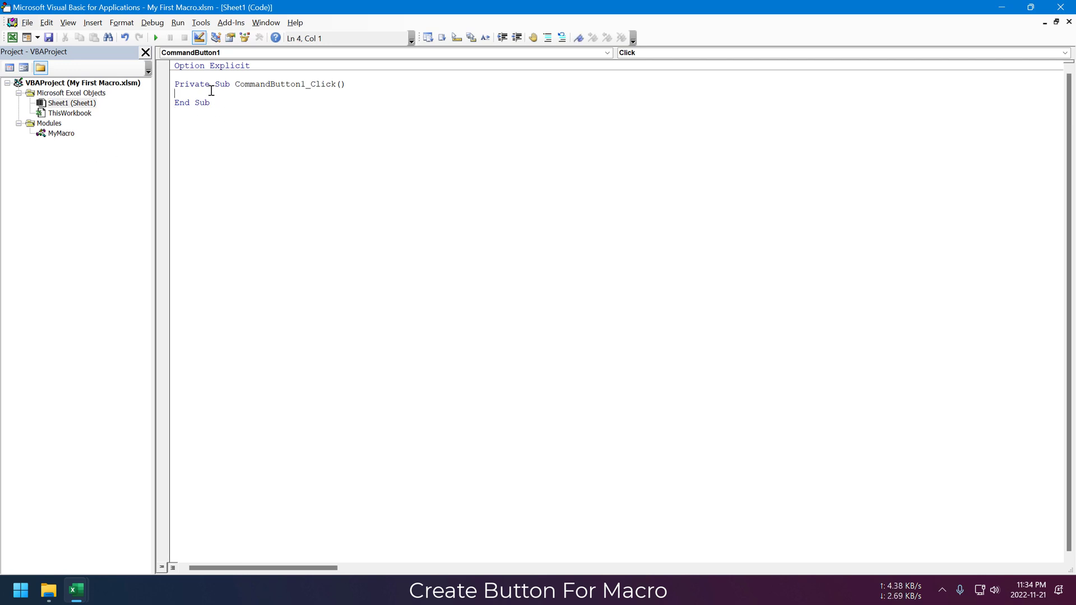
text(call)
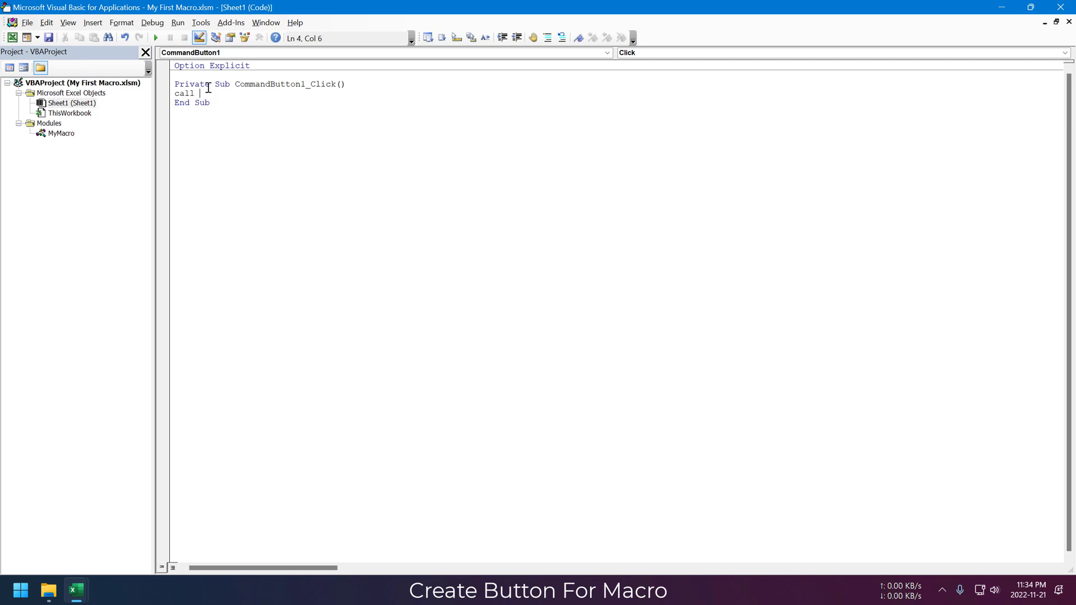
text(mymacro)
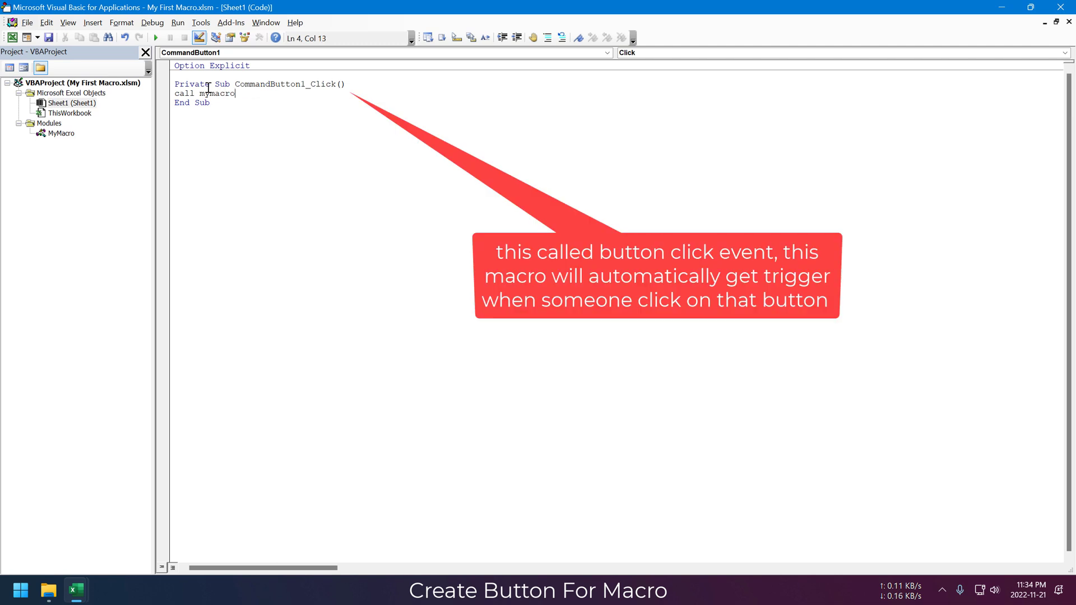
text(.)
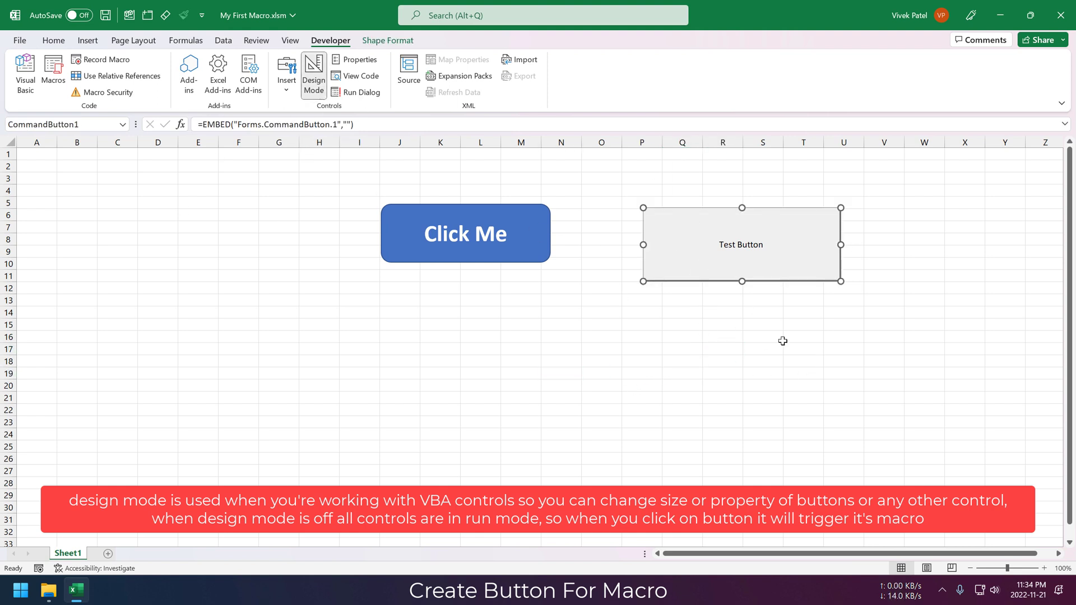
Turn design mode off and run Test Button, dismissing the 'Hello Vivek' greeting.
click(720, 336)
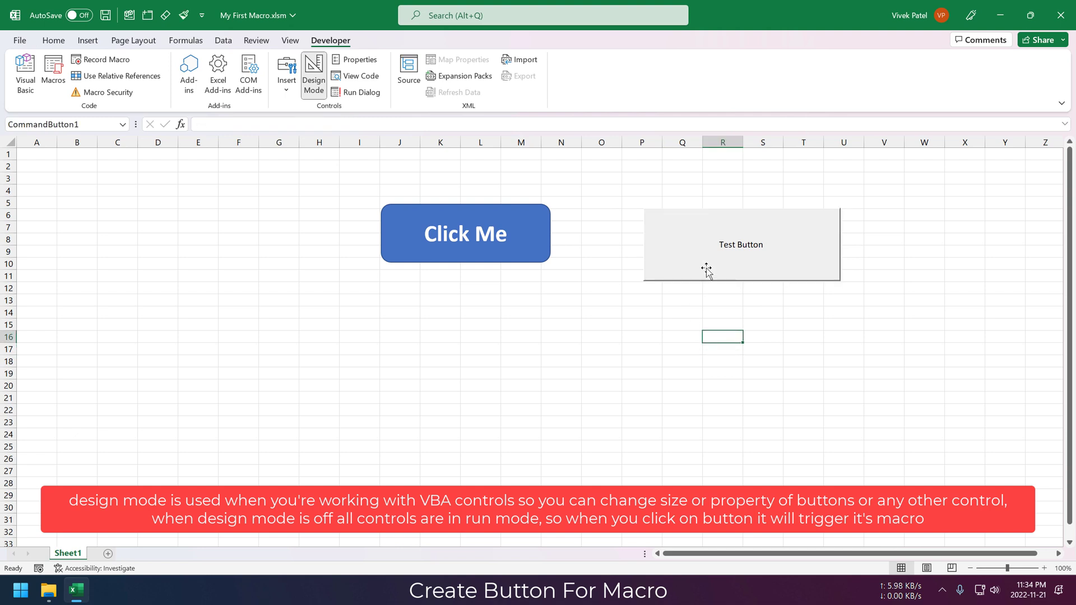
click(312, 74)
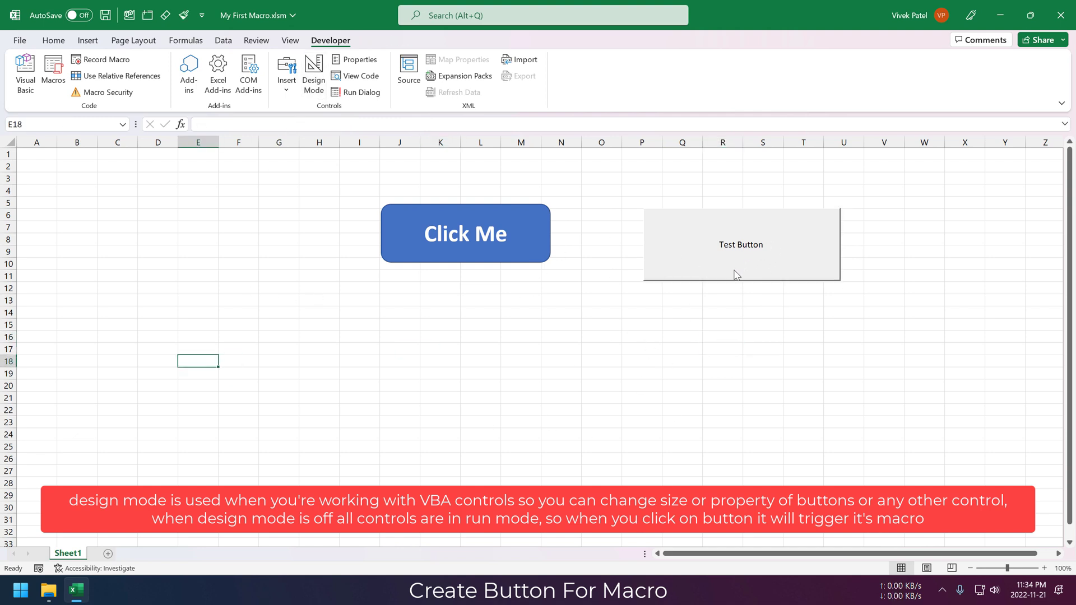
click(464, 233)
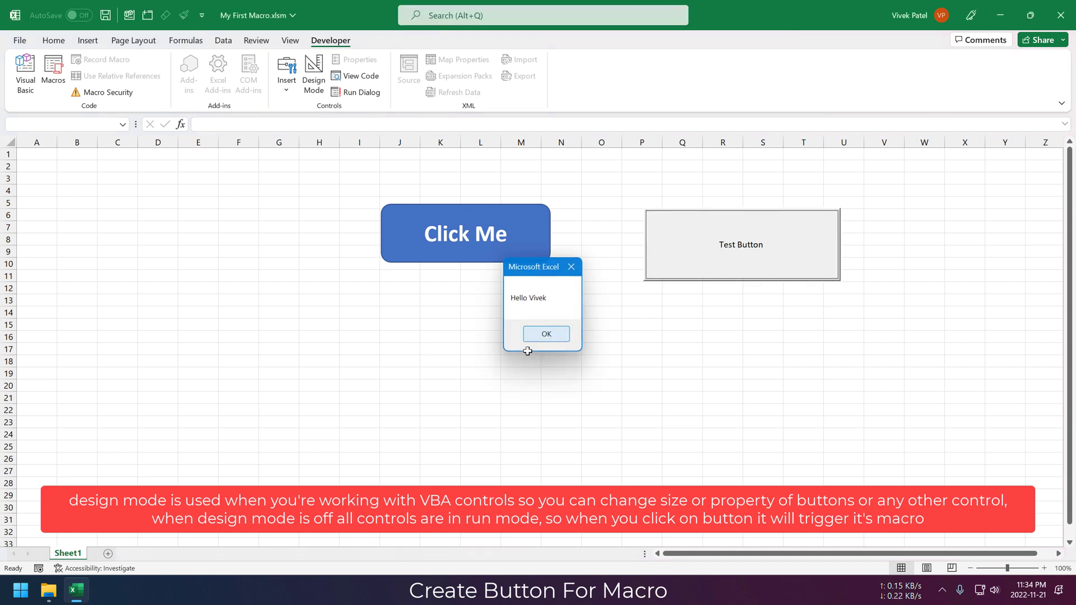
click(546, 334)
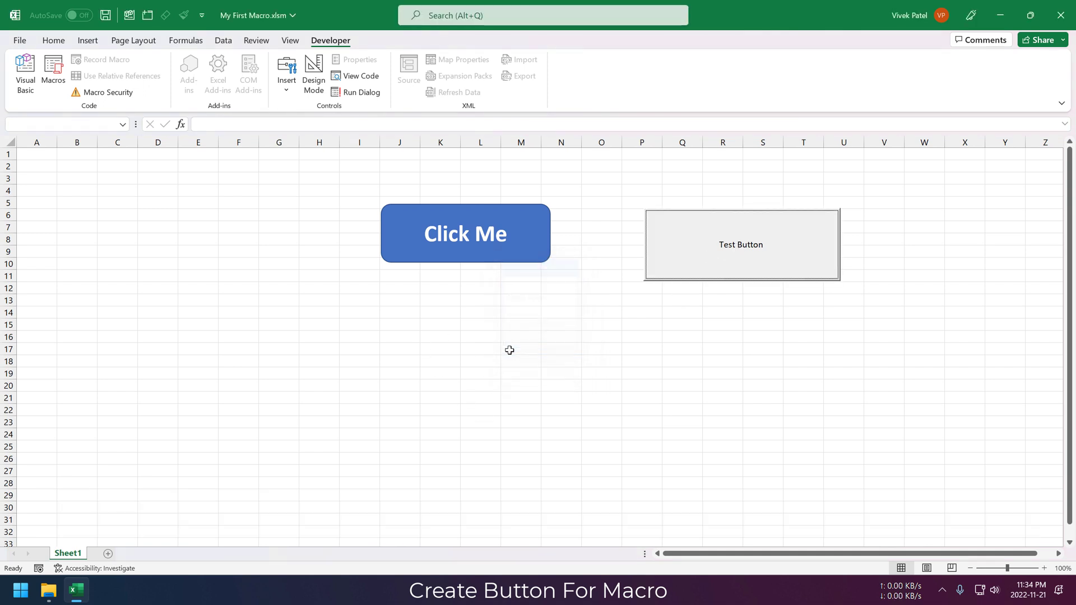
click(197, 59)
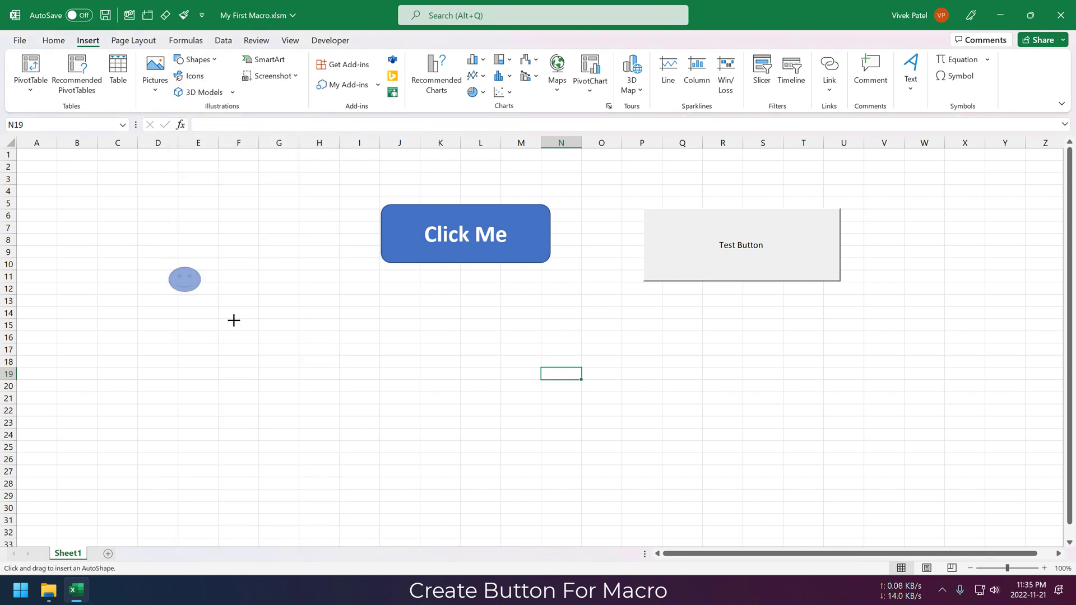
Assign the Hello macro to the smiley face shape.
right_click(184, 279)
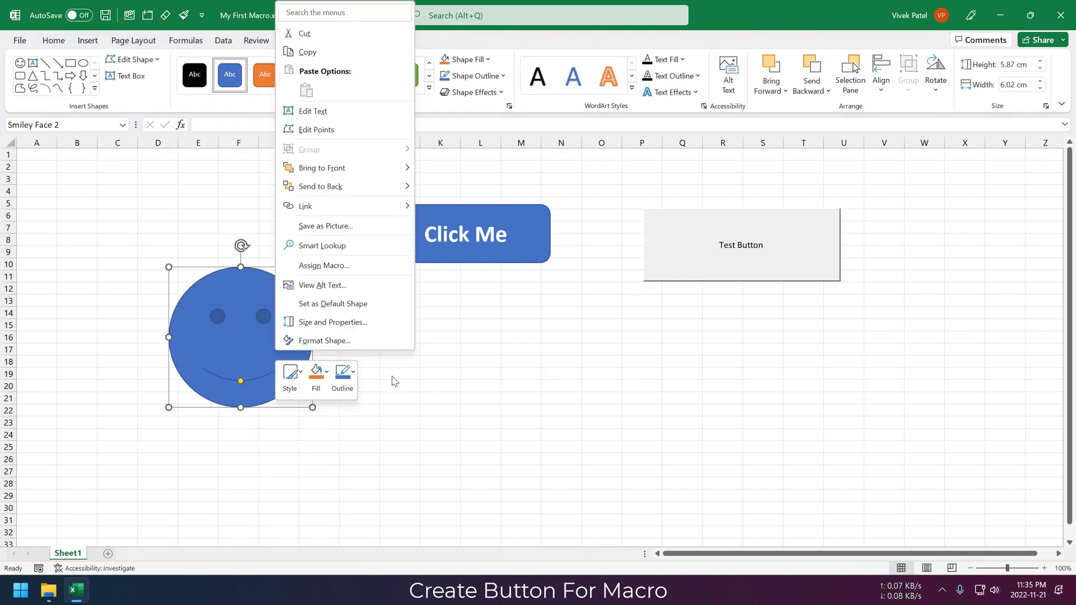
click(323, 266)
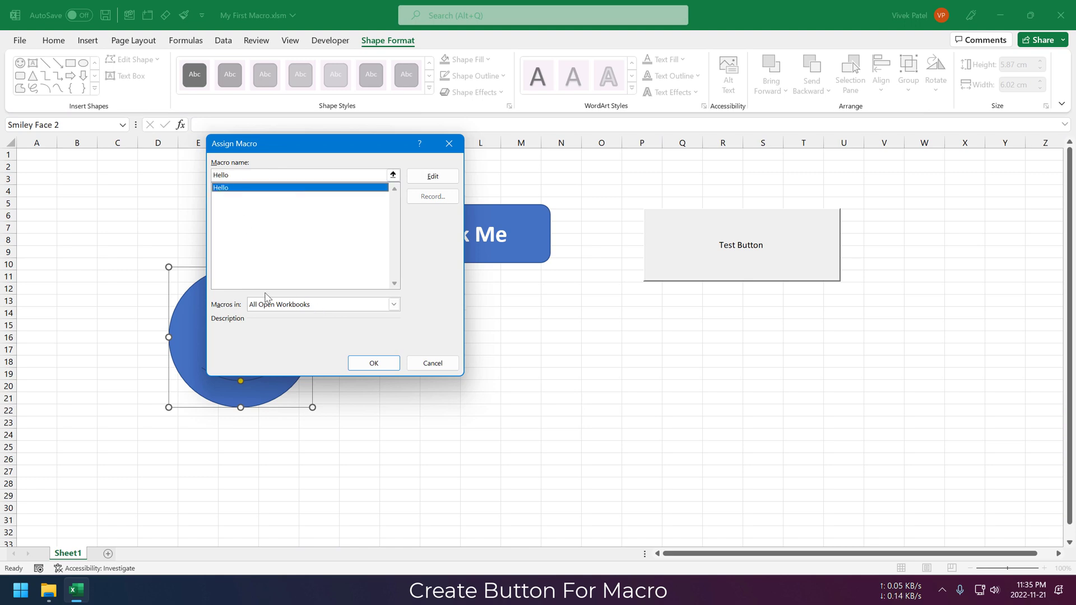
click(373, 364)
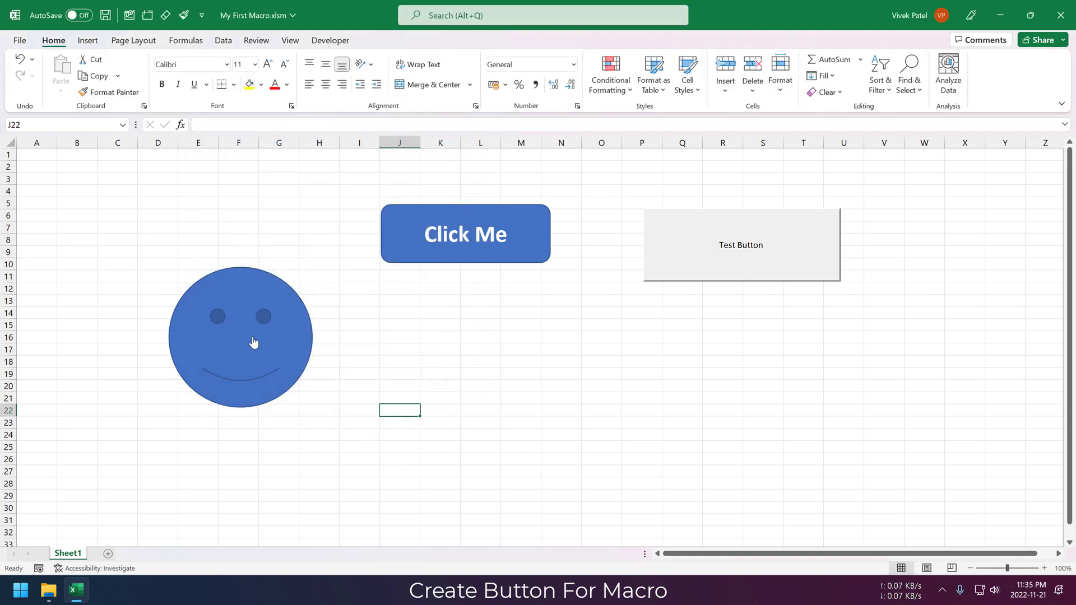
click(330, 40)
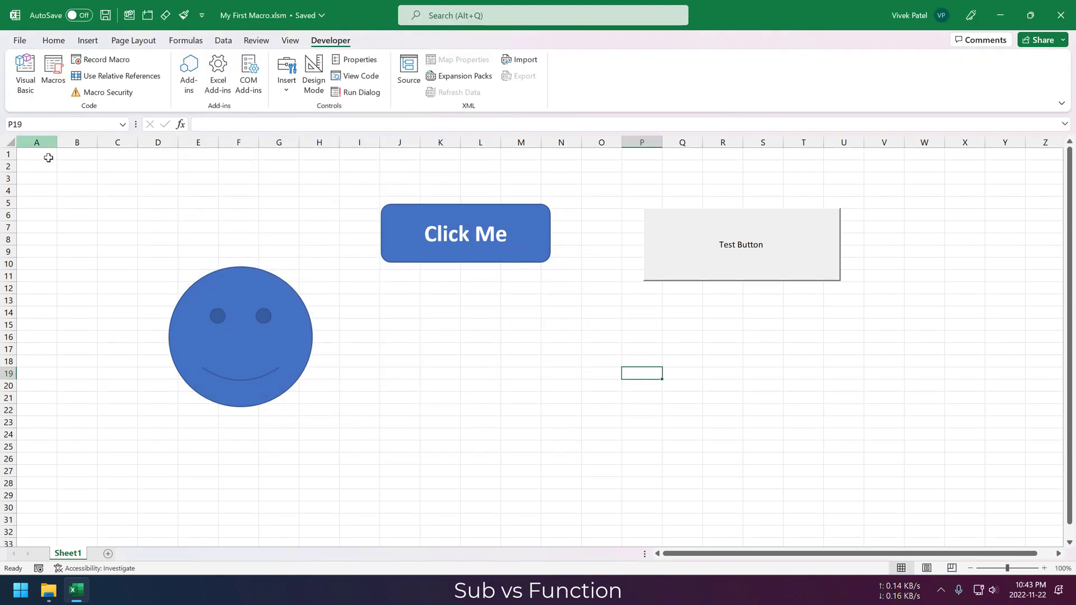
mouse_move(52, 72)
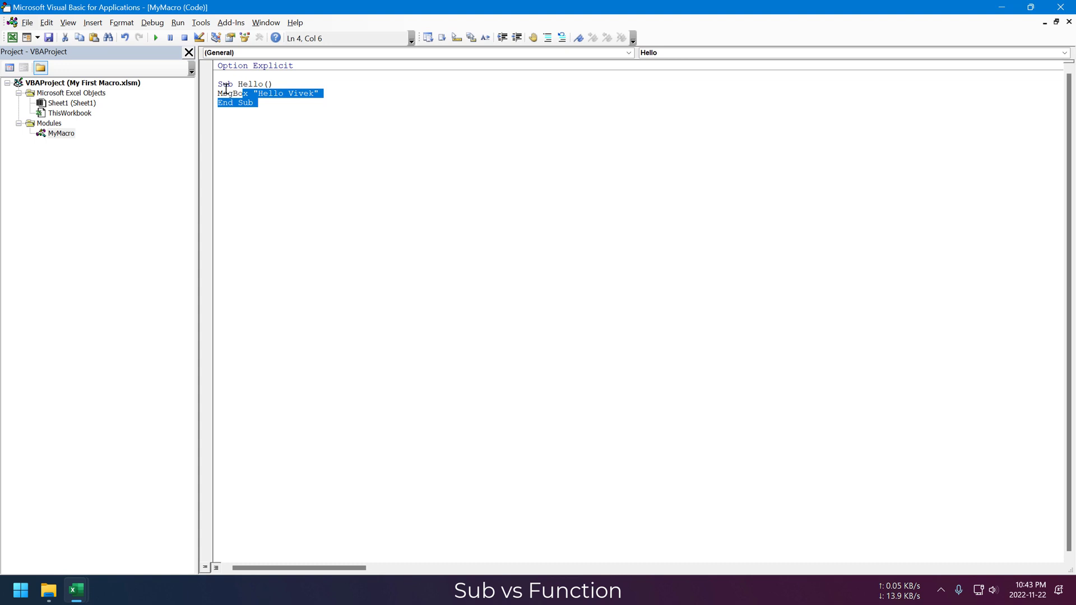
Write Function Add(x As Double, y As Double) returning Add = x + y, then return to Excel.
text(S)
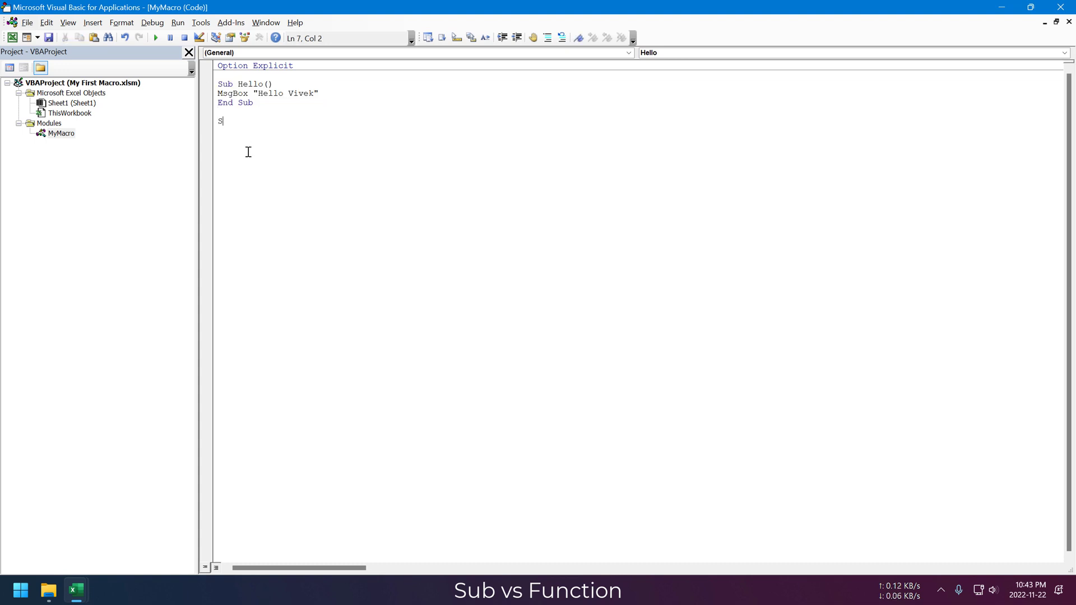
key(Backspace)
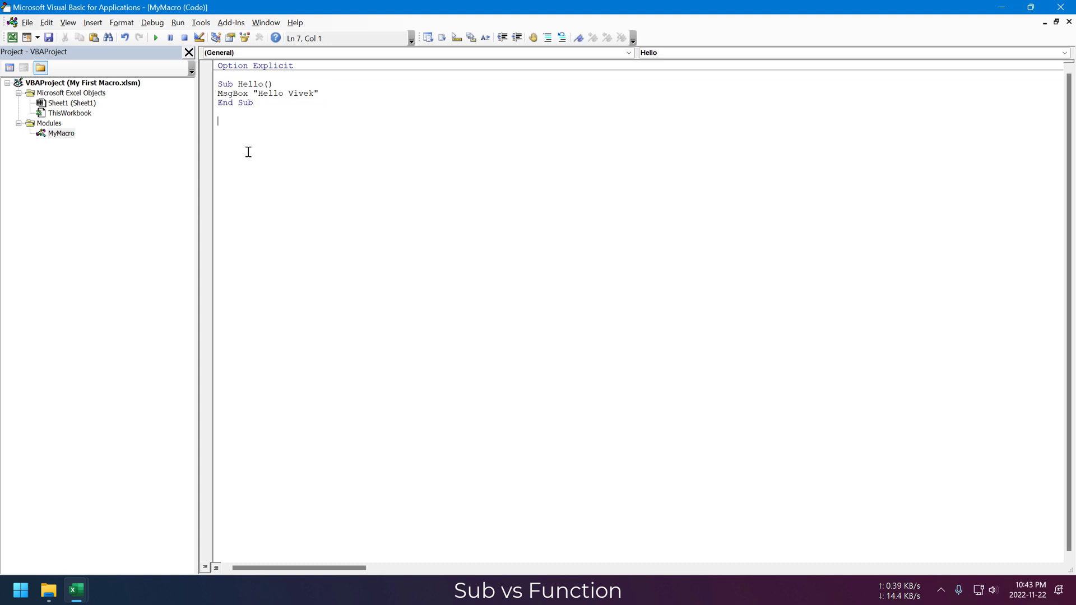
text(Funct)
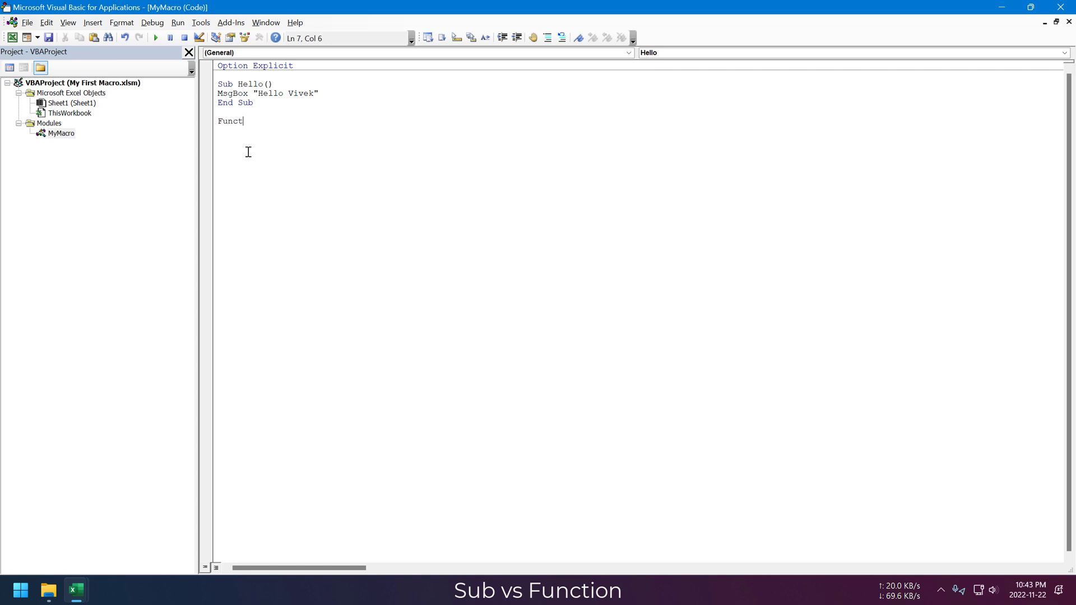
text(ion Add)
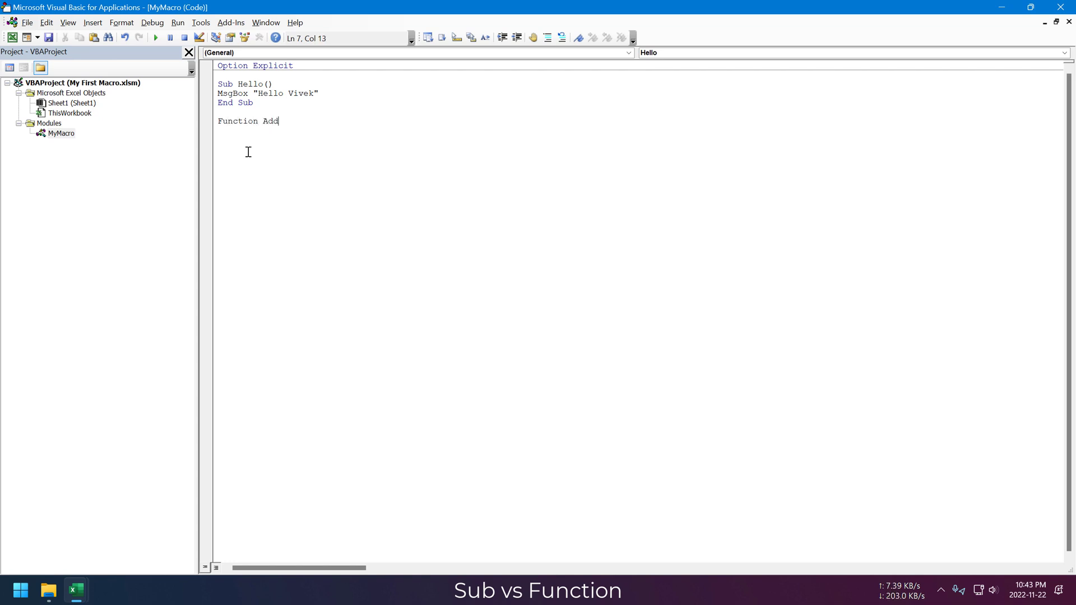
text(())
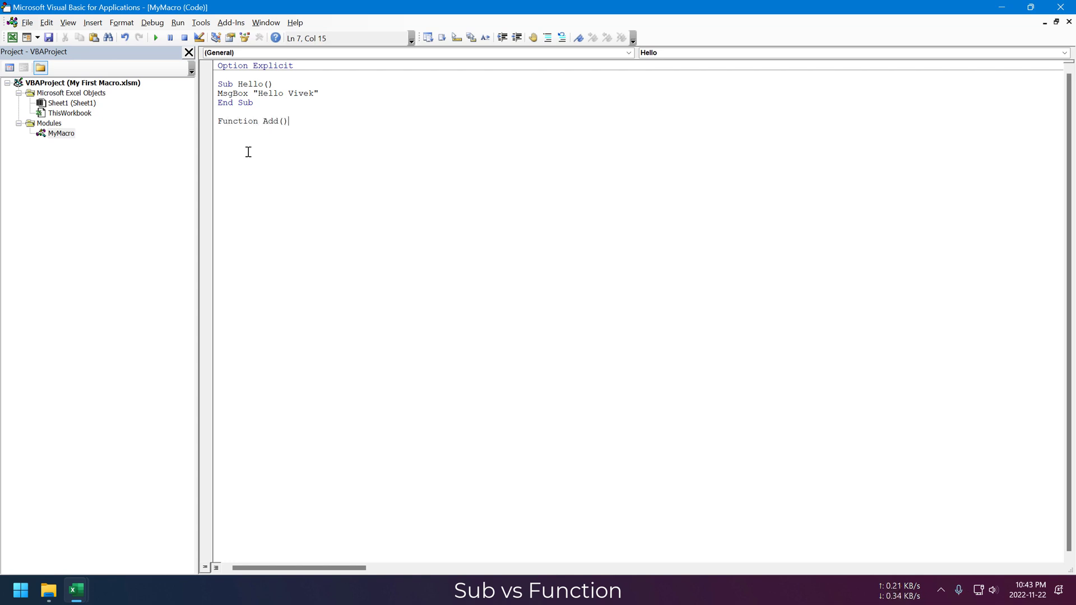
text(x as dou)
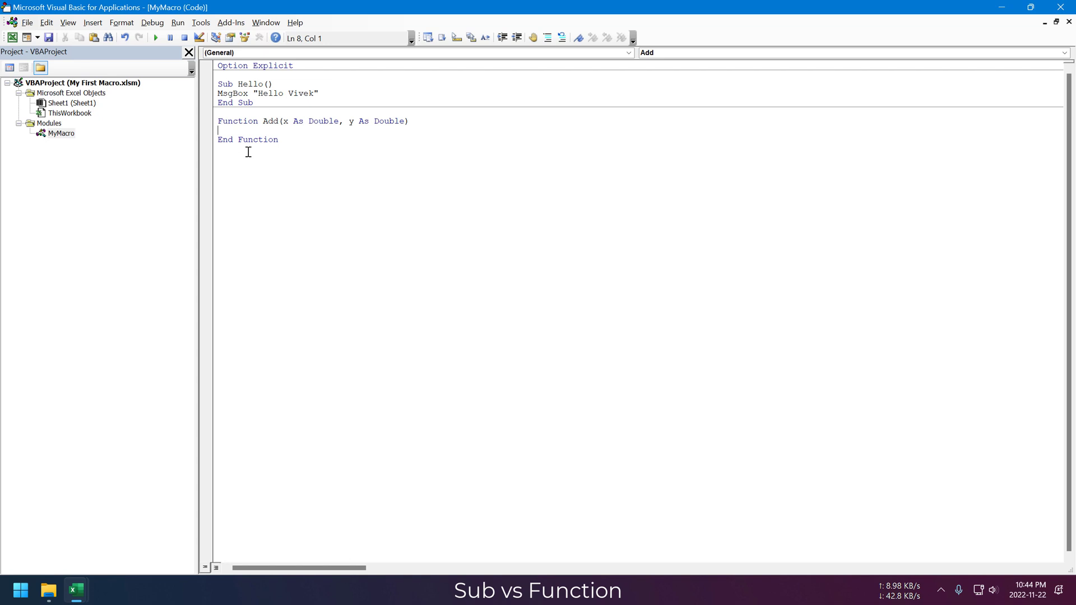
text(Add=x)
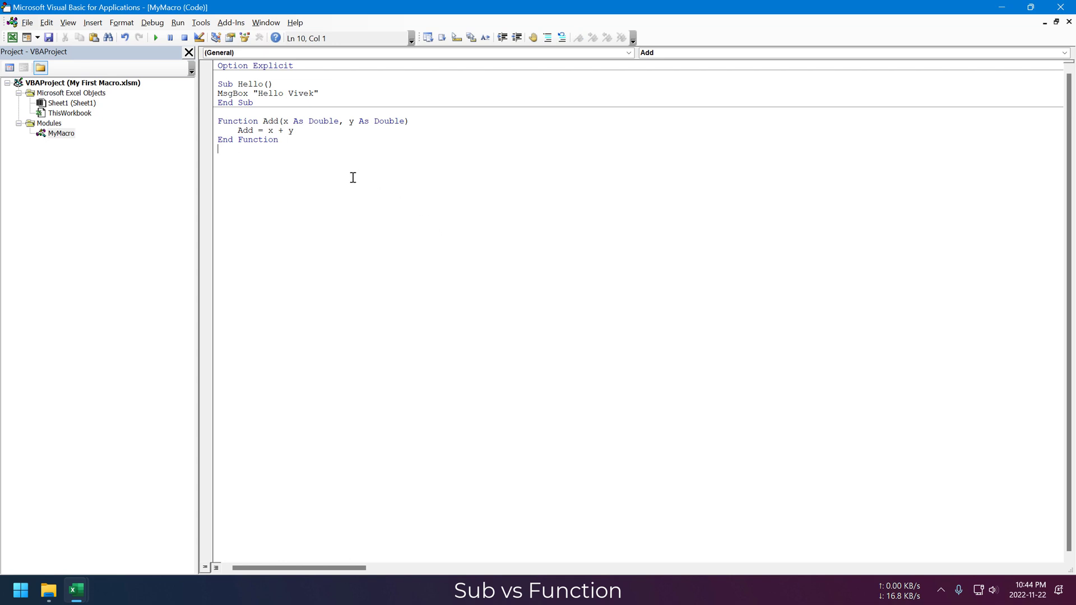
mouse_move(301, 129)
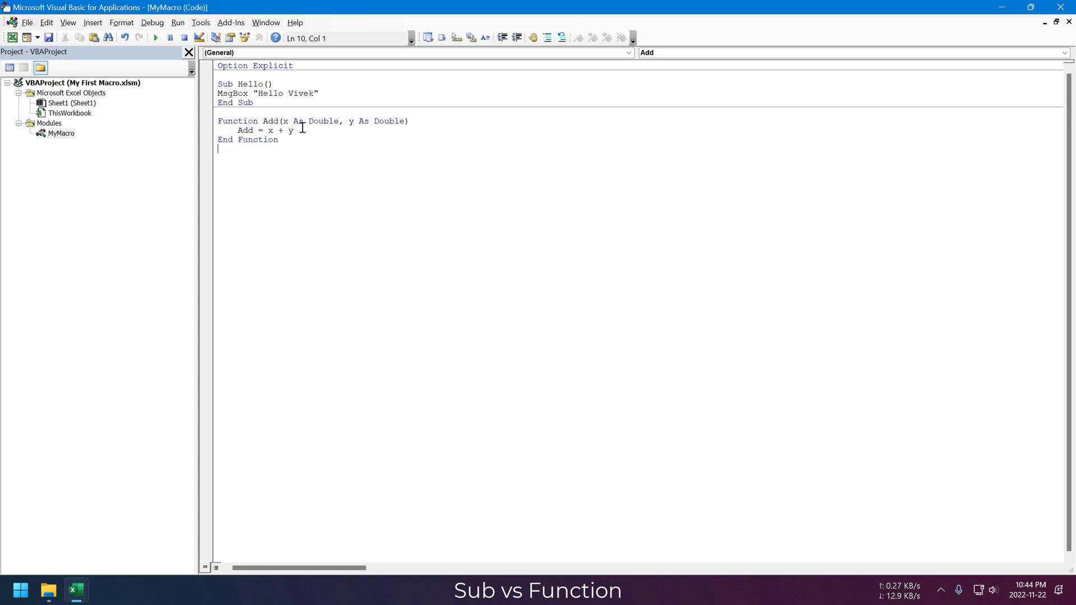
mouse_move(872, 168)
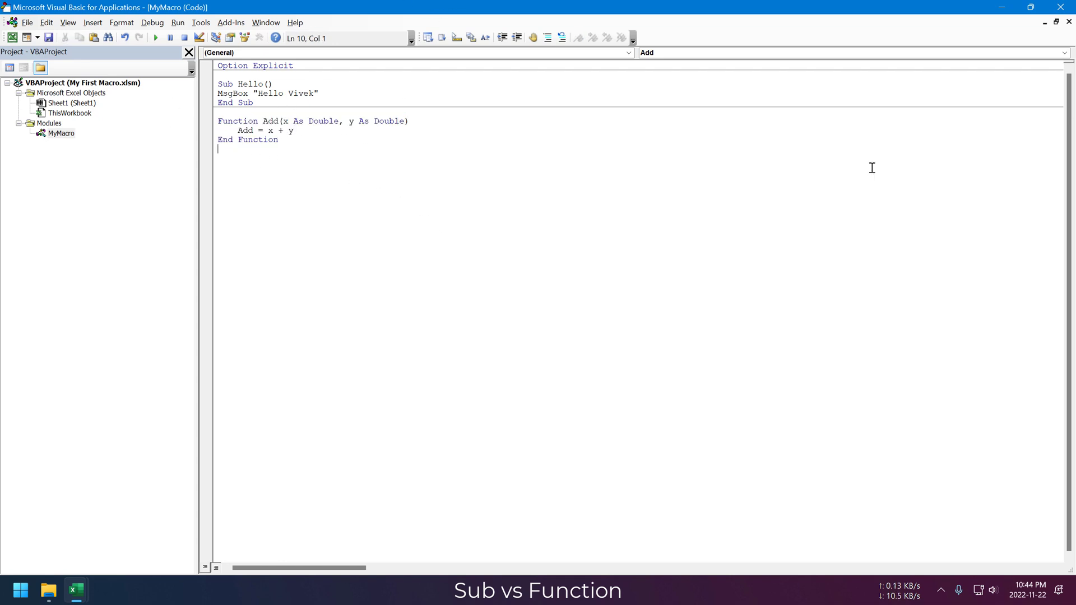
click(75, 591)
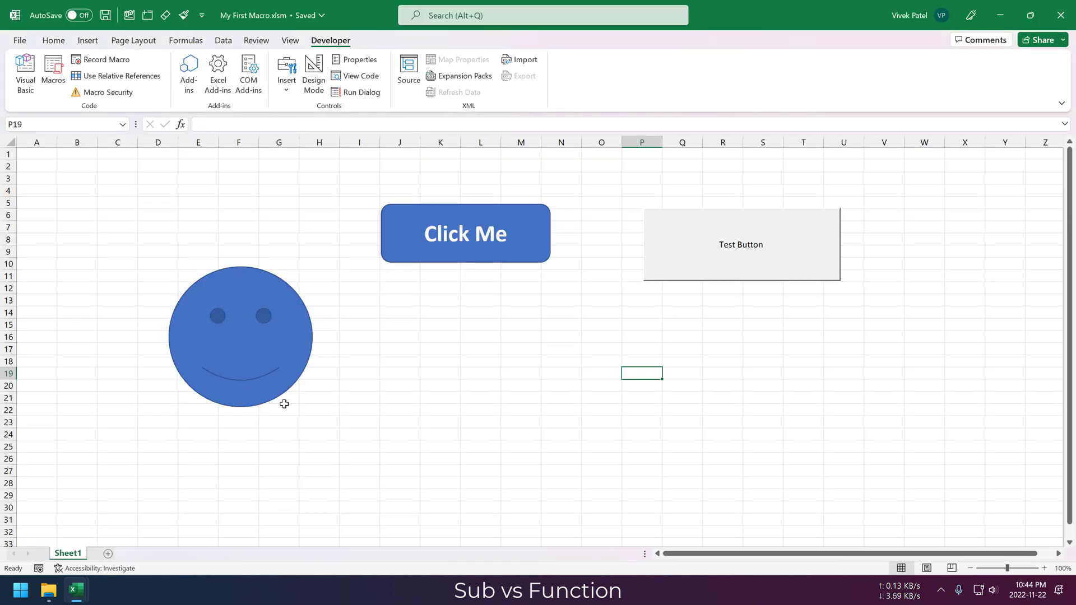
Enter =add(Q17,R17) in S17 so it returns 3 from the 1 and 2.
click(440, 313)
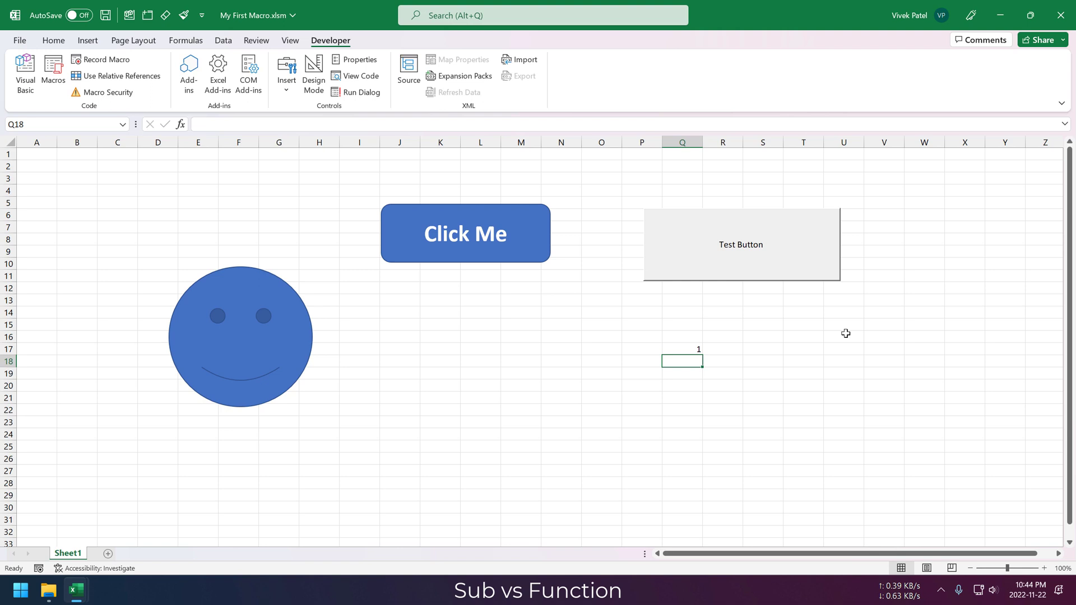
text(=a)
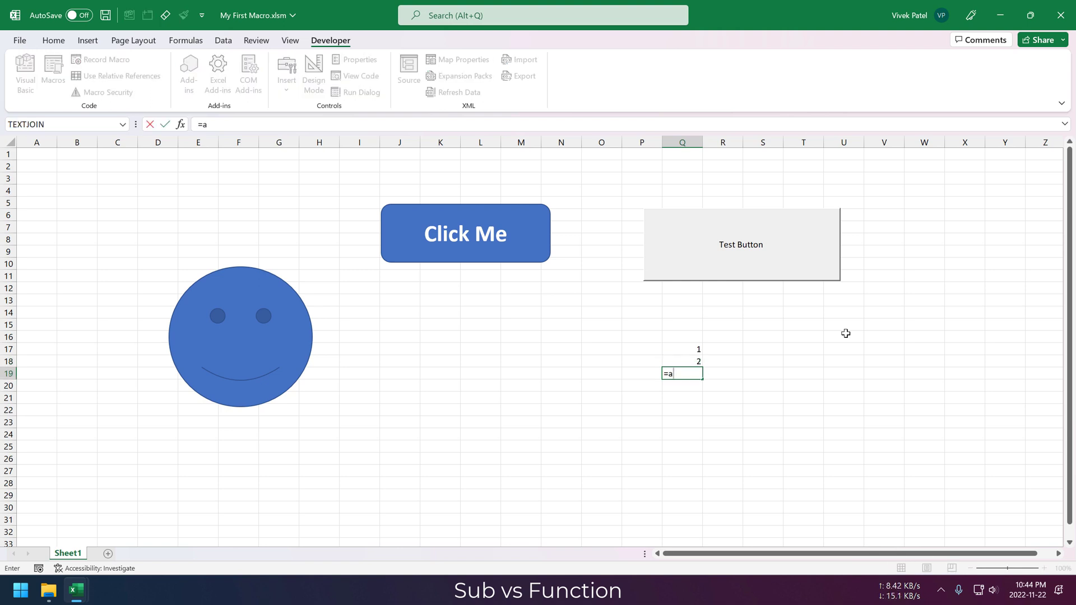
click(682, 350)
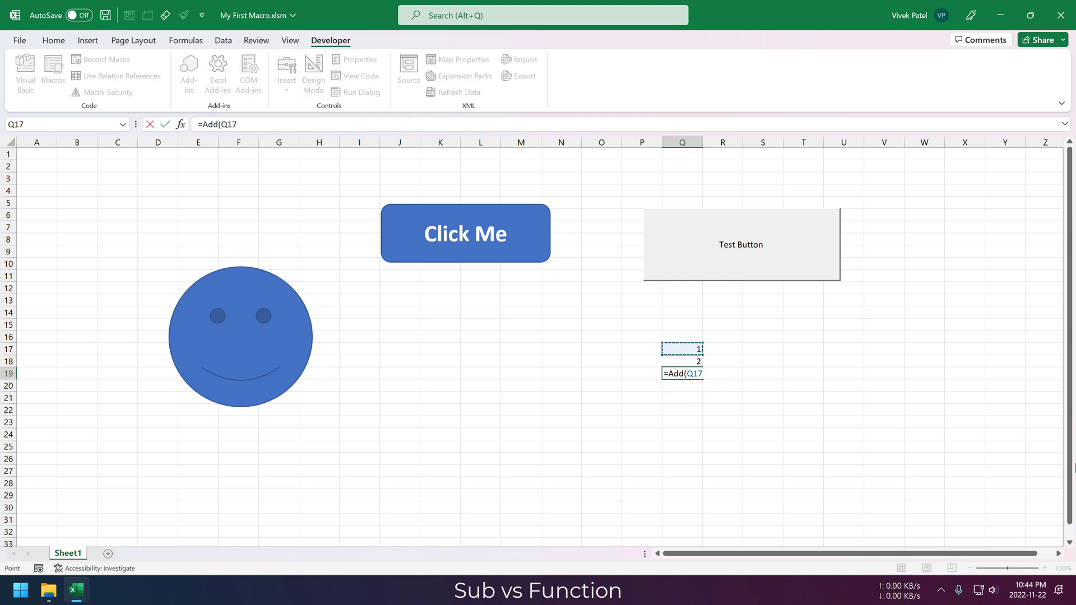
click(682, 362)
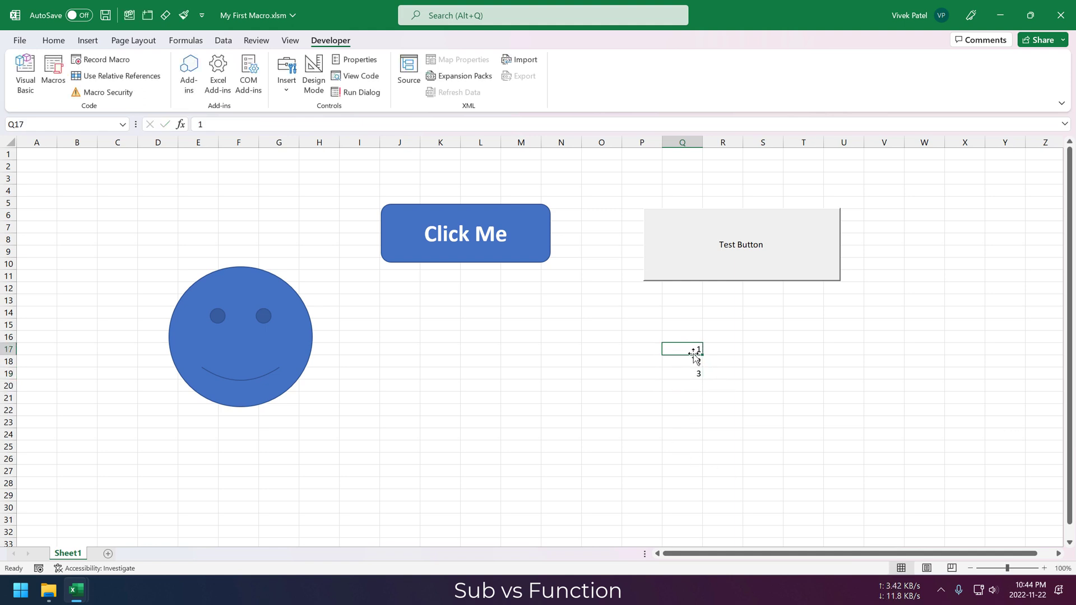
click(682, 361)
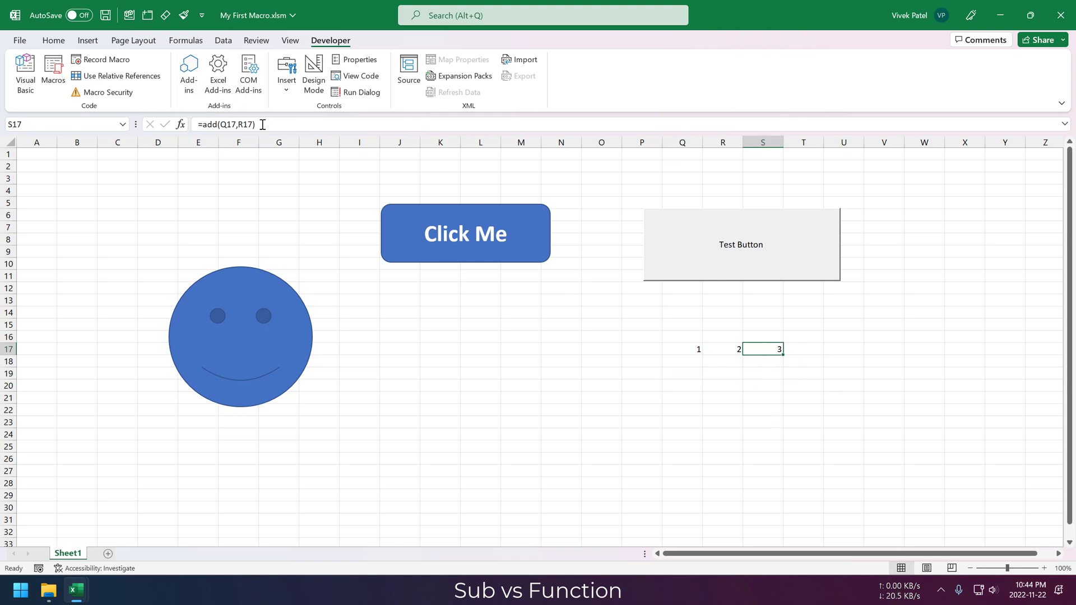
mouse_move(664, 356)
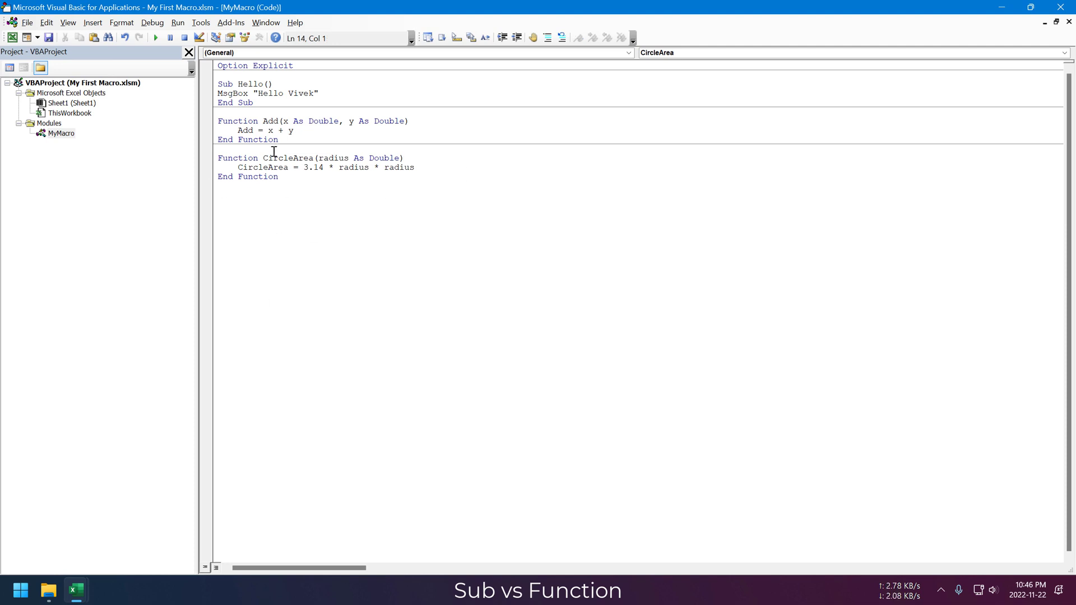
Review the CircleArea function's name and radius parameter in the module.
double_click(287, 158)
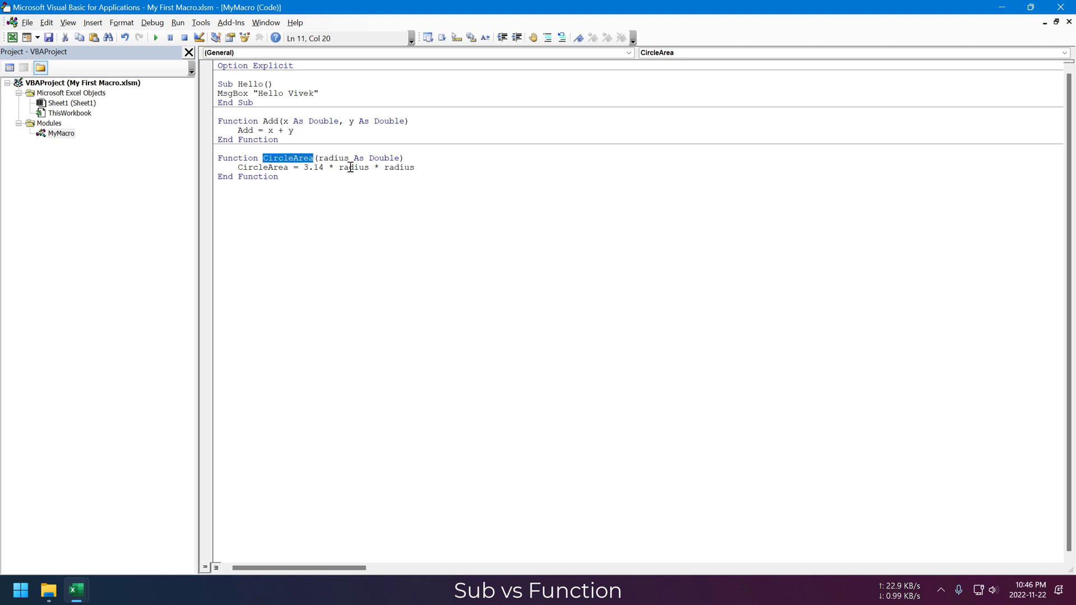
double_click(262, 167)
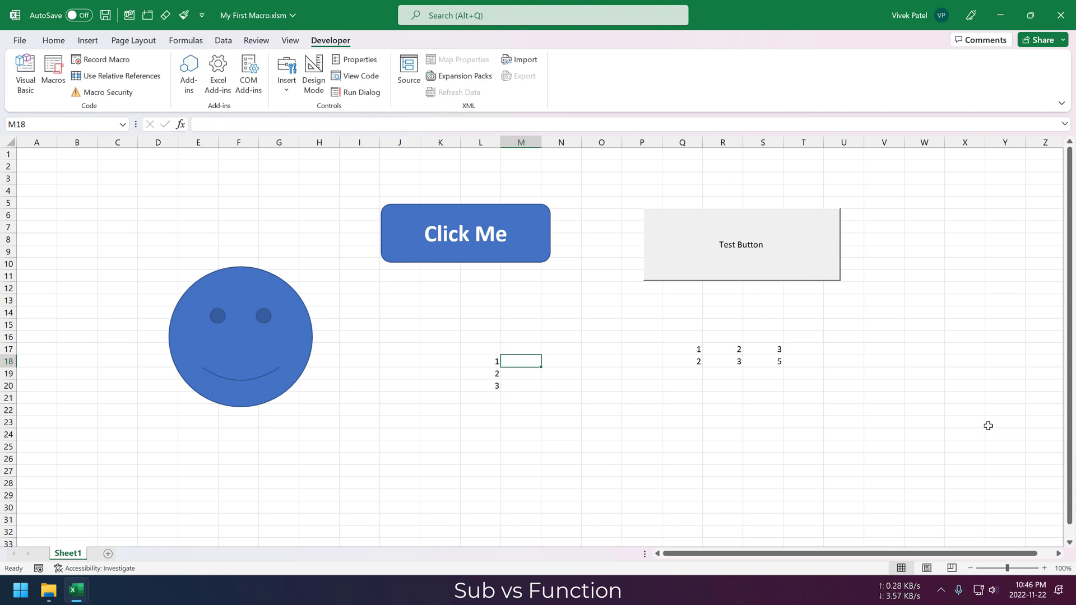
Apply =CircleArea(L18) down column M, giving areas 3.14 to 452.16 for radii 1–12.
text(=CircleArea()
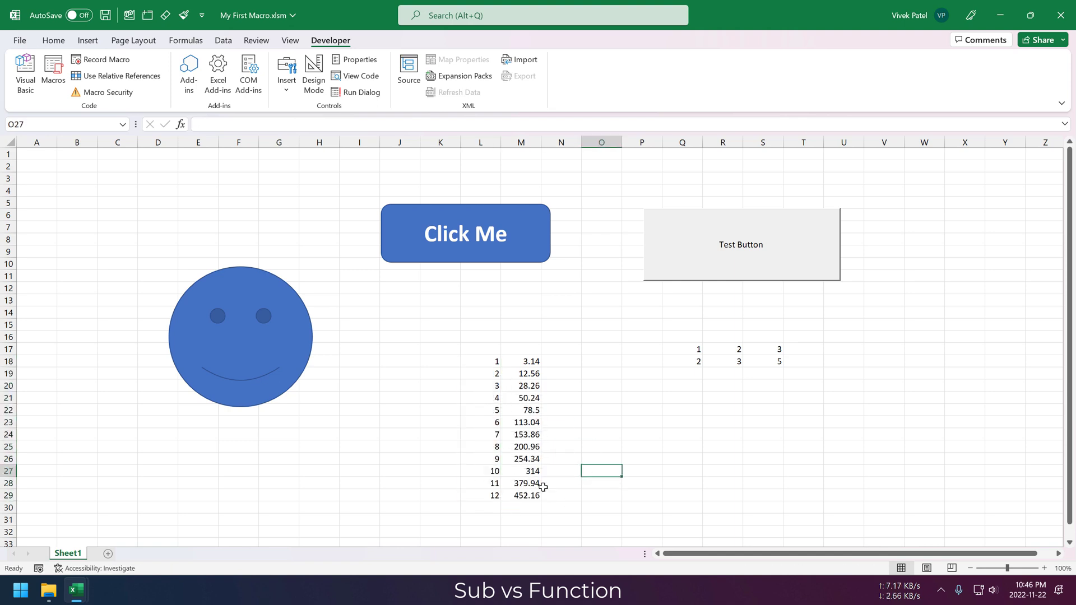
click(521, 496)
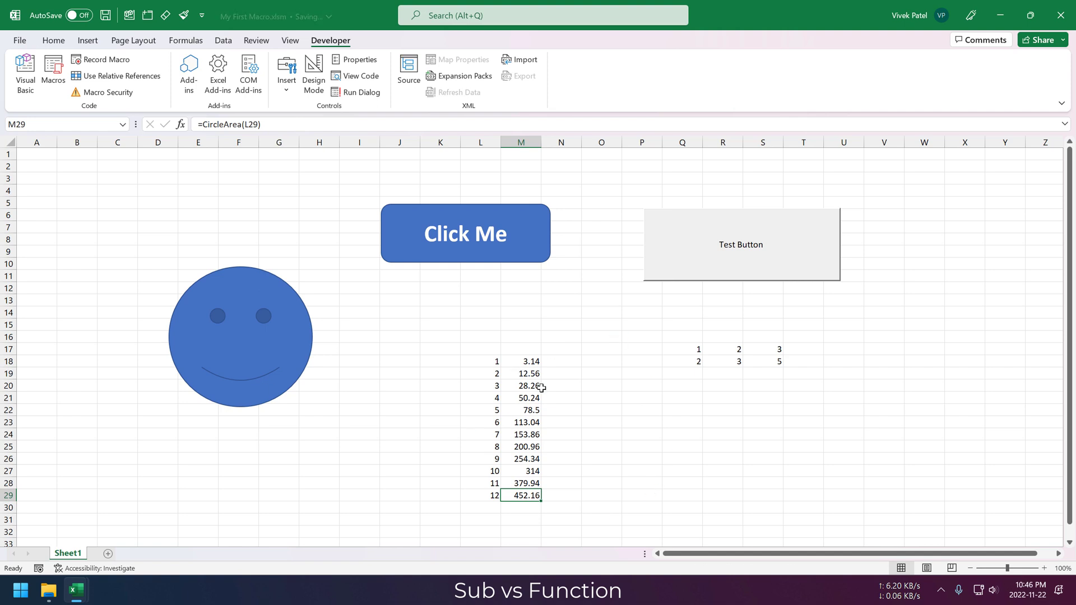
click(521, 448)
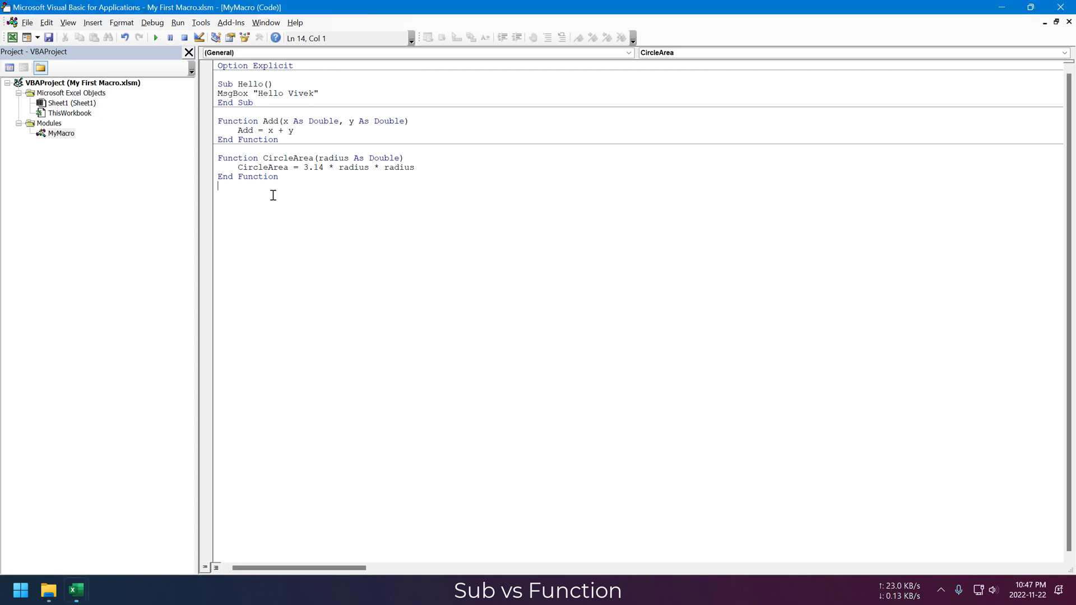
Write Sub CalculateArea reading radius from A1 and assigning pi·radius² to Sheet1 B1.
text(Sub CalculateArea())
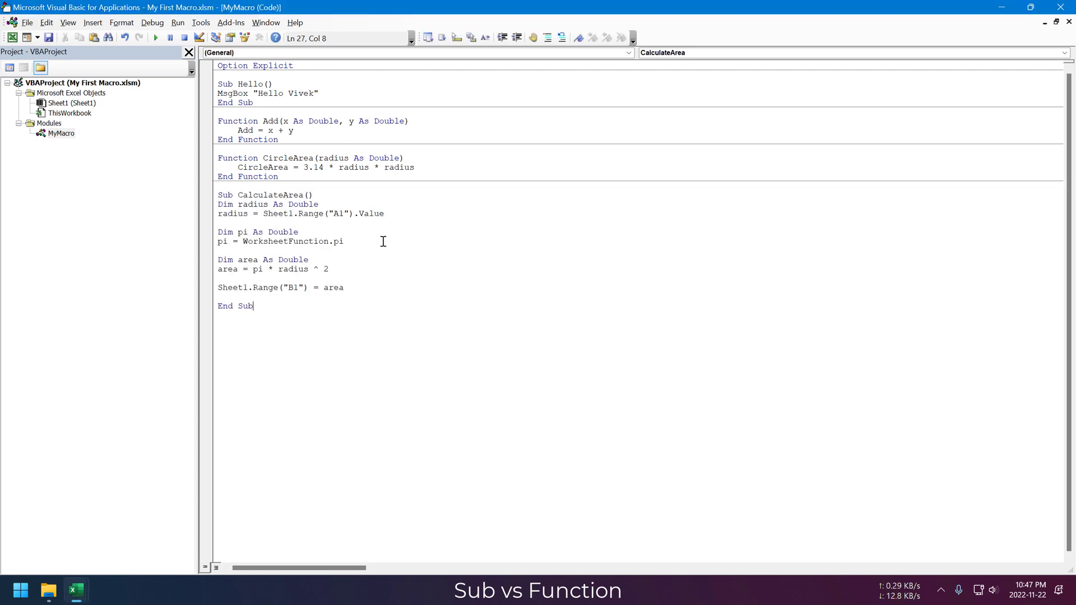
click(299, 232)
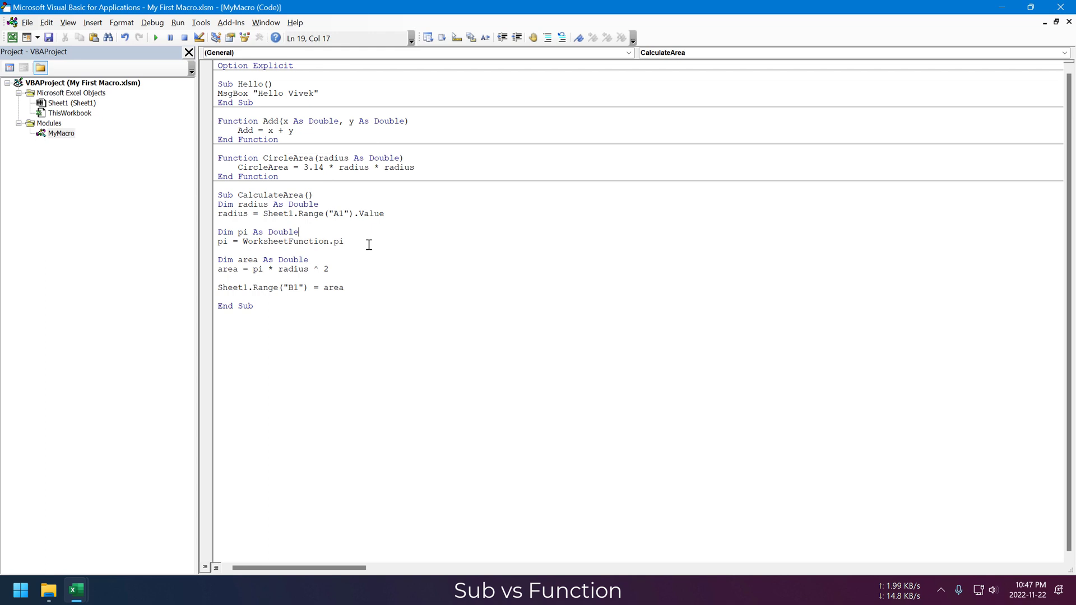
mouse_move(352, 222)
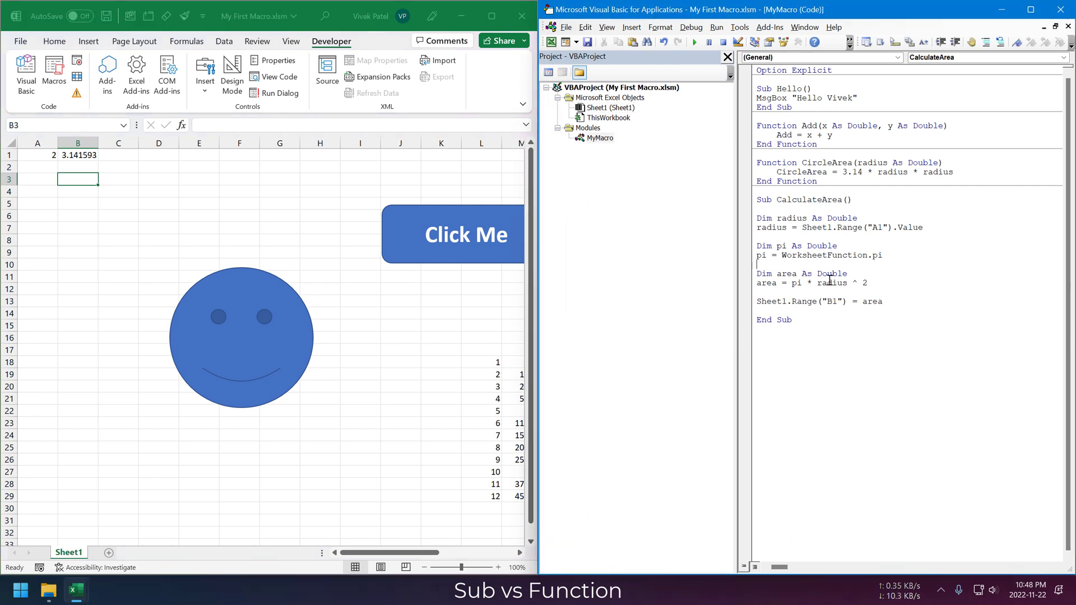
mouse_move(696, 41)
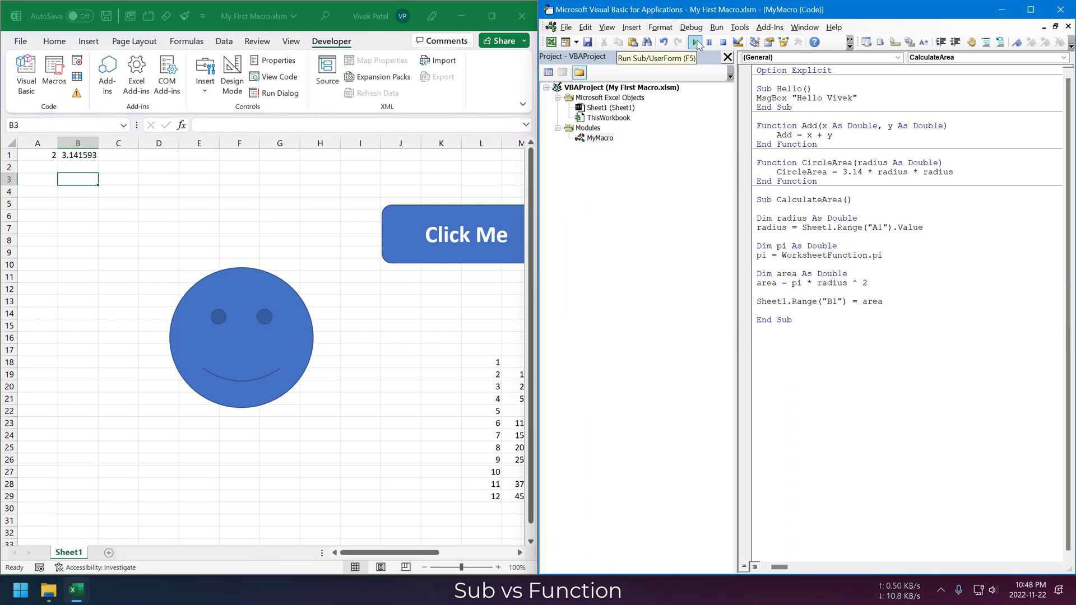
Run CalculateArea for radius 1 (3.141593), then radius 2 (12.56637) after editing A1.
click(696, 41)
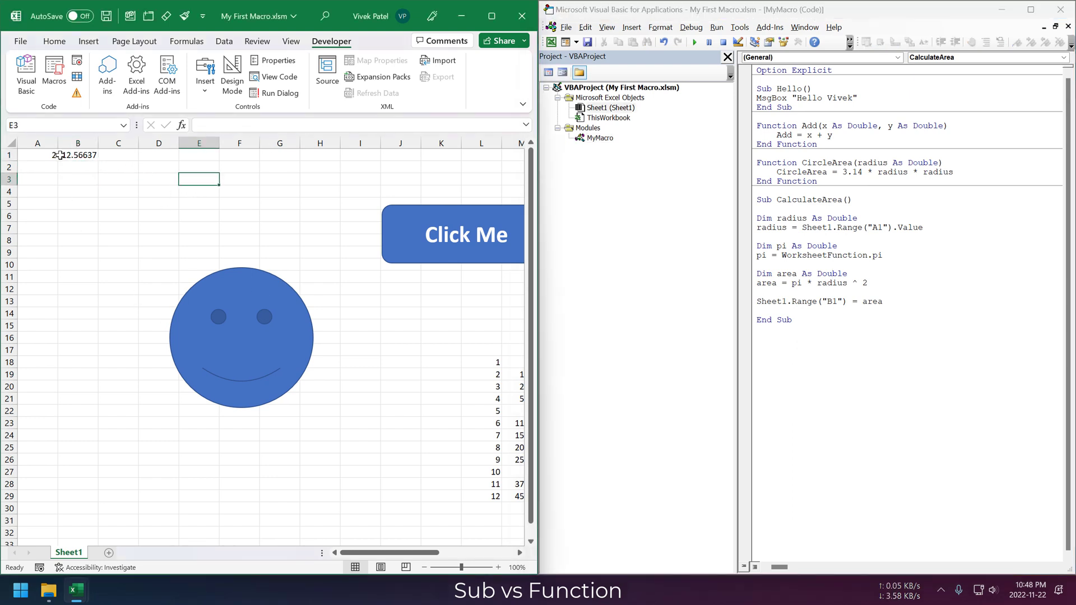
click(241, 336)
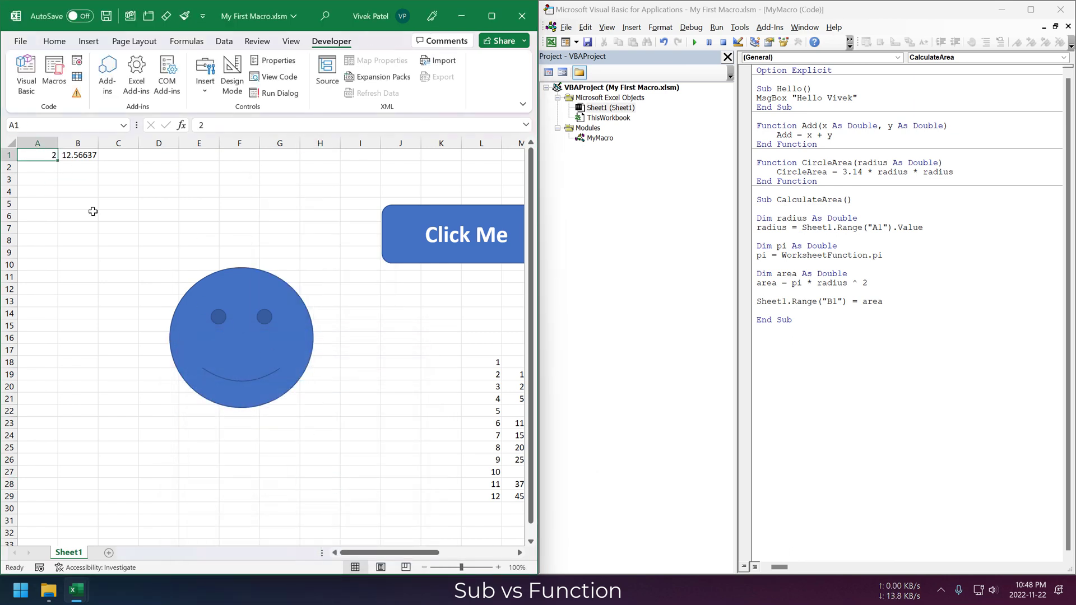
click(109, 261)
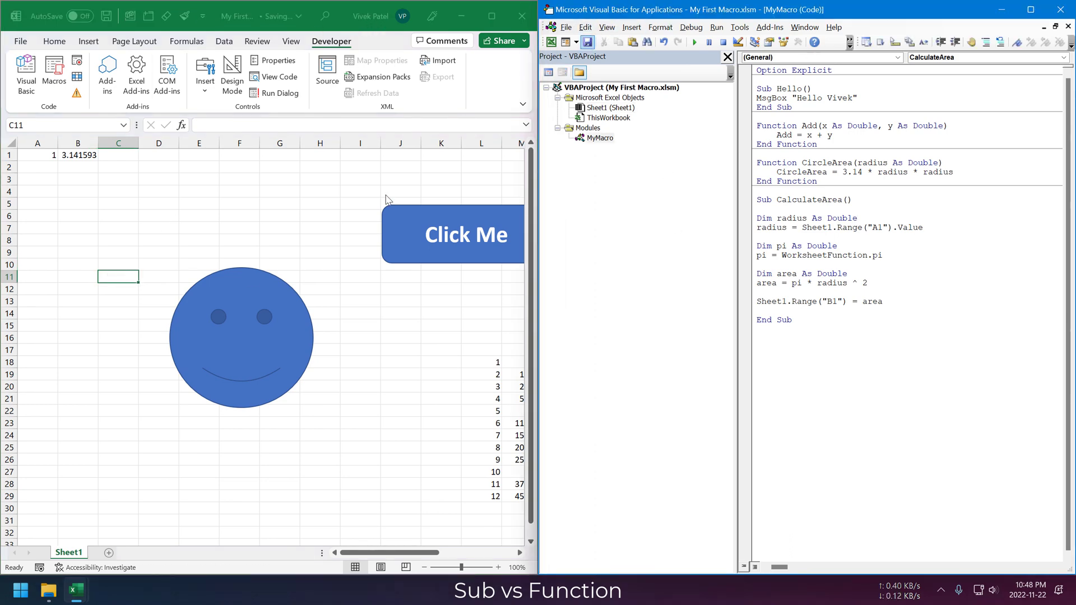
click(1029, 9)
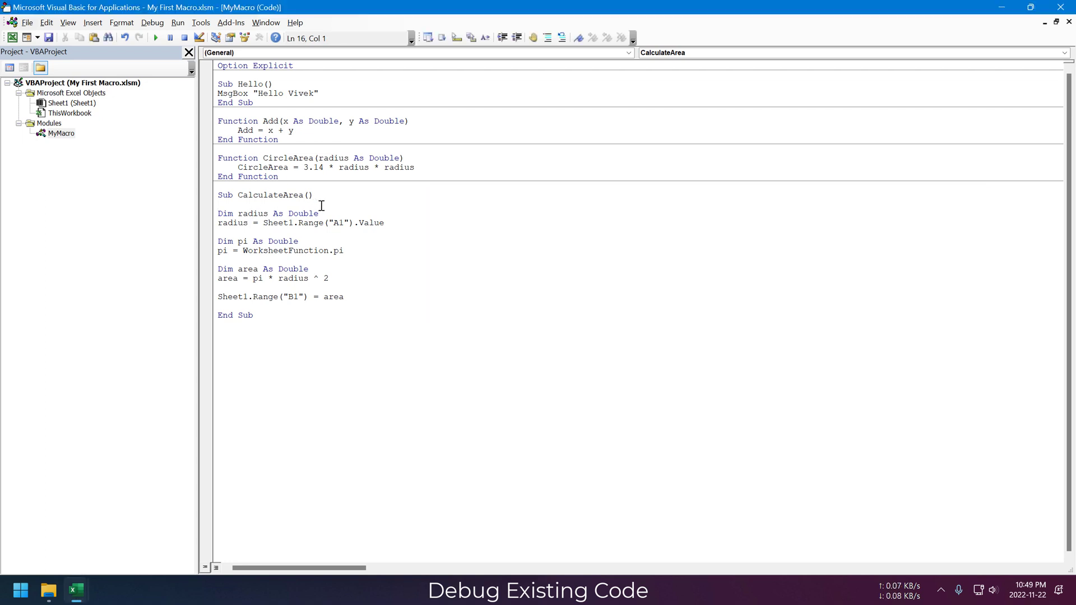
Review the Debug menu commands, then step through CalculateArea once with F8 to the end.
click(152, 22)
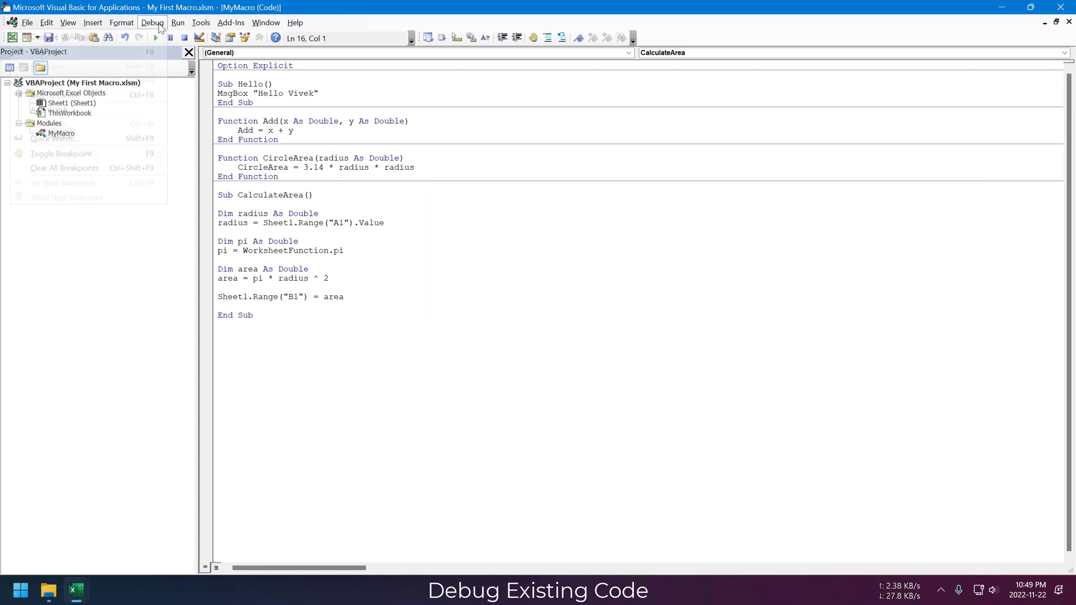
click(151, 22)
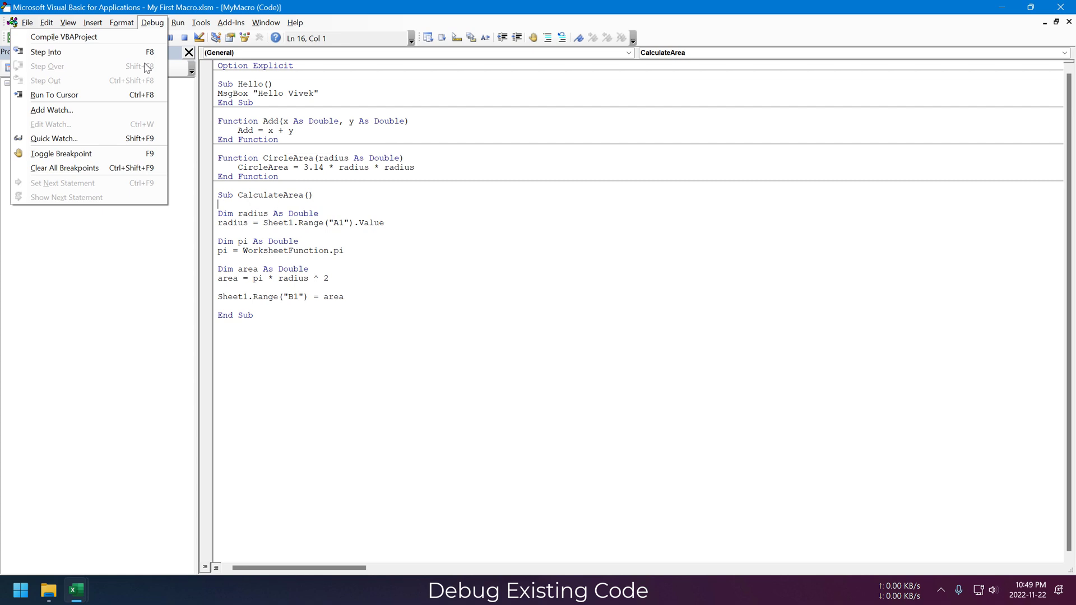
mouse_move(45, 51)
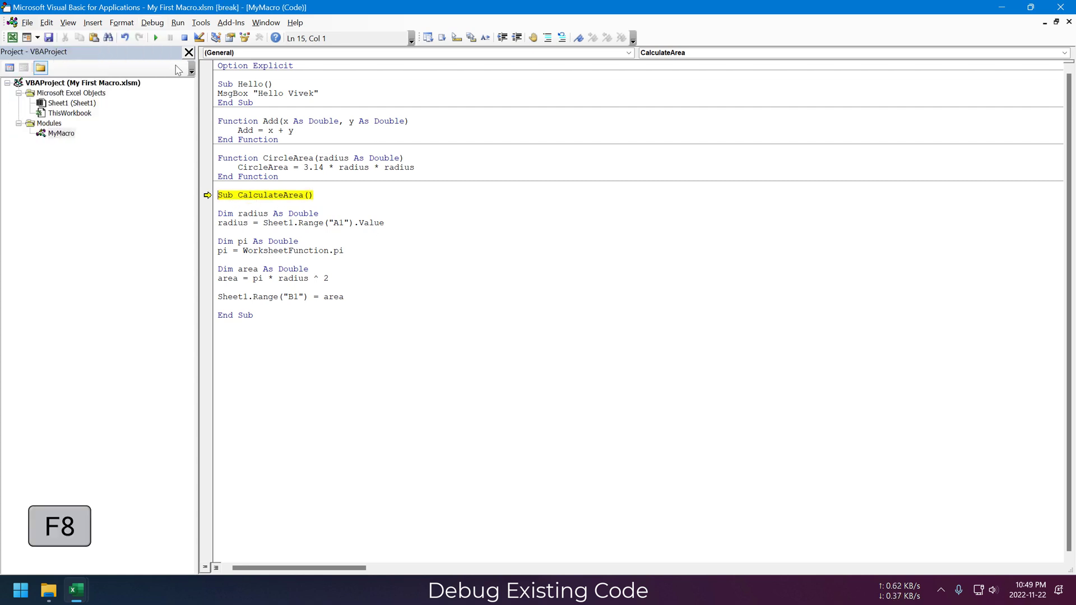
click(151, 22)
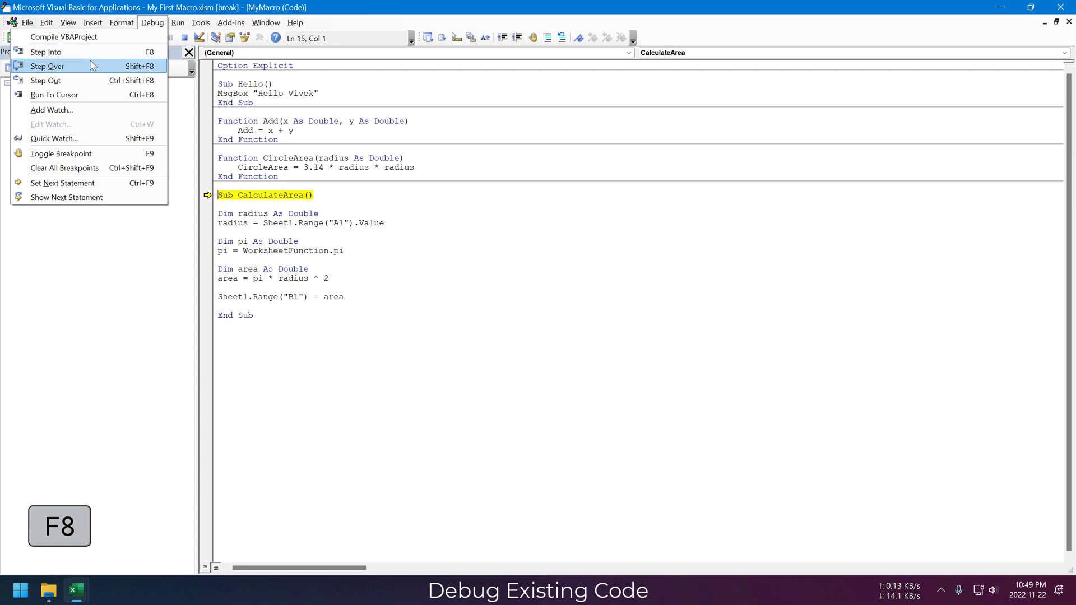
mouse_move(267, 204)
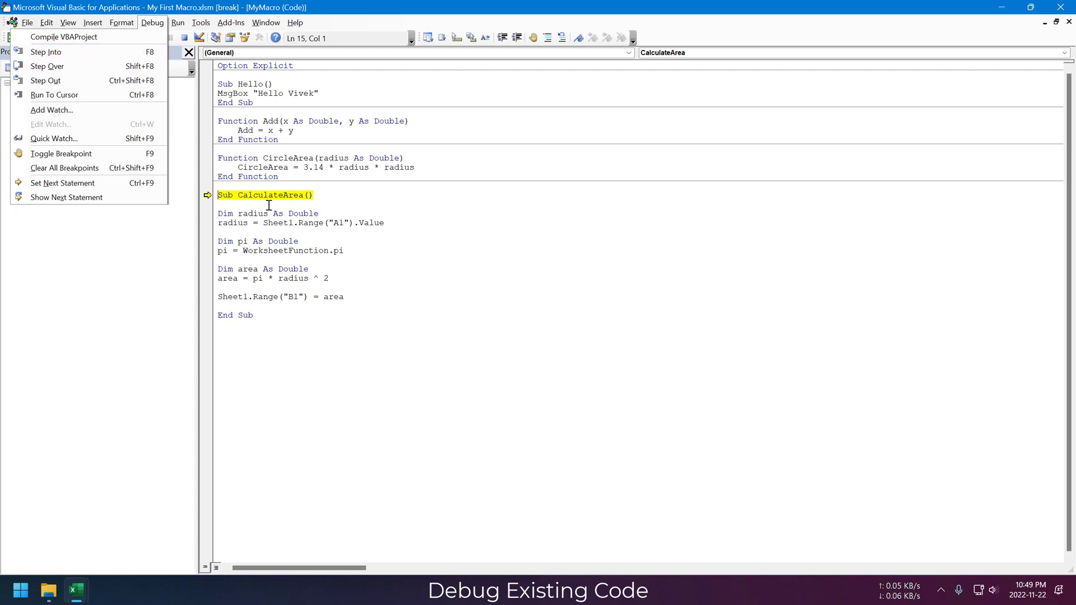
click(45, 53)
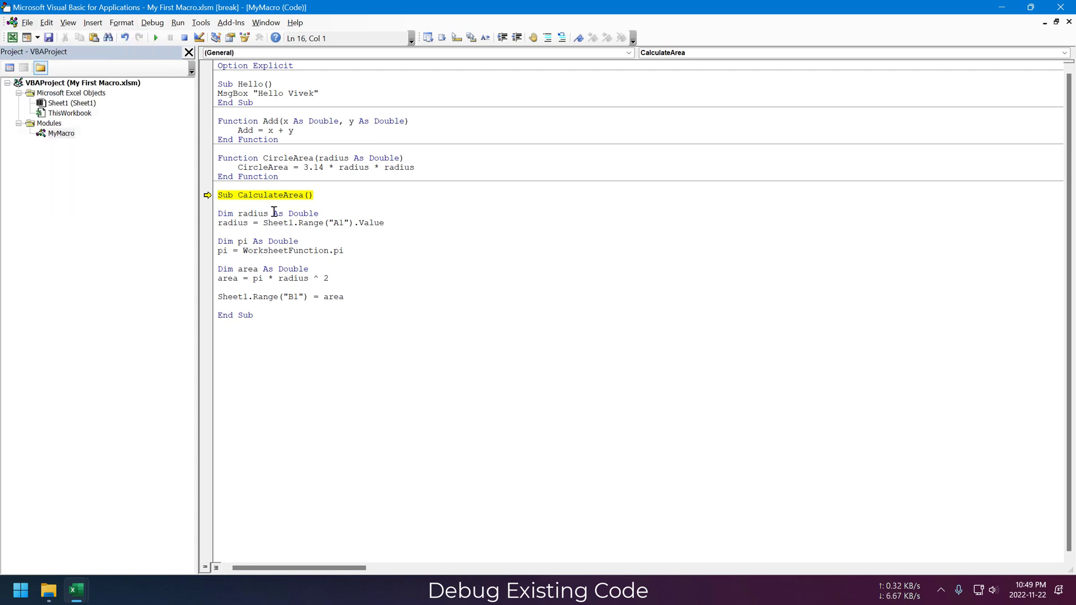
key(F8)
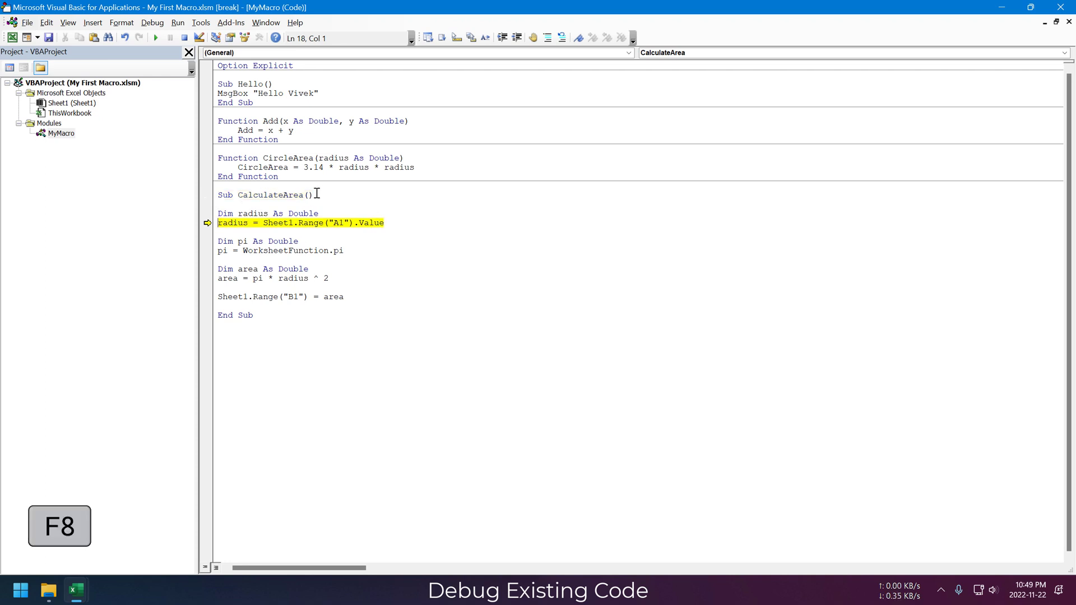
mouse_move(240, 211)
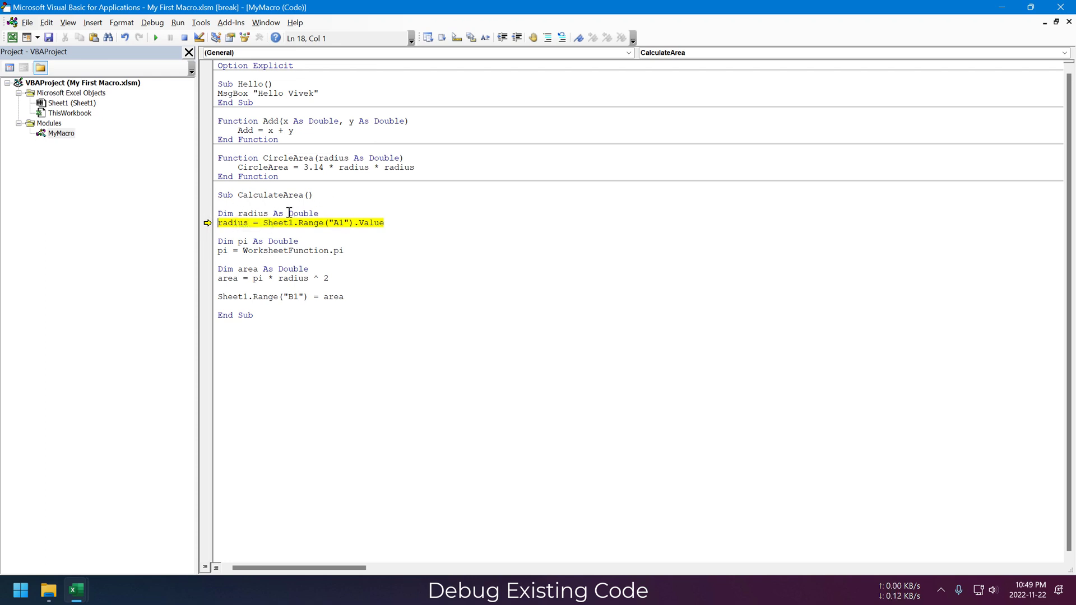
key(F8)
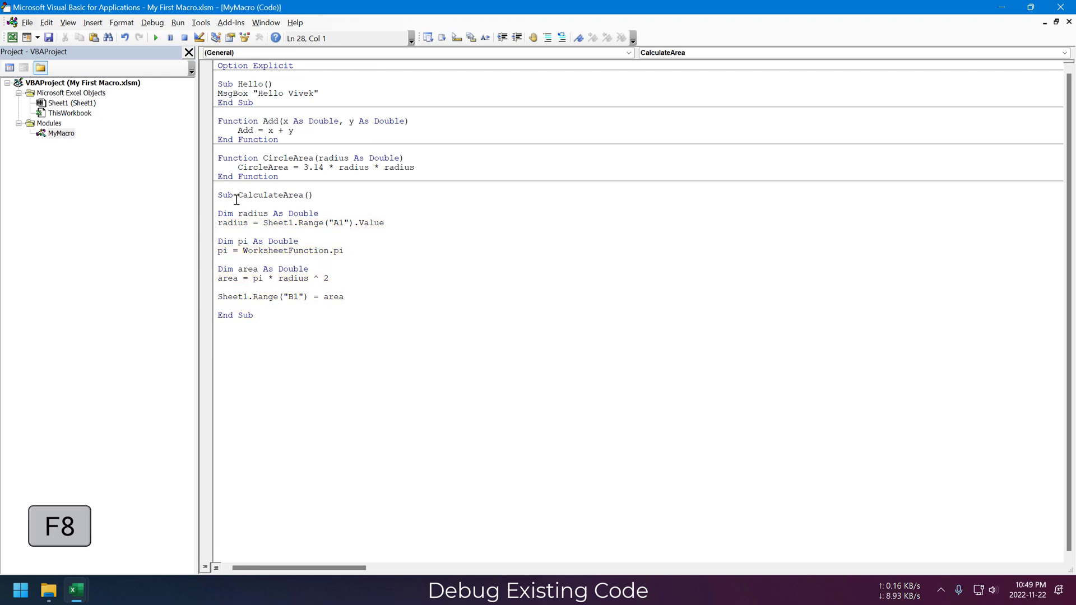
key(F8)
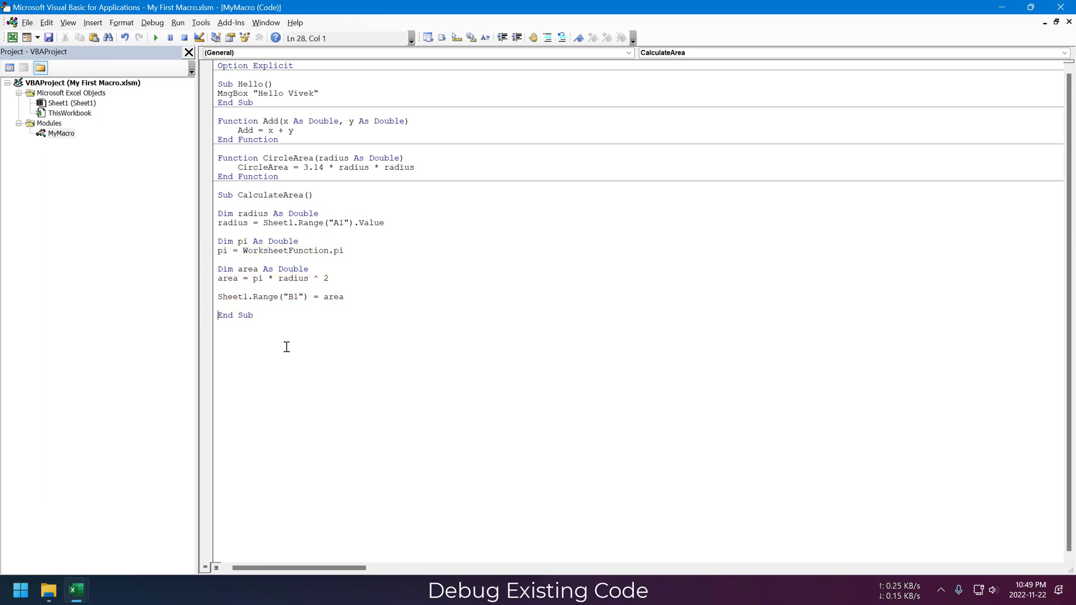
key(F8)
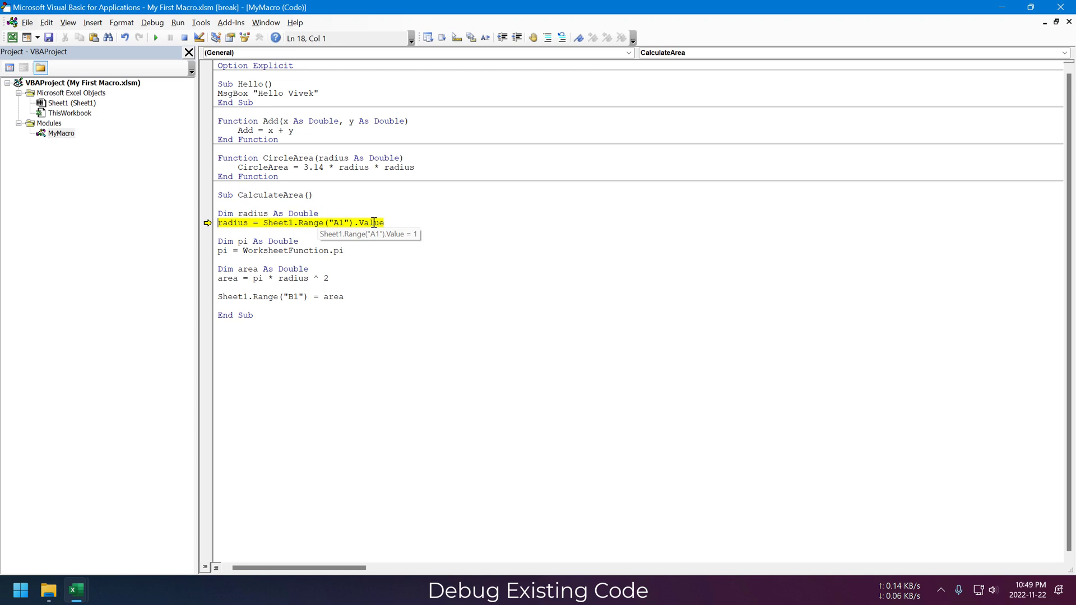
mouse_move(227, 222)
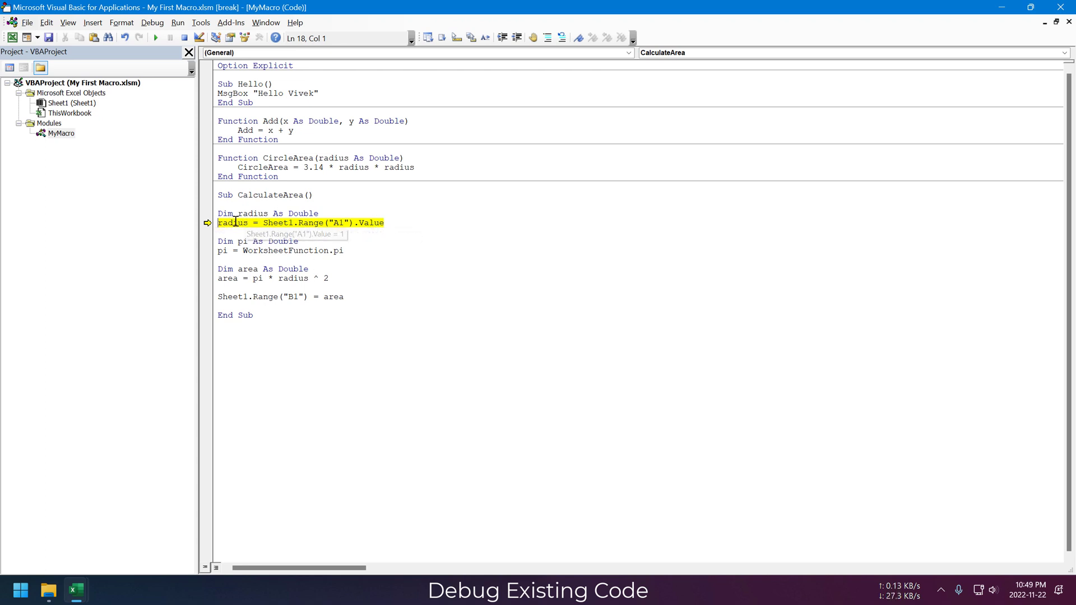
mouse_move(377, 222)
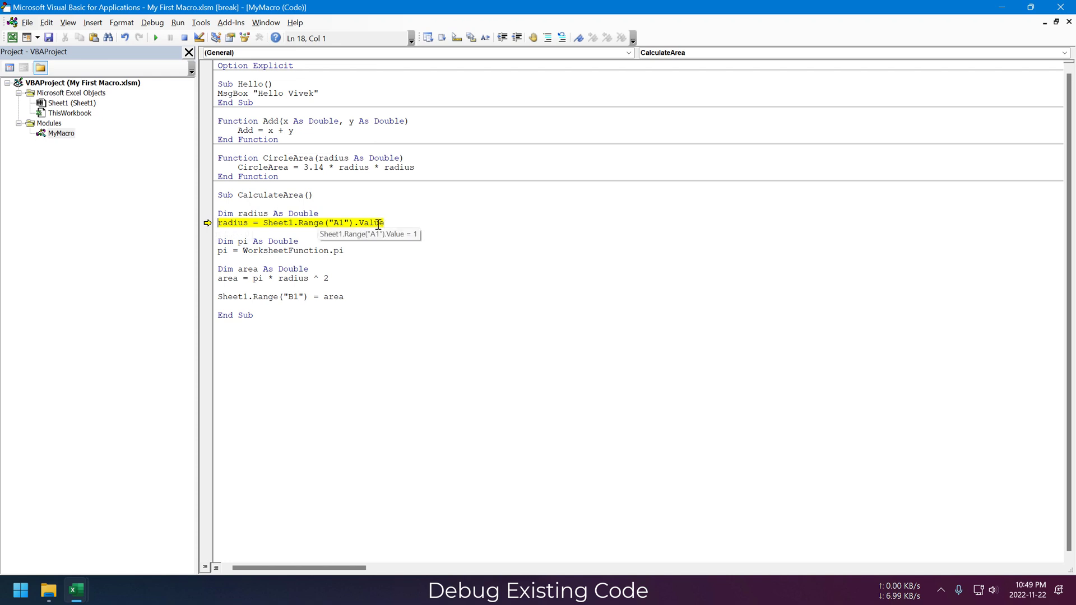
mouse_move(362, 249)
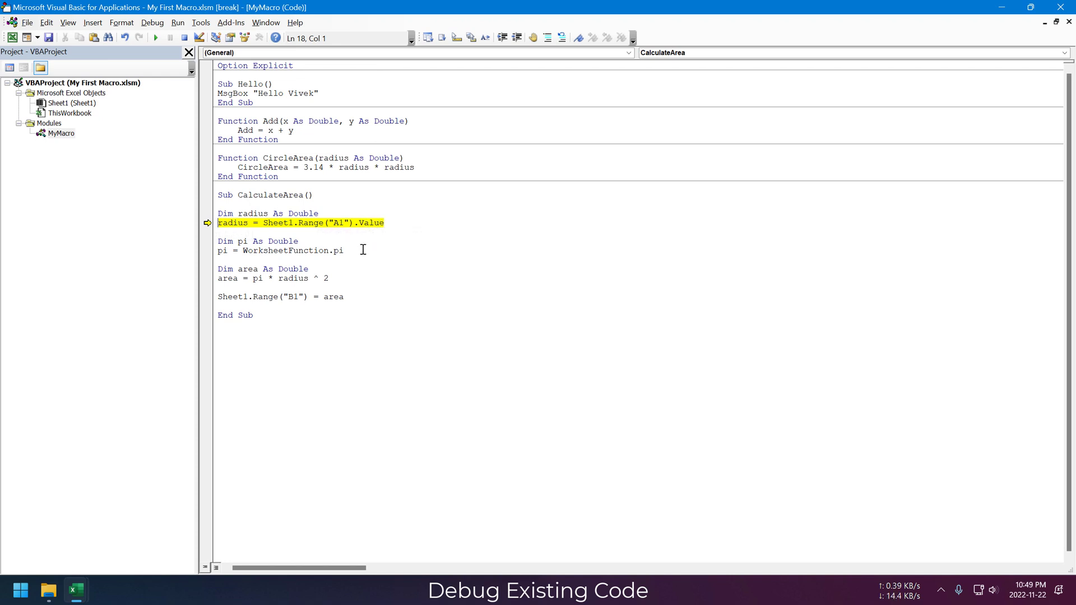
Step again past the radius and pi lines, reading radius = 1 and pi = 3.14159265358979.
key(F8)
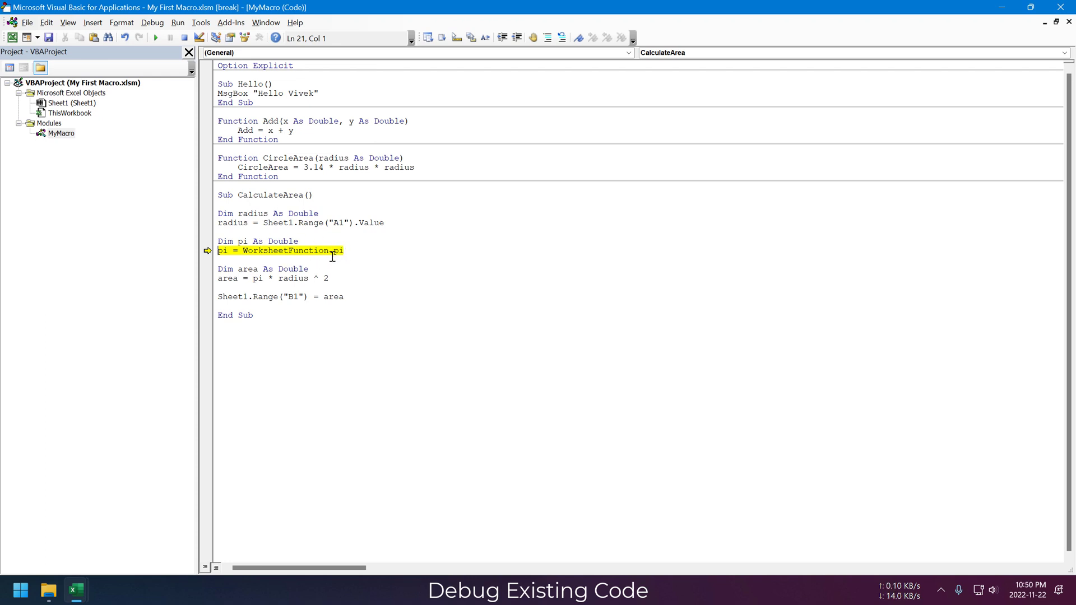
key(F8)
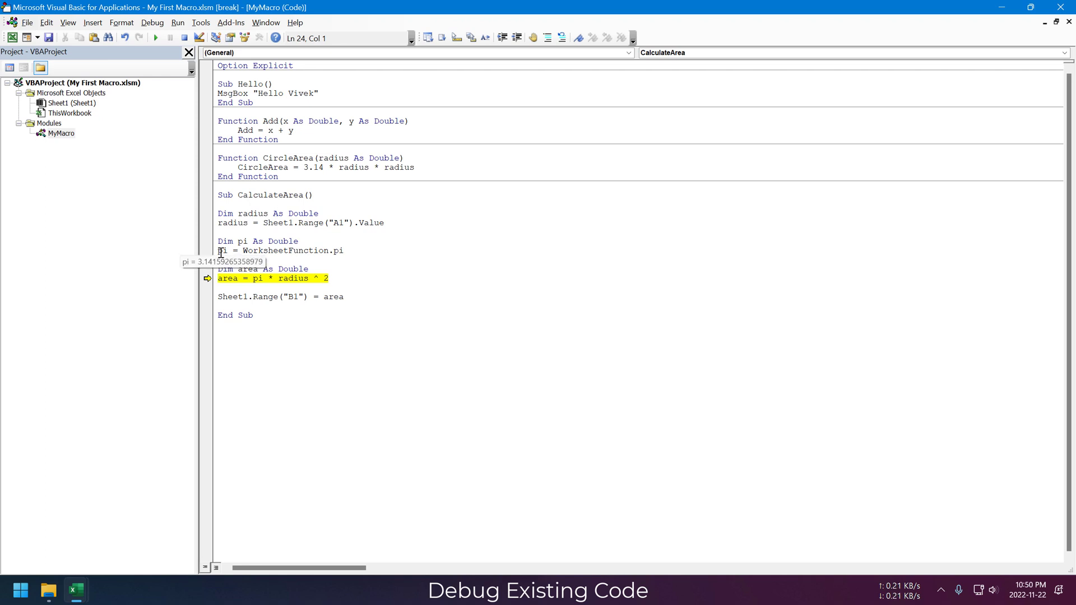
key(F8)
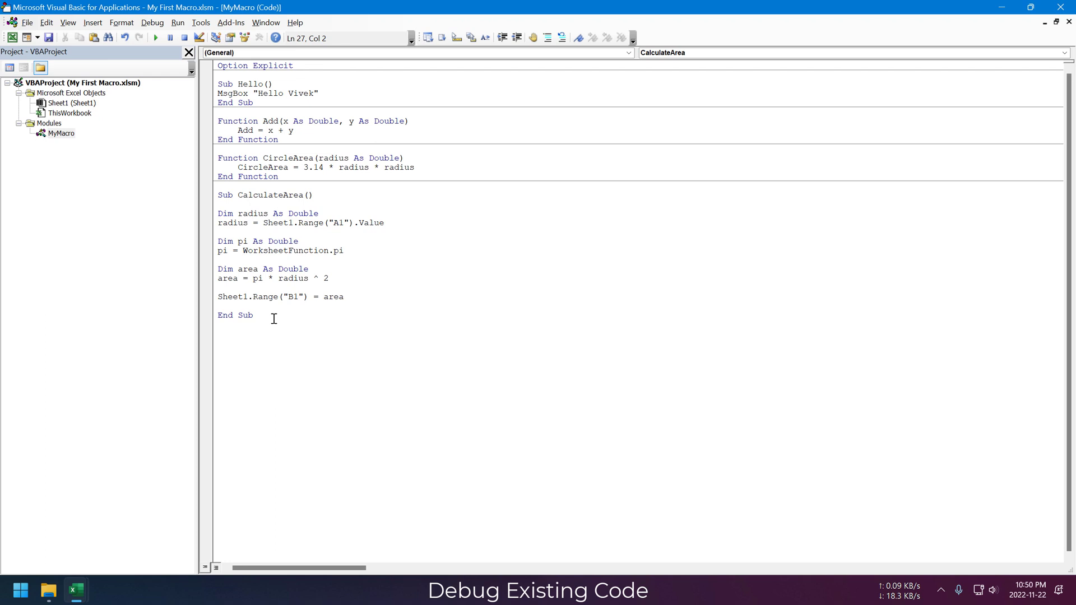
mouse_move(319, 246)
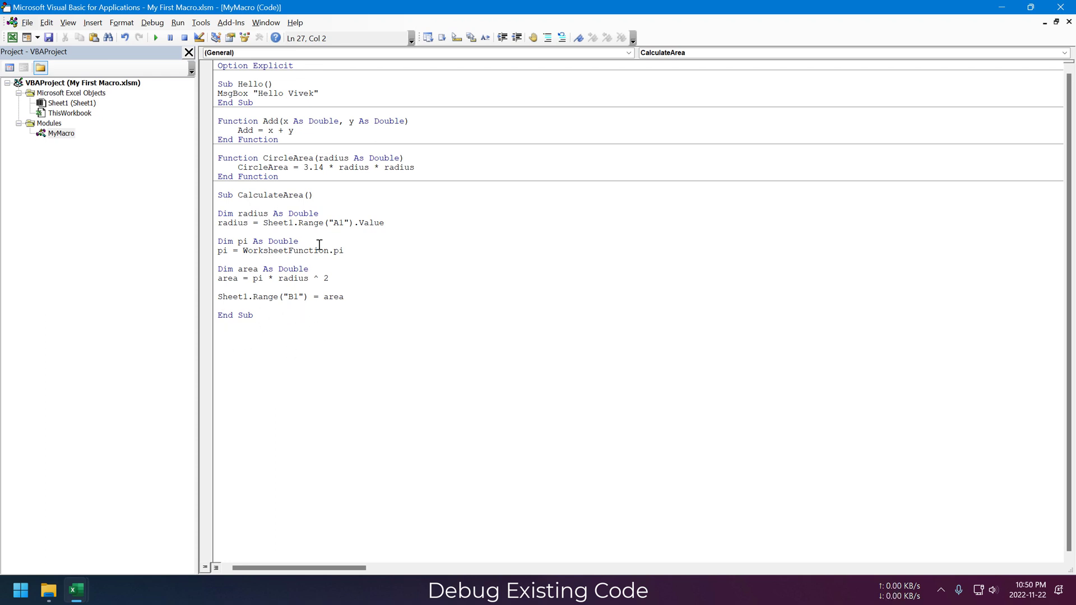
Move the breakpoint from the B1 assignment line to the area = pi * radius ^ 2 line.
click(310, 195)
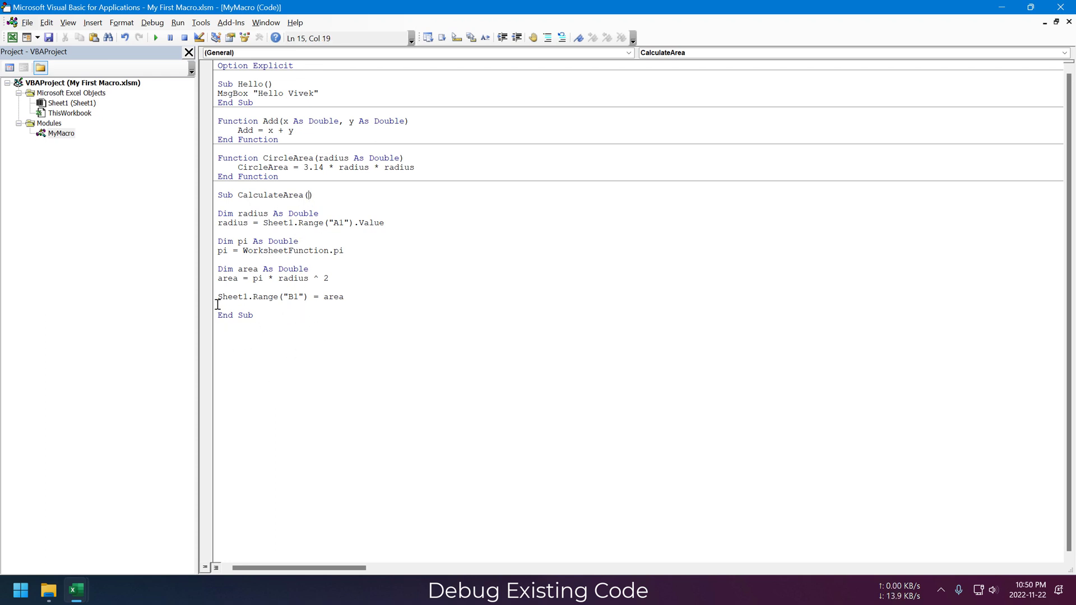
click(205, 296)
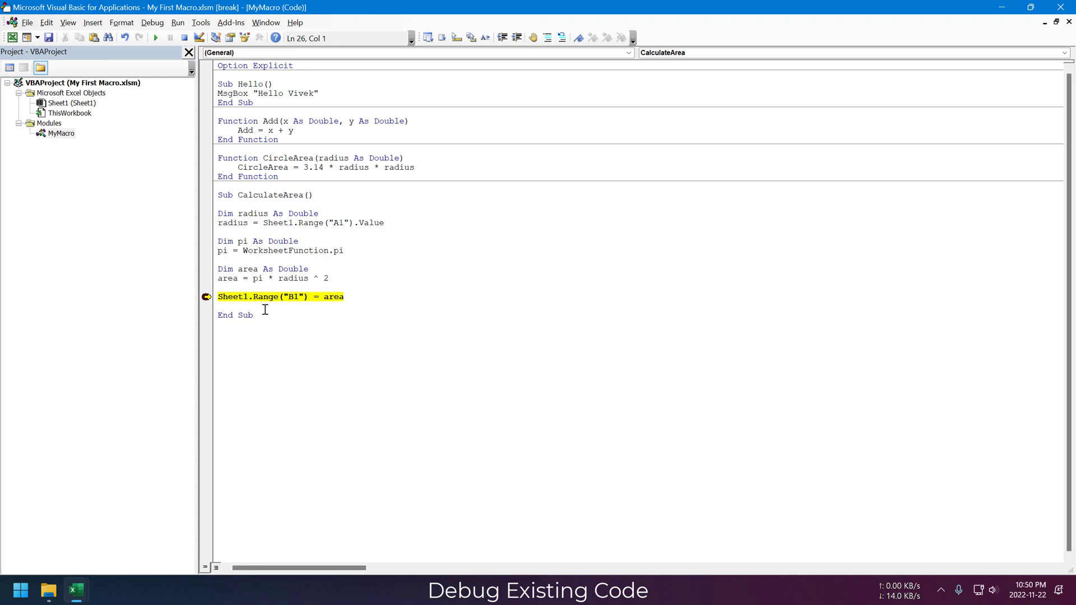
mouse_move(350, 287)
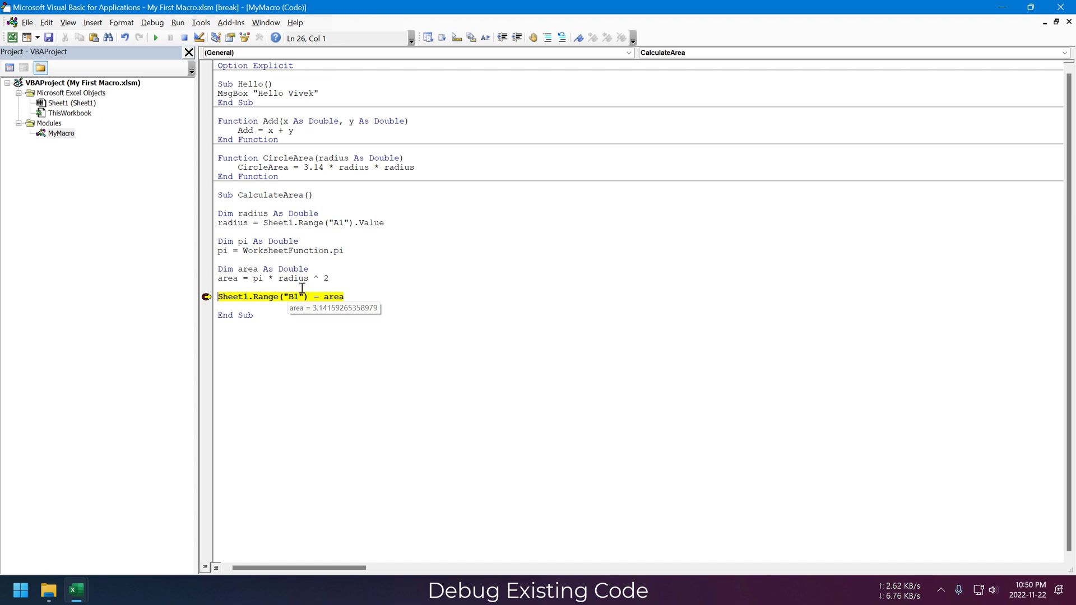
mouse_move(291, 278)
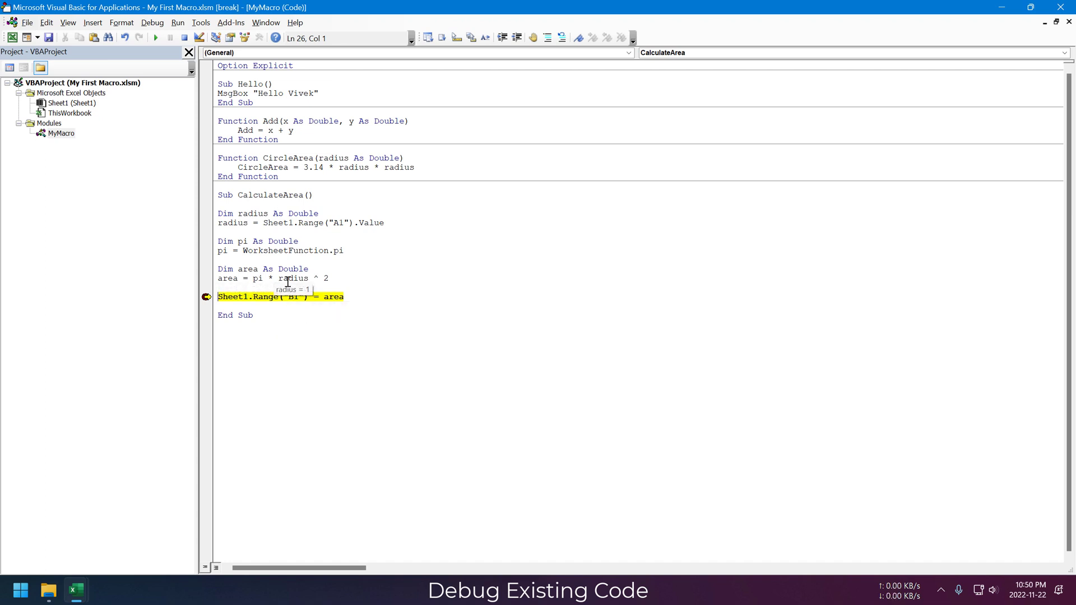
mouse_move(309, 281)
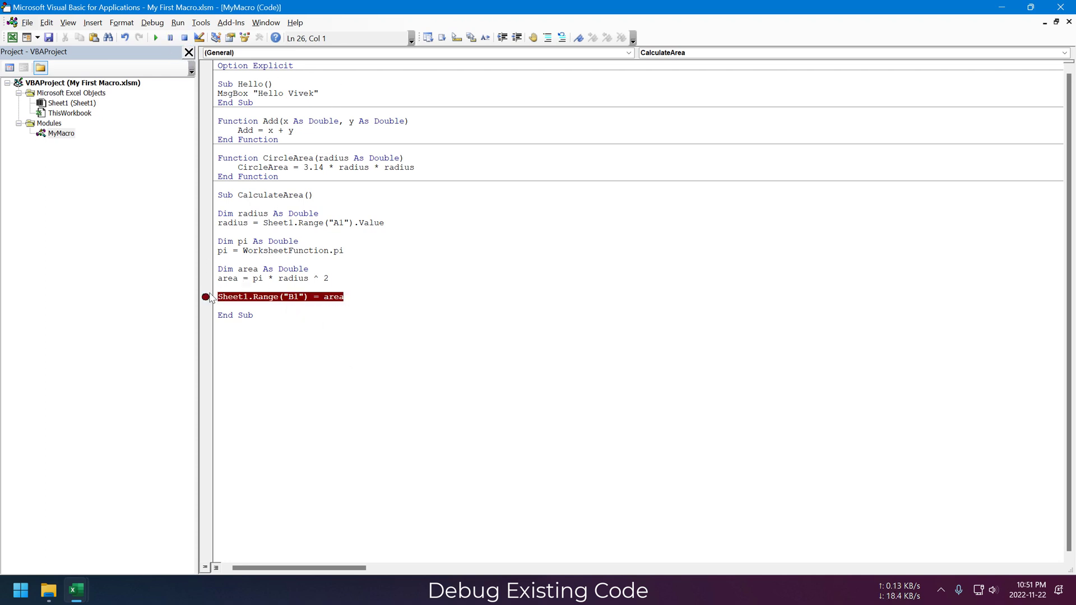
click(205, 296)
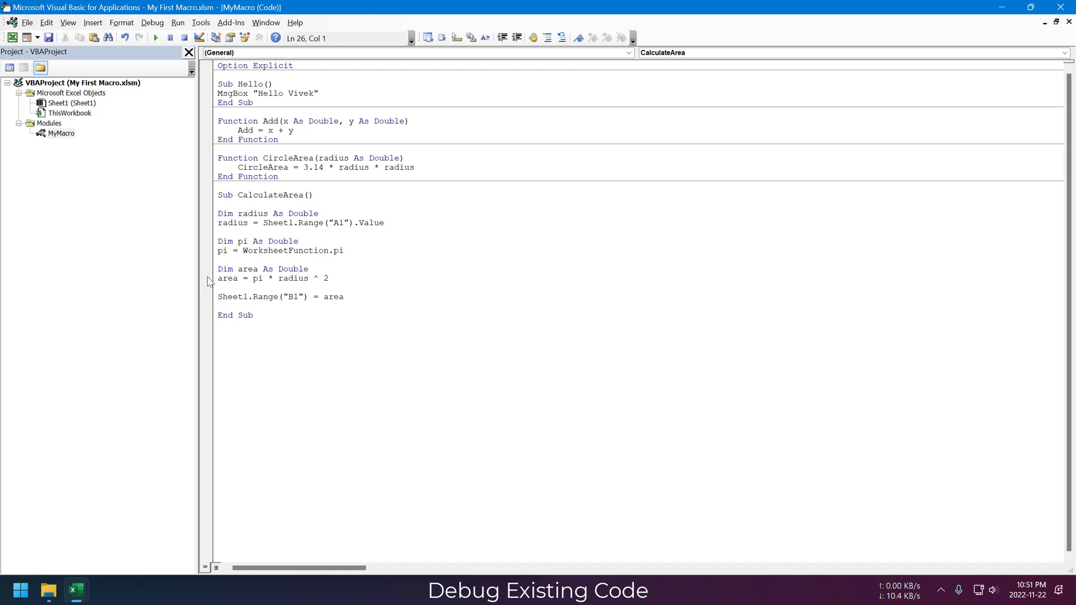
click(205, 279)
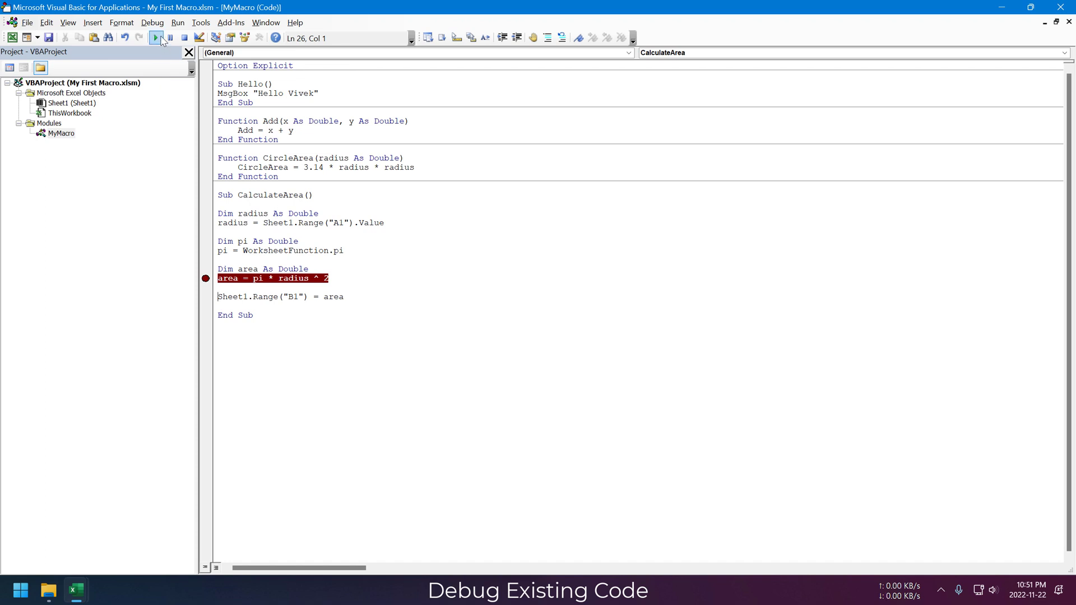
Run to the area breakpoint, reset the paused macro and show the Locals window.
click(156, 38)
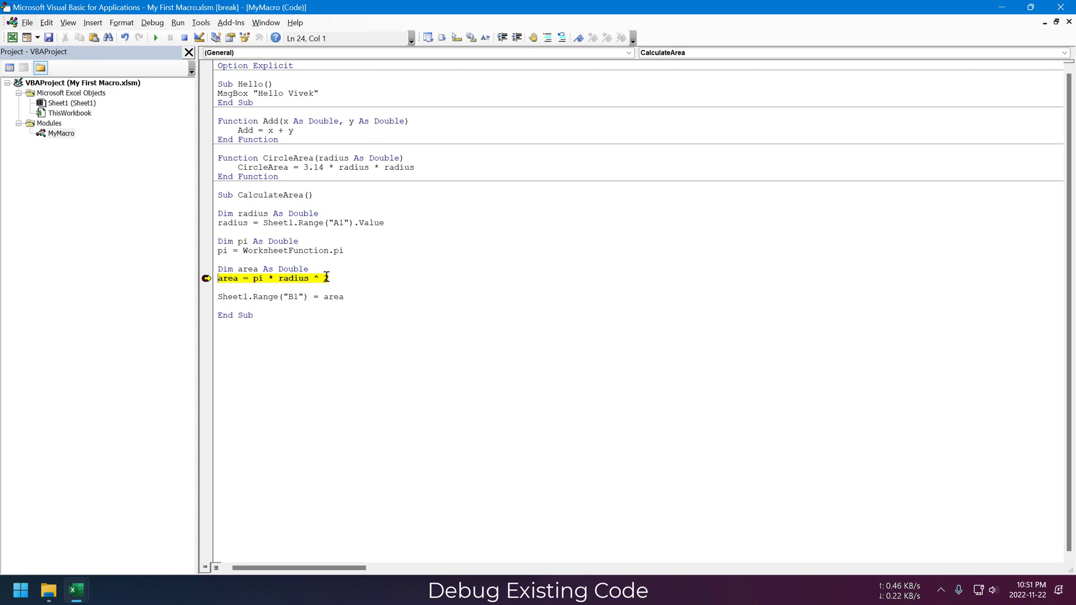
mouse_move(253, 278)
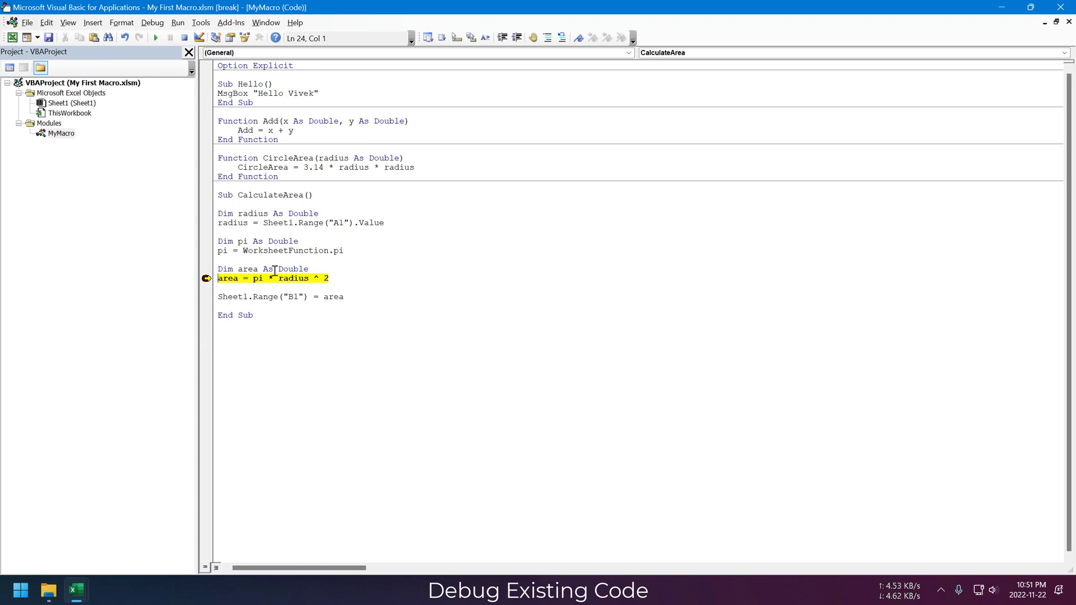
mouse_move(170, 37)
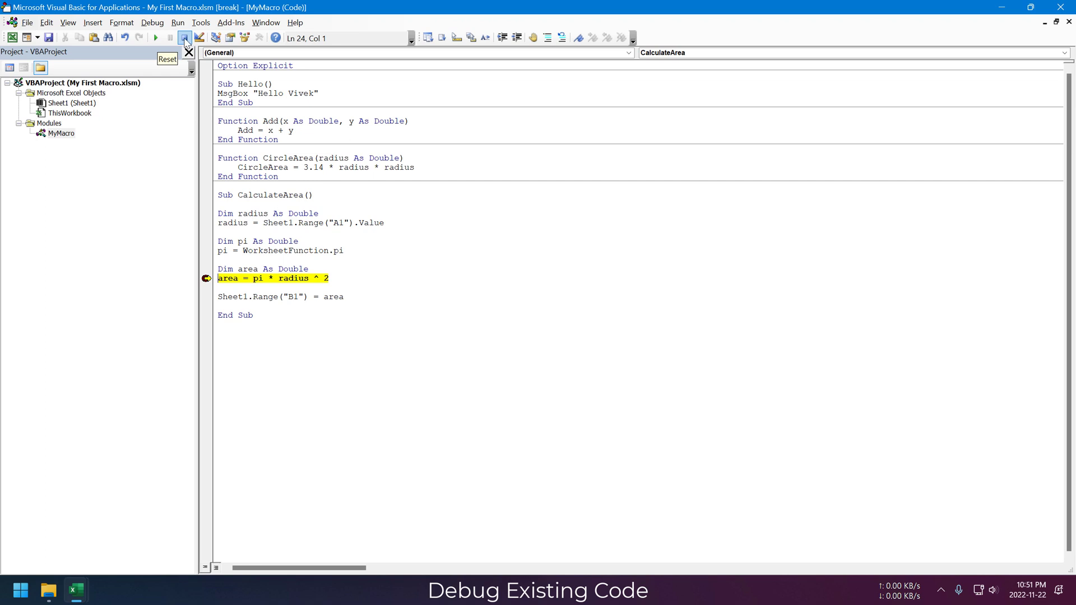
click(184, 38)
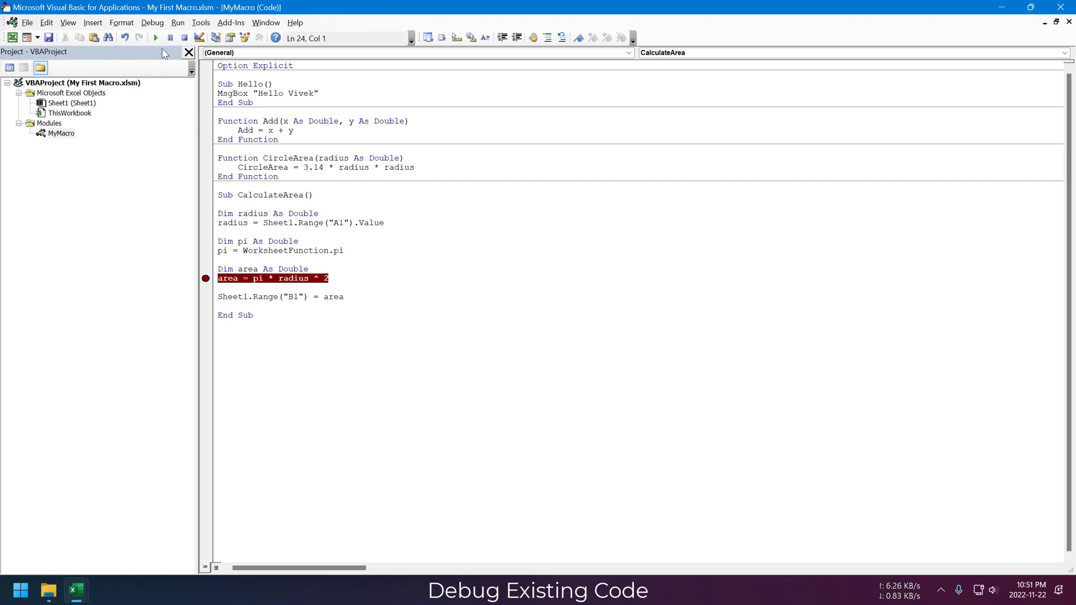
mouse_move(161, 52)
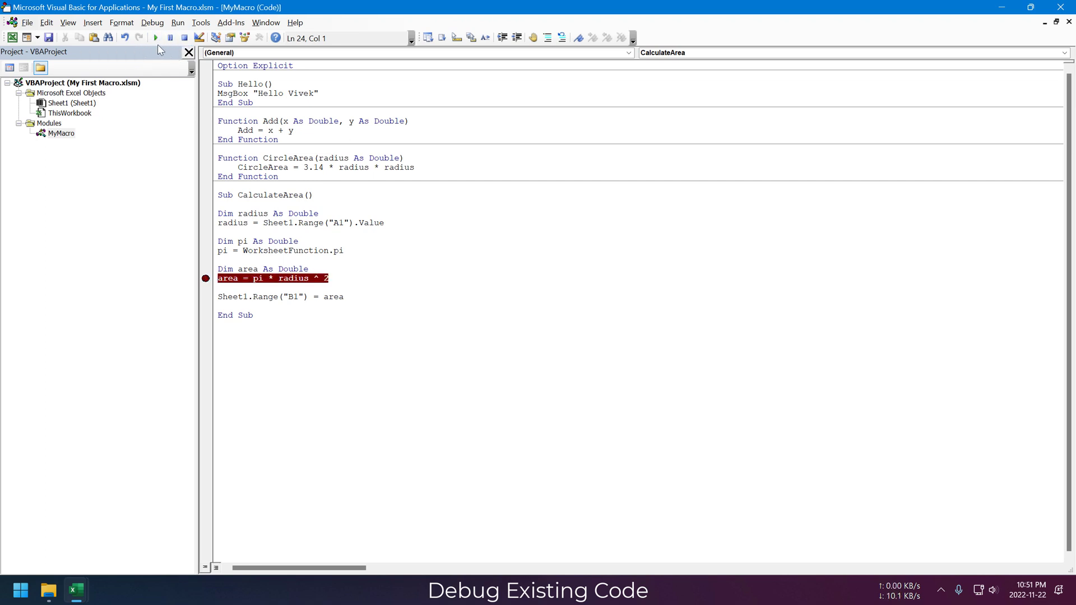
mouse_move(213, 282)
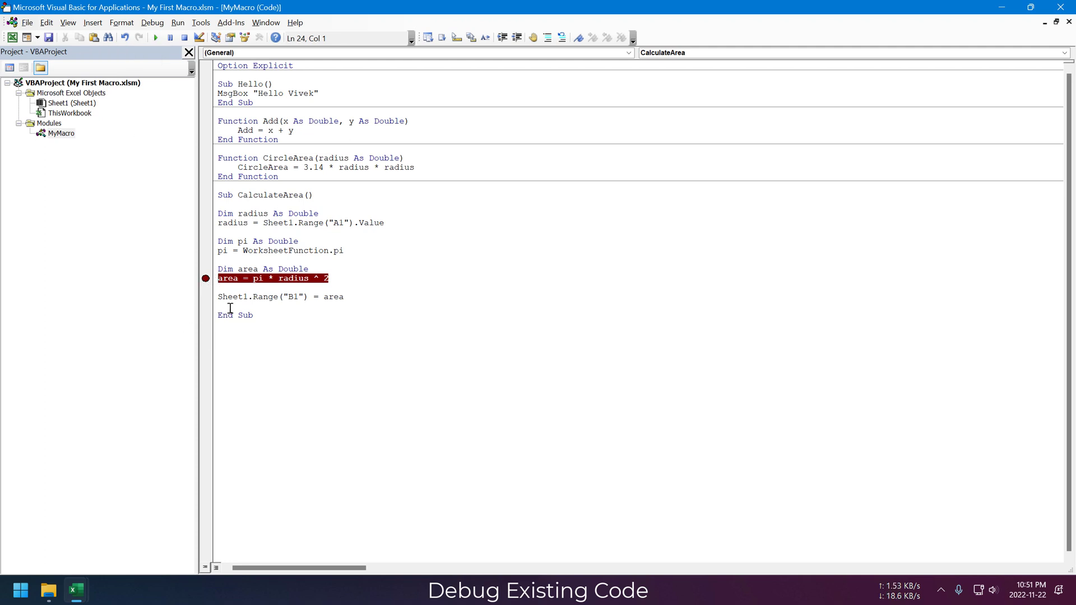
click(46, 22)
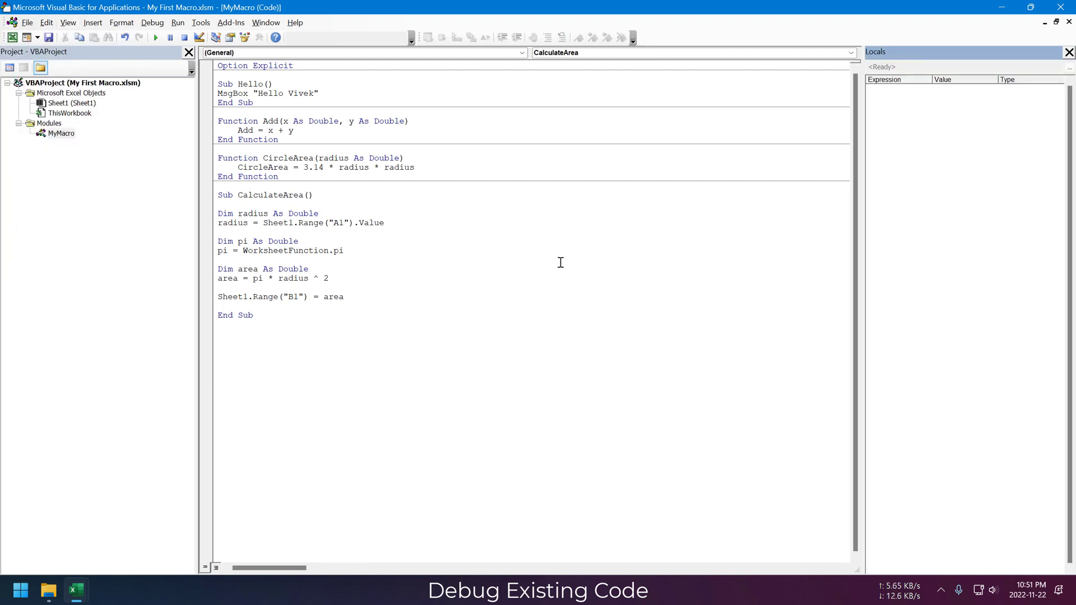
click(209, 278)
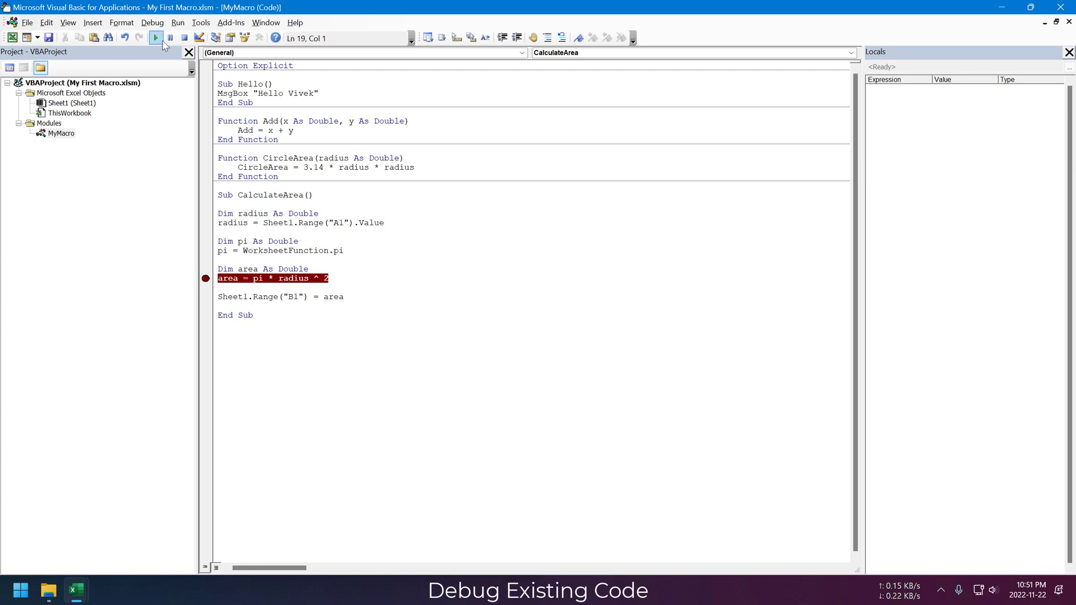
click(154, 38)
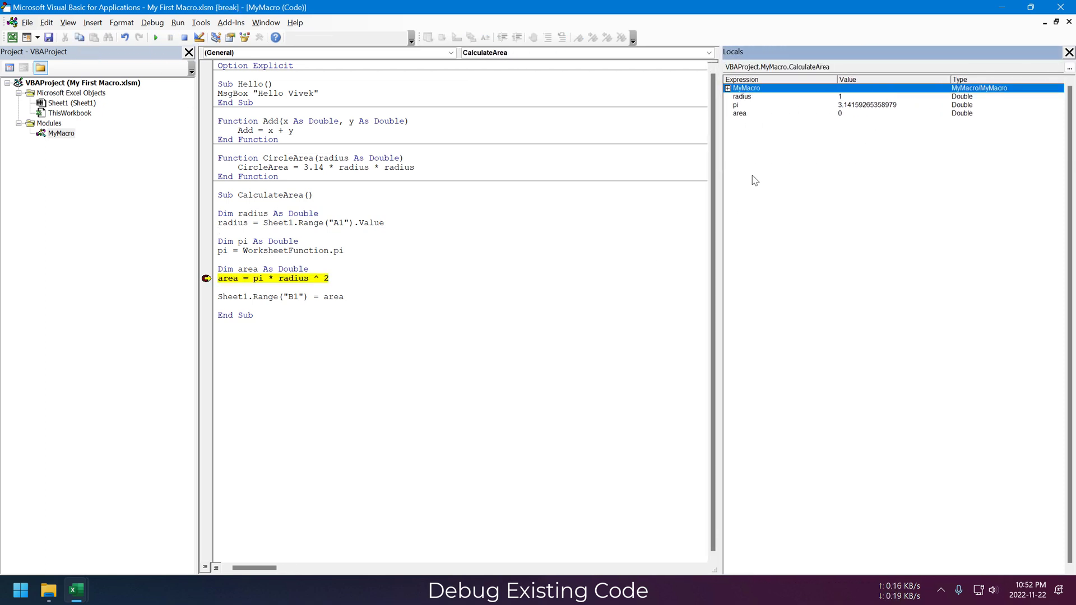
click(60, 134)
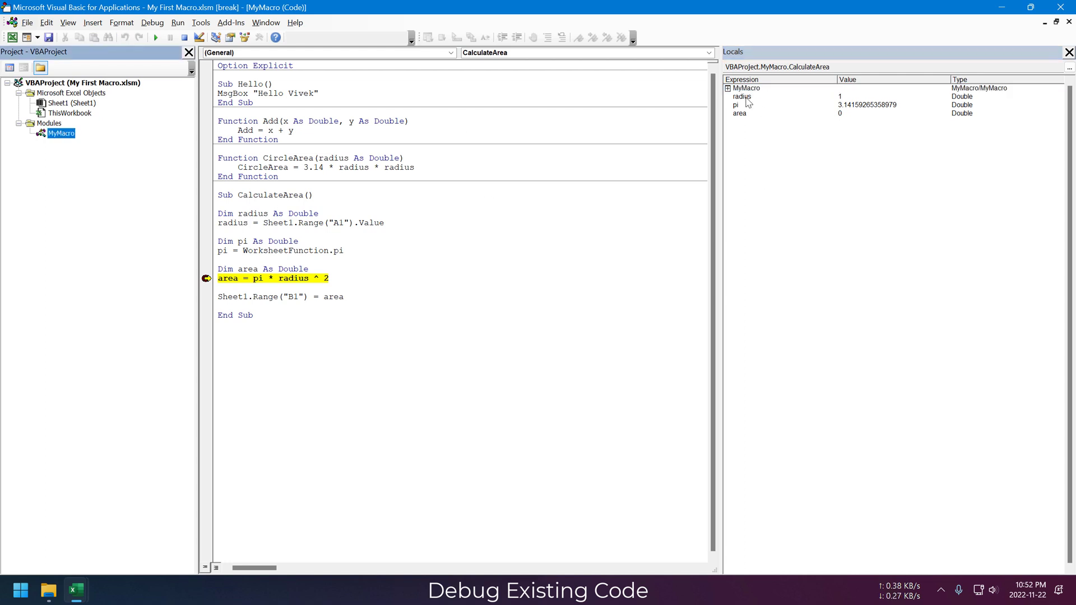
click(742, 97)
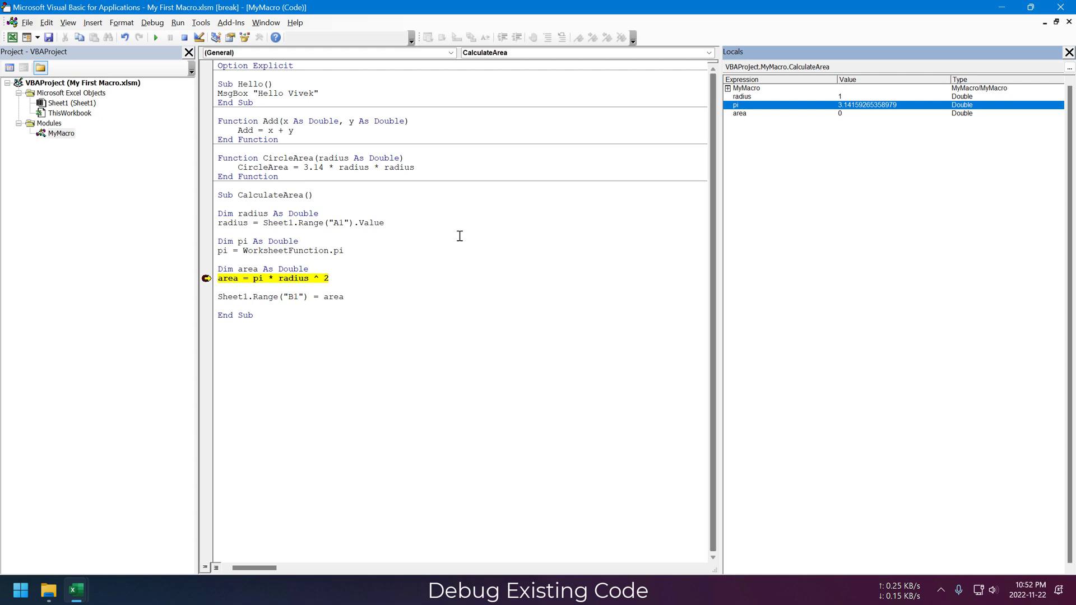
click(740, 113)
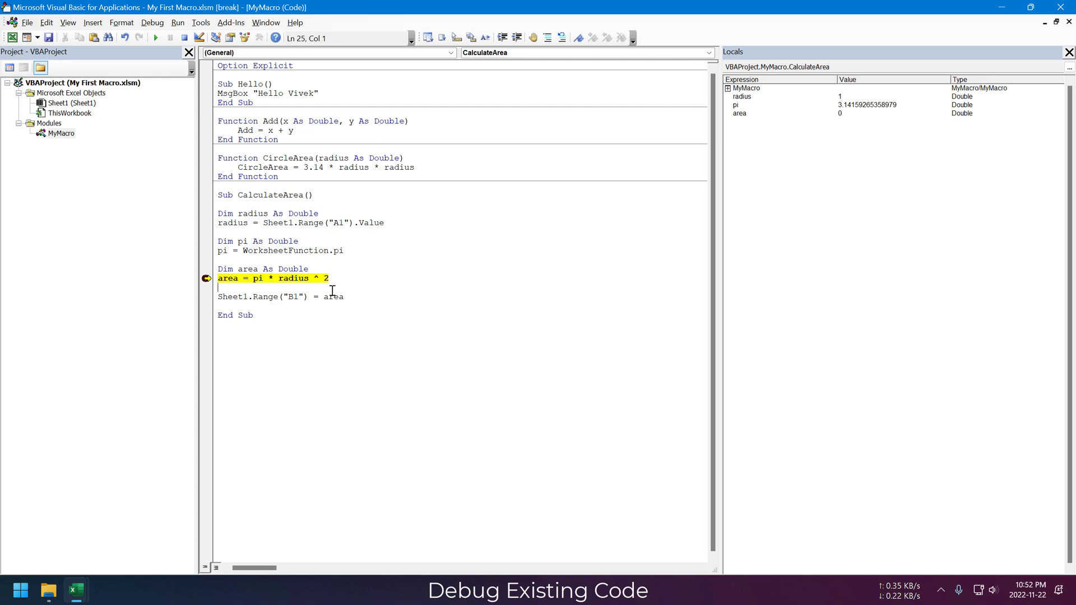
key(F8)
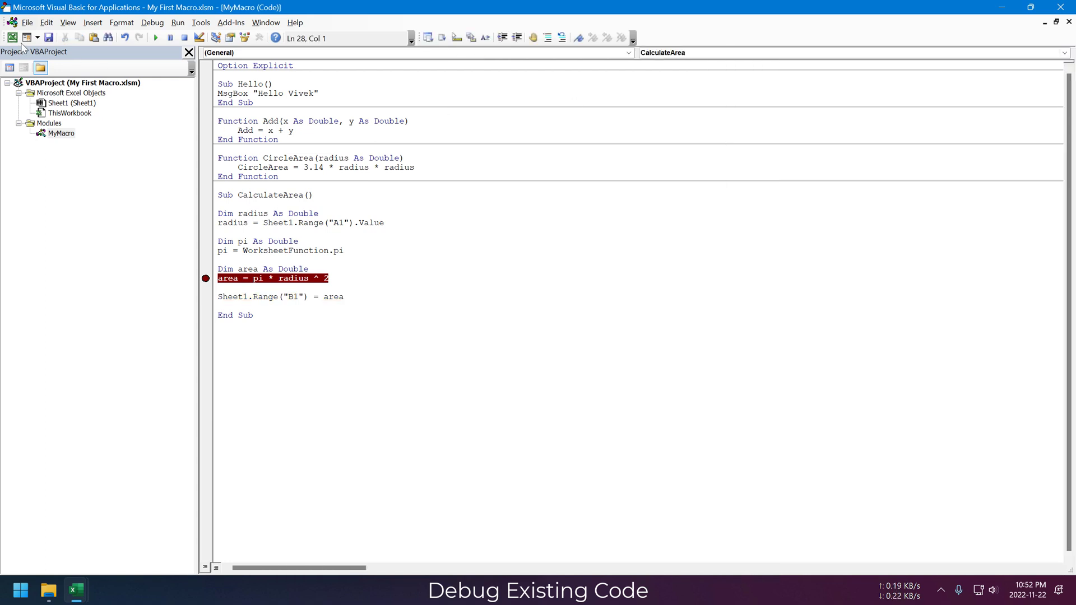
Add a watch on the variable area from the B1 line via the Watches window.
click(67, 22)
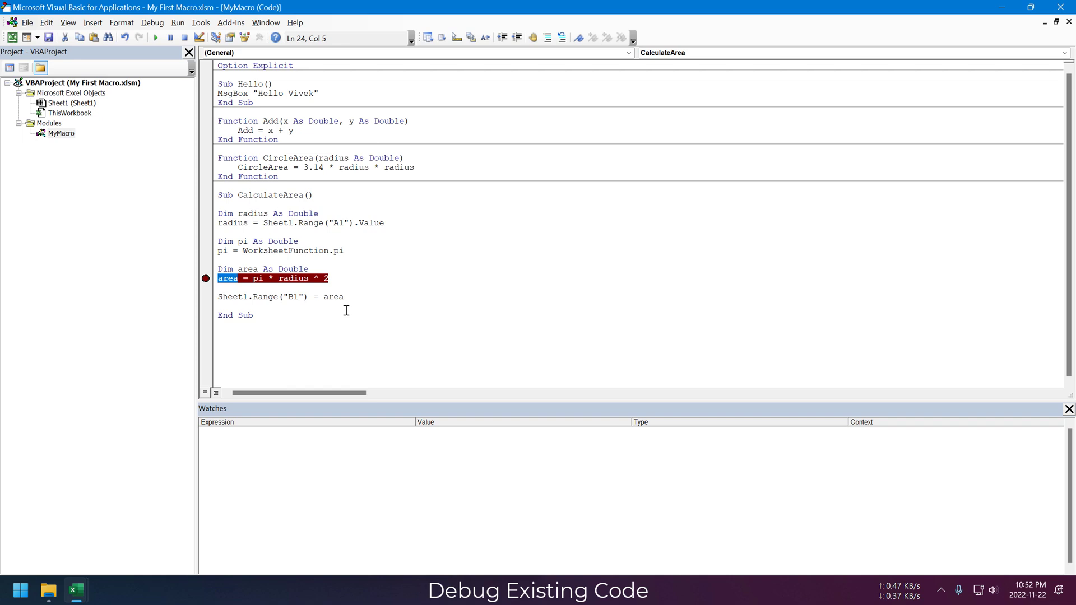
double_click(334, 296)
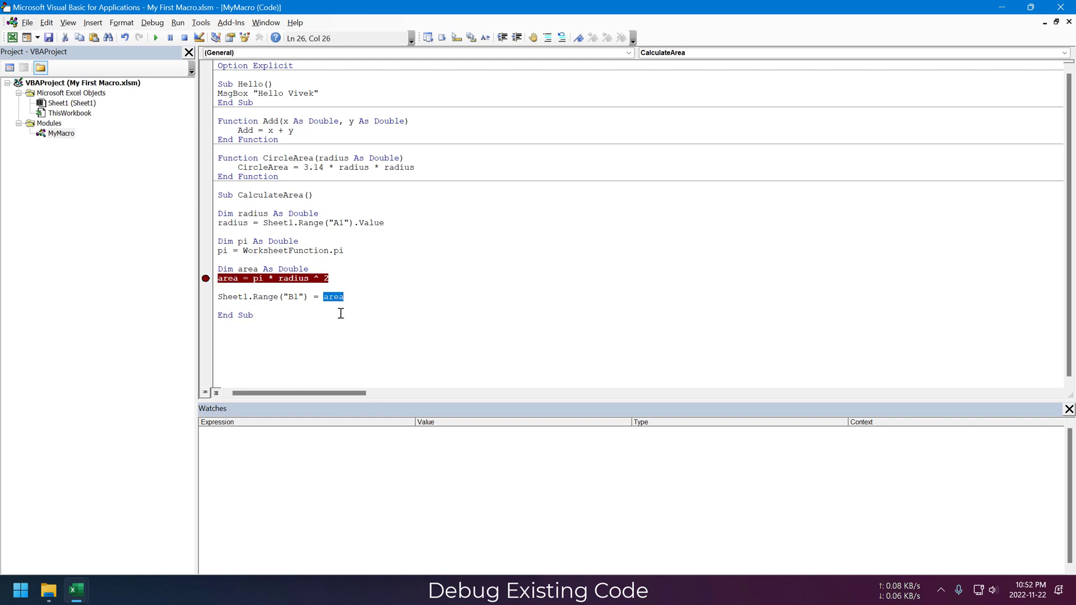
right_click(334, 296)
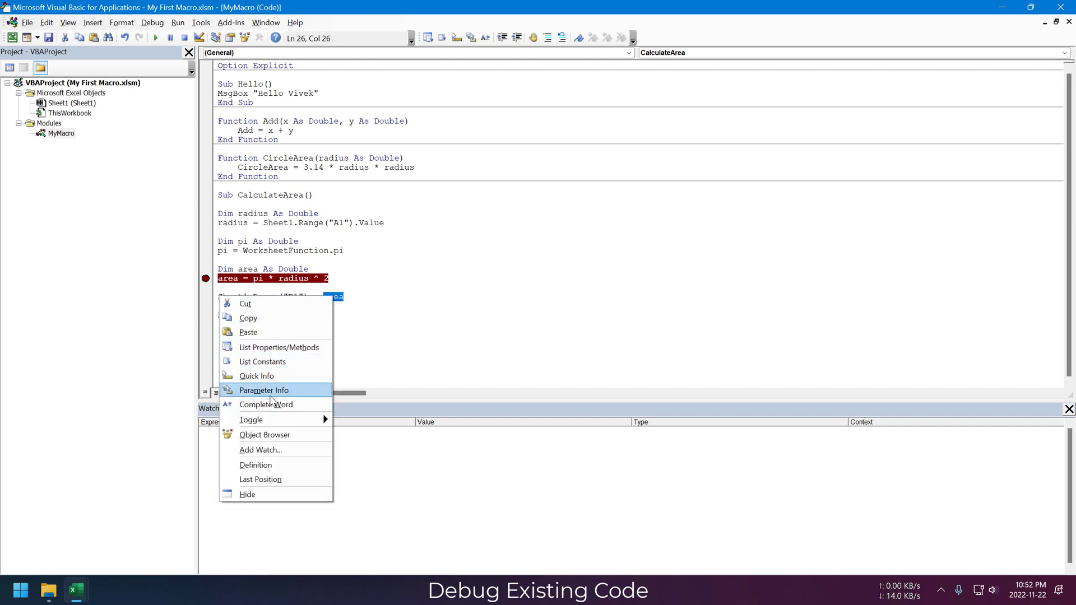
click(260, 449)
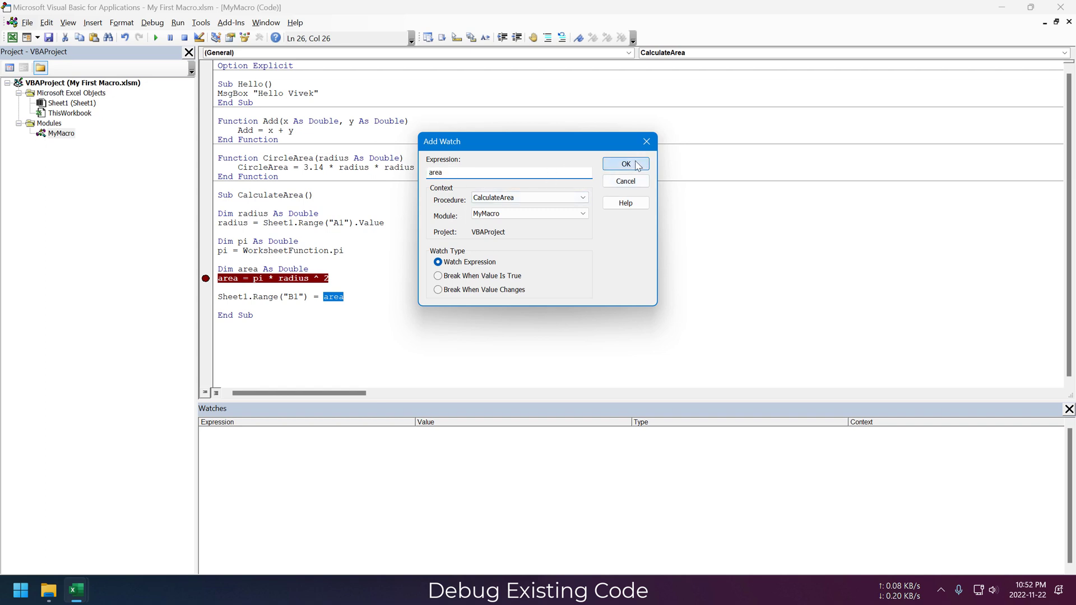
click(624, 164)
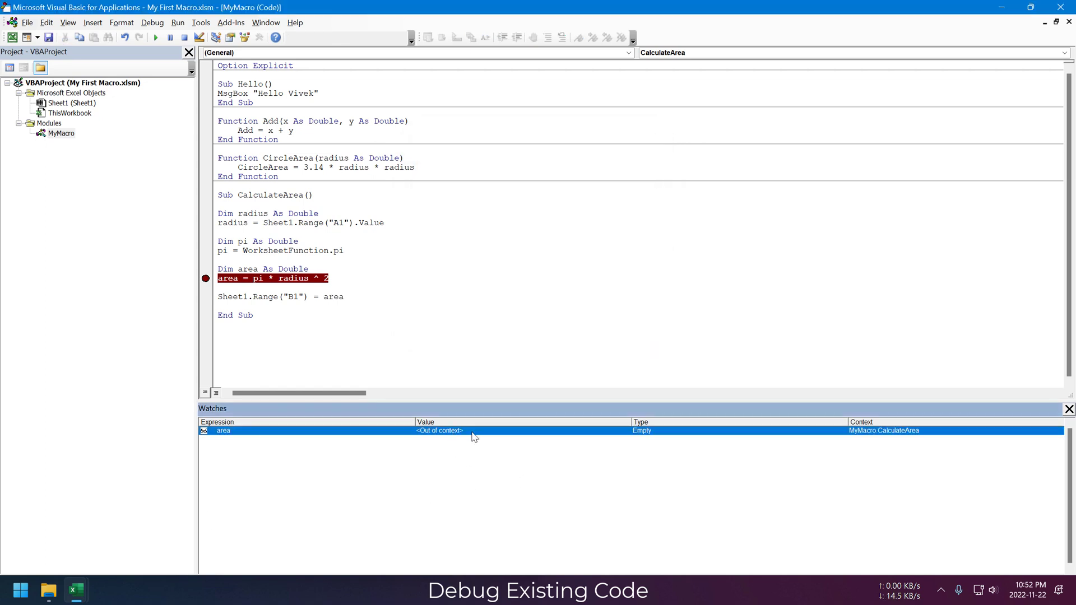
click(155, 37)
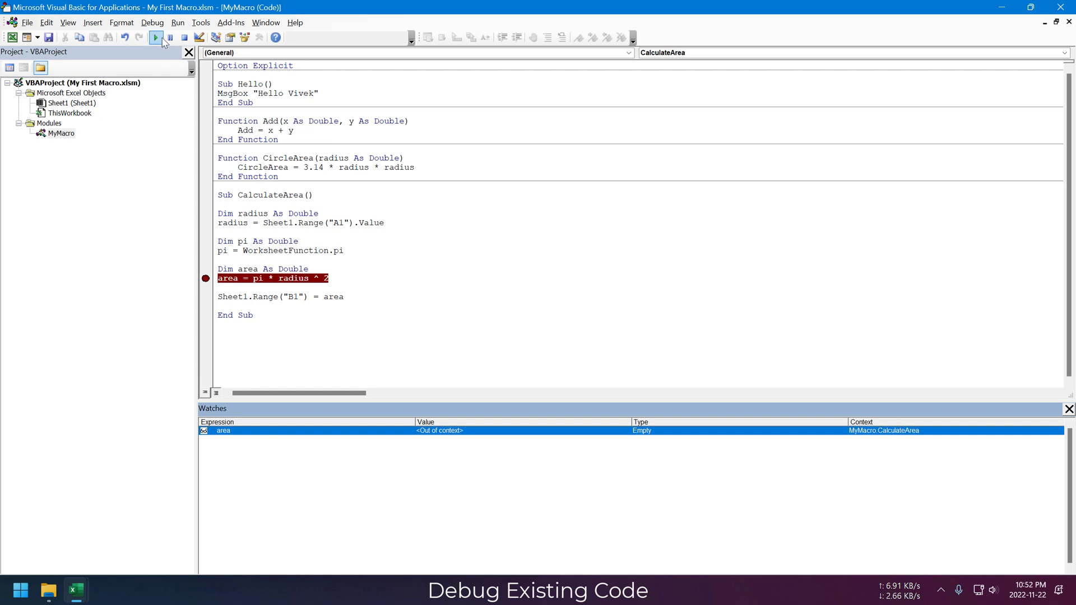
Run to the breakpoint where the watch shows area = 0, then continue to the end.
click(156, 38)
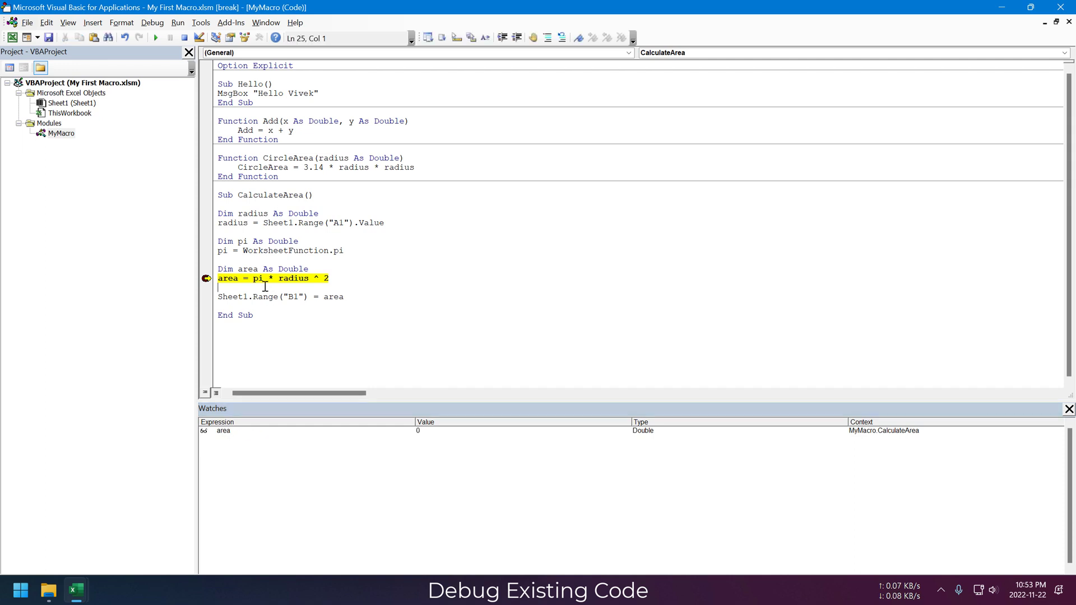
key(F8)
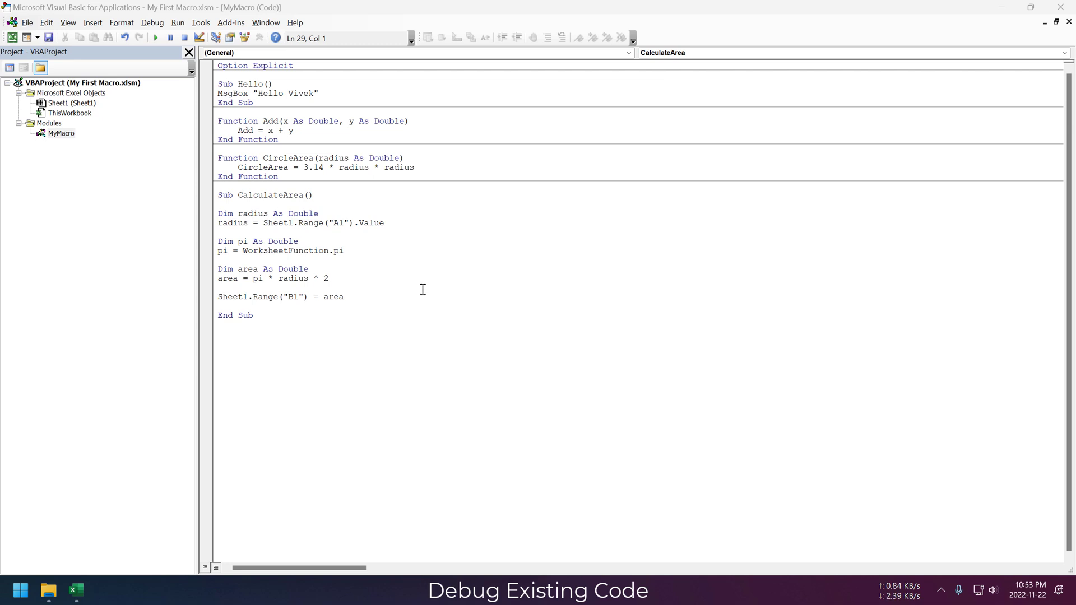
click(259, 305)
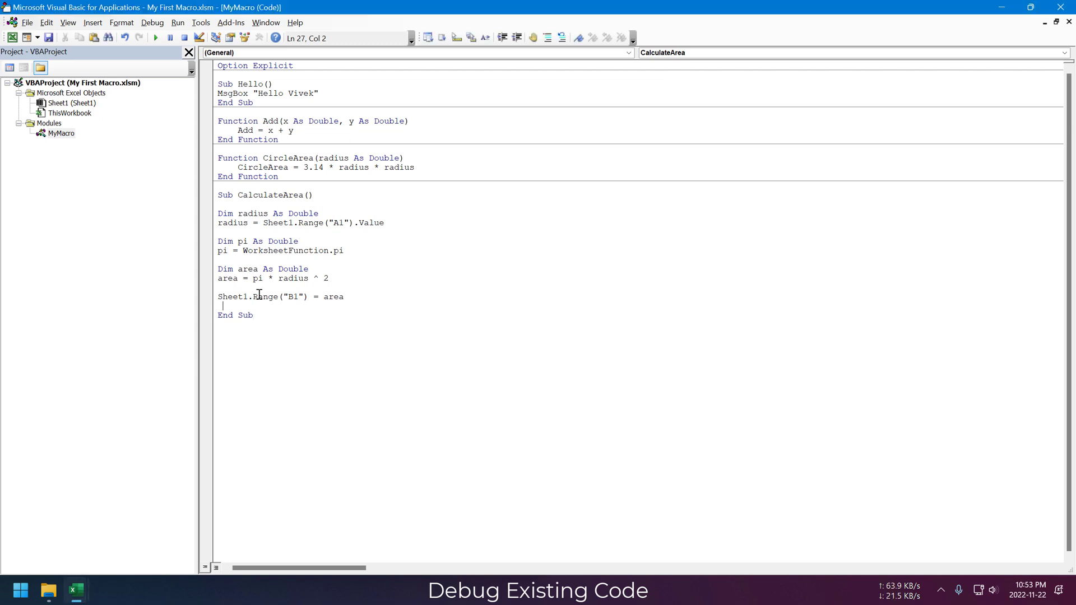
Add Debug.Print area, show the Immediate window and write printNumber looping i 1 to 10.
text(debug.Print)
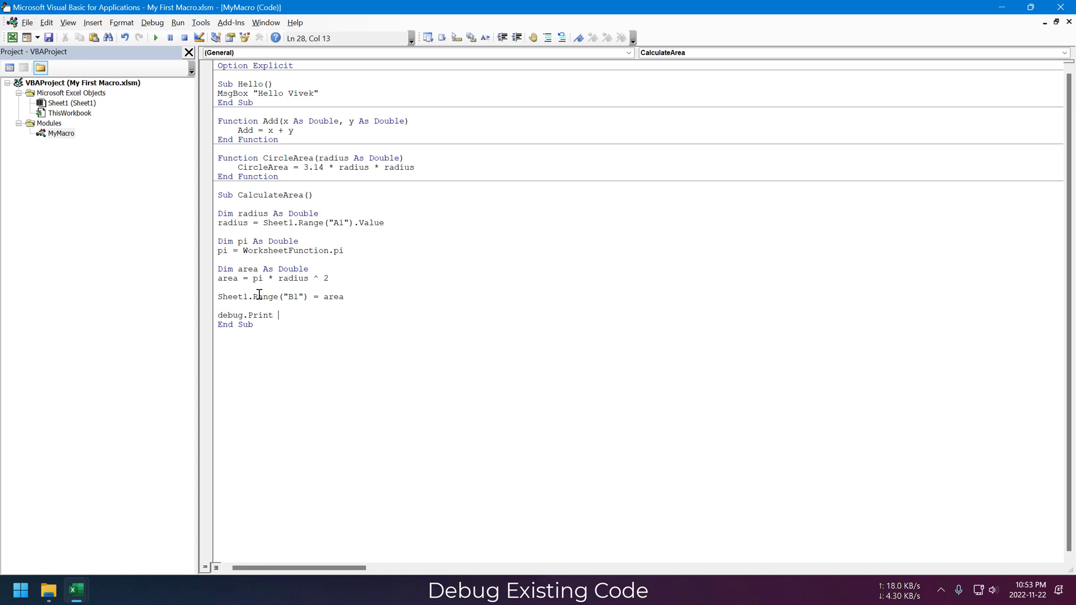
text(area)
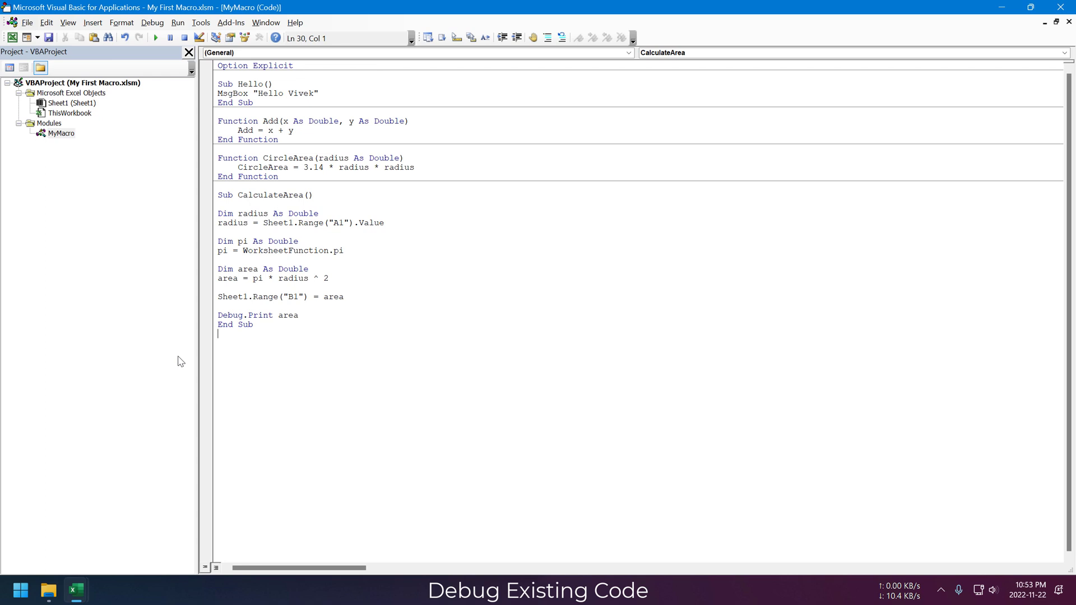
mouse_move(281, 342)
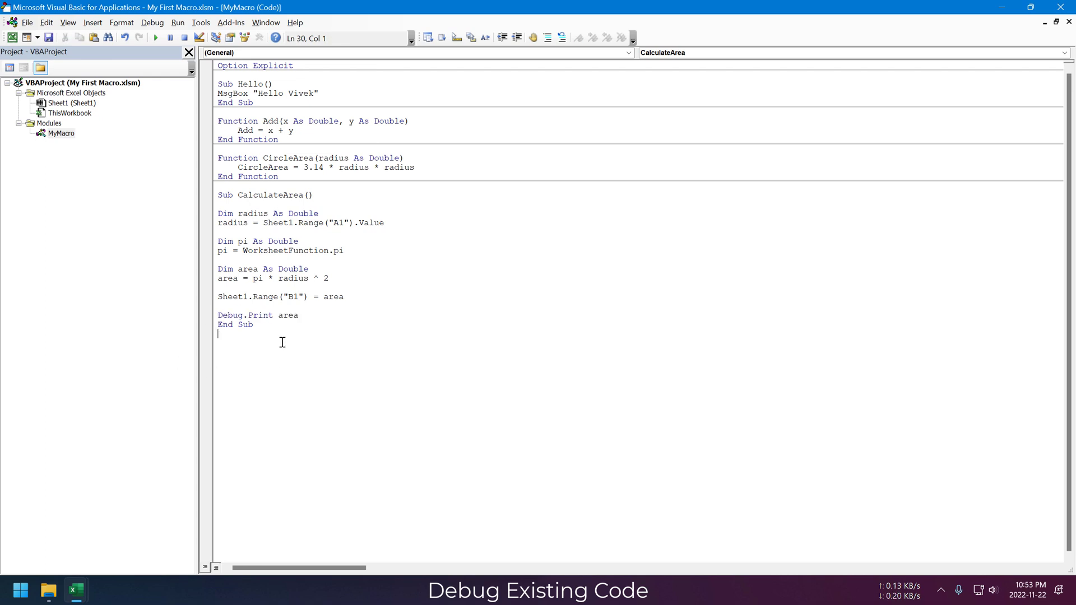
mouse_move(242, 353)
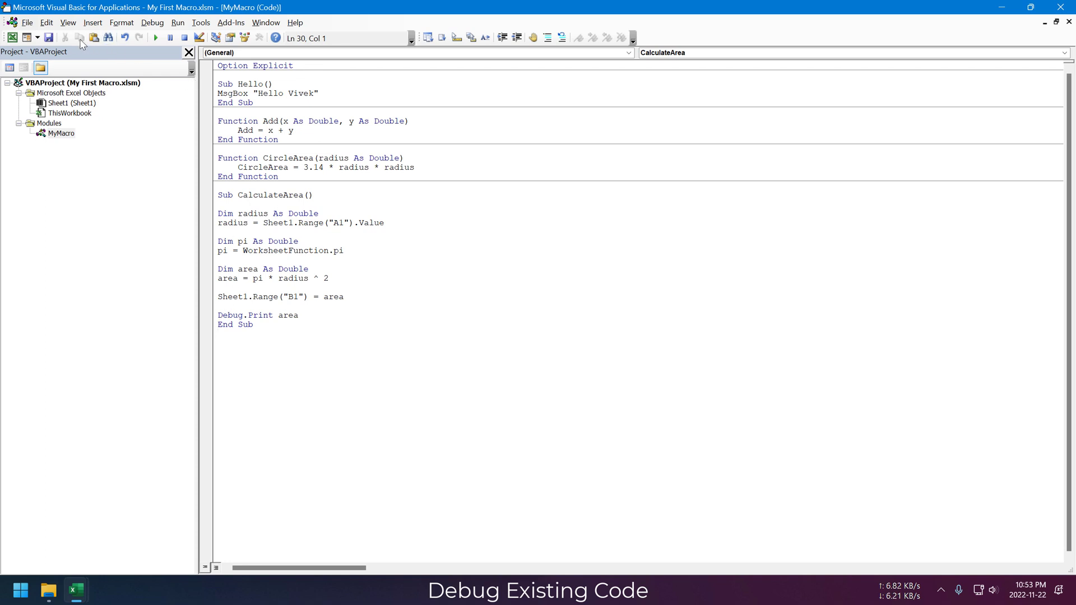
key(Ctrl+g)
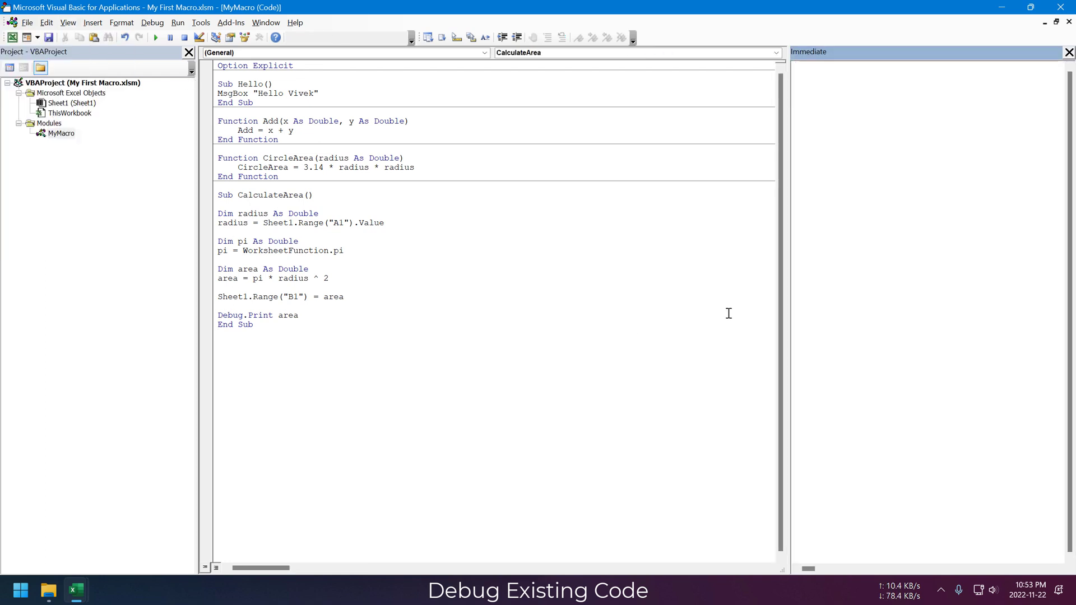
click(218, 306)
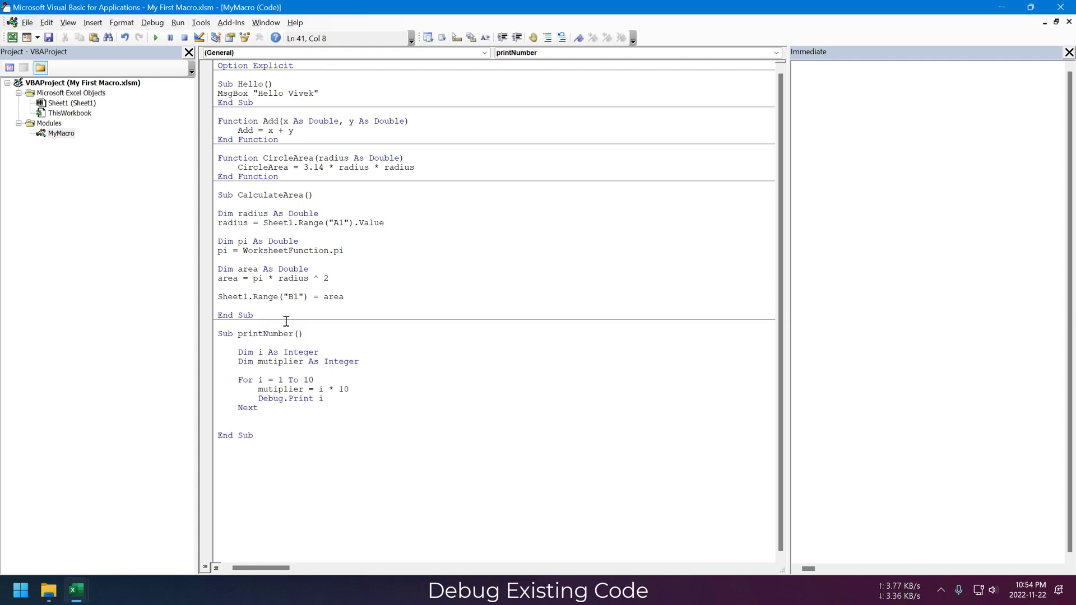
Step through printNumber's loop, printing 1 onward, then run it out to list 1–10.
click(238, 398)
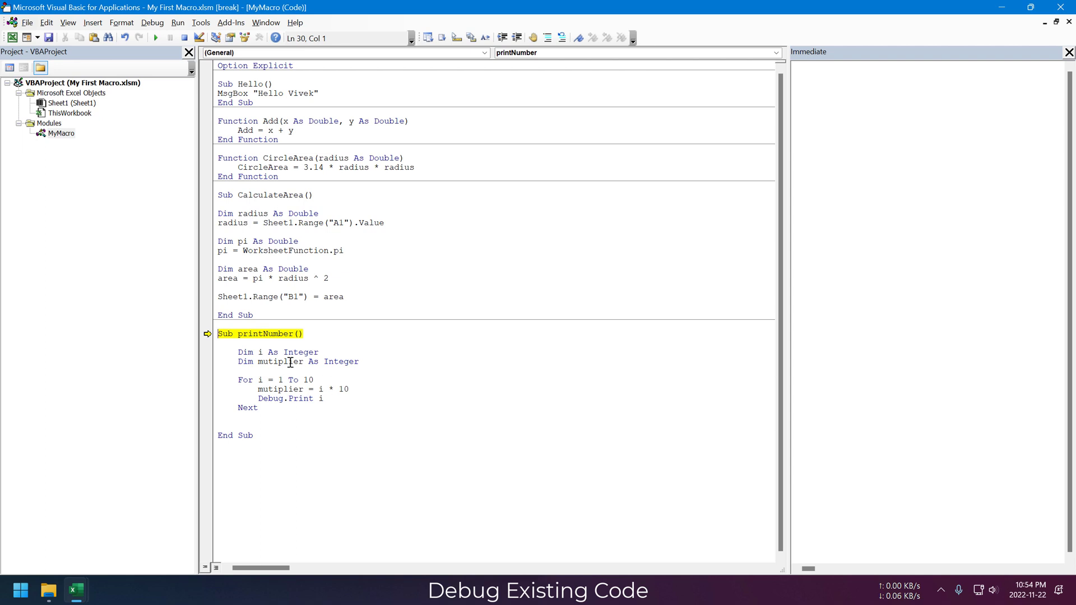
key(F8)
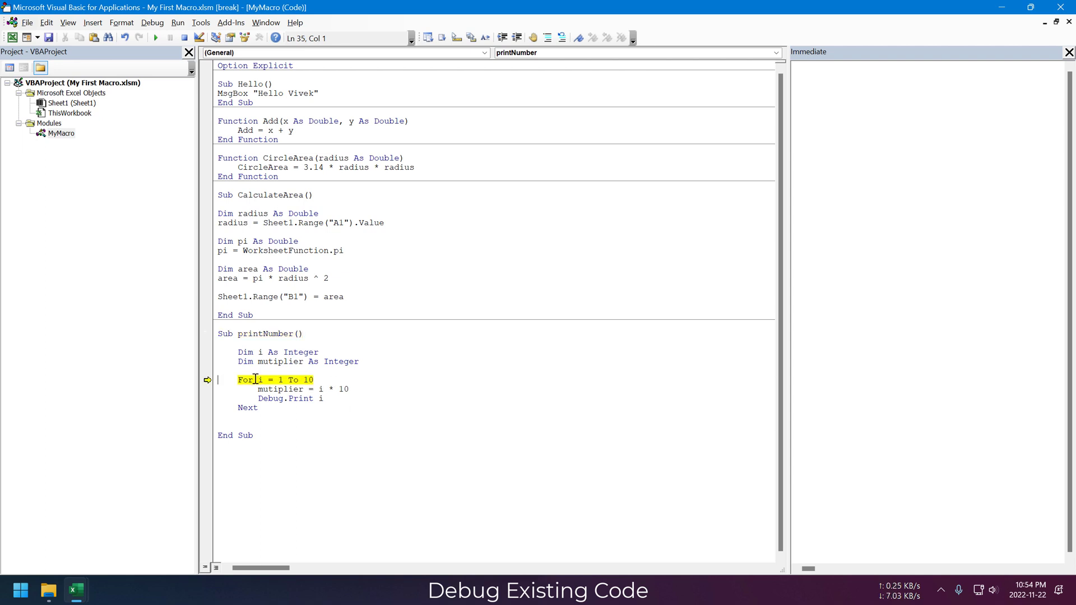
mouse_move(283, 362)
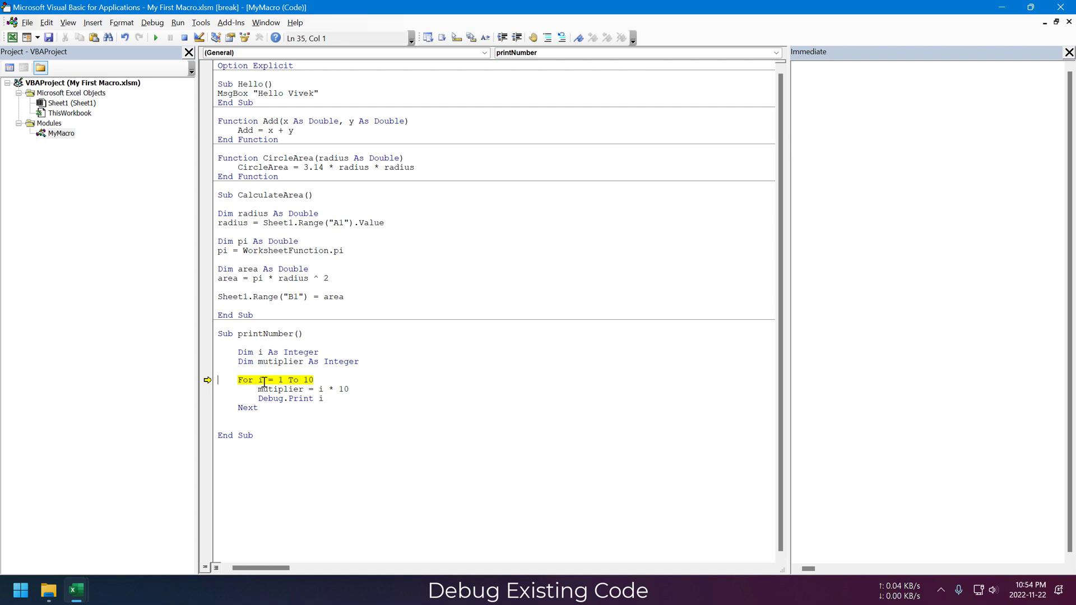
mouse_move(265, 389)
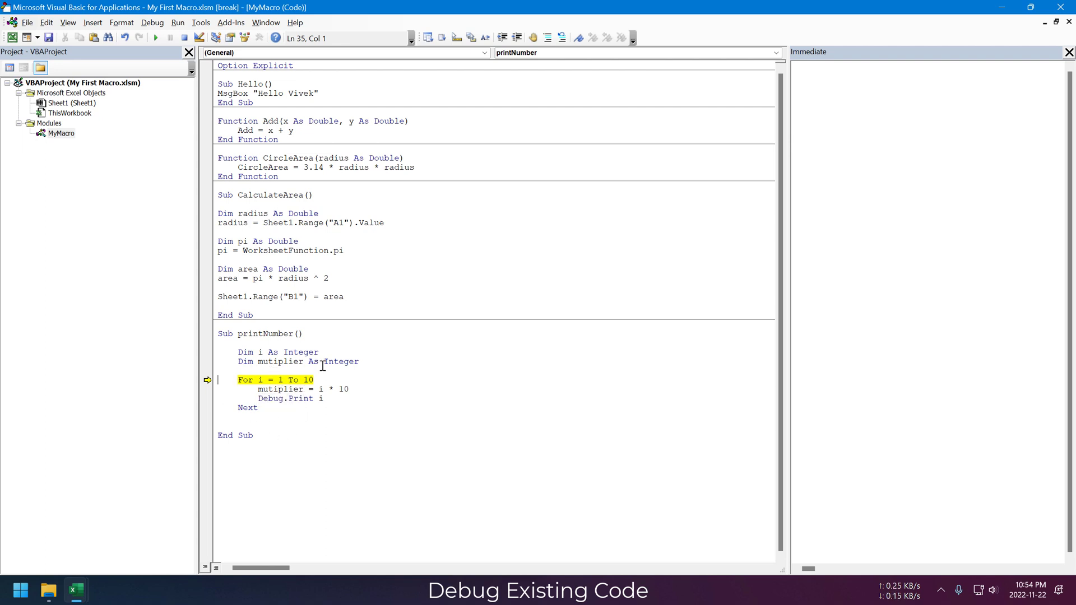
key(F8)
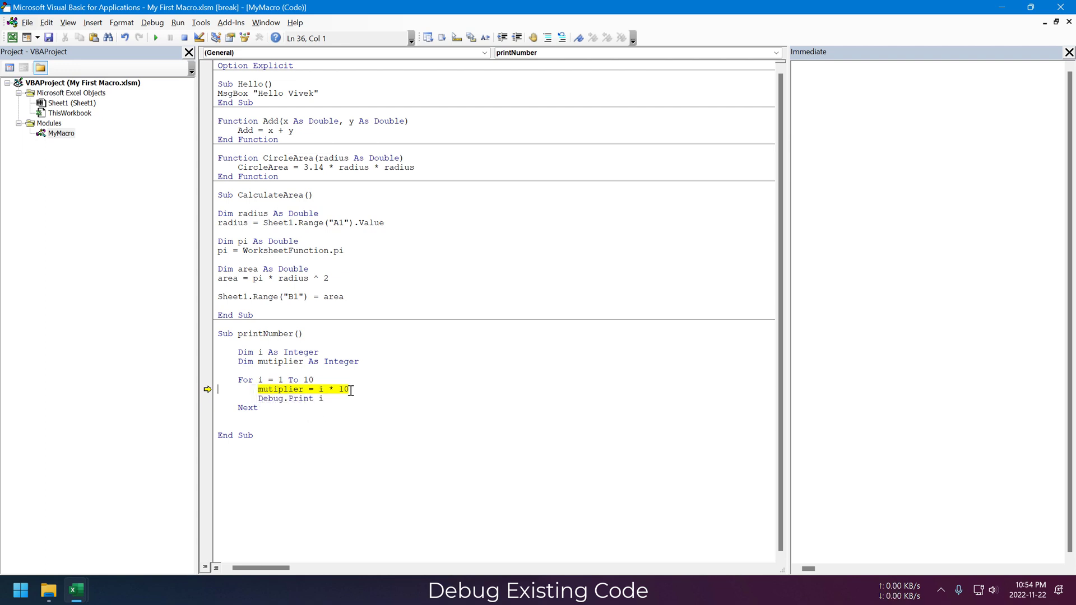
key(F8)
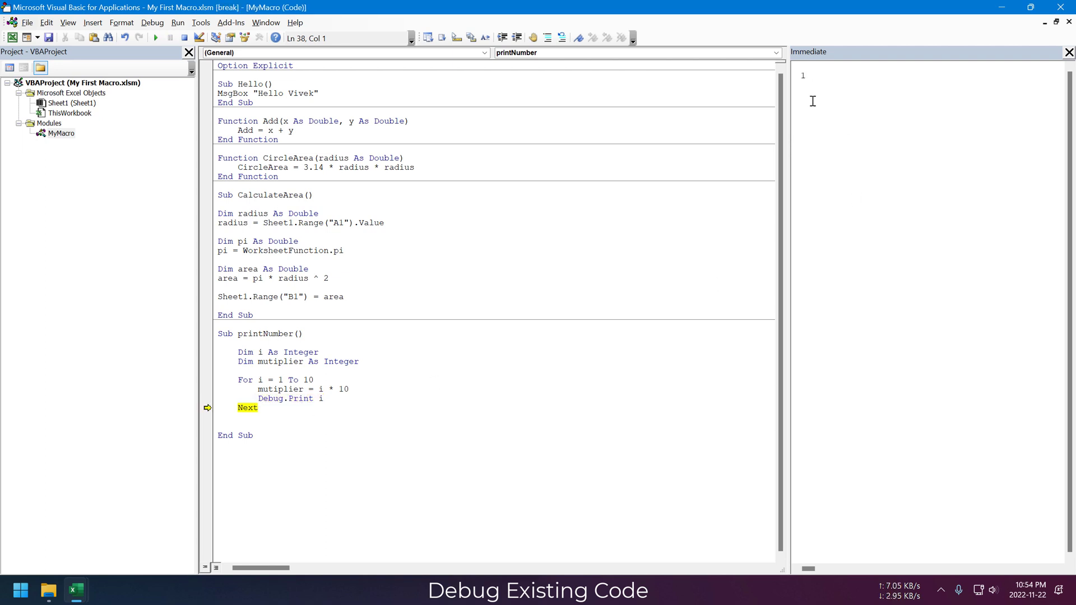
key(F8)
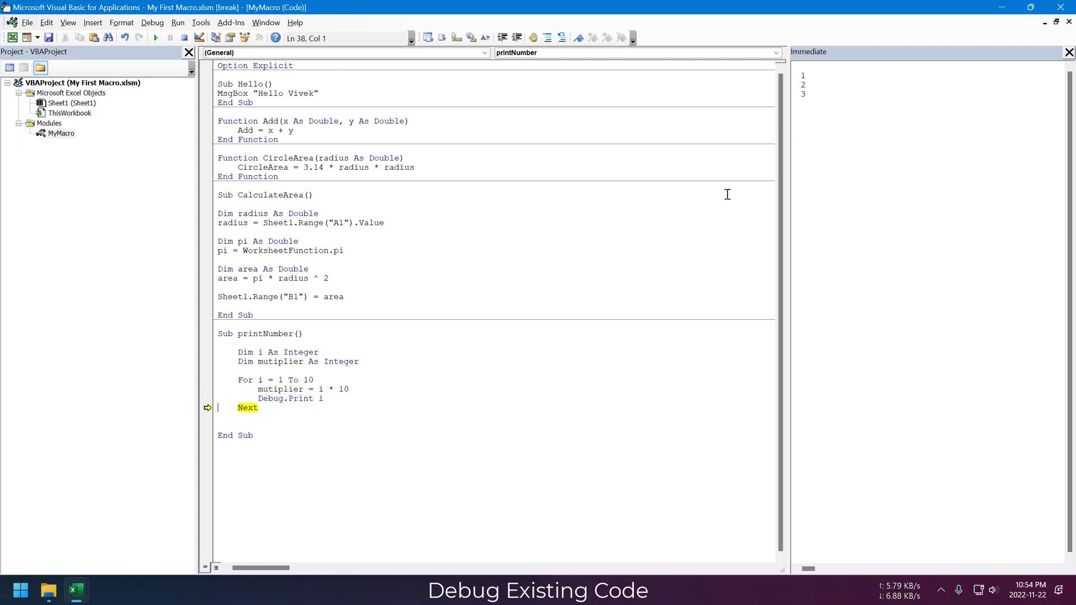
key(F8)
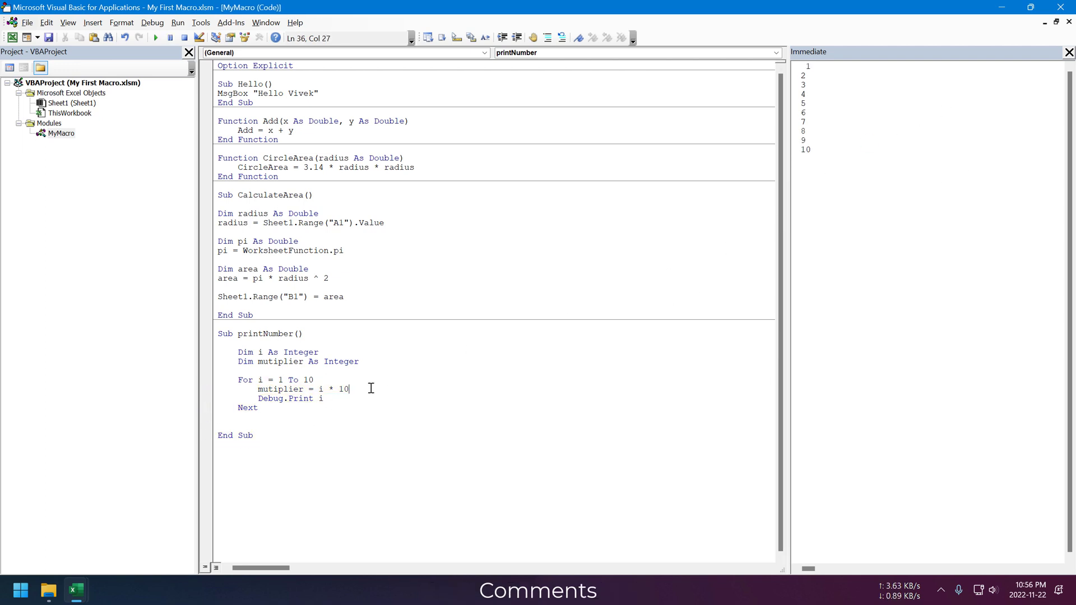
mouse_move(397, 395)
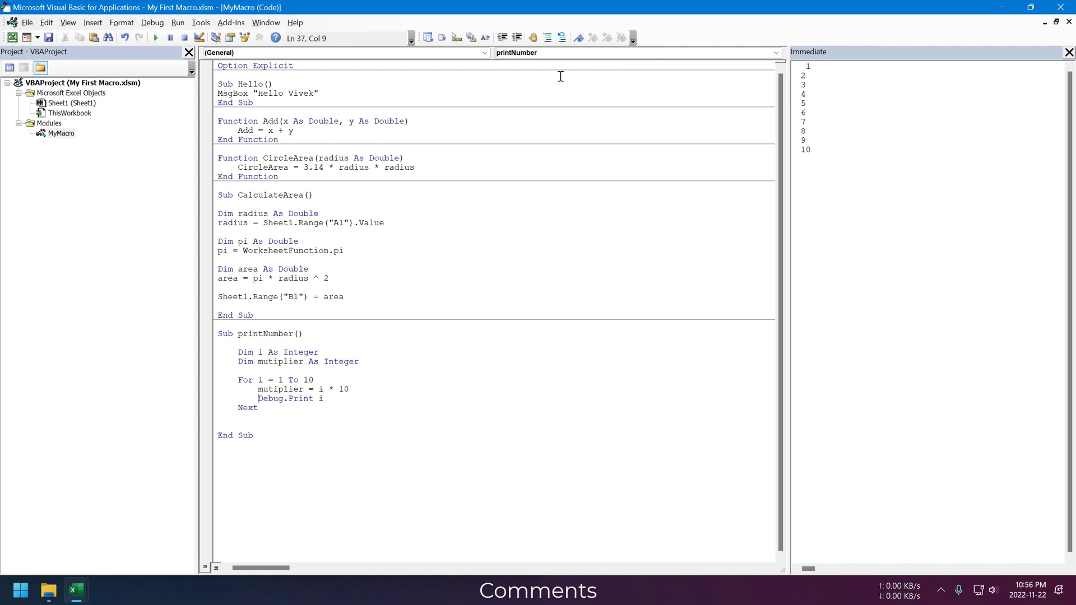
mouse_move(454, 353)
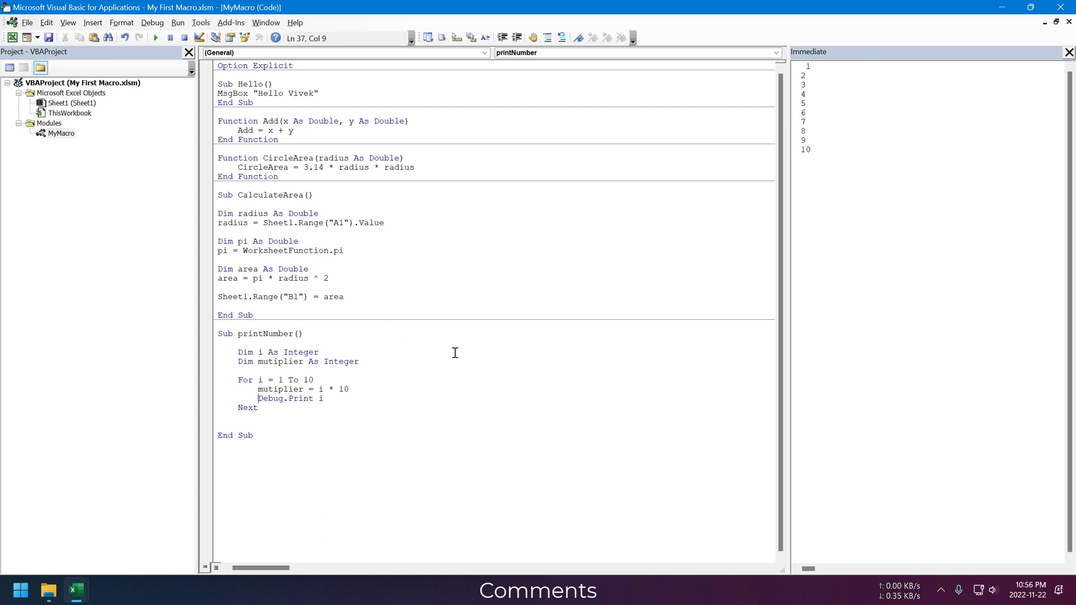
Comment out Debug.Print i and add 'Function to print number' and multiplier-formula comments.
text(')
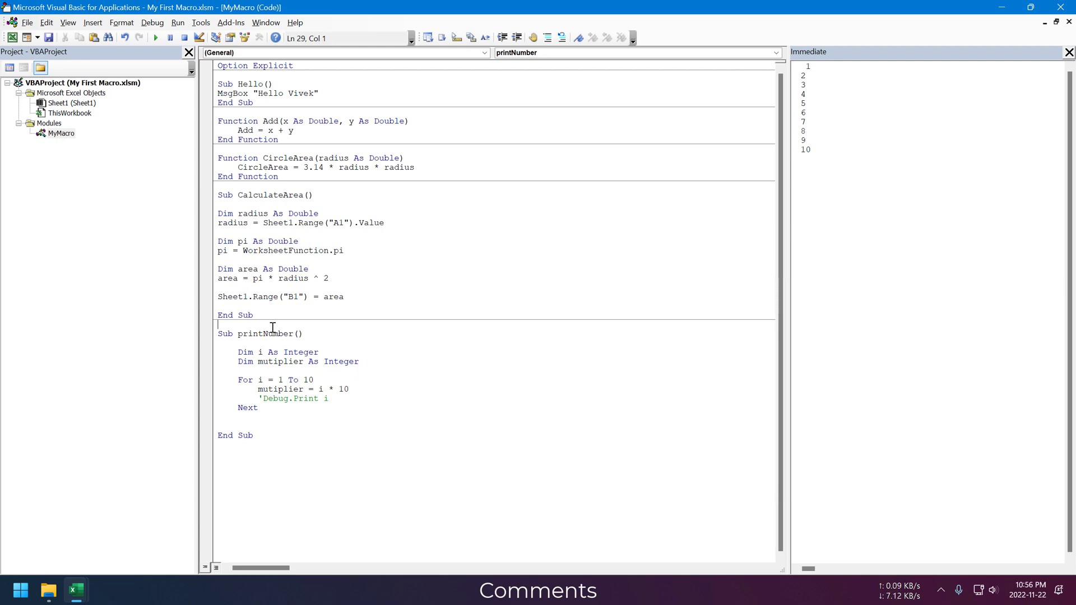
text('Function to)
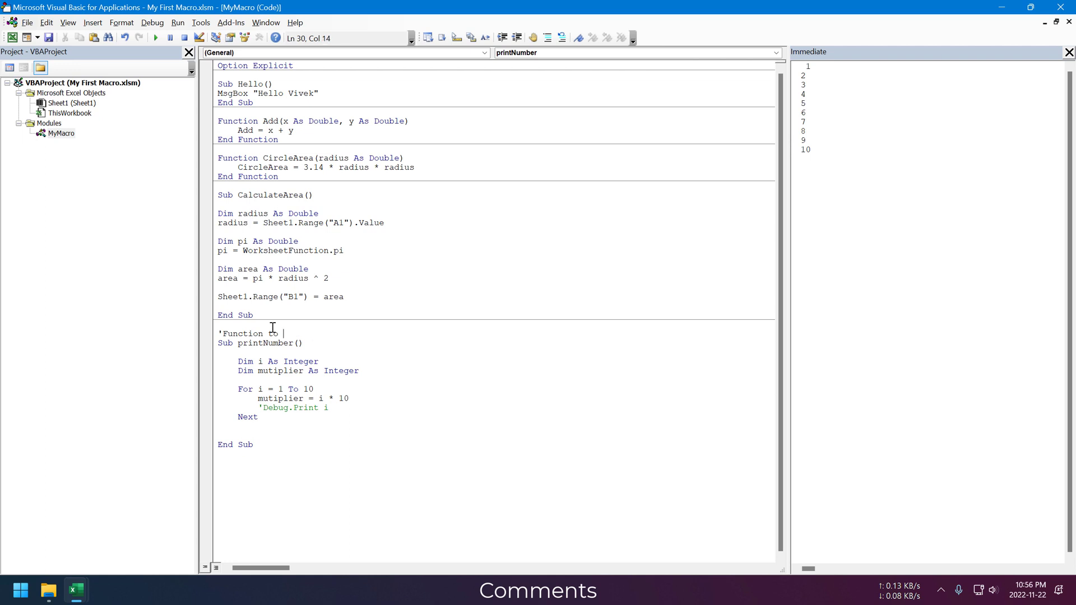
text(print number)
text(')
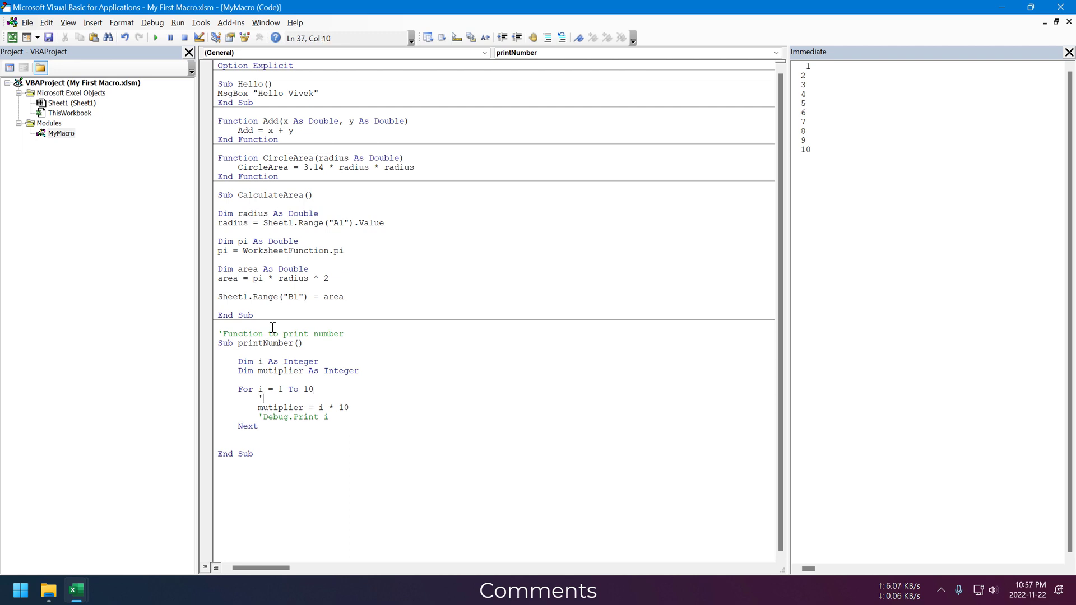
text(Formula to calculate multiplier)
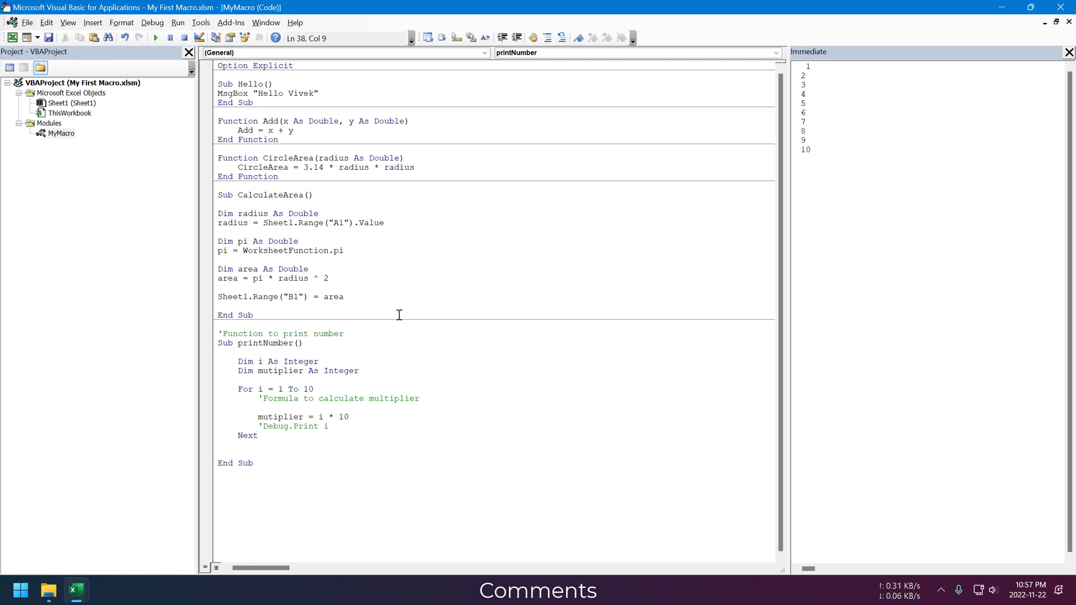
click(258, 408)
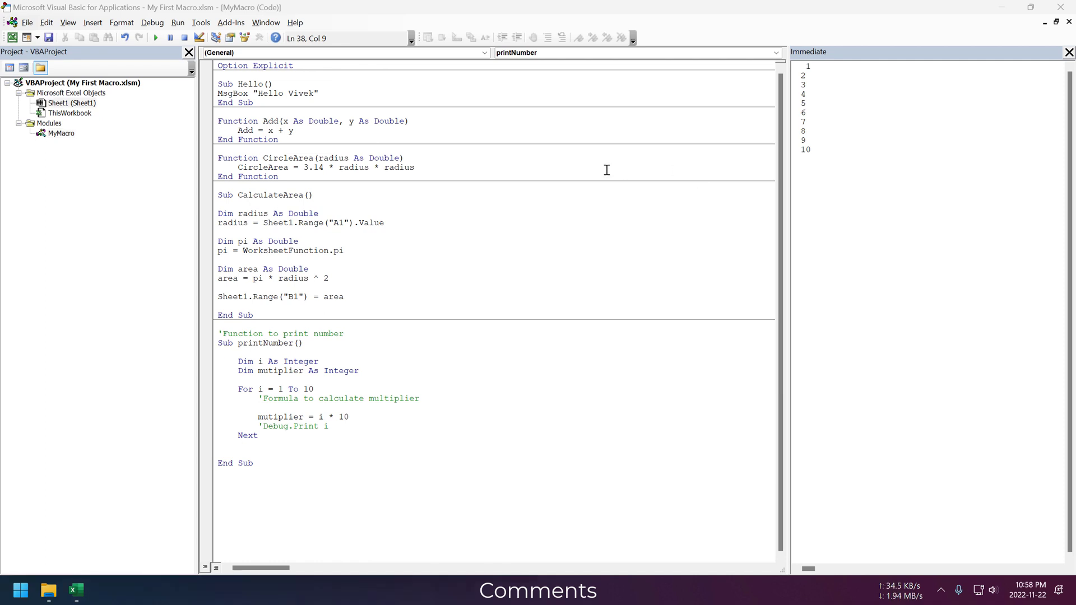
click(345, 249)
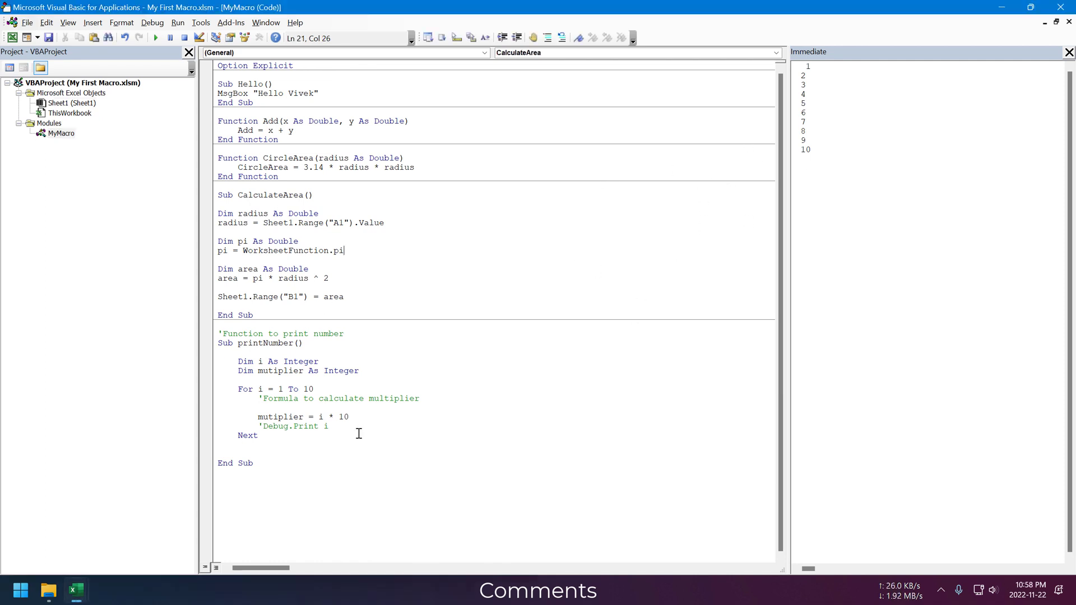